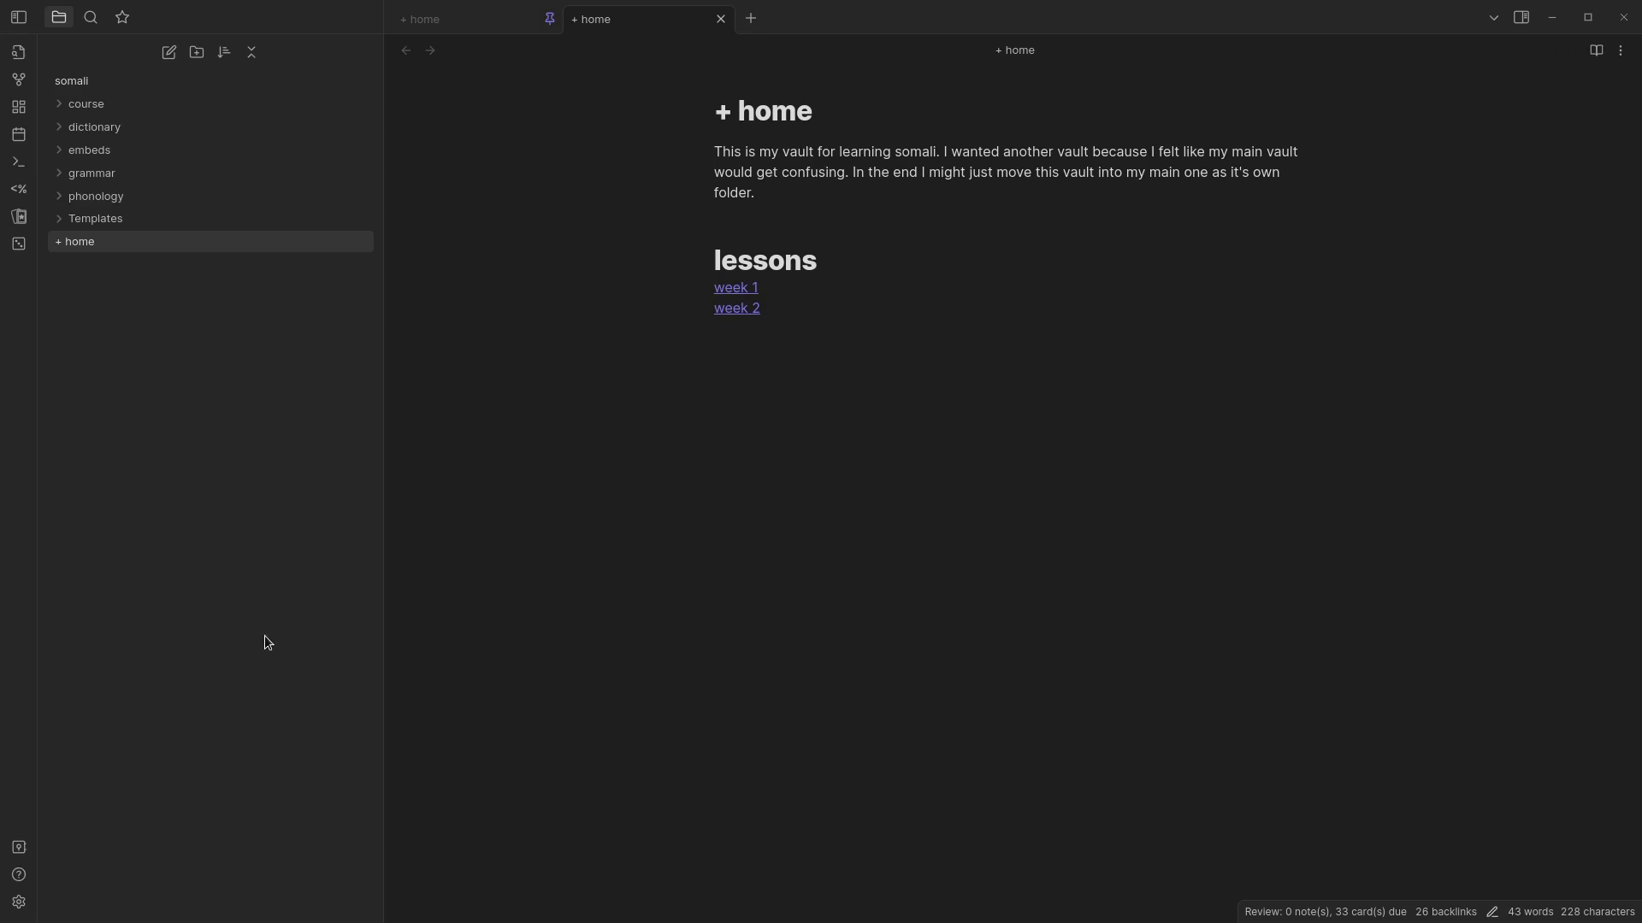
pyautogui.moveTo(428, 209)
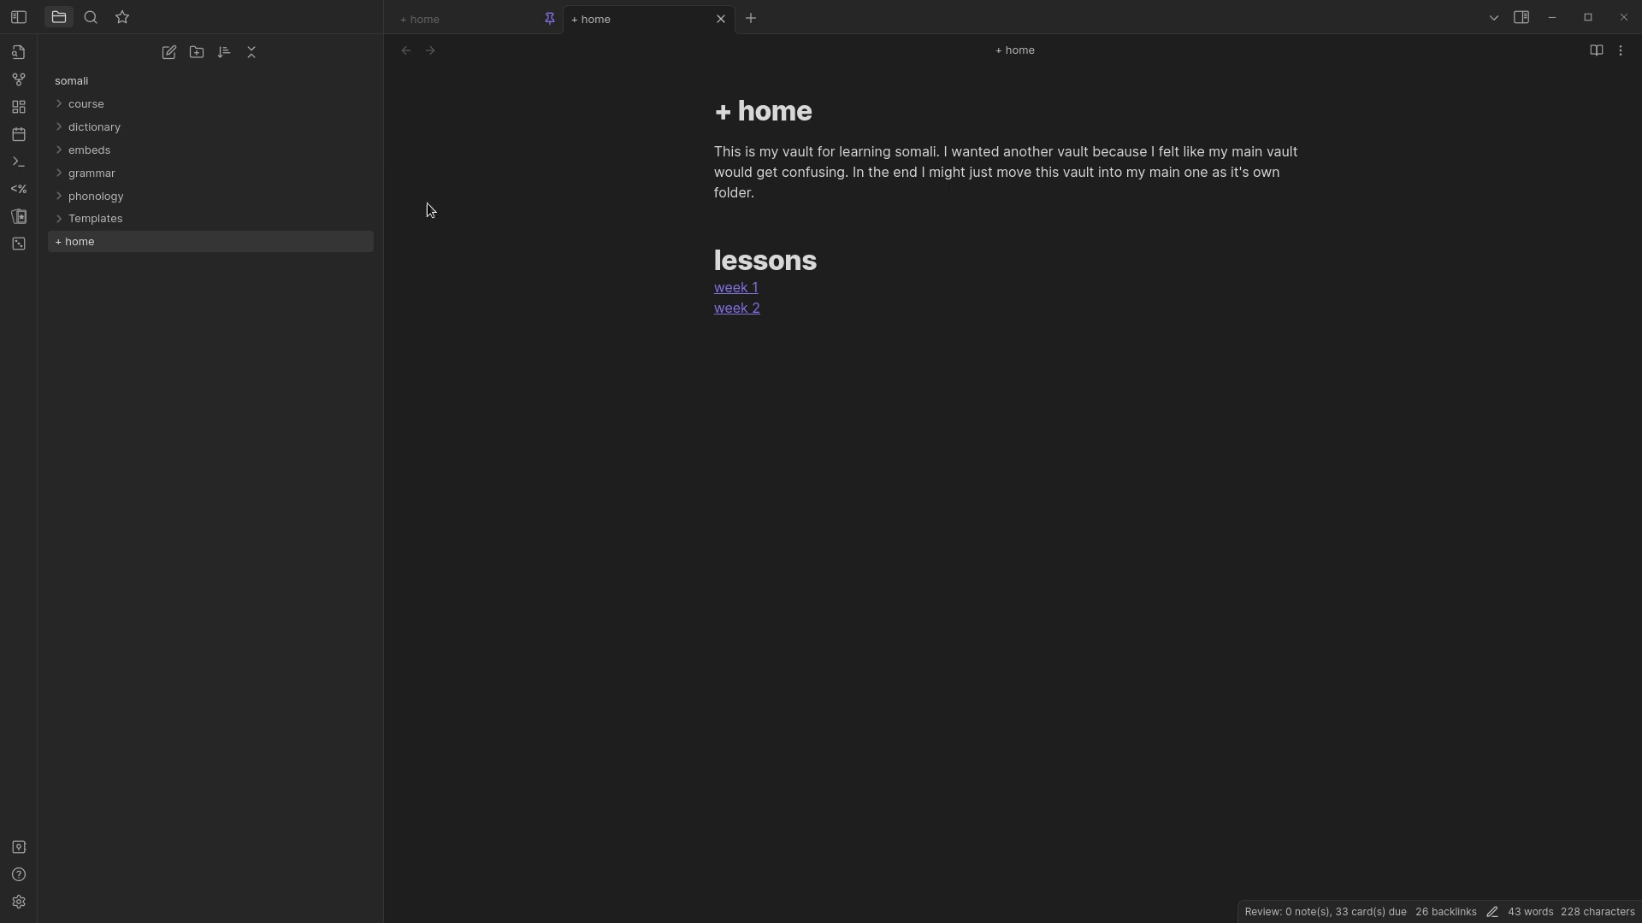
pyautogui.moveTo(514, 318)
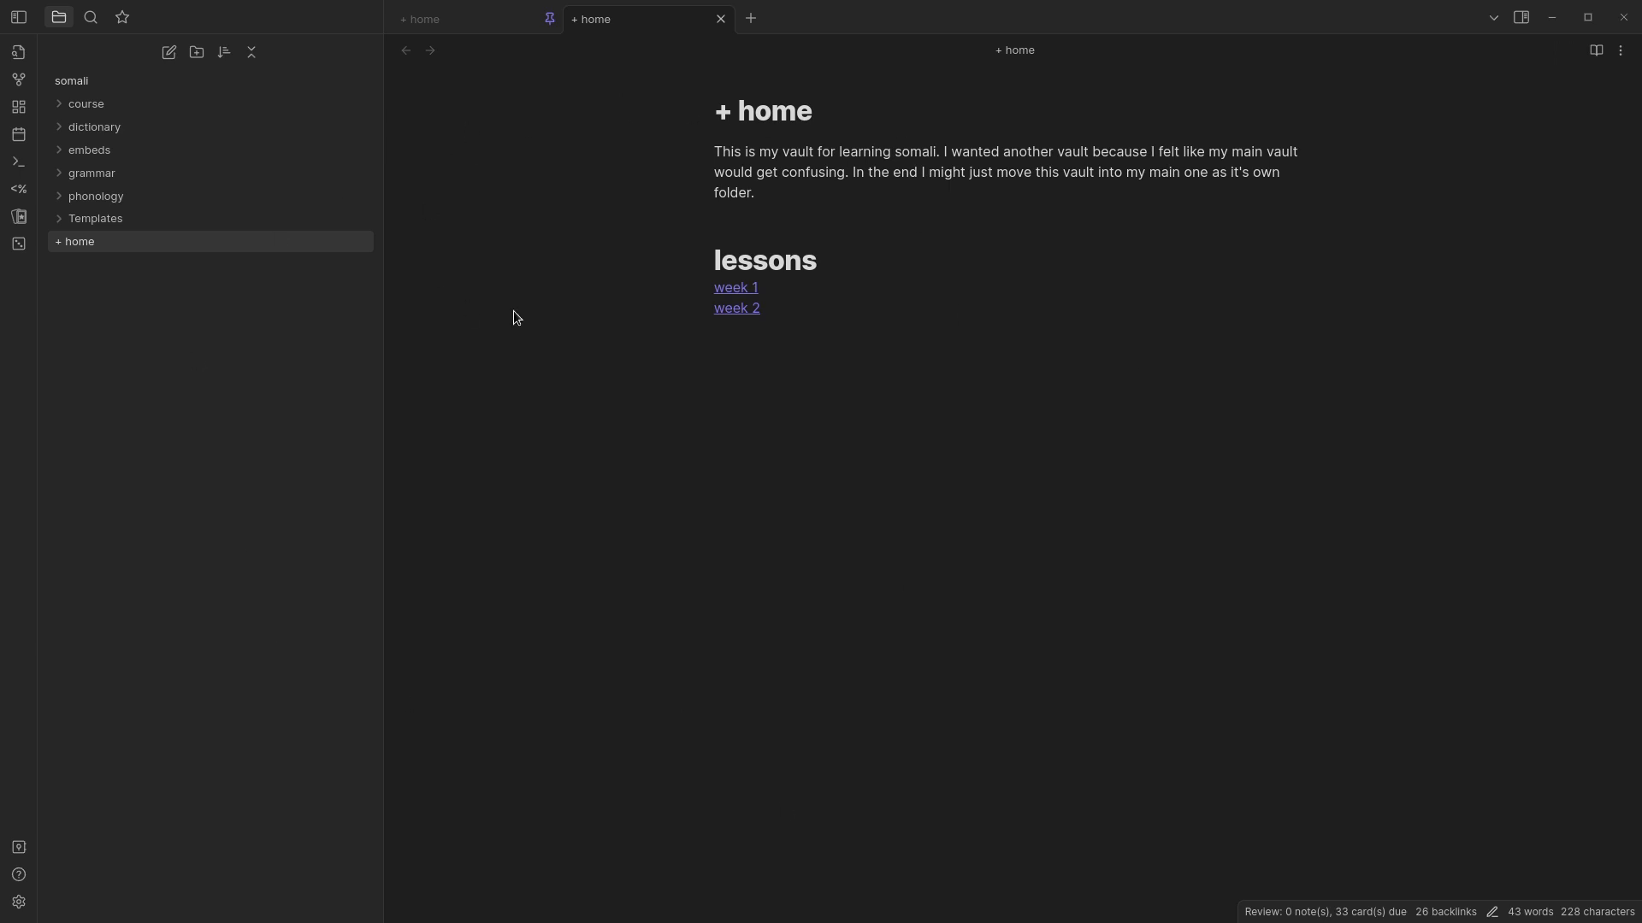
pyautogui.moveTo(607, 551)
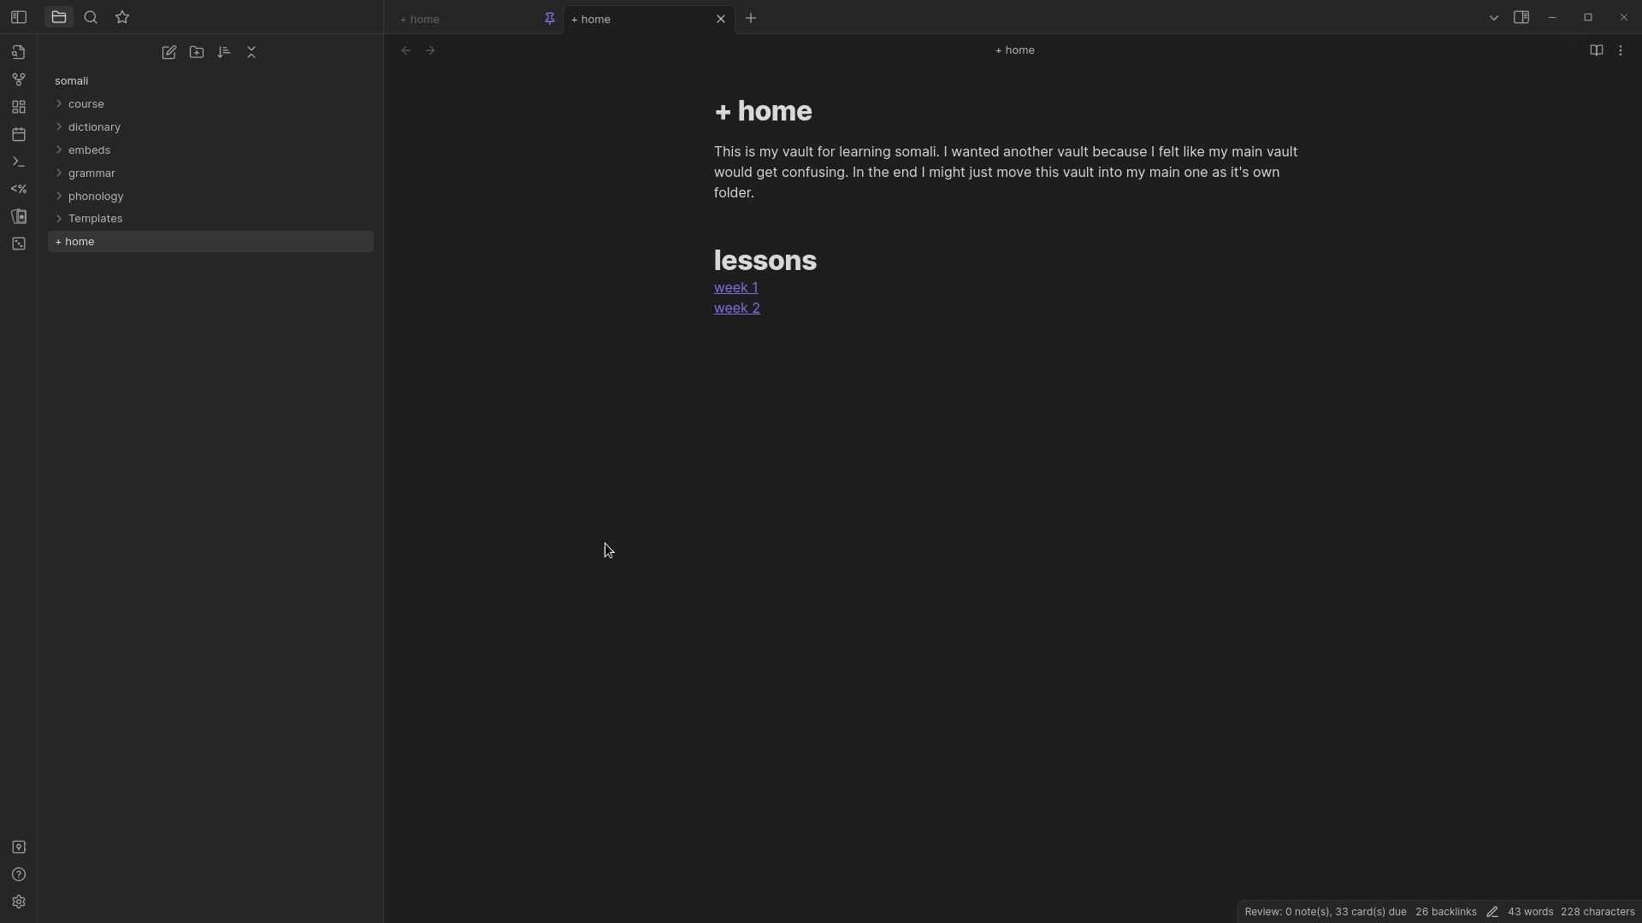
pyautogui.moveTo(667, 552)
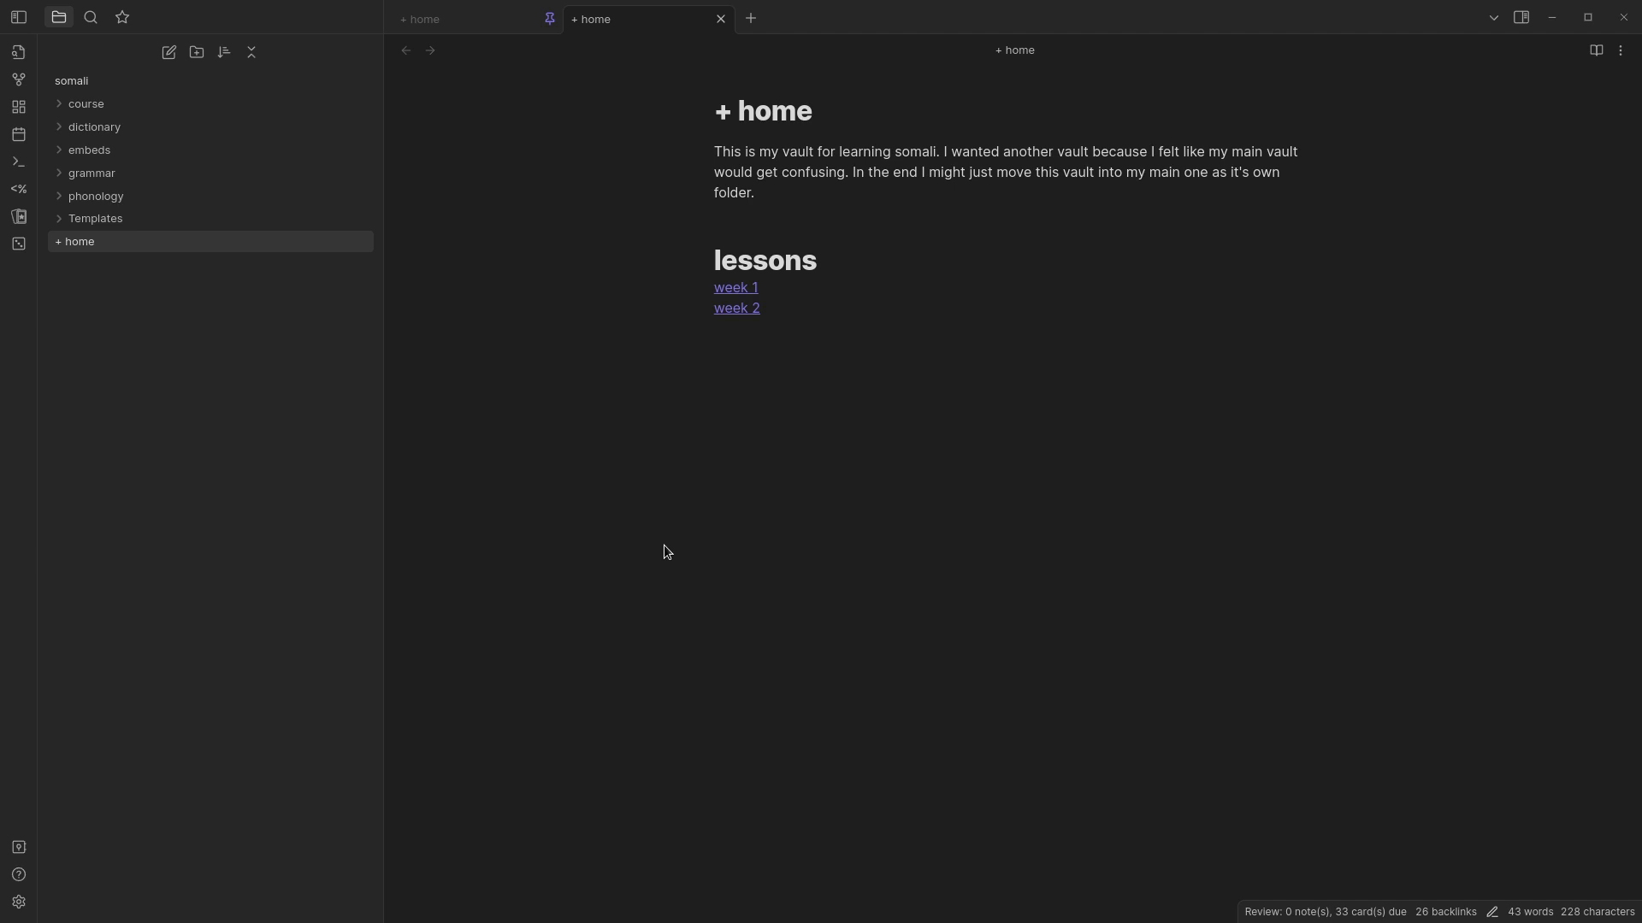
pyautogui.moveTo(667, 546)
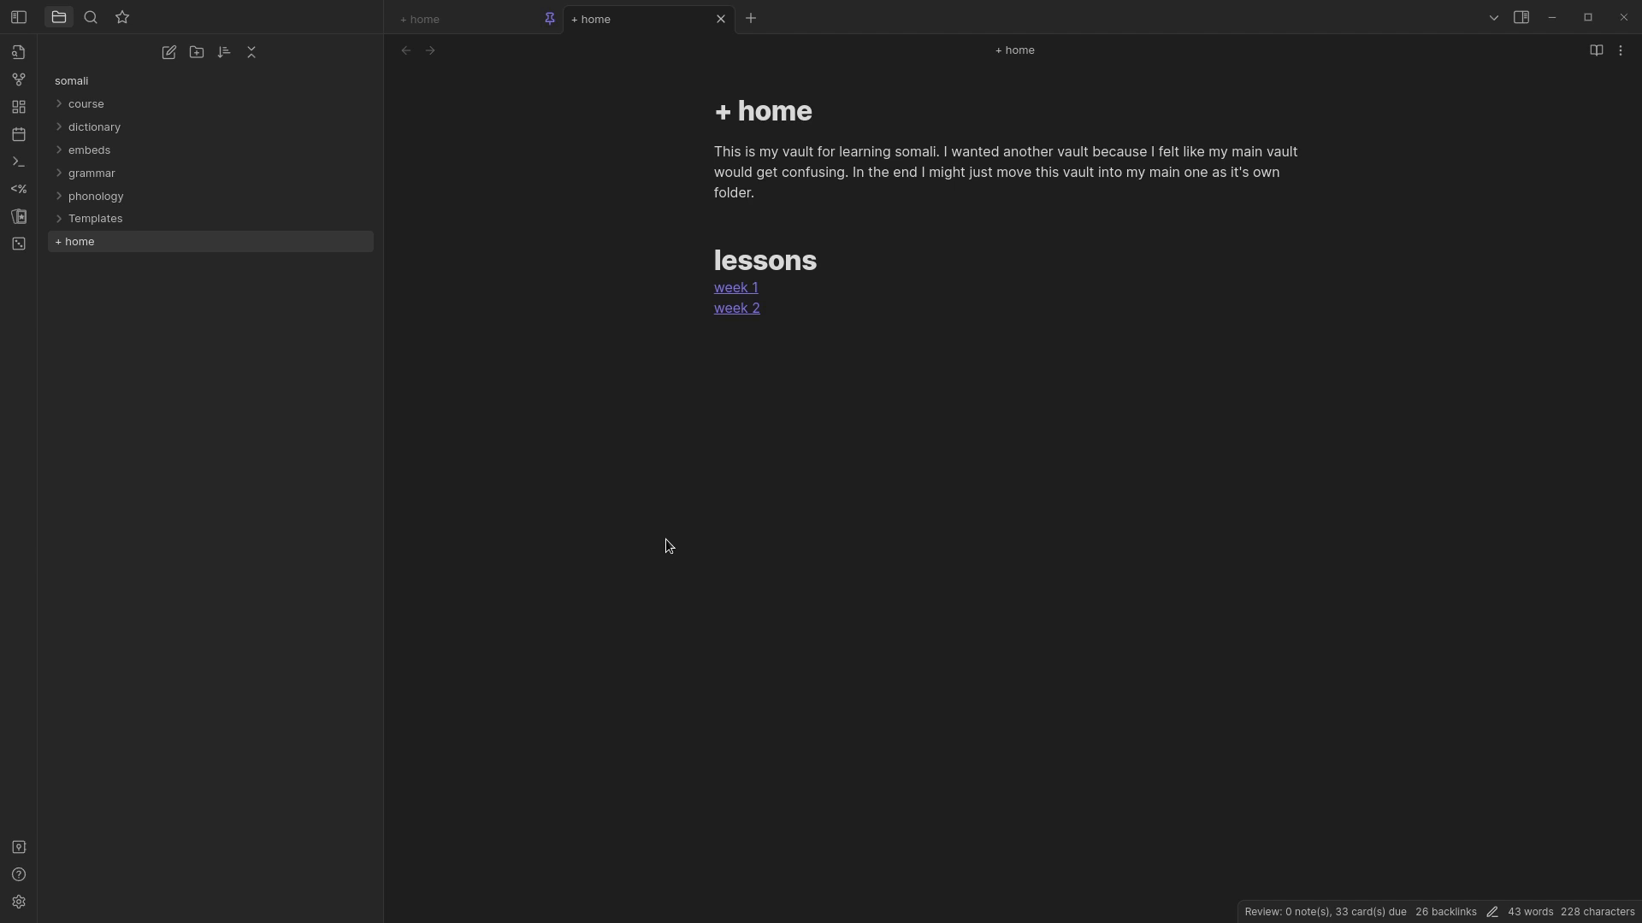
pyautogui.moveTo(689, 531)
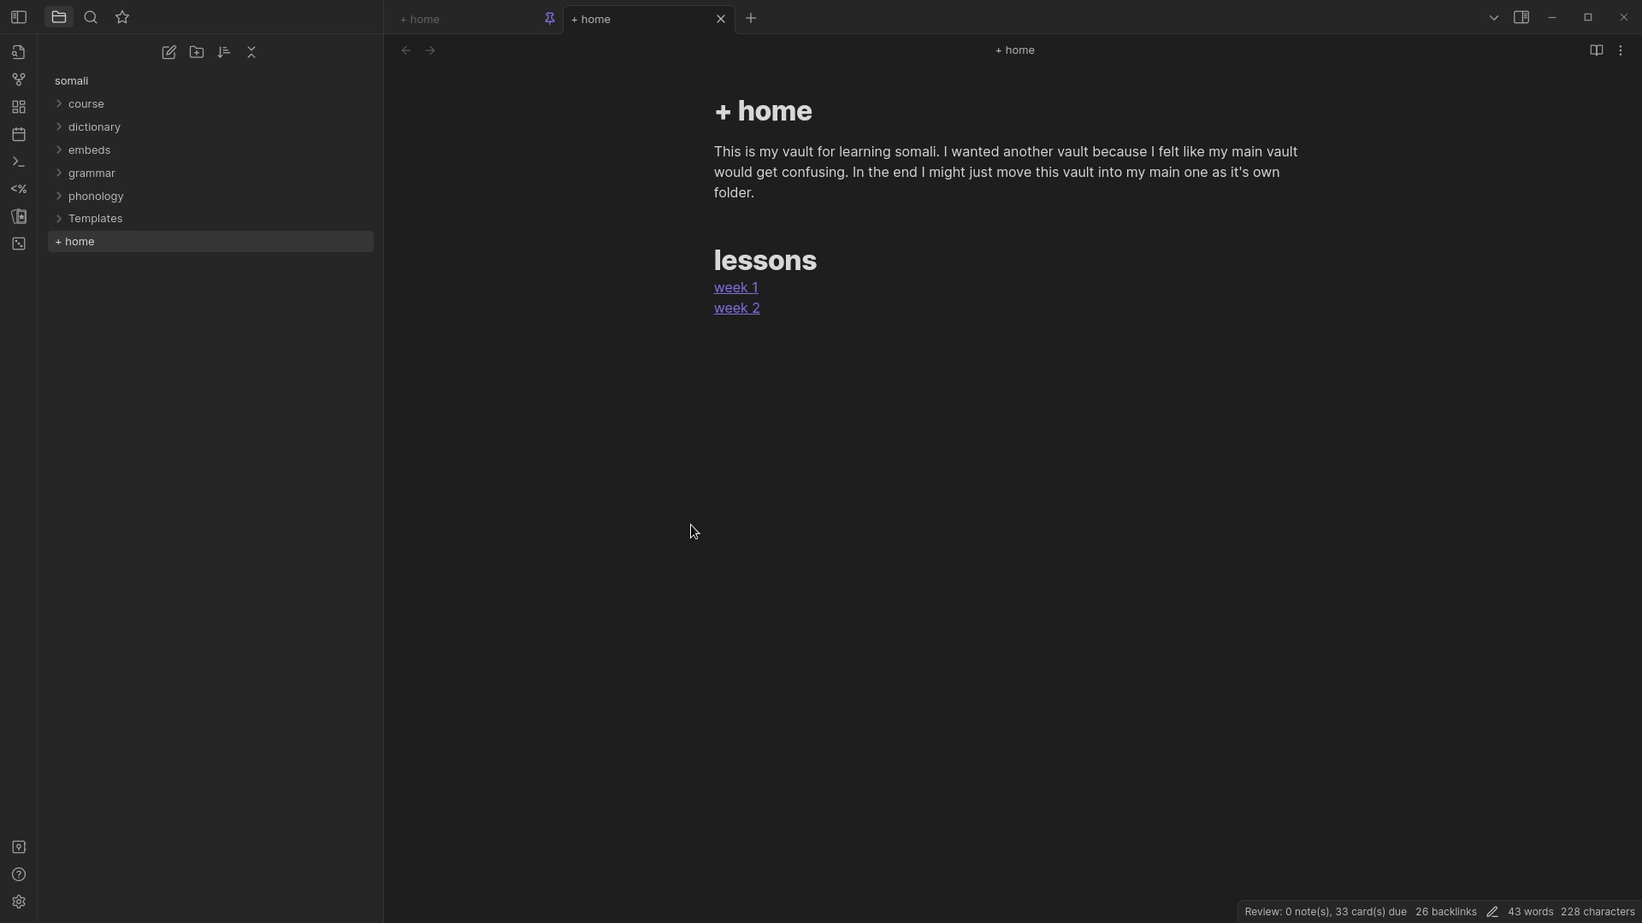
pyautogui.moveTo(703, 540)
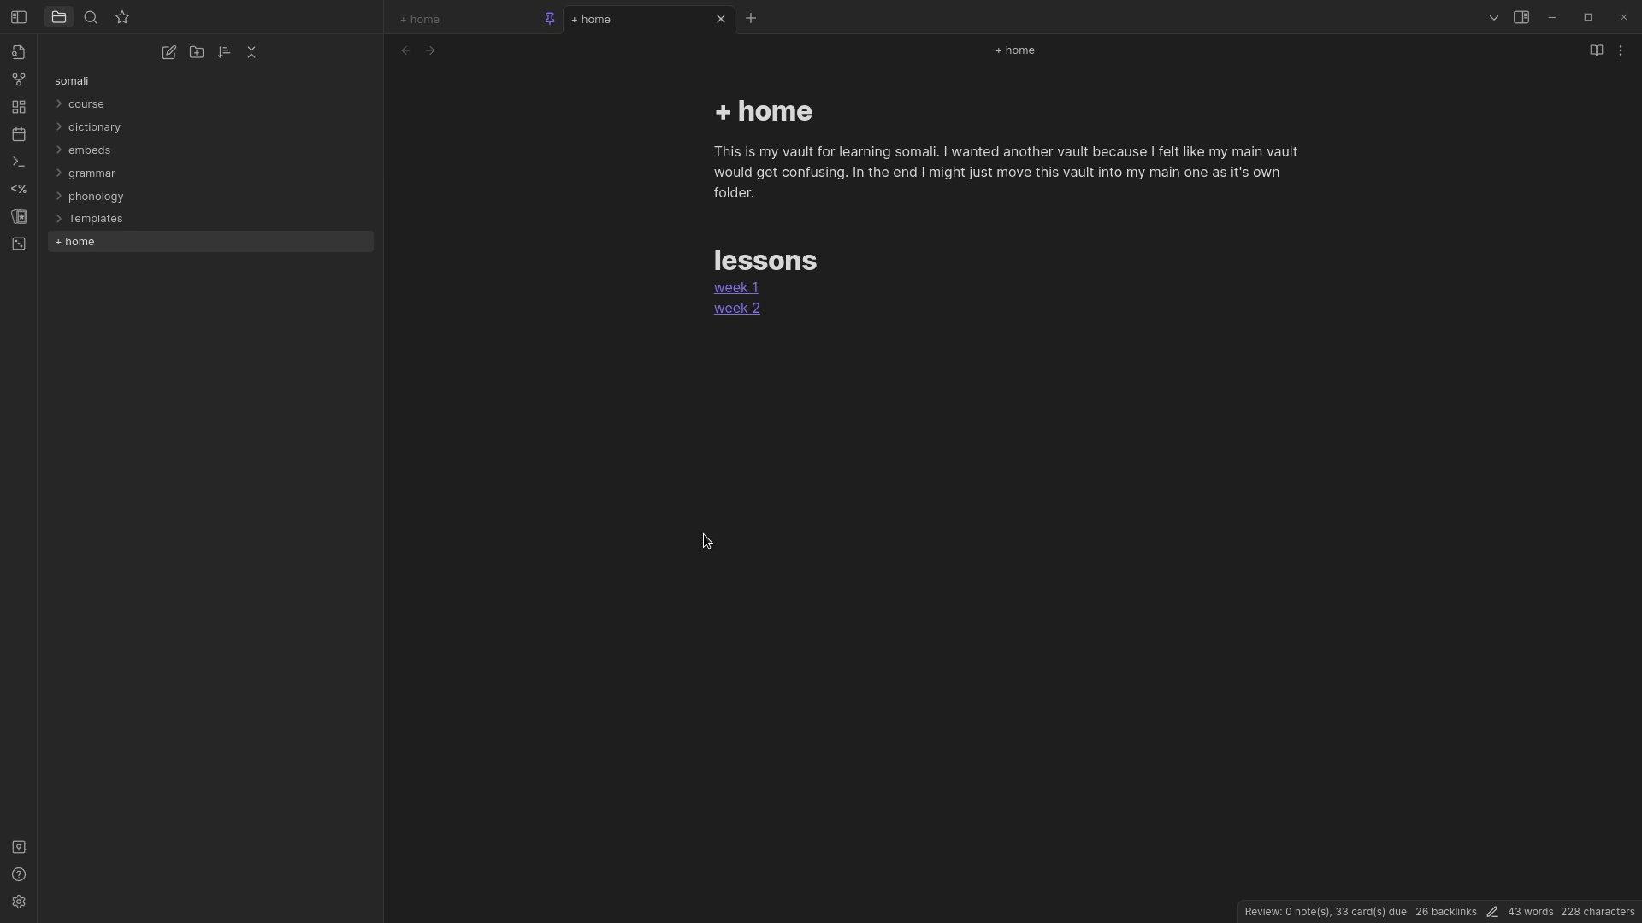
pyautogui.moveTo(709, 493)
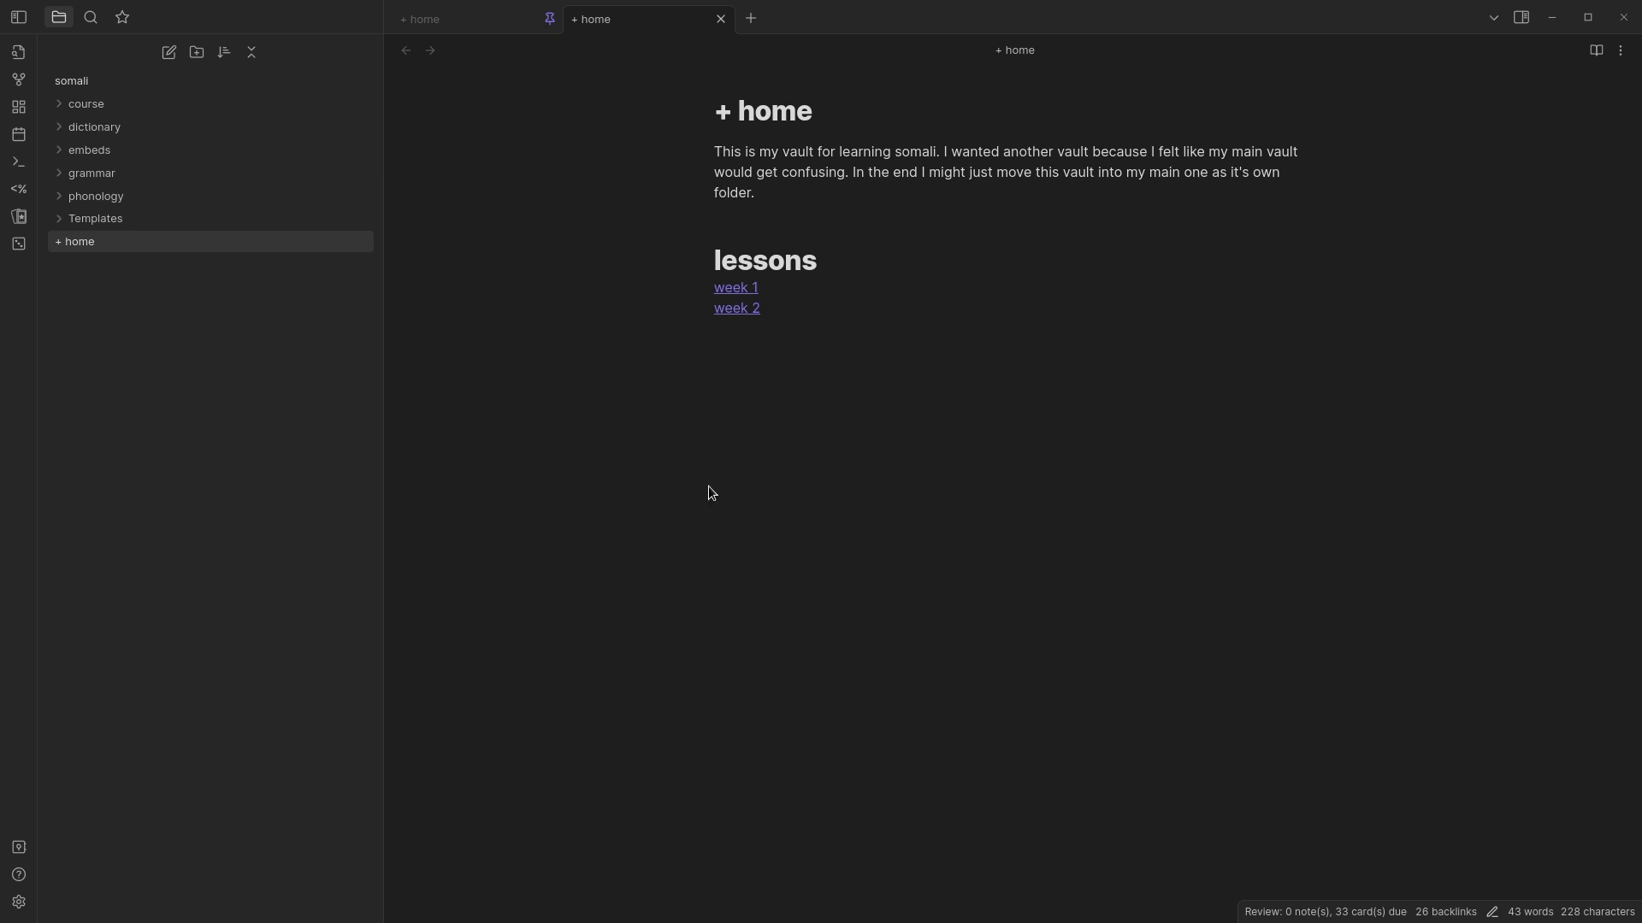
pyautogui.moveTo(710, 492)
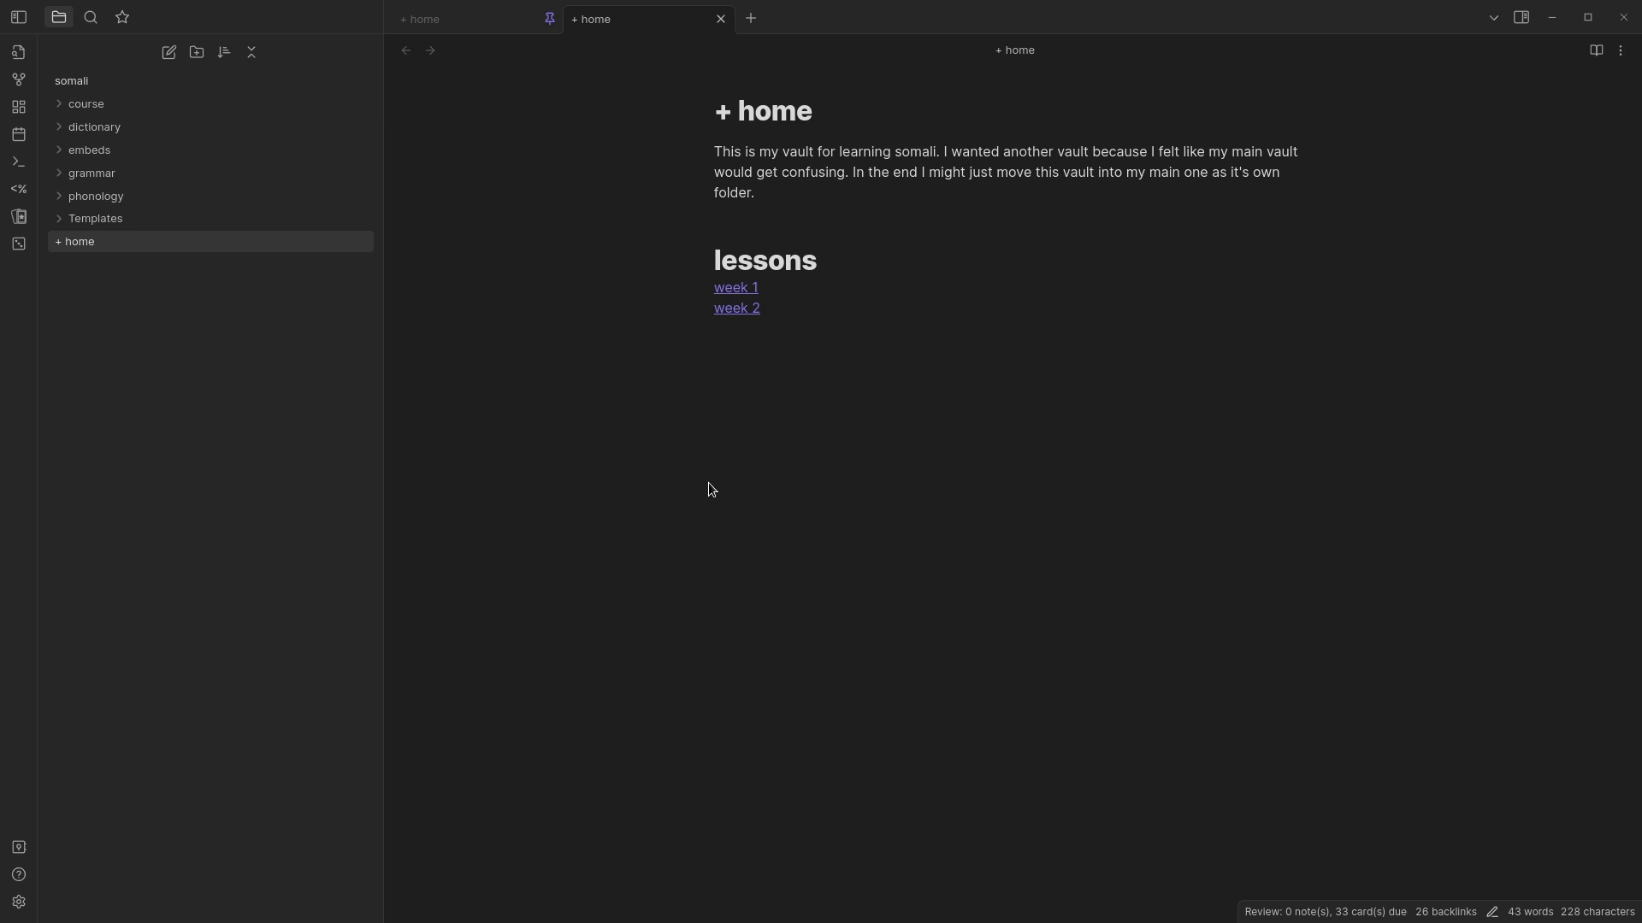
pyautogui.moveTo(773, 467)
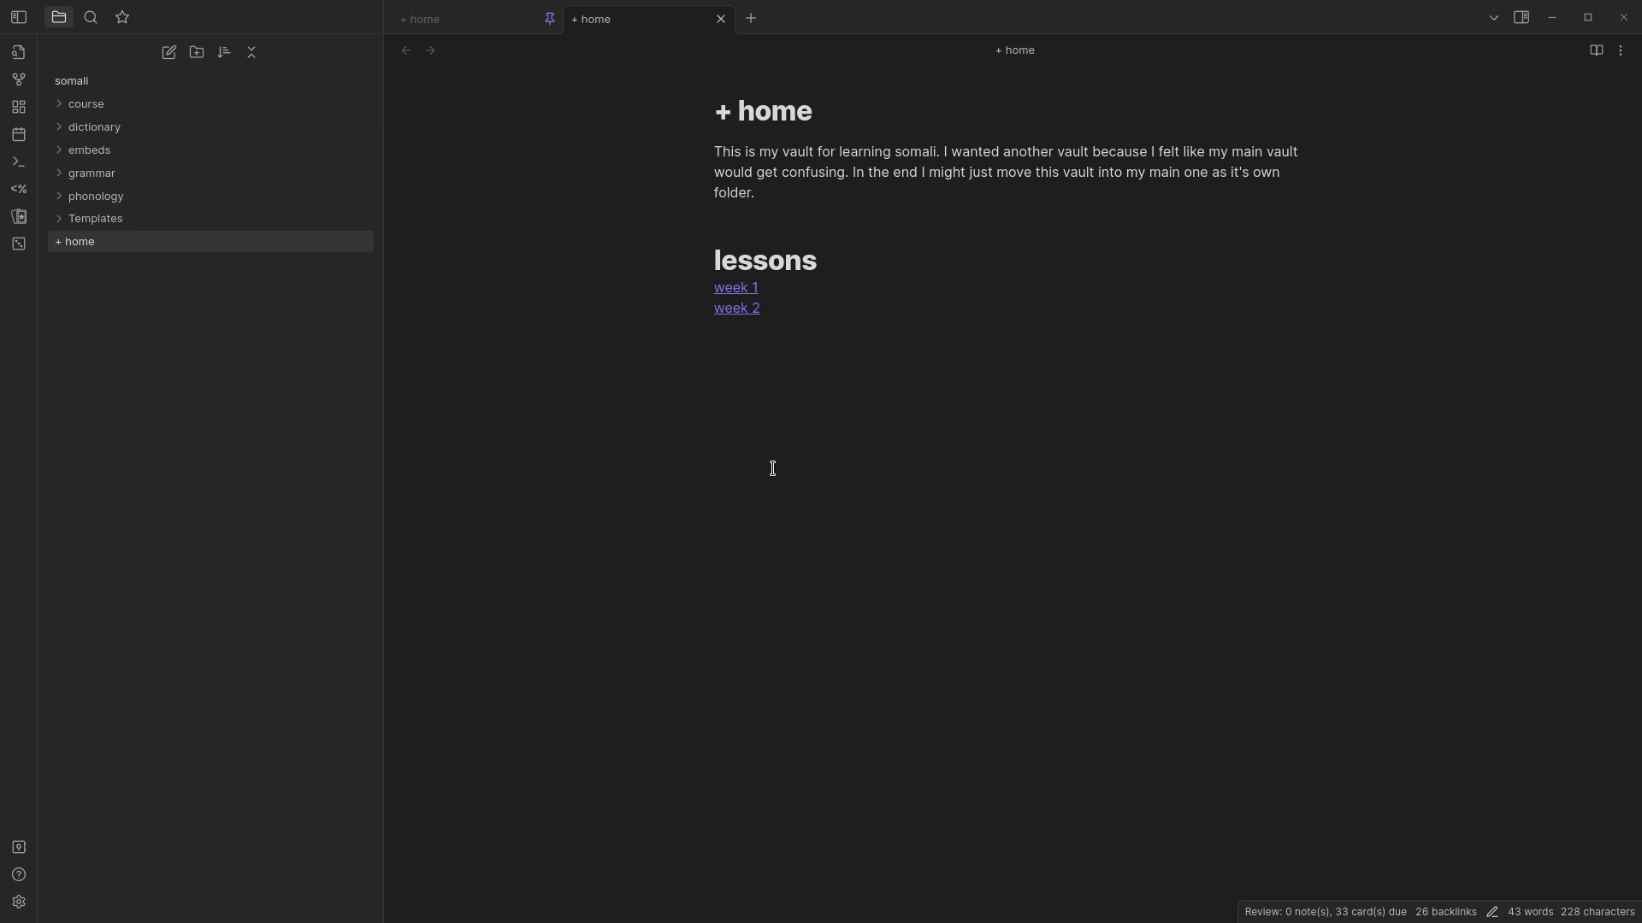
pyautogui.moveTo(623, 648)
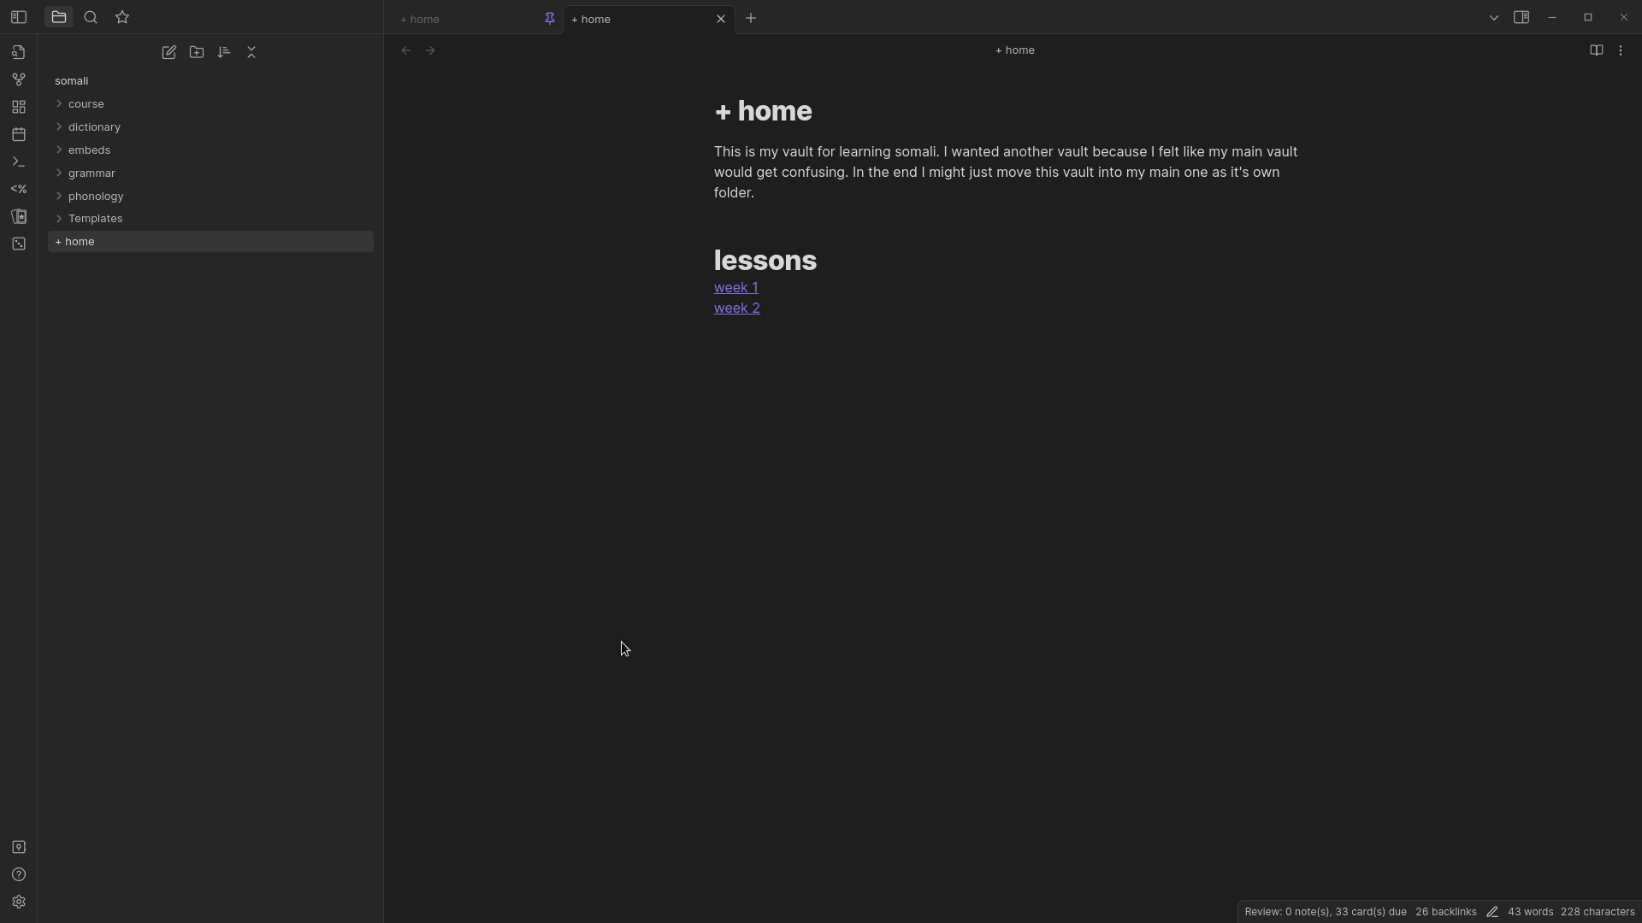
pyautogui.moveTo(646, 353)
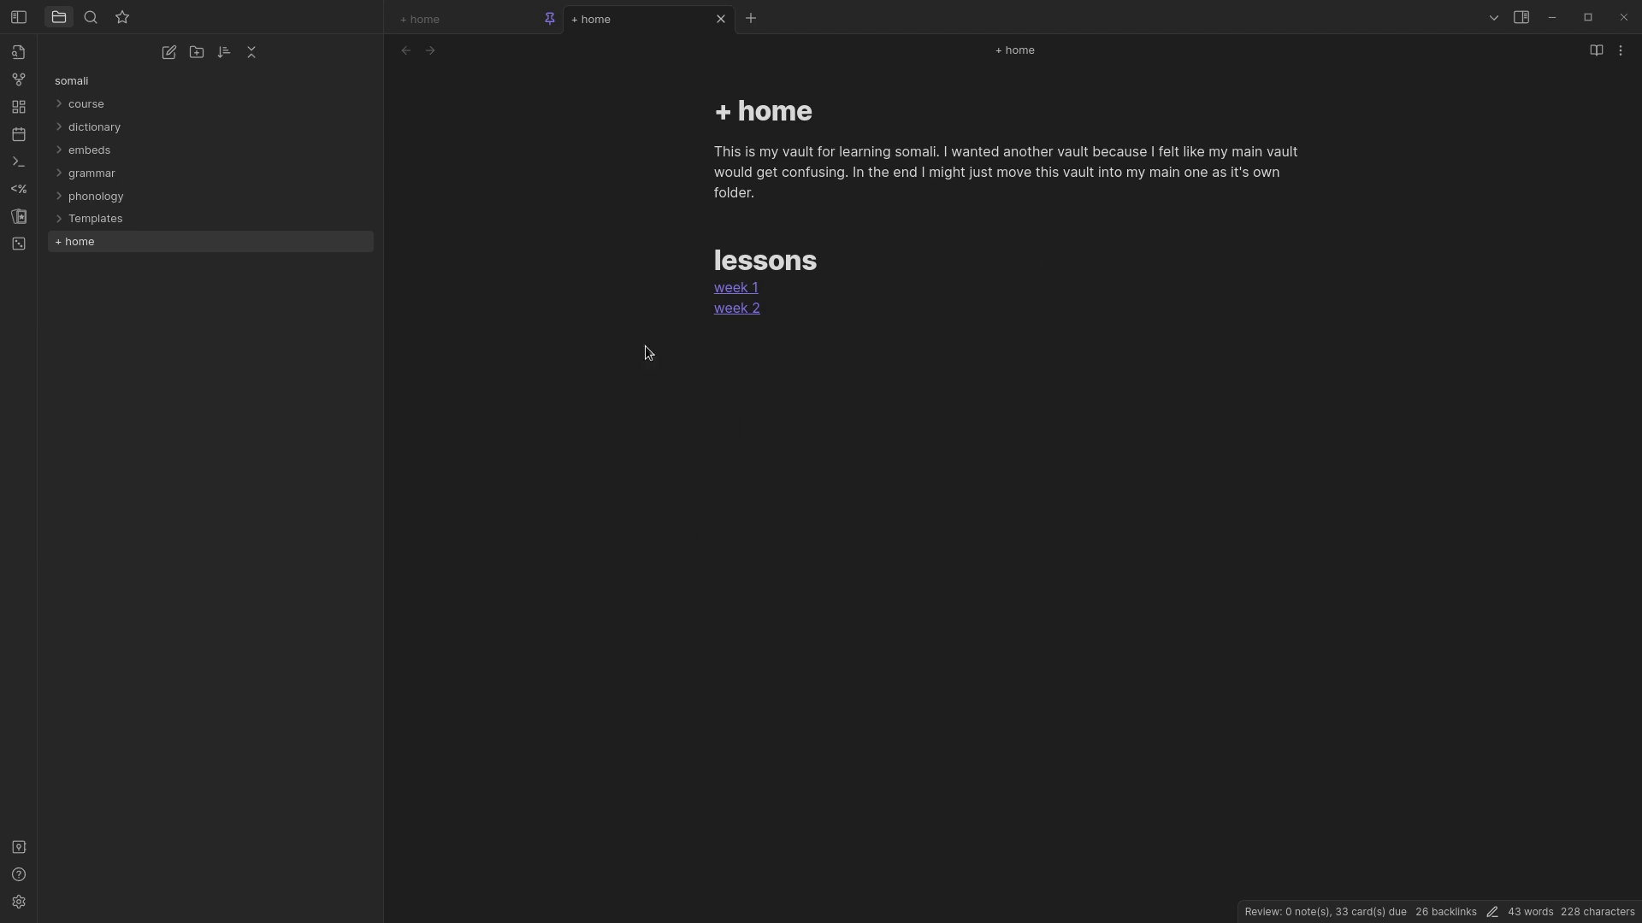
pyautogui.moveTo(588, 354)
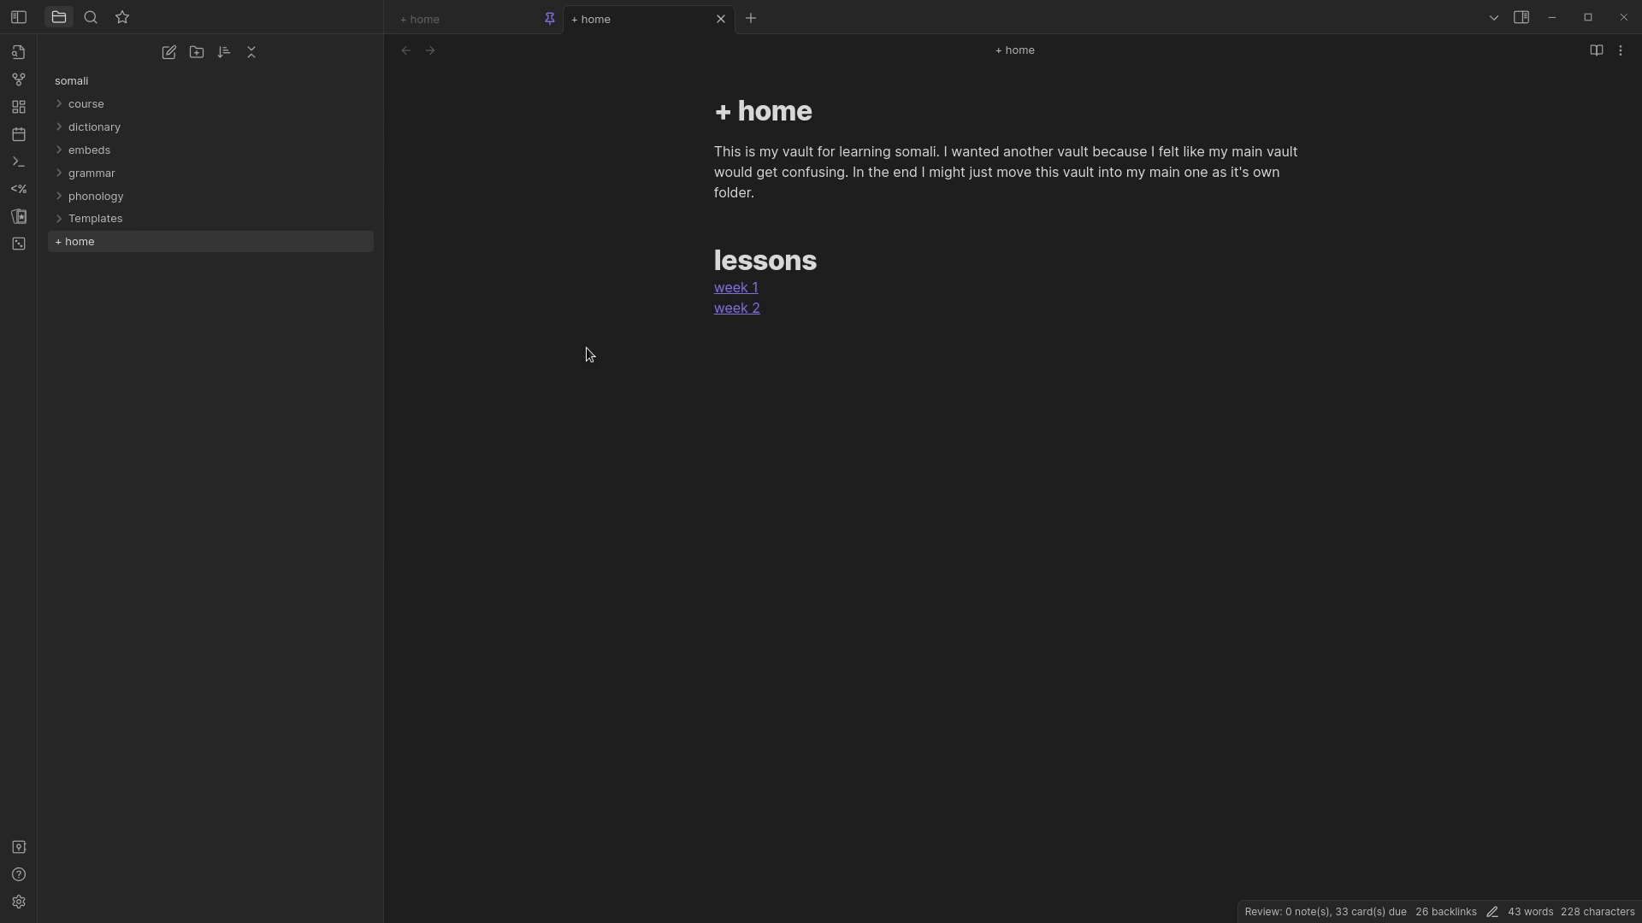
pyautogui.moveTo(612, 373)
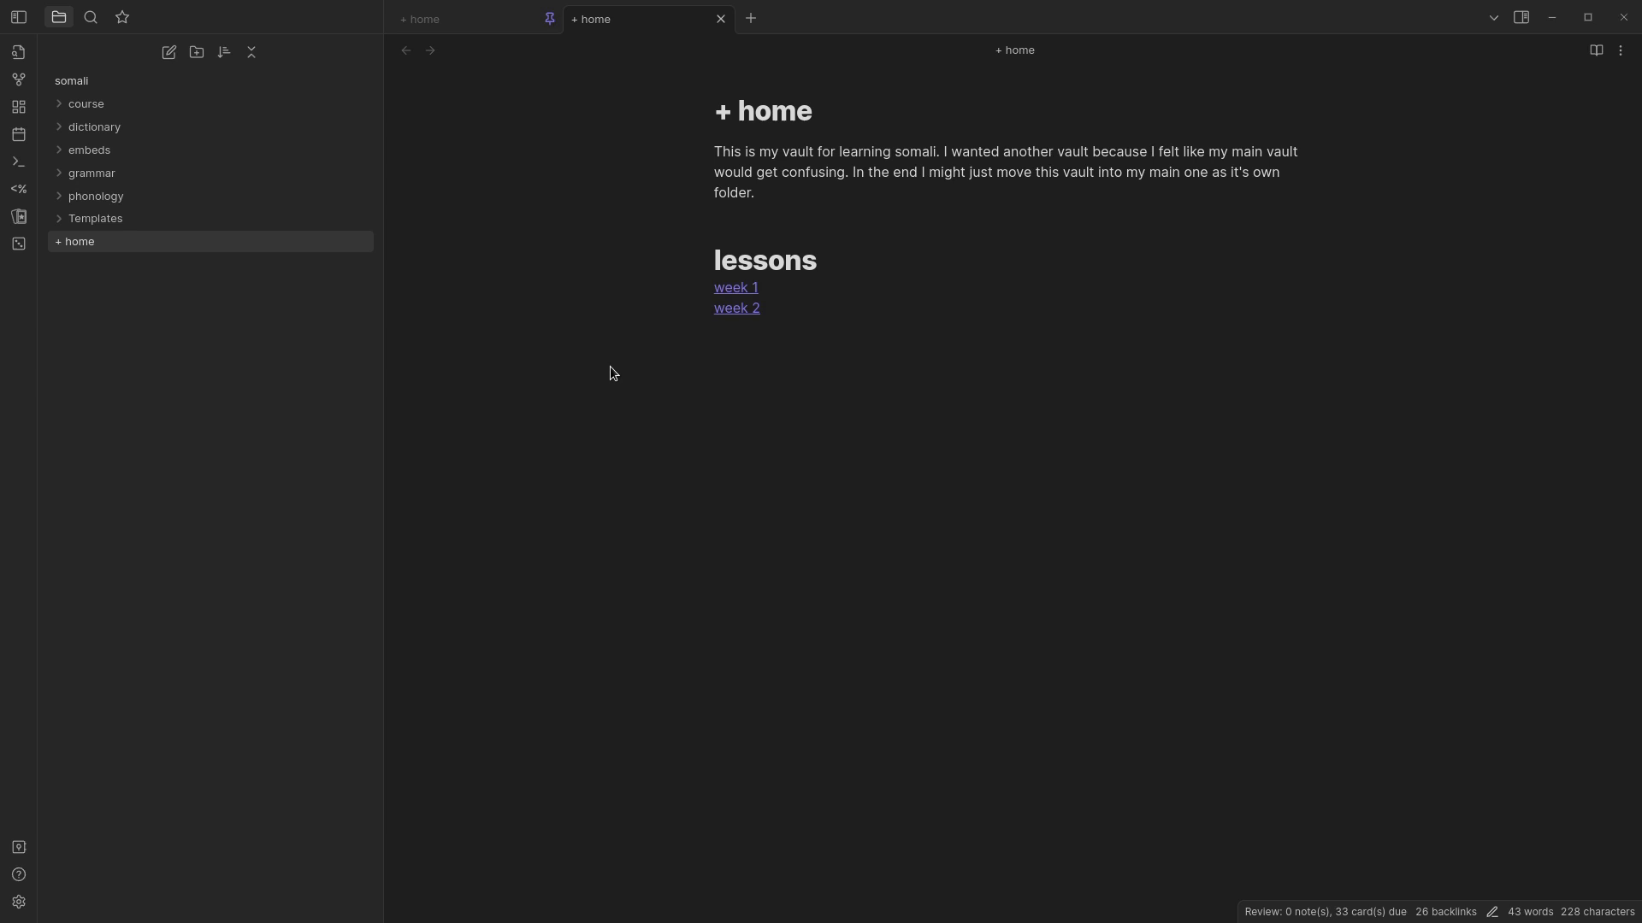
pyautogui.moveTo(639, 223)
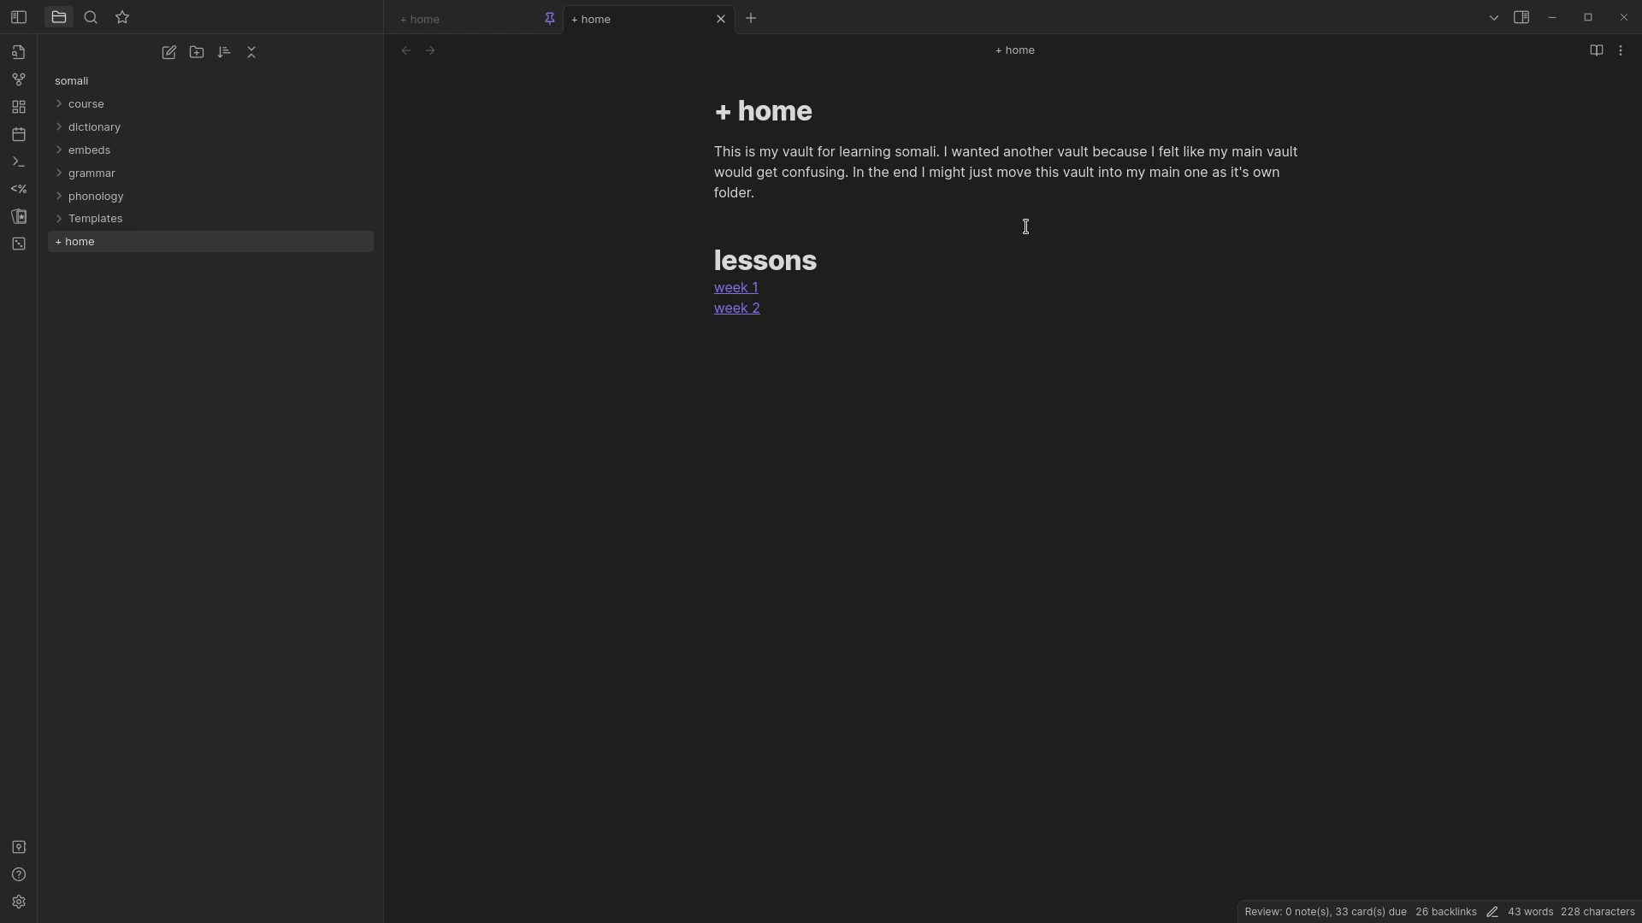
pyautogui.moveTo(958, 196)
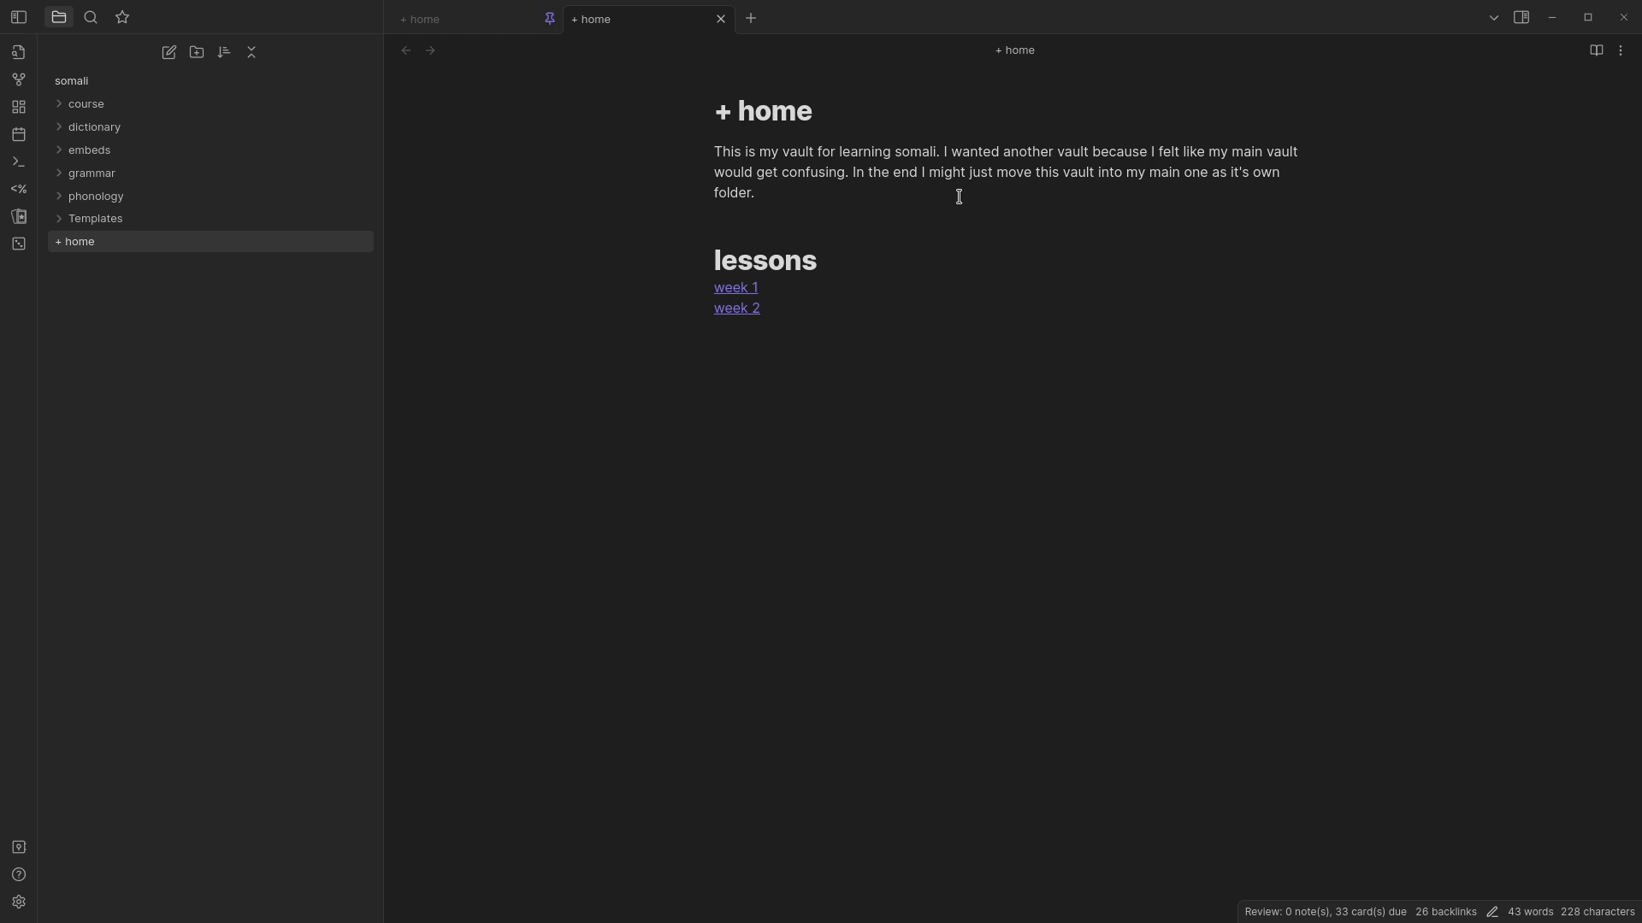
pyautogui.moveTo(953, 340)
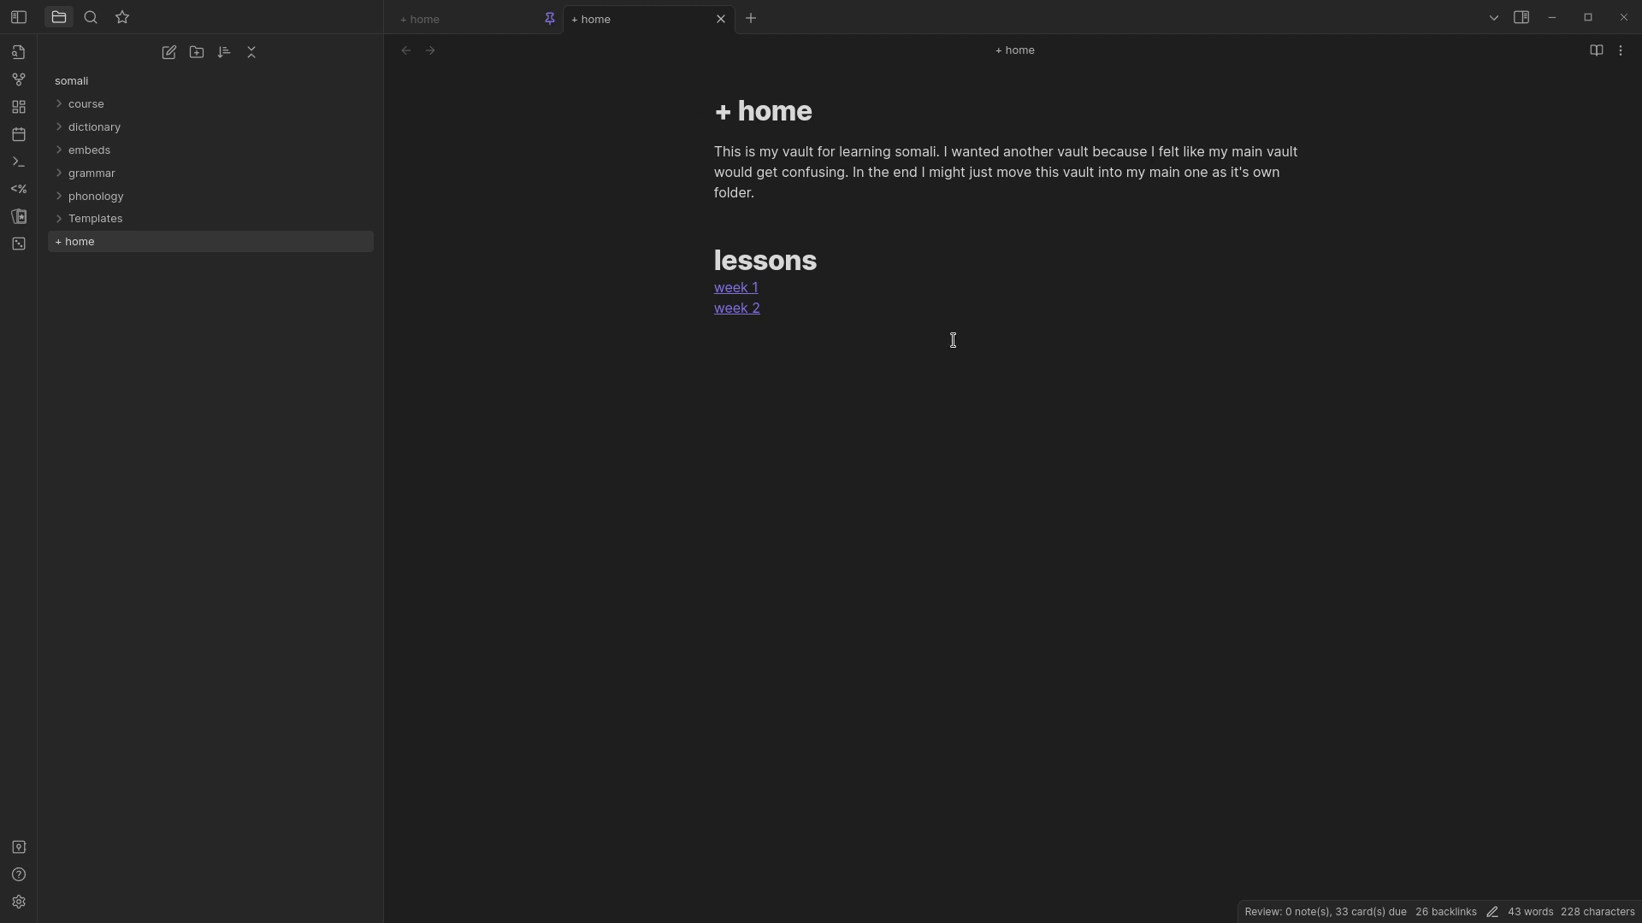
pyautogui.moveTo(953, 489)
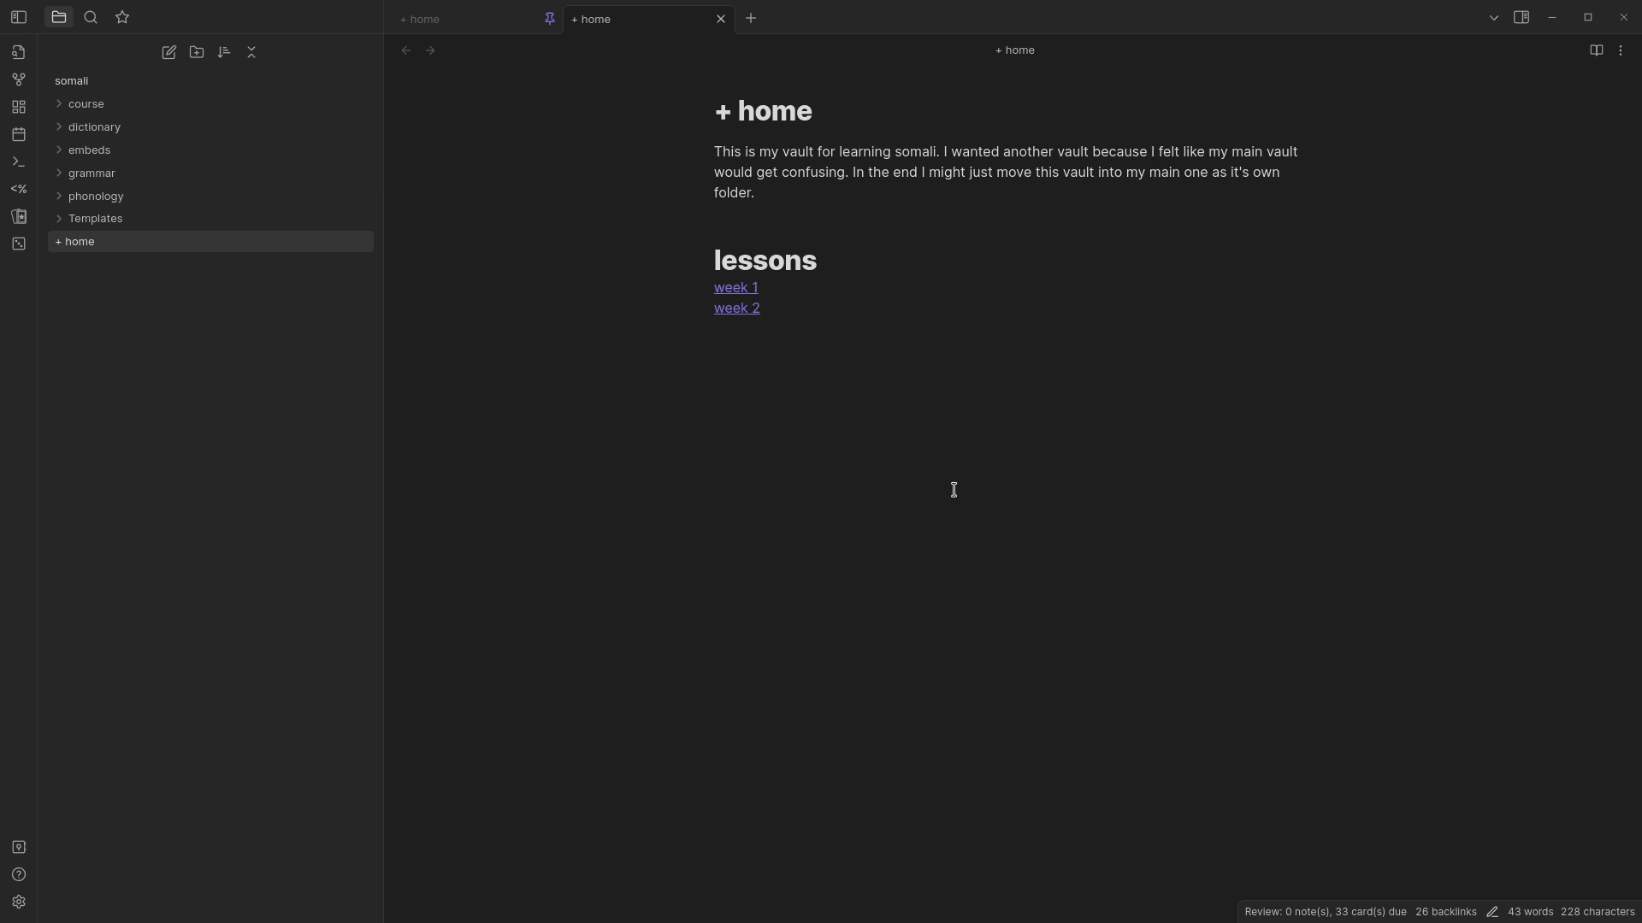
pyautogui.moveTo(944, 510)
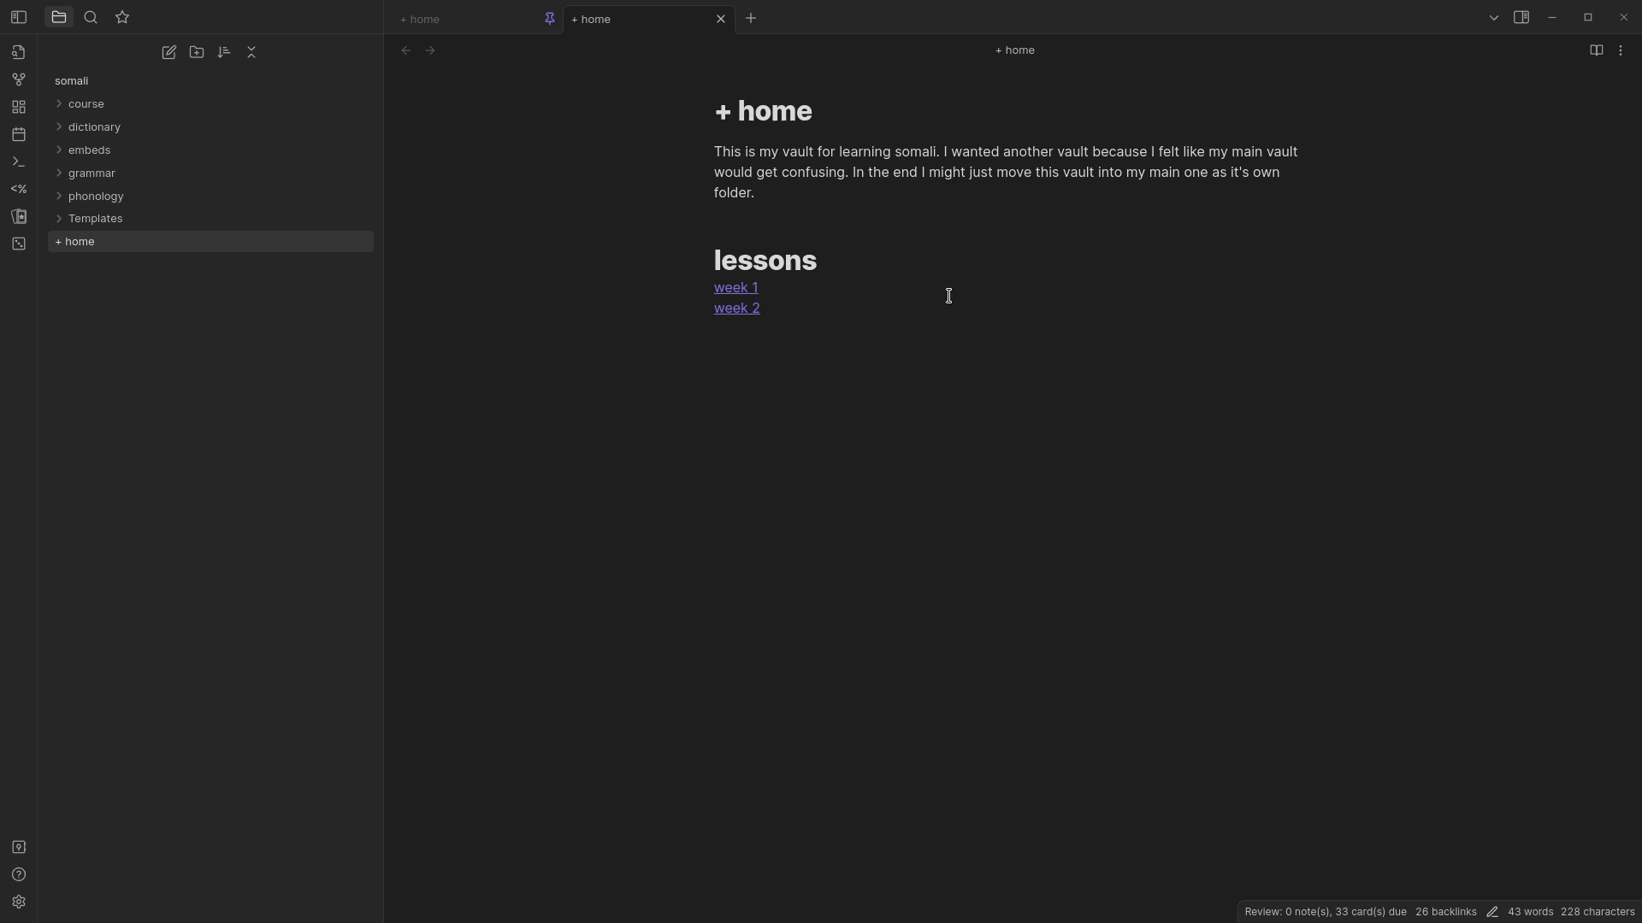
pyautogui.moveTo(895, 499)
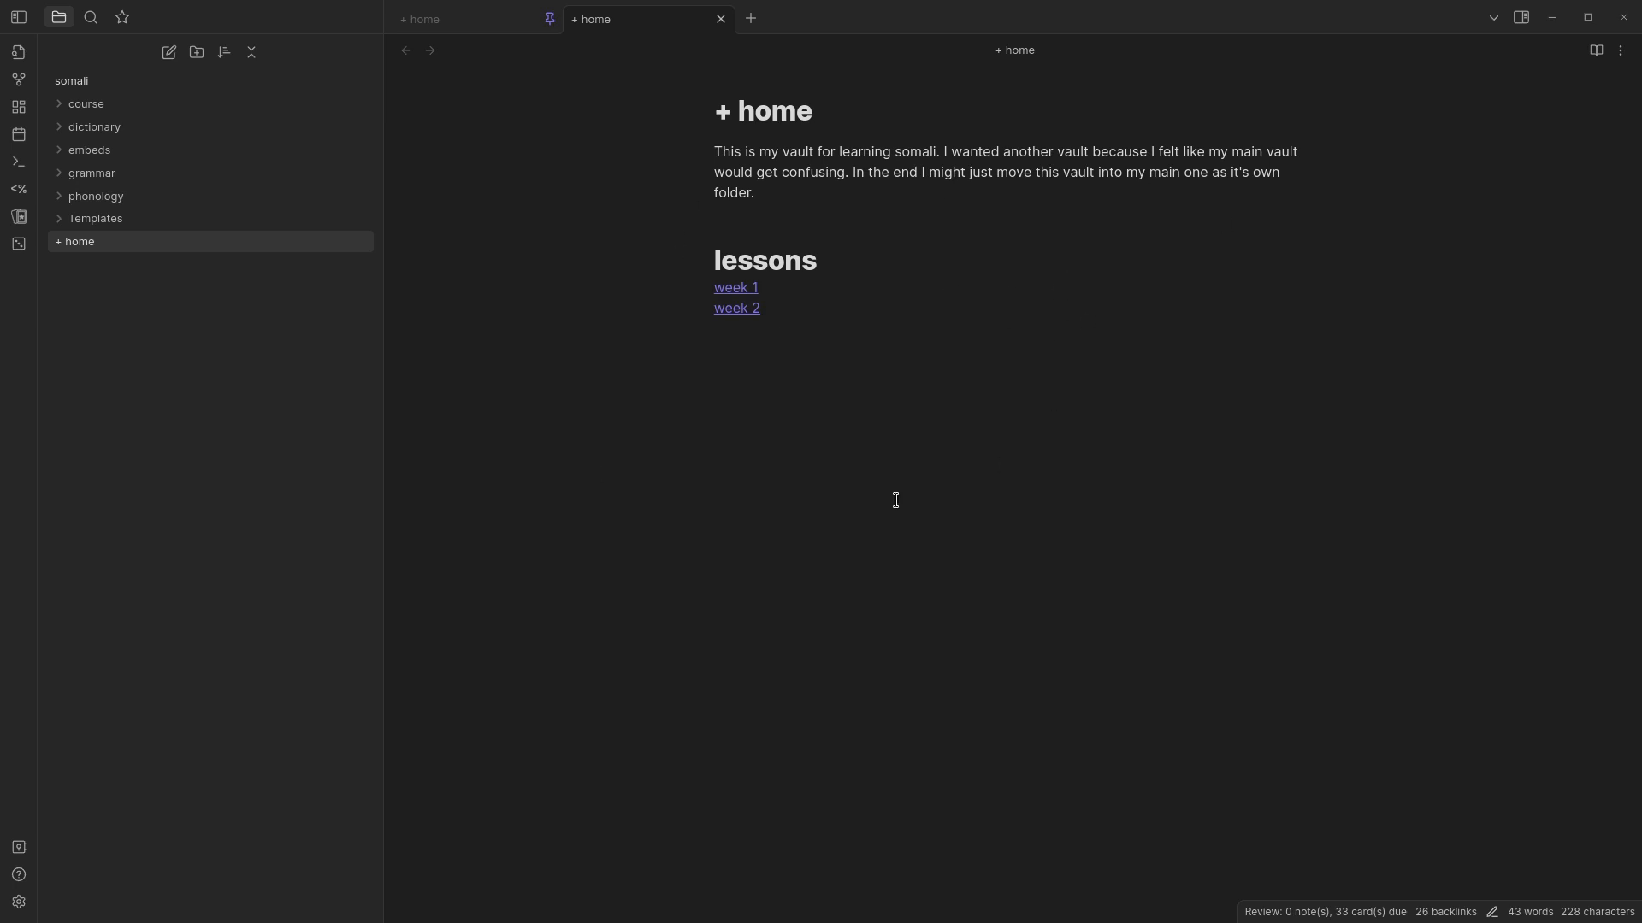
pyautogui.moveTo(1083, 350)
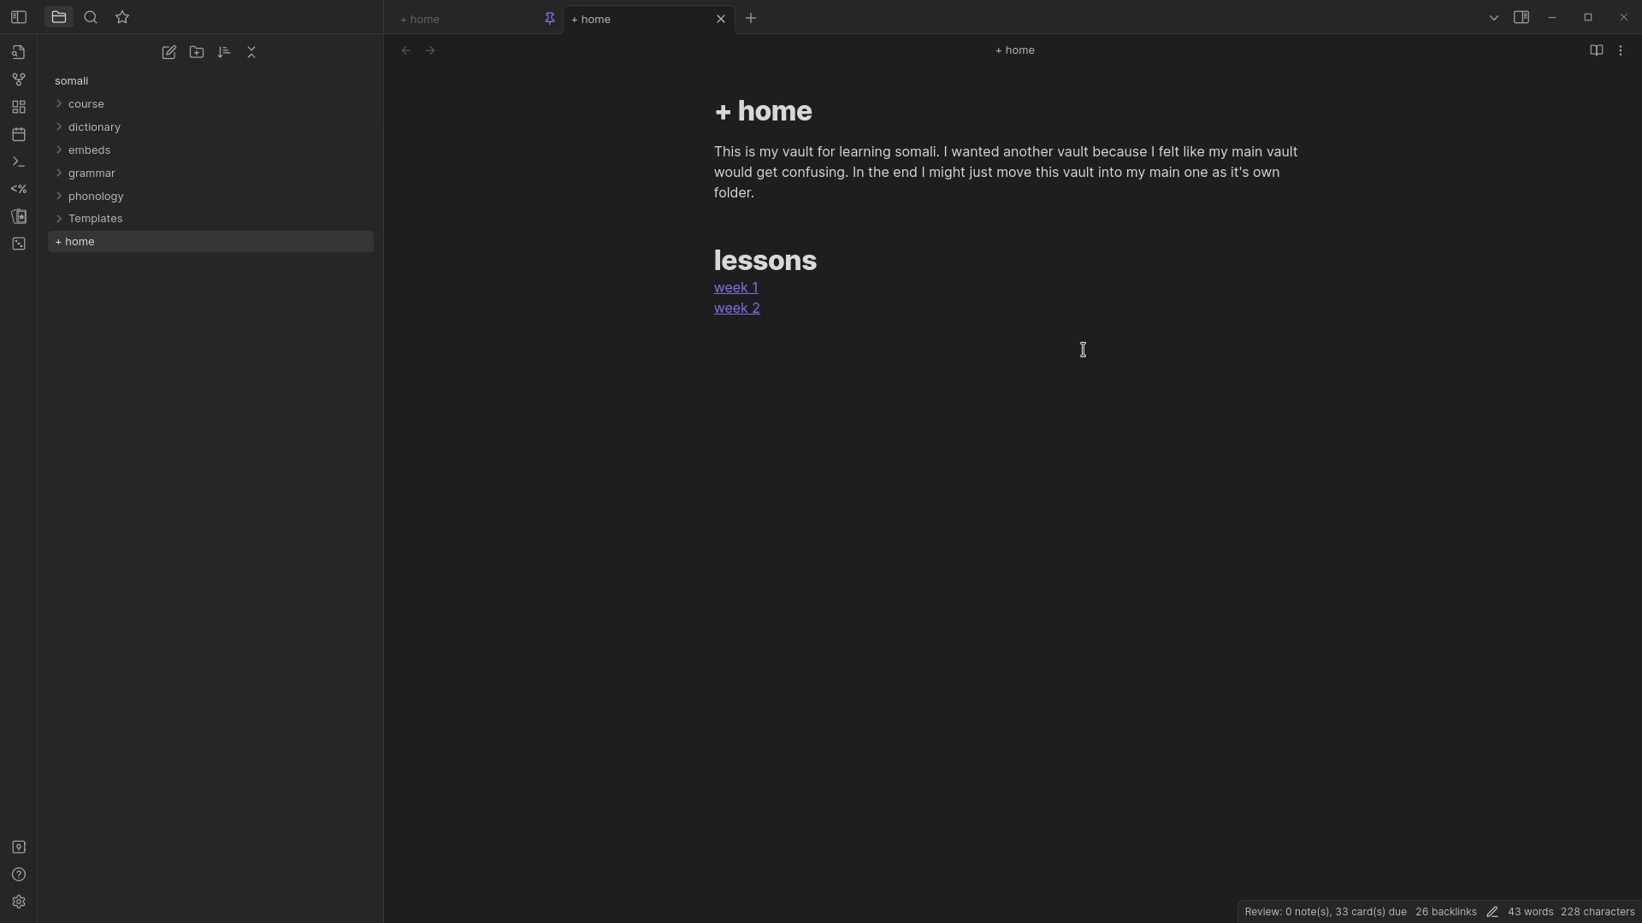
pyautogui.moveTo(858, 429)
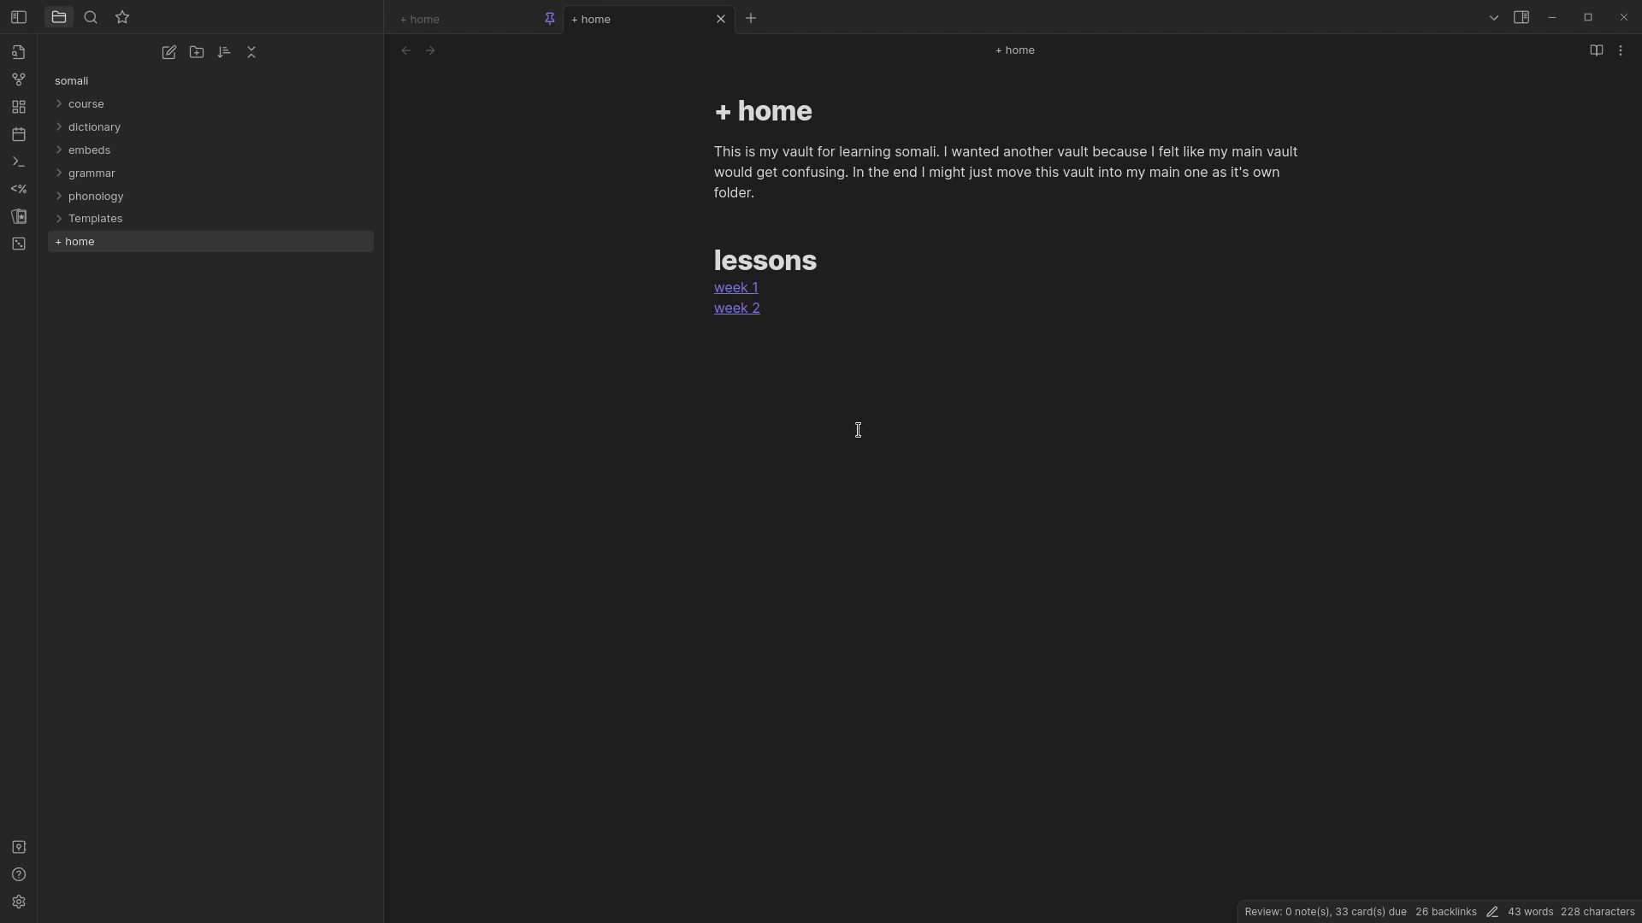
pyautogui.moveTo(915, 412)
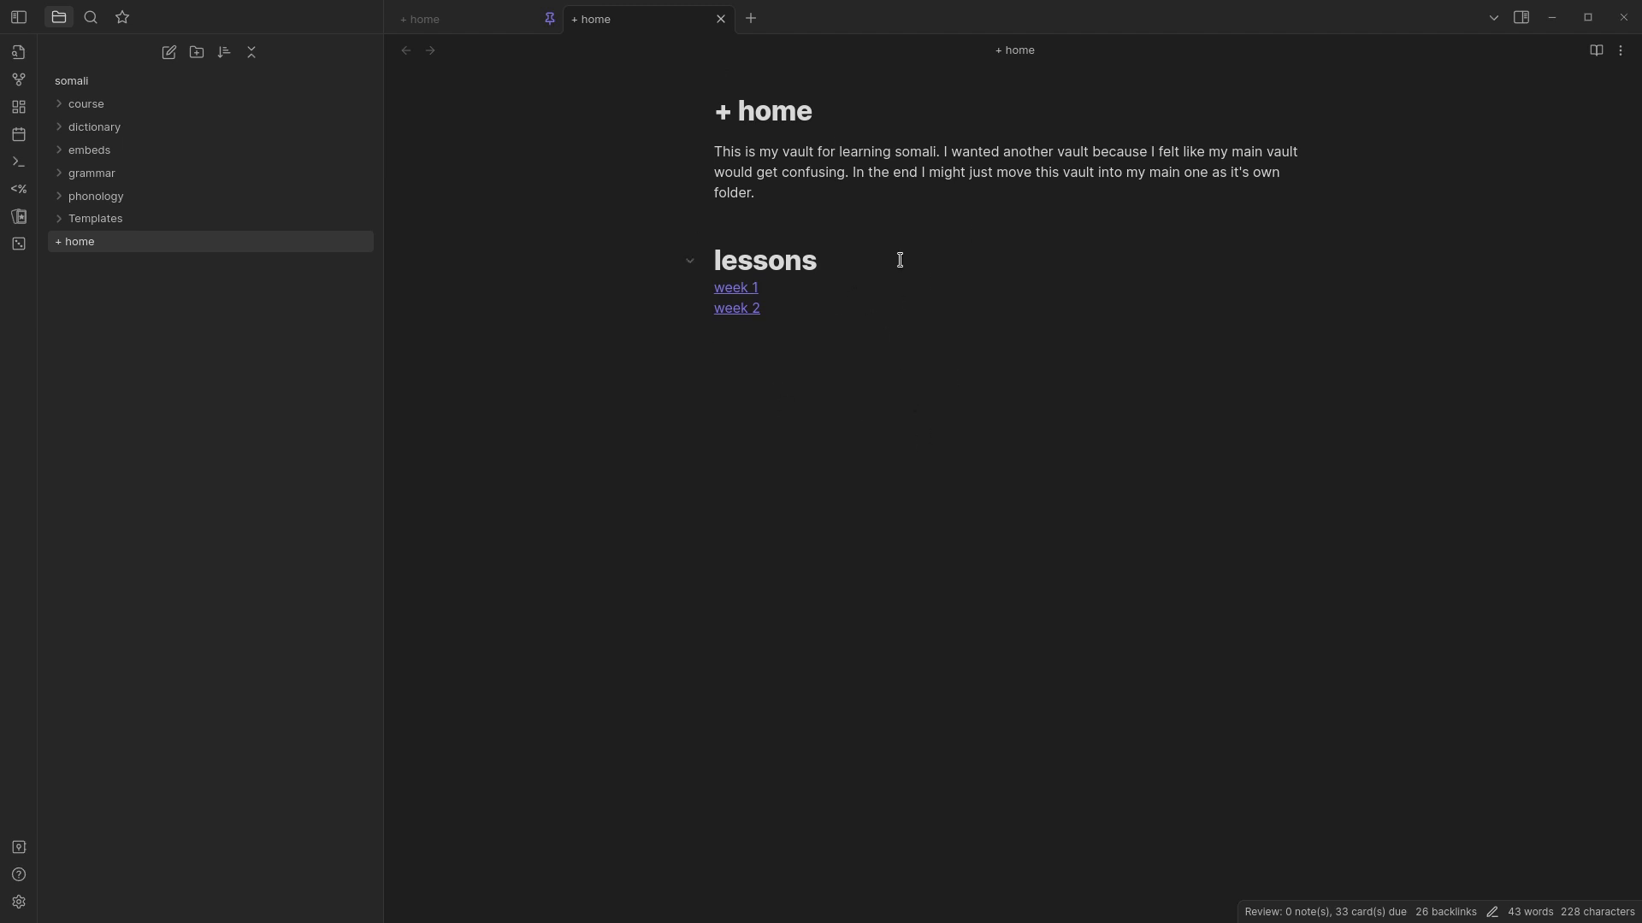
pyautogui.moveTo(595, 149)
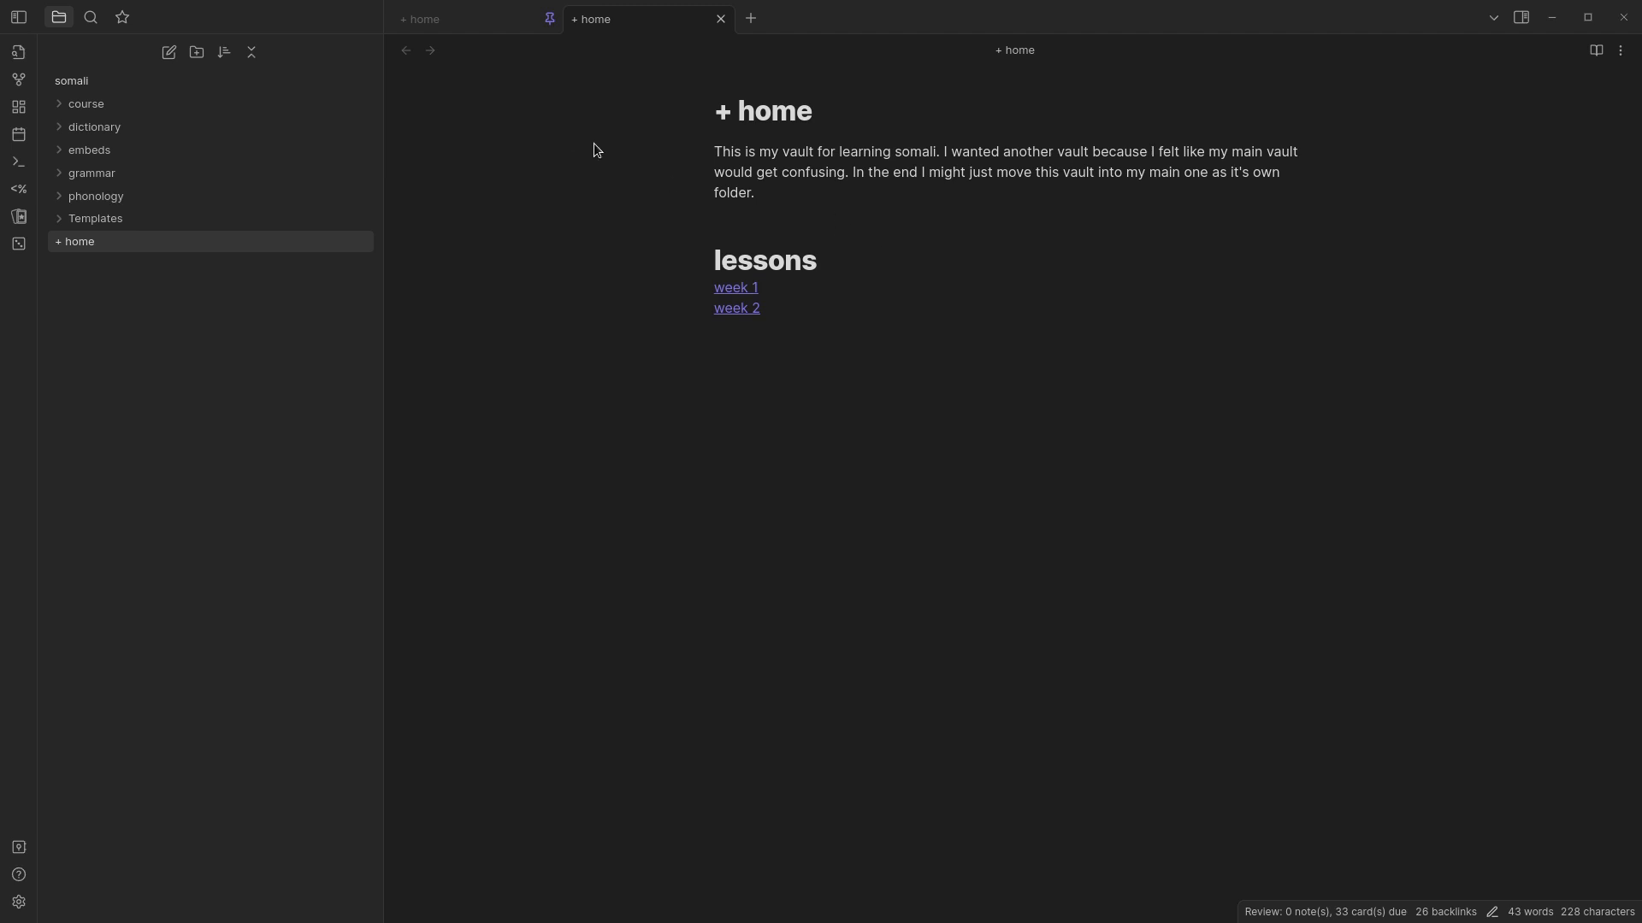
pyautogui.moveTo(86, 103)
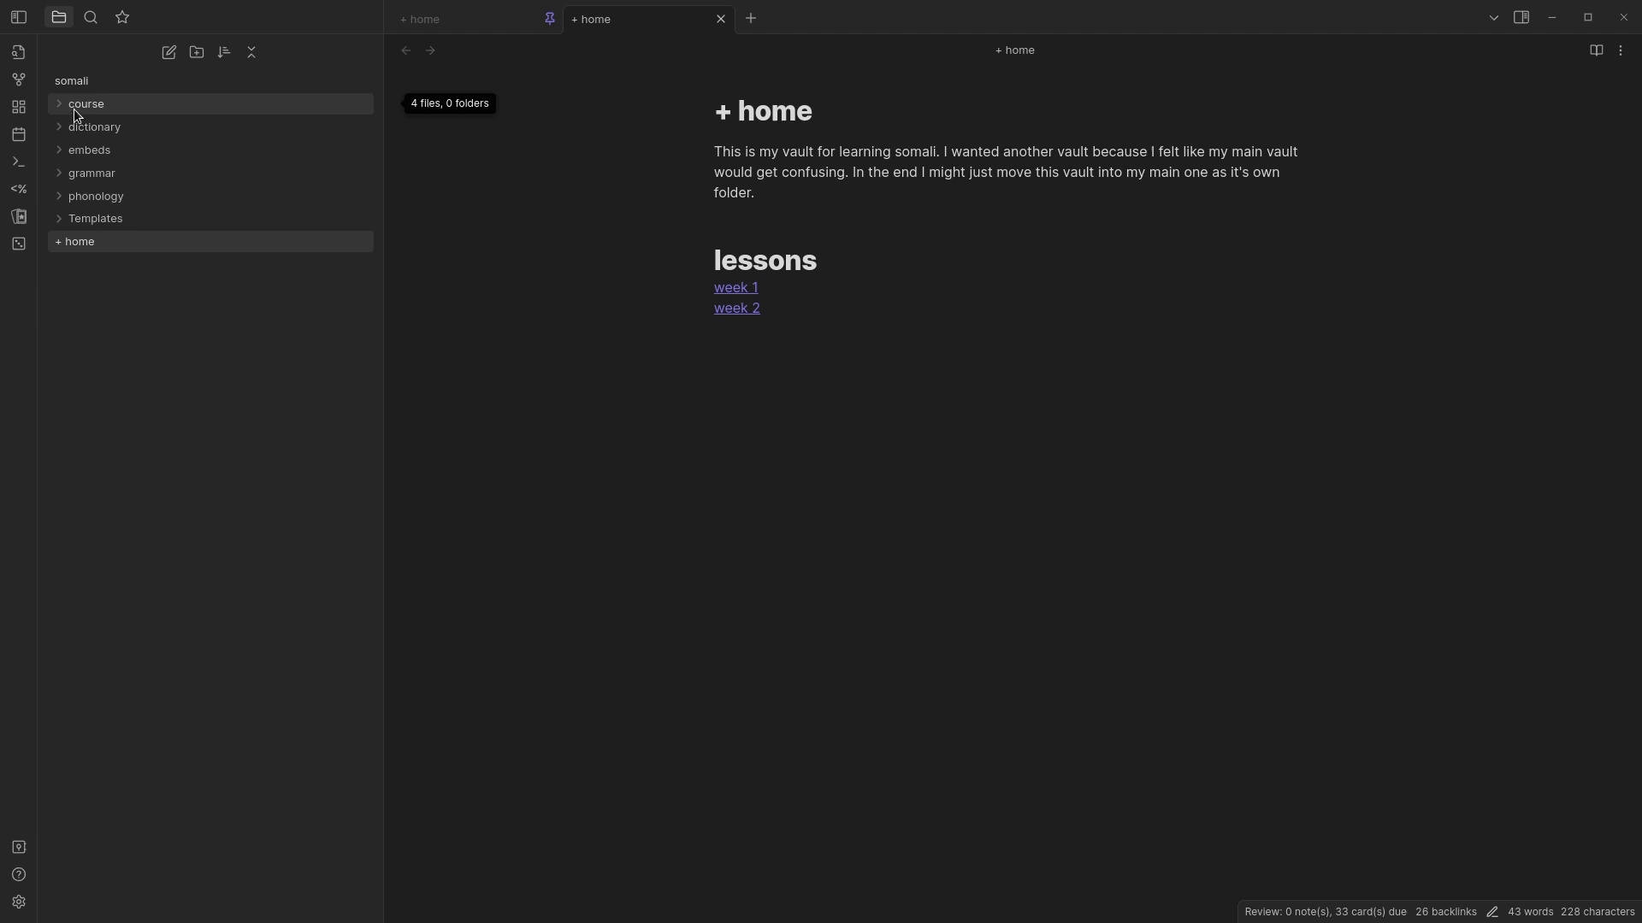
pyautogui.moveTo(71, 115)
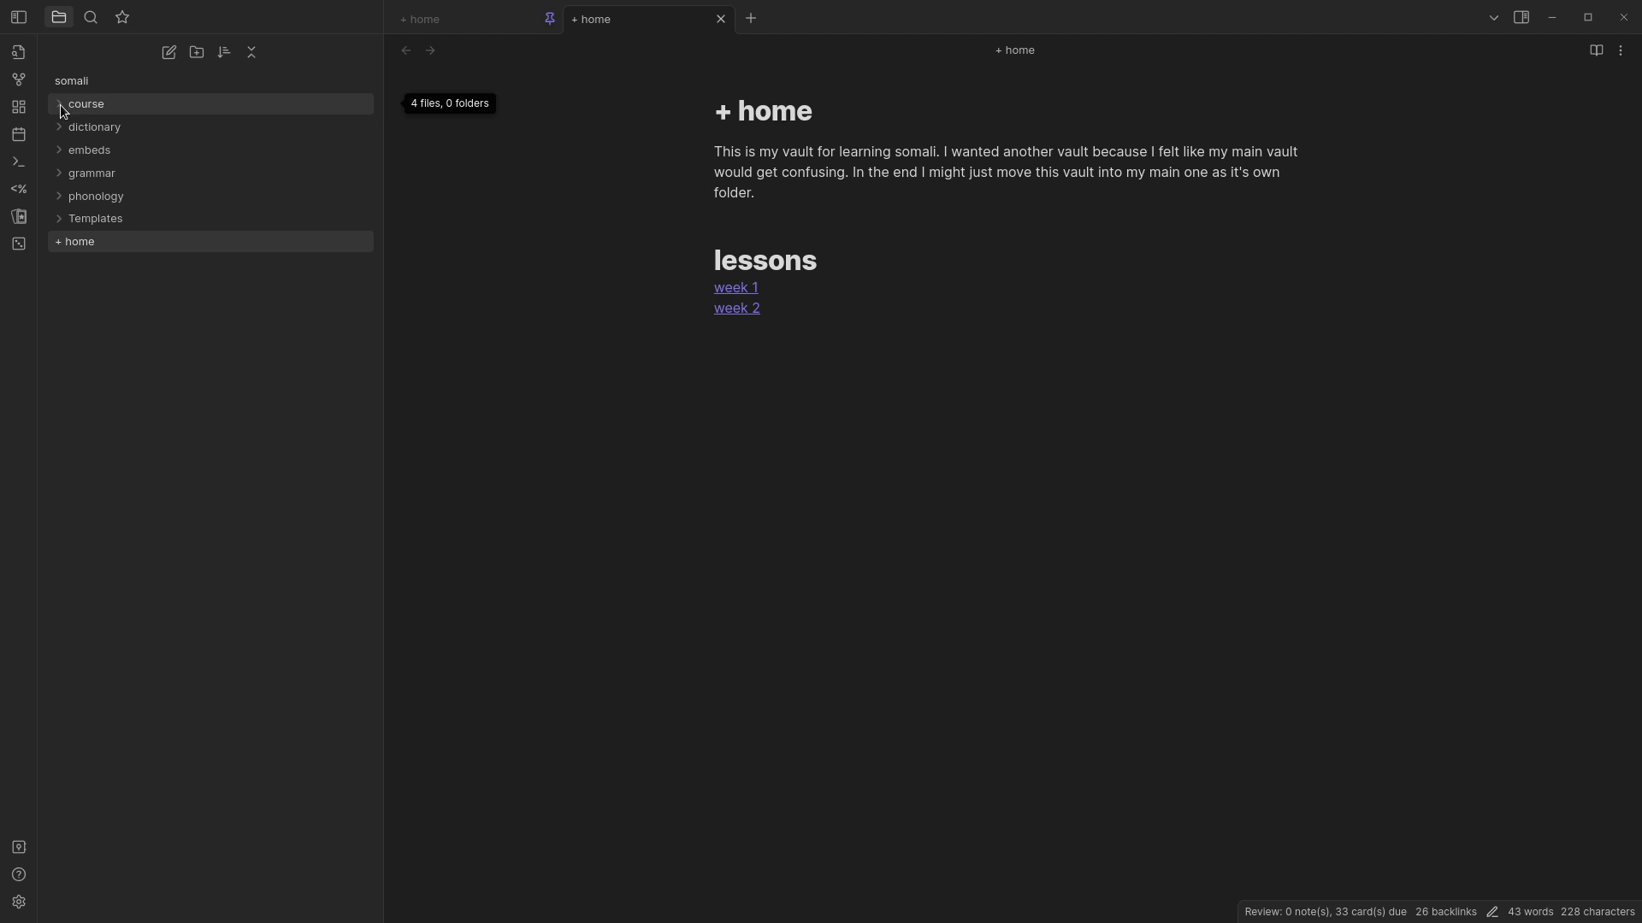
# - Expand the course folder to list the Zoom 1, Zoom 2, week 1 and week 2 notes
pyautogui.click(86, 104)
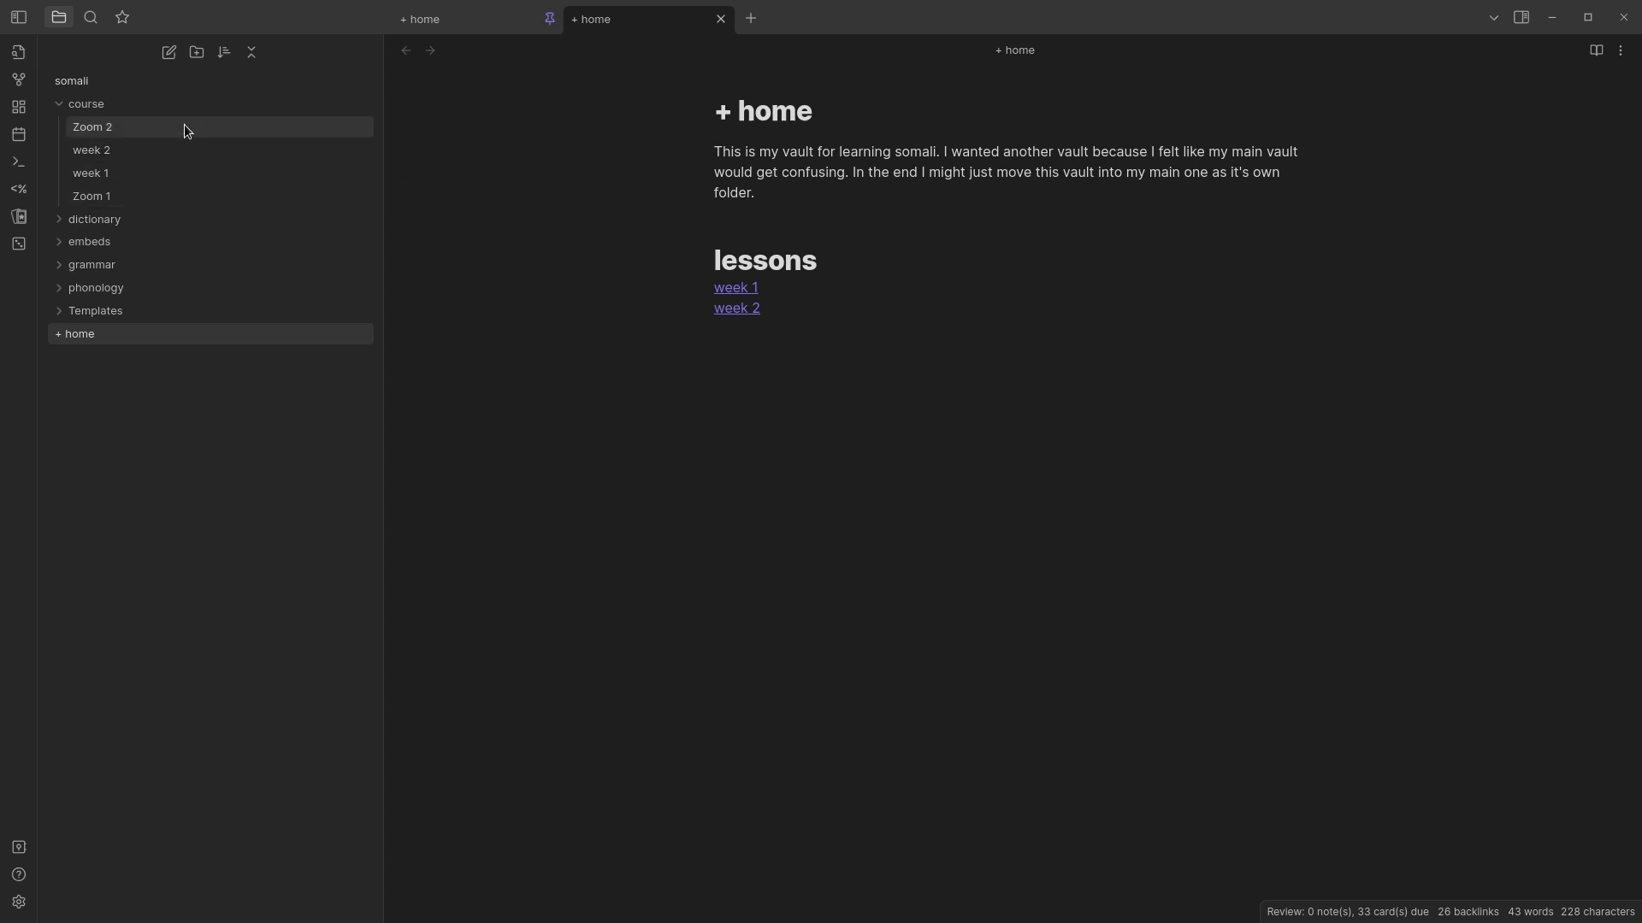
pyautogui.moveTo(174, 200)
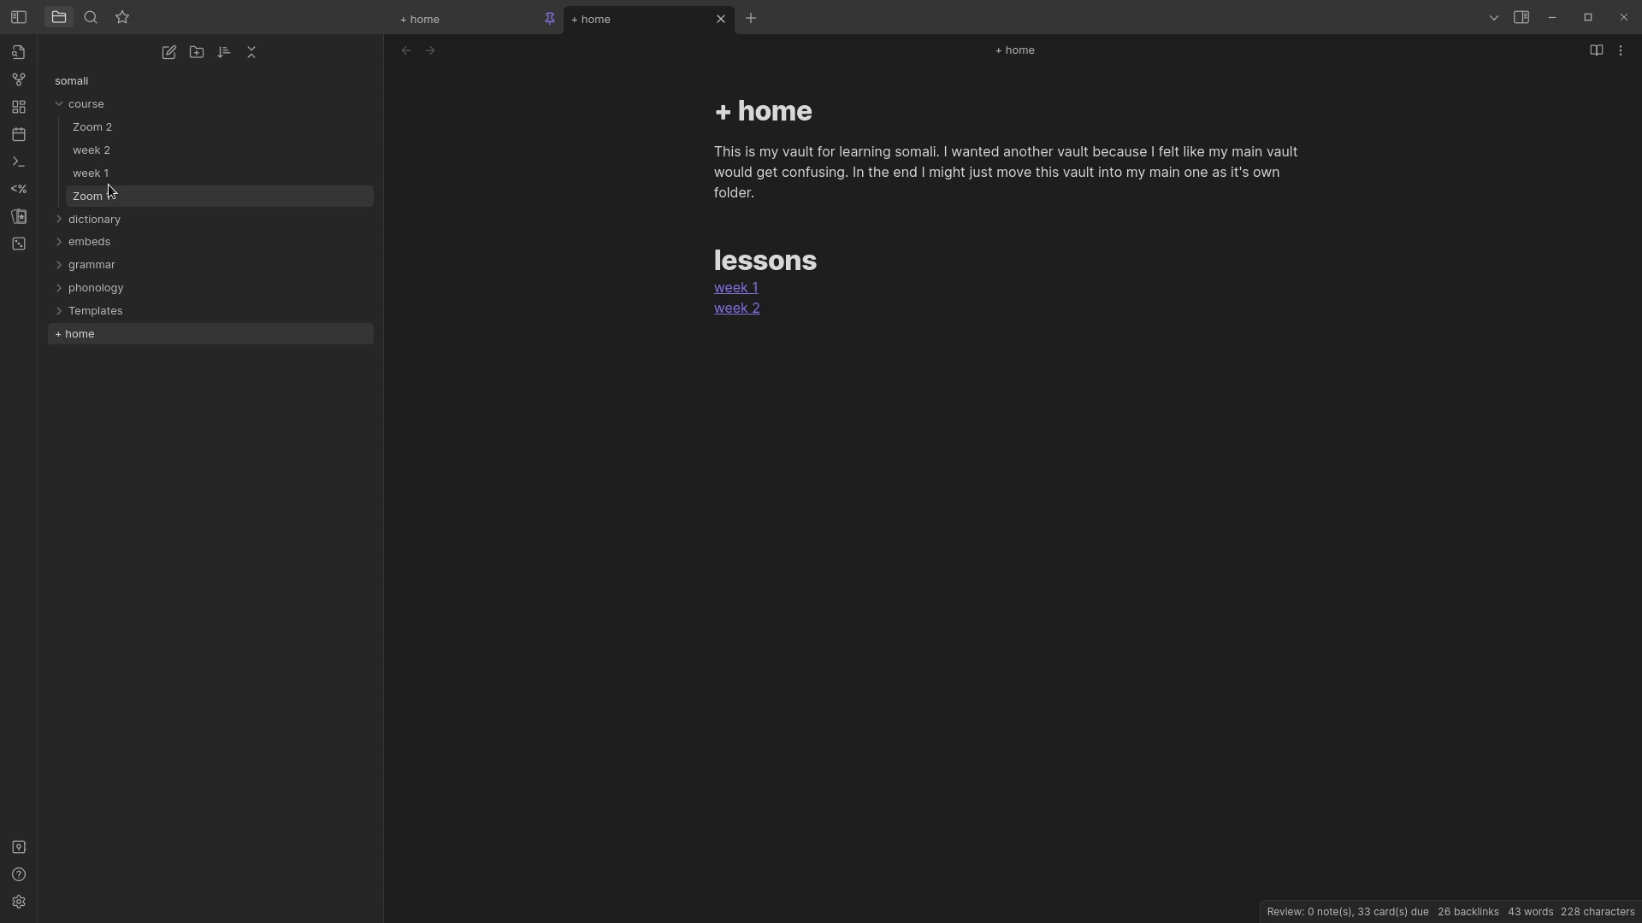
# - Open the week 1 note and scroll through its lectures section with the embedded video
pyautogui.click(92, 173)
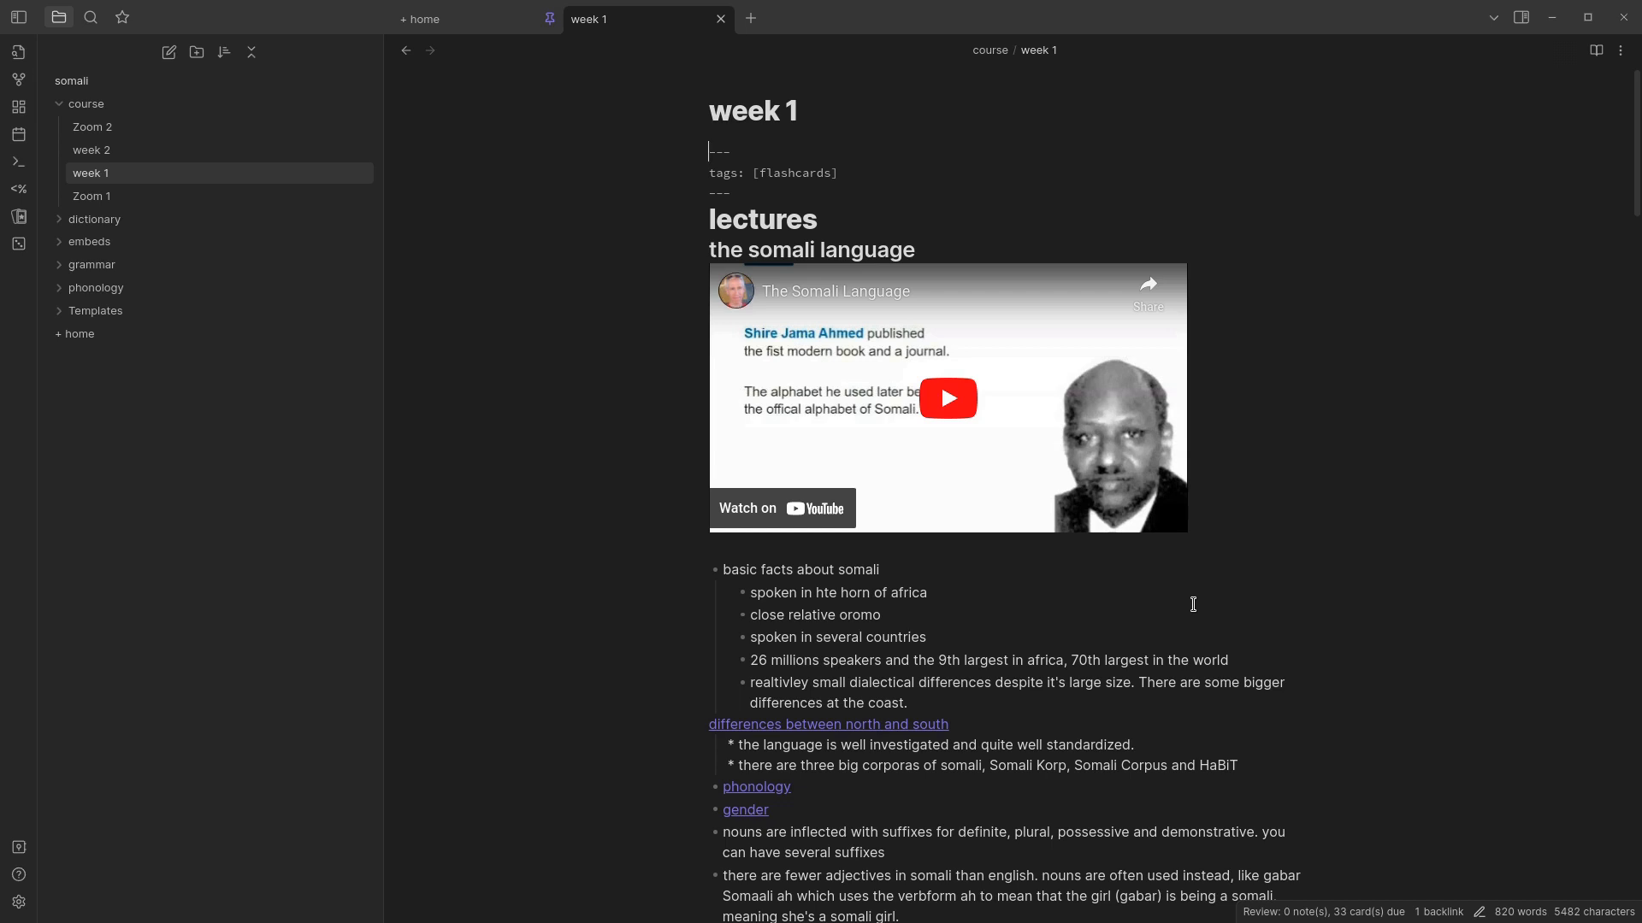
pyautogui.moveTo(1143, 355)
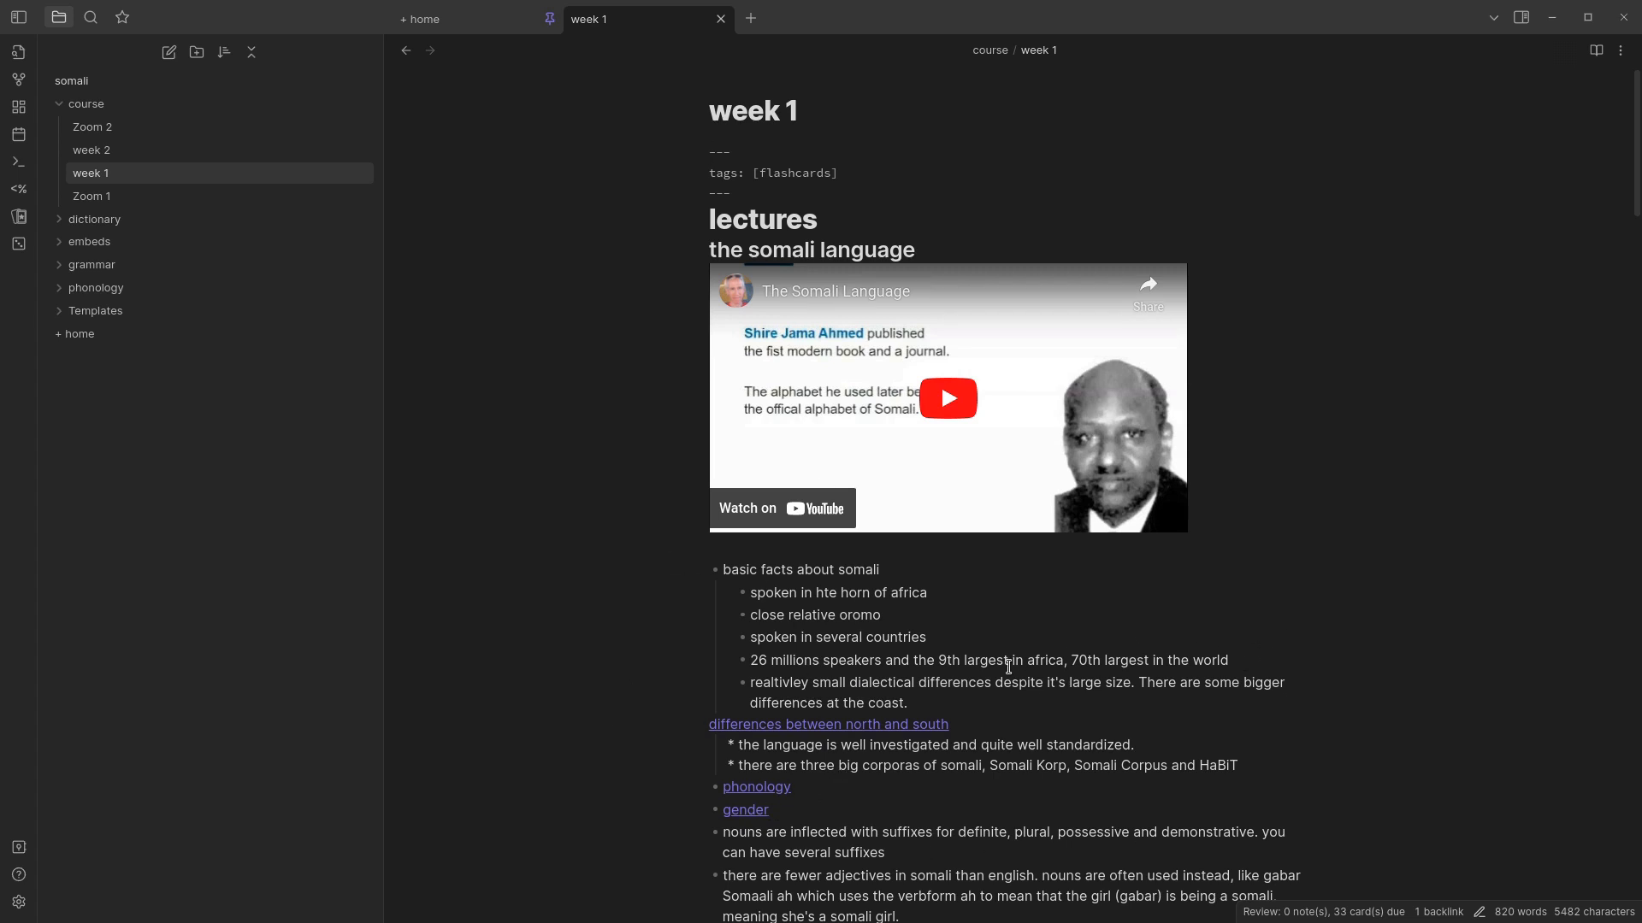
pyautogui.moveTo(1197, 825)
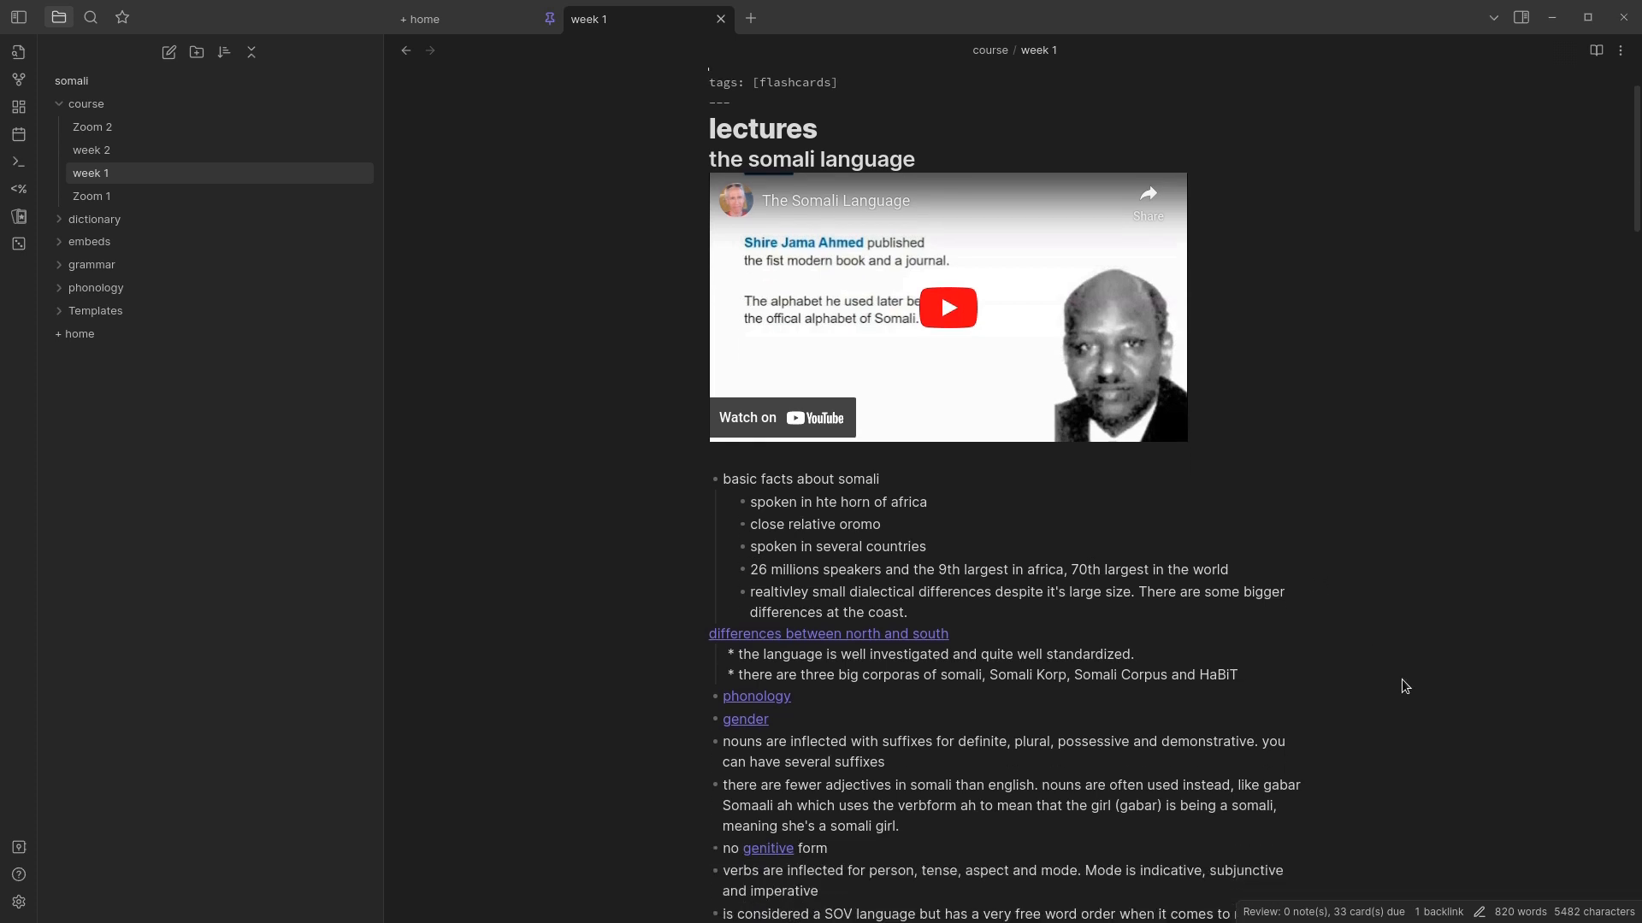
pyautogui.moveTo(1387, 377)
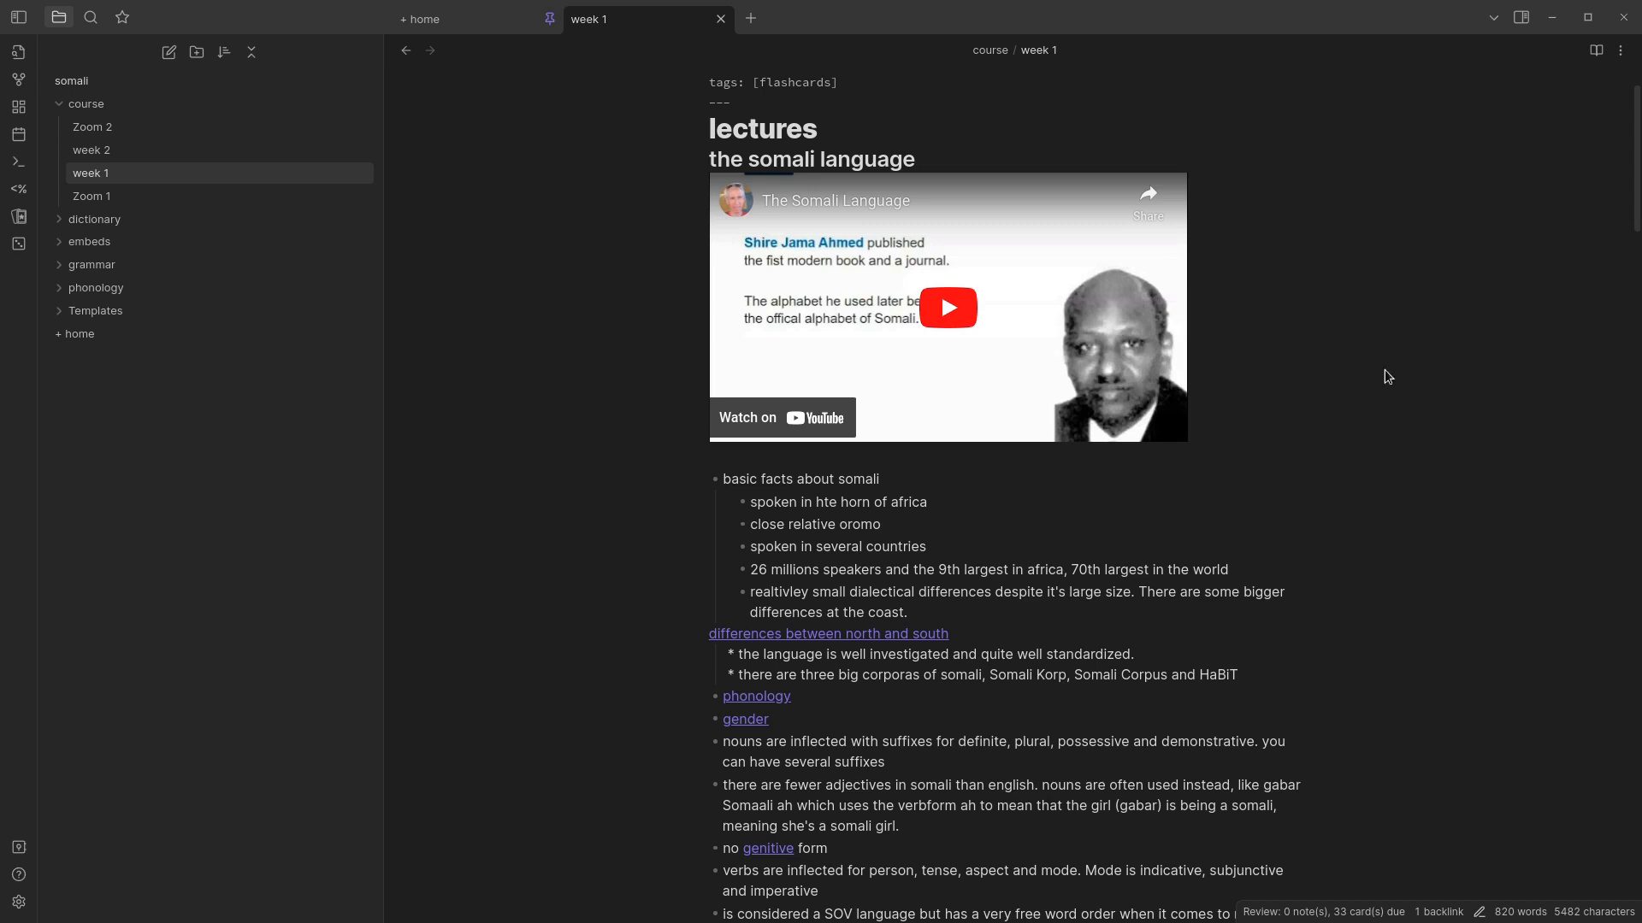
pyautogui.scroll(-3)
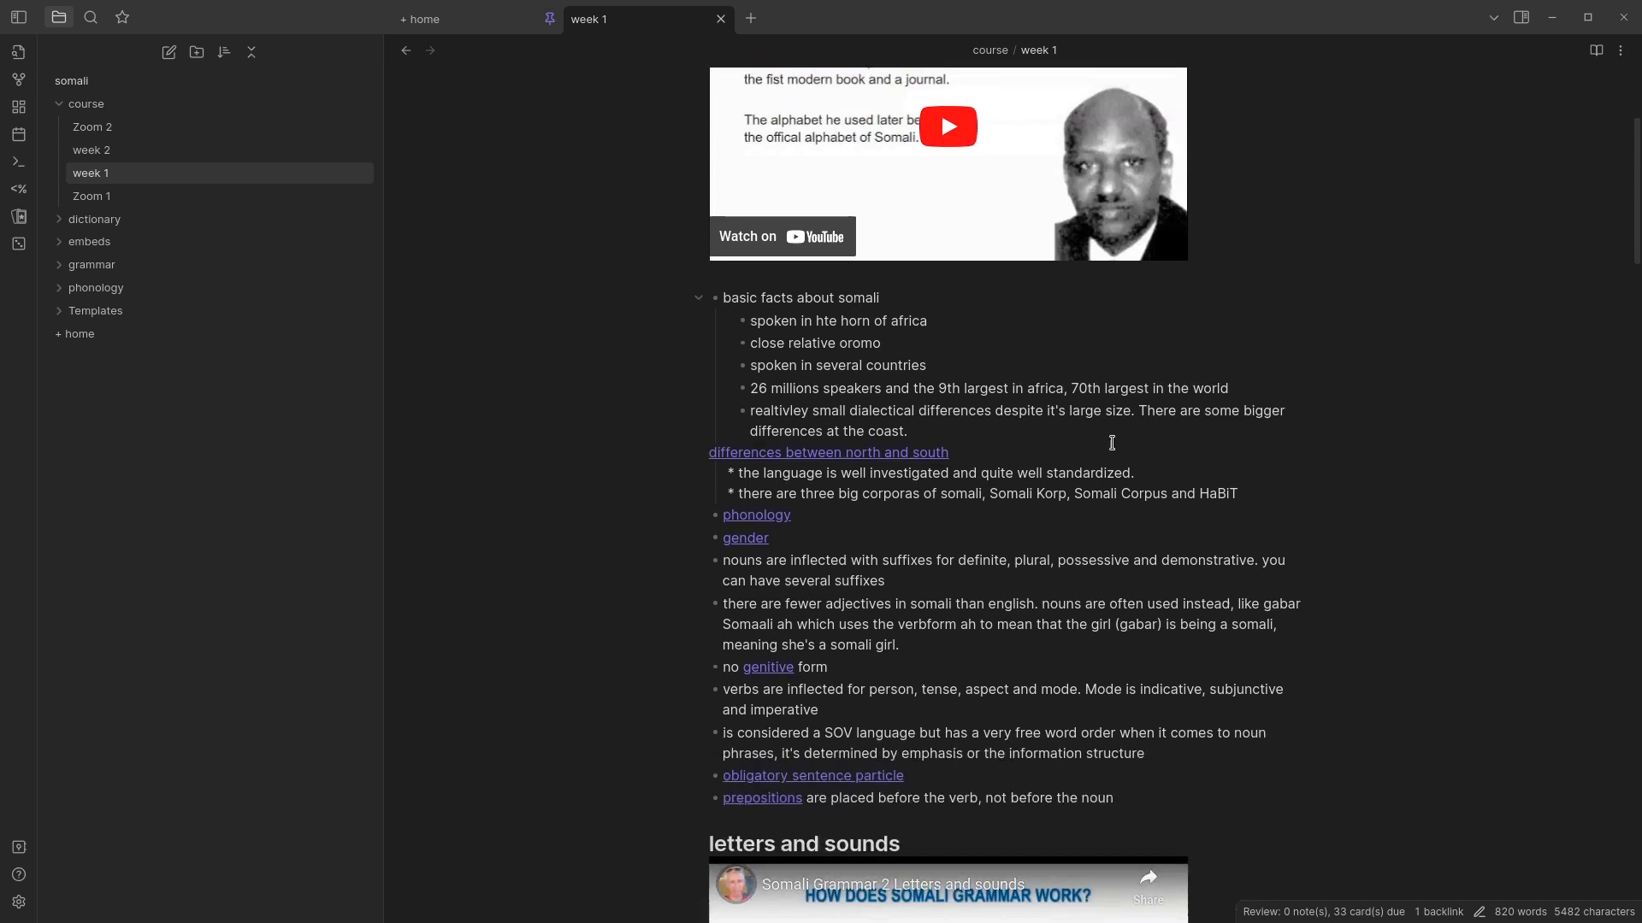
pyautogui.moveTo(1057, 475)
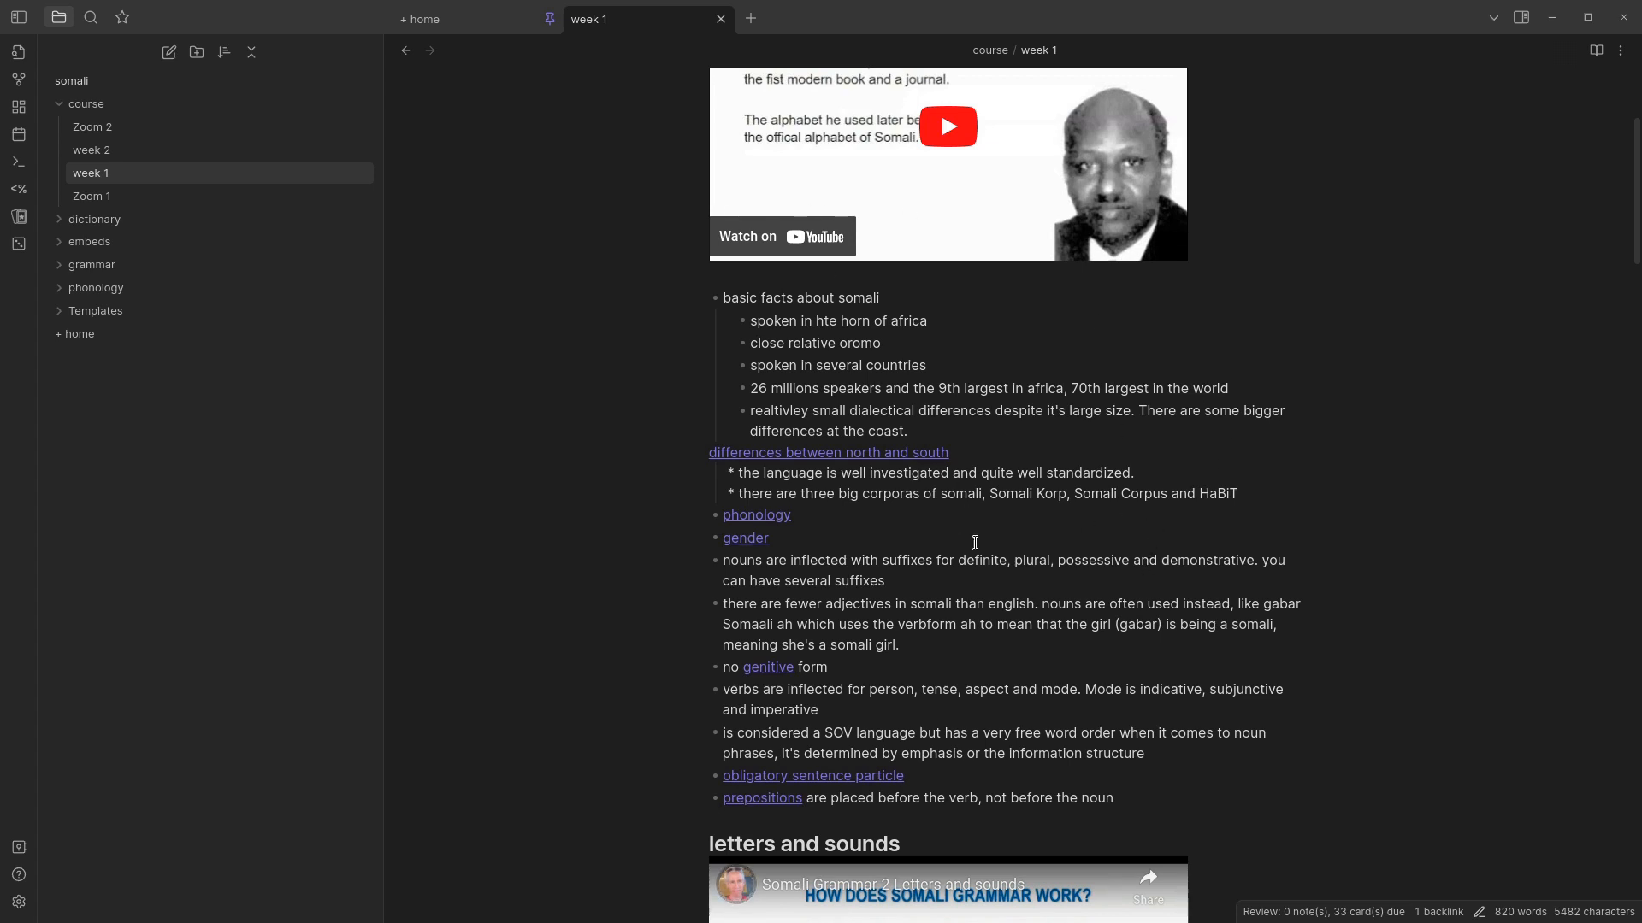
pyautogui.moveTo(1172, 480)
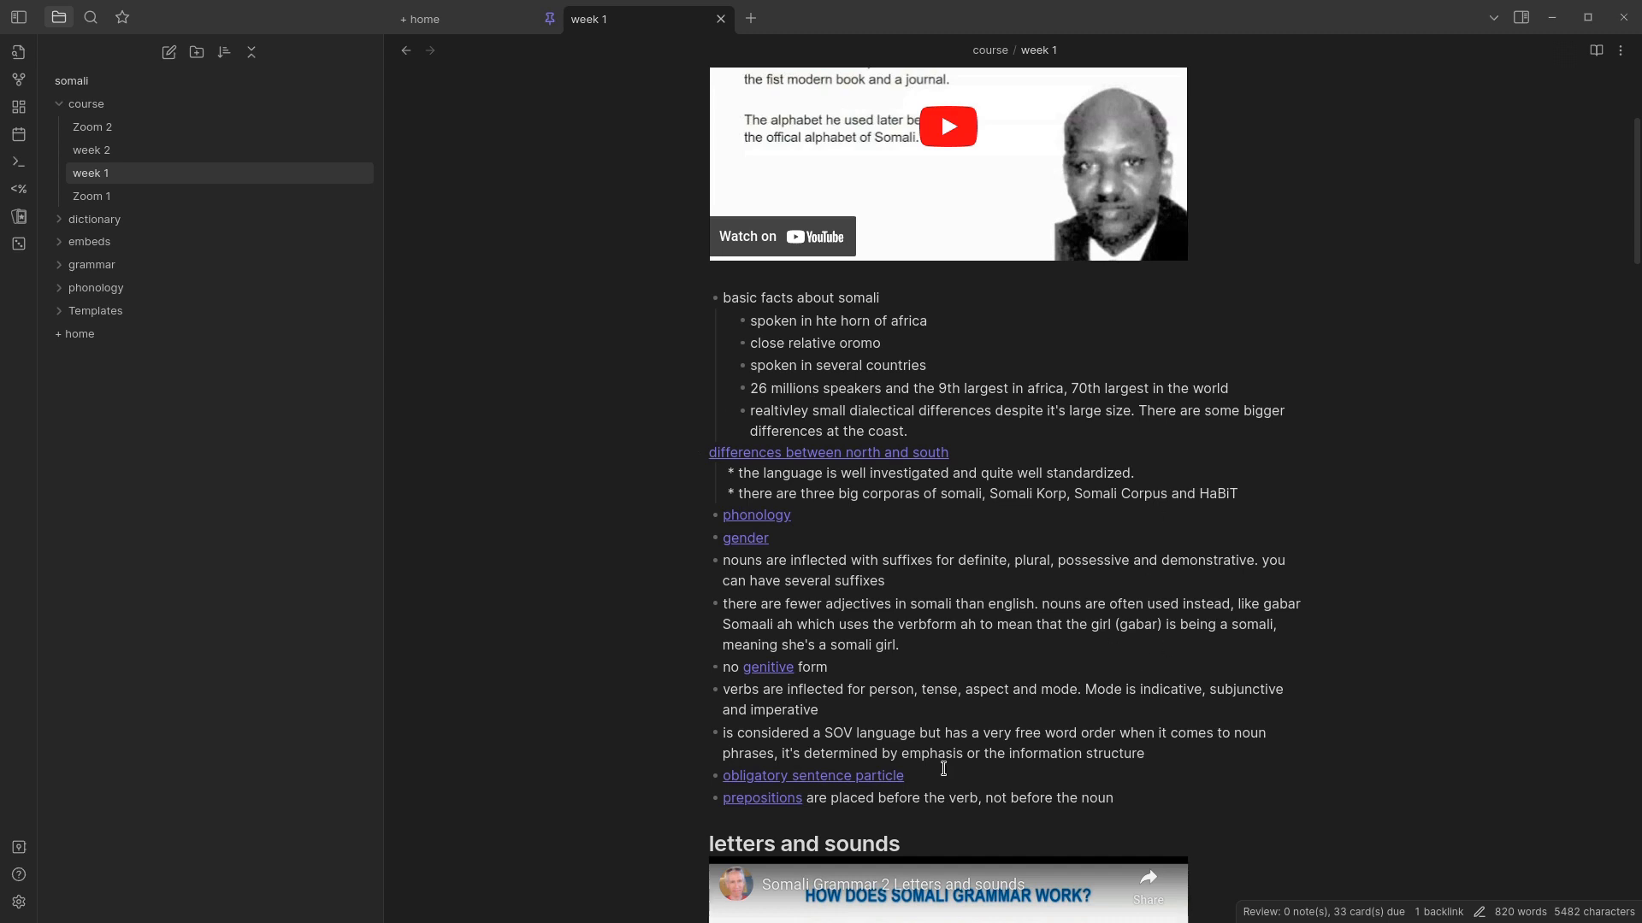
pyautogui.moveTo(900, 692)
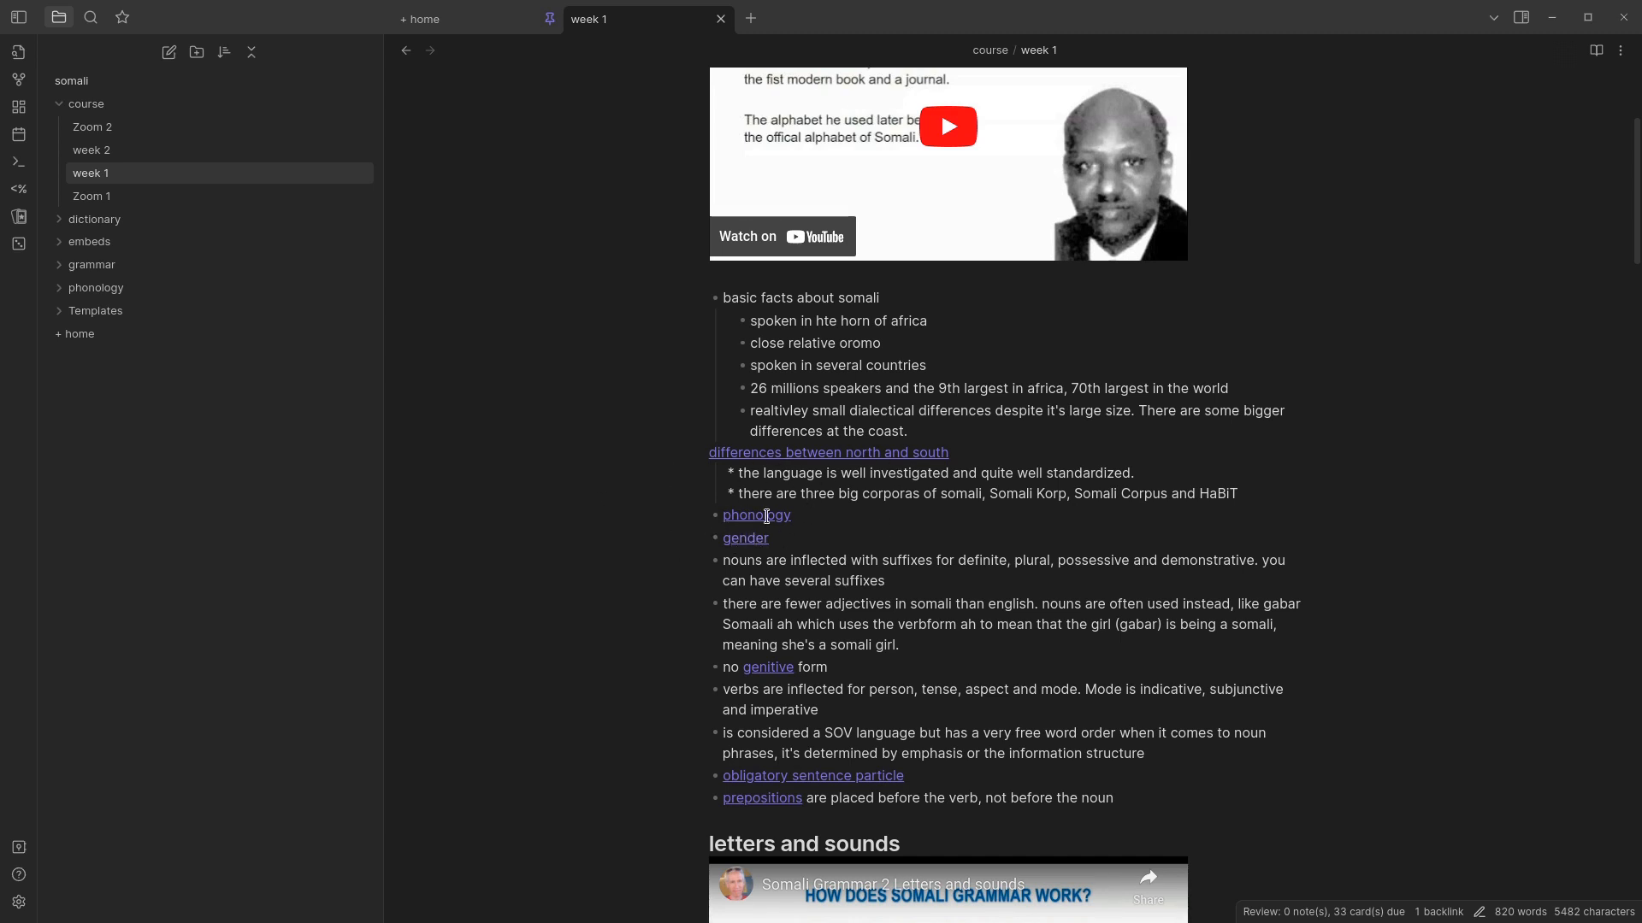
pyautogui.moveTo(912, 550)
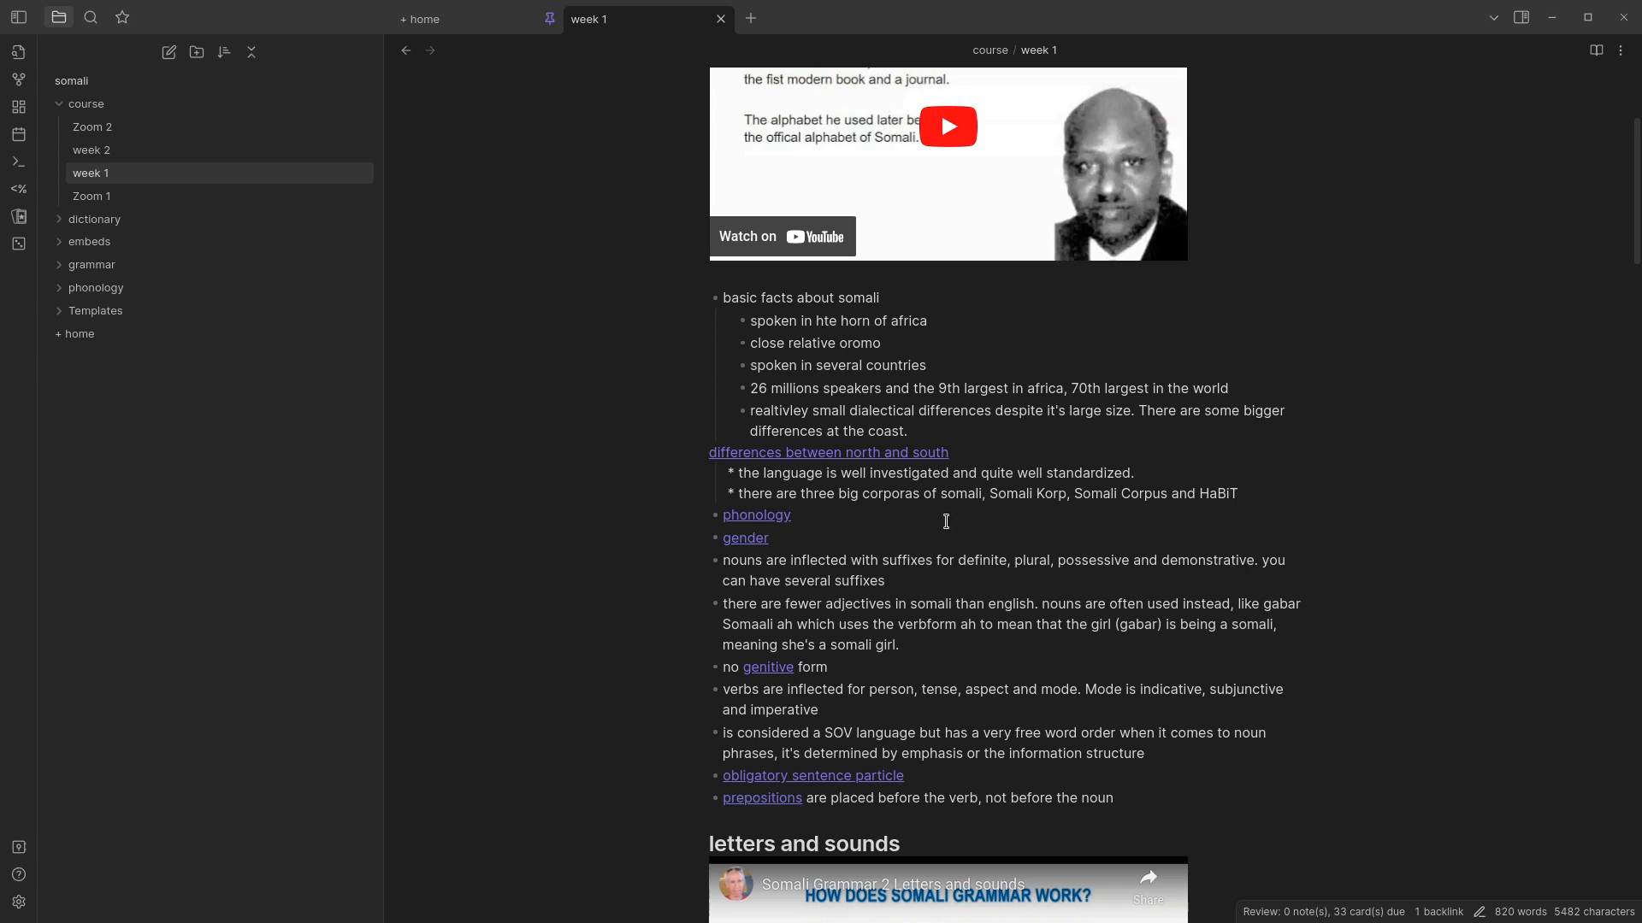
# - Scroll through the week 1 note's workbook exercises, flashcards and audio clips
pyautogui.scroll(-3)
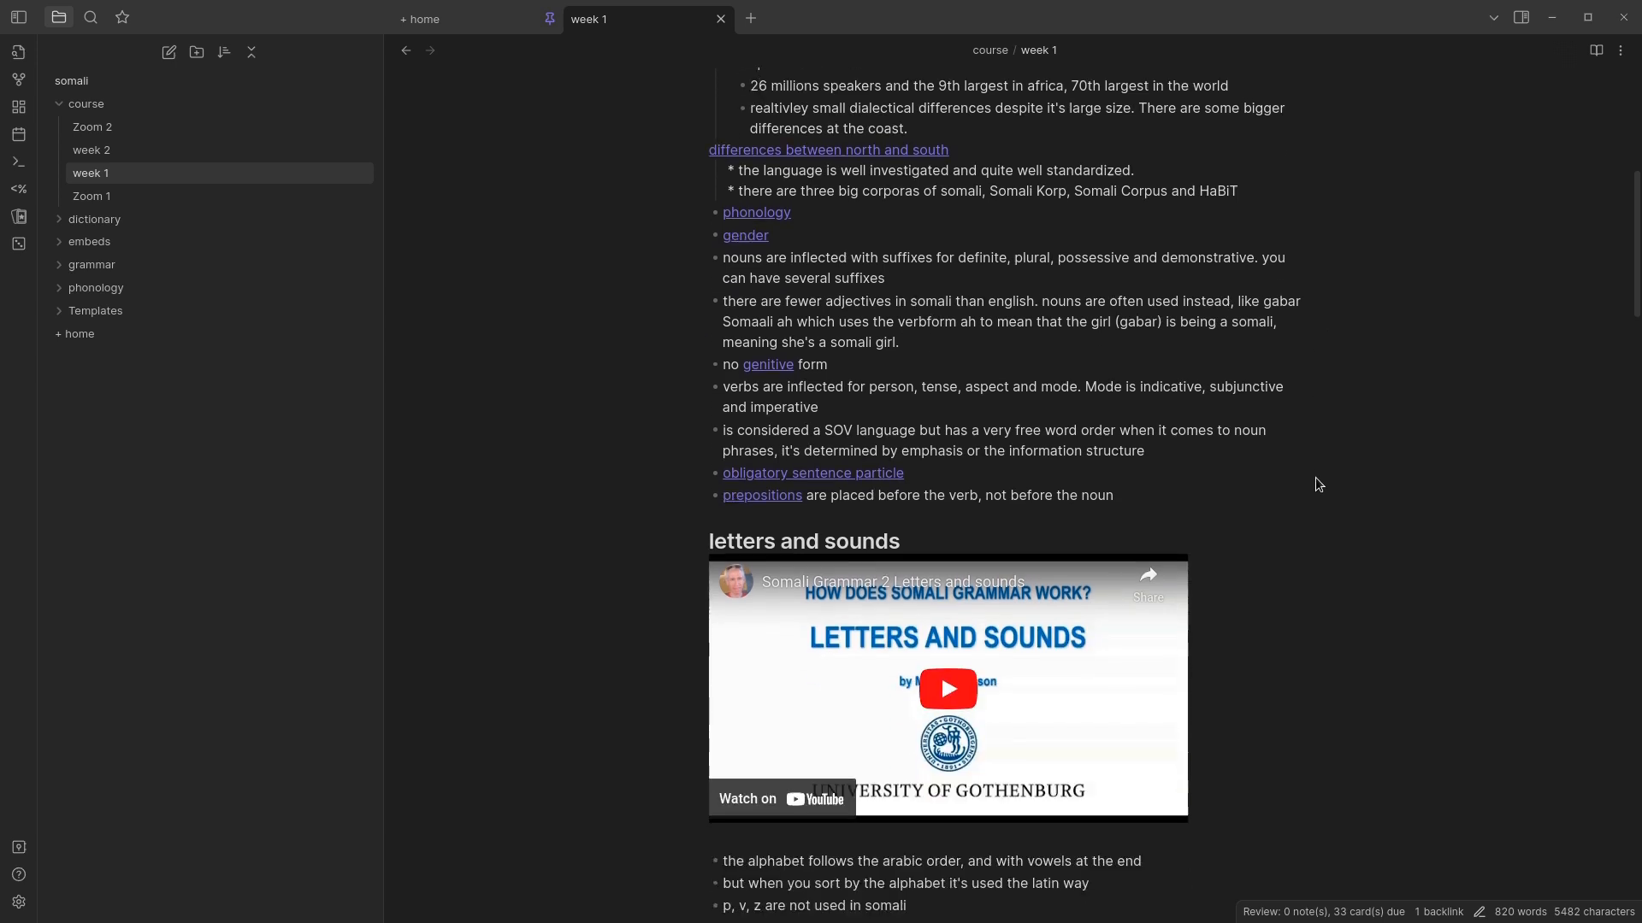
pyautogui.scroll(-3)
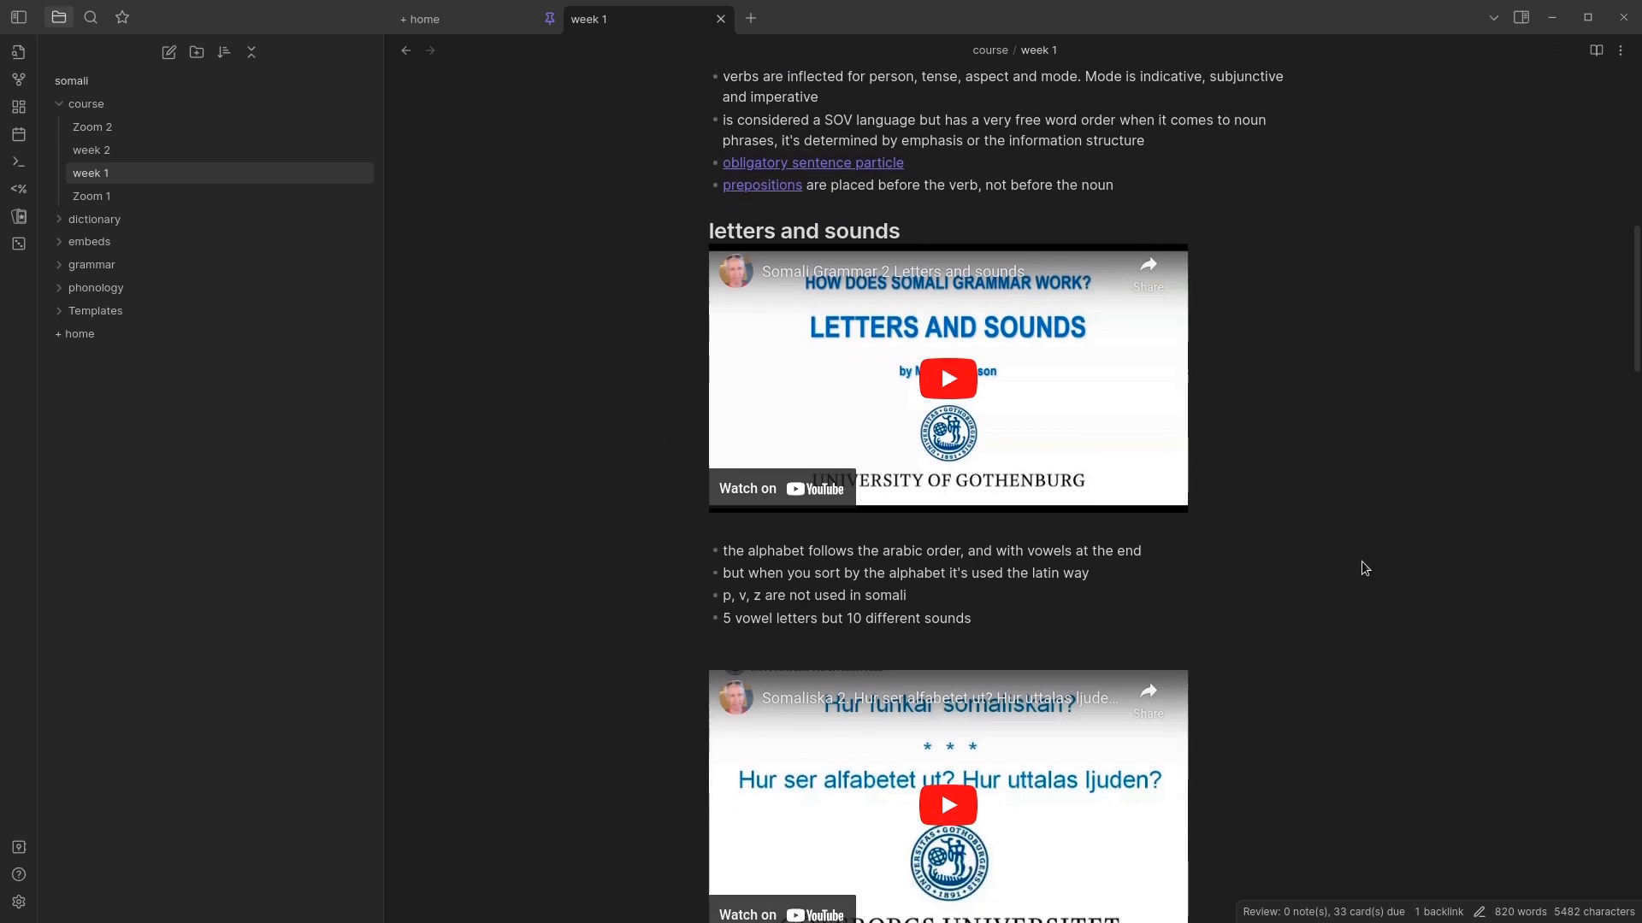
pyautogui.scroll(-3)
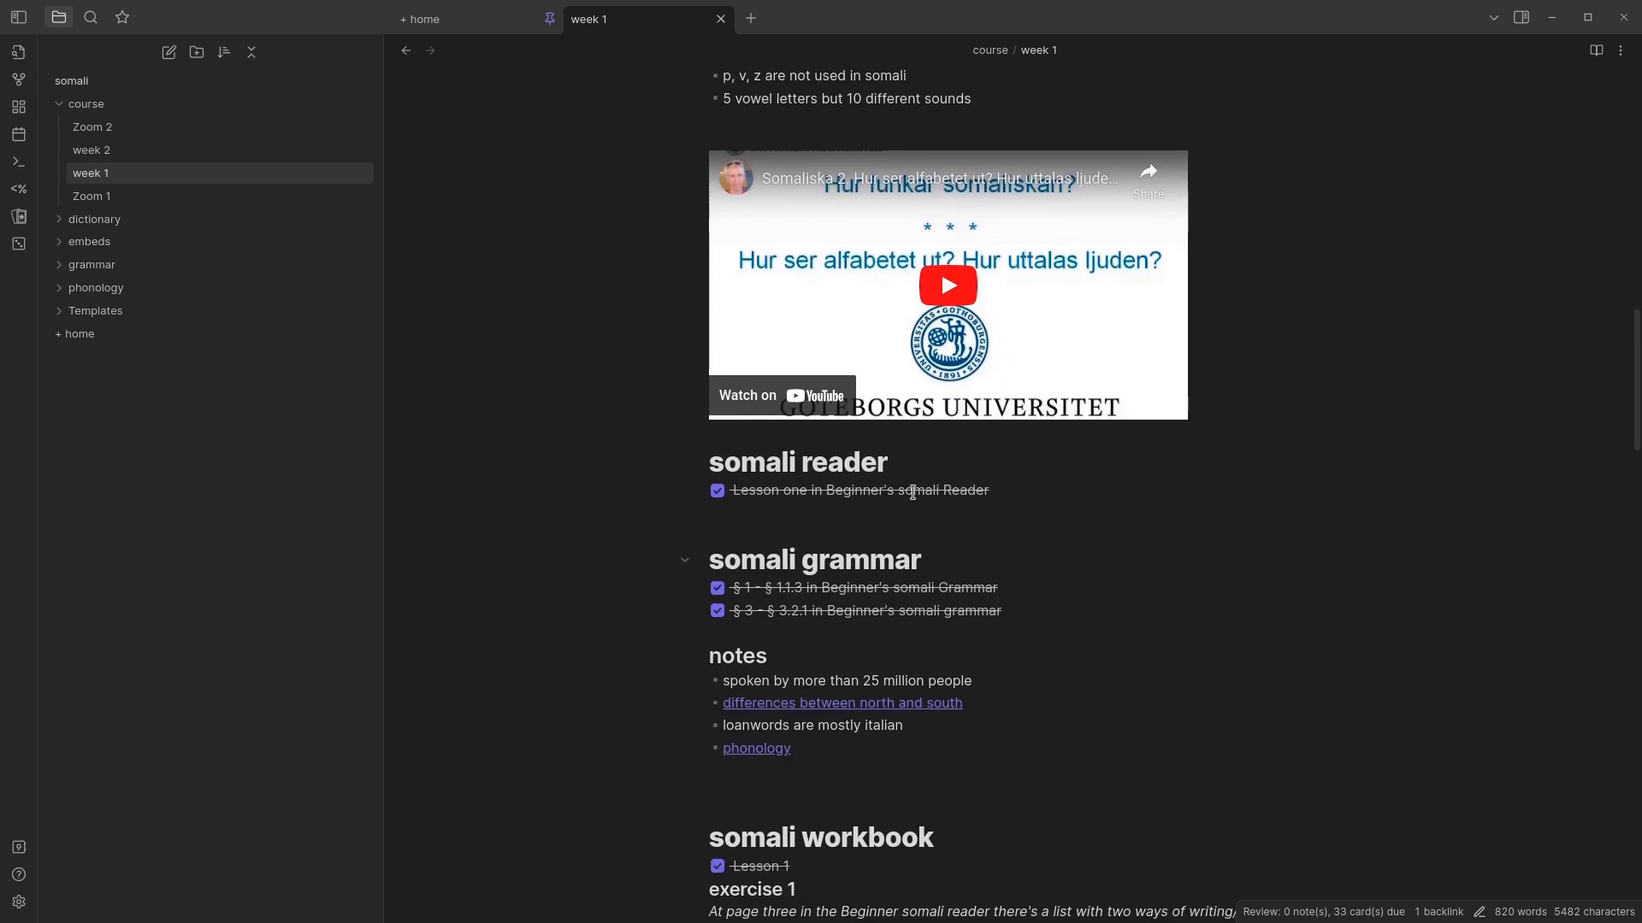
pyautogui.moveTo(935, 574)
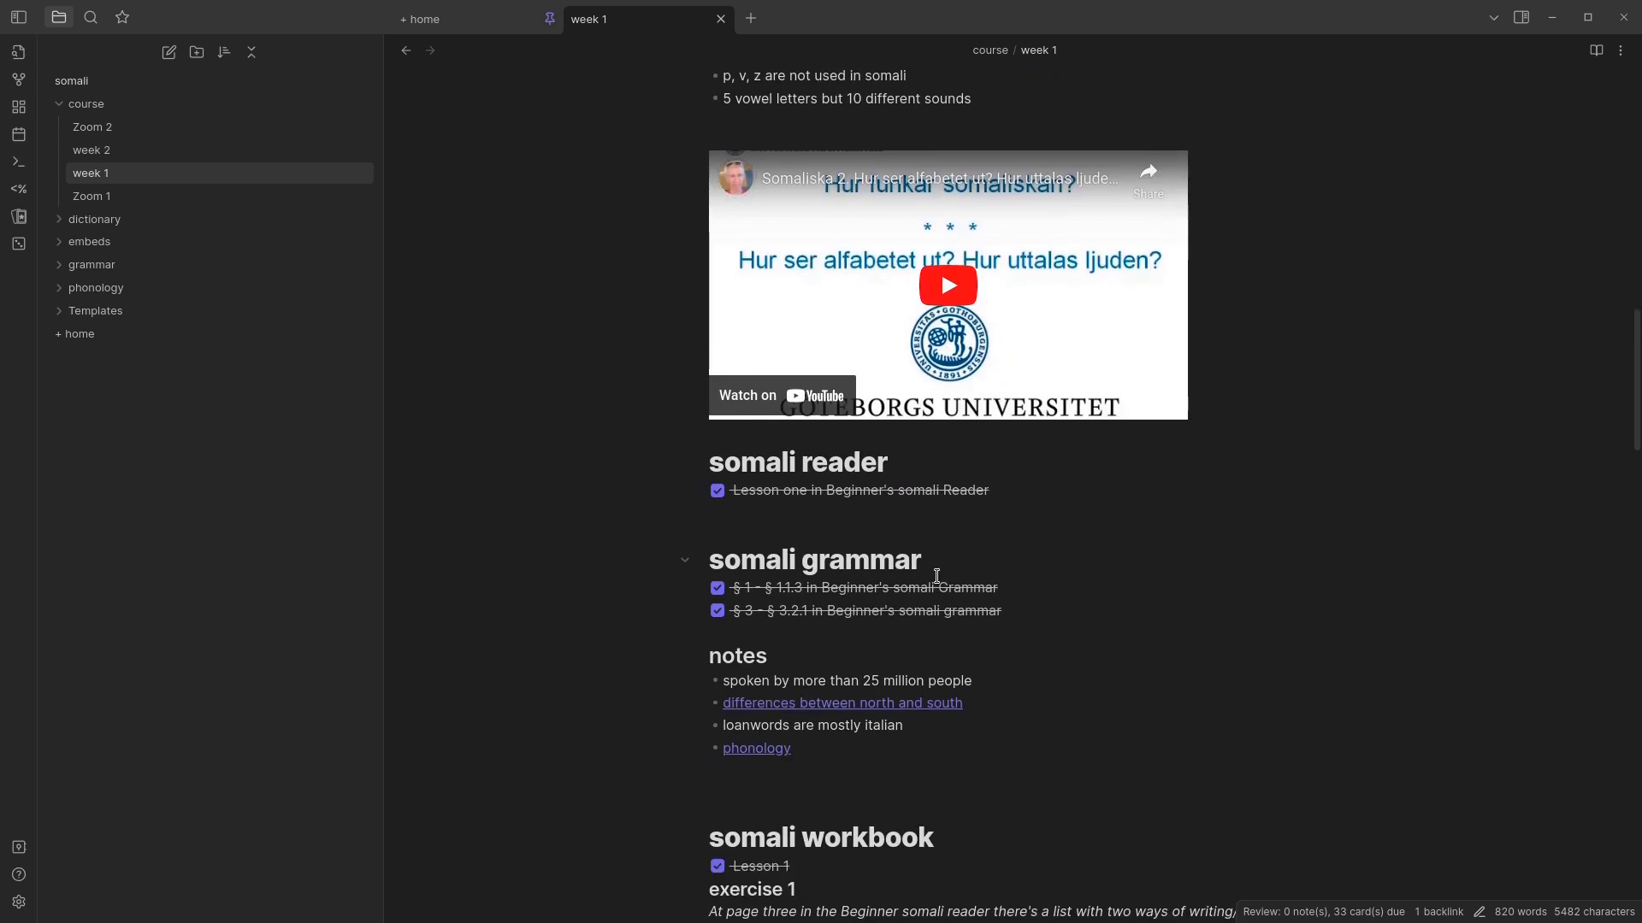
pyautogui.scroll(-3)
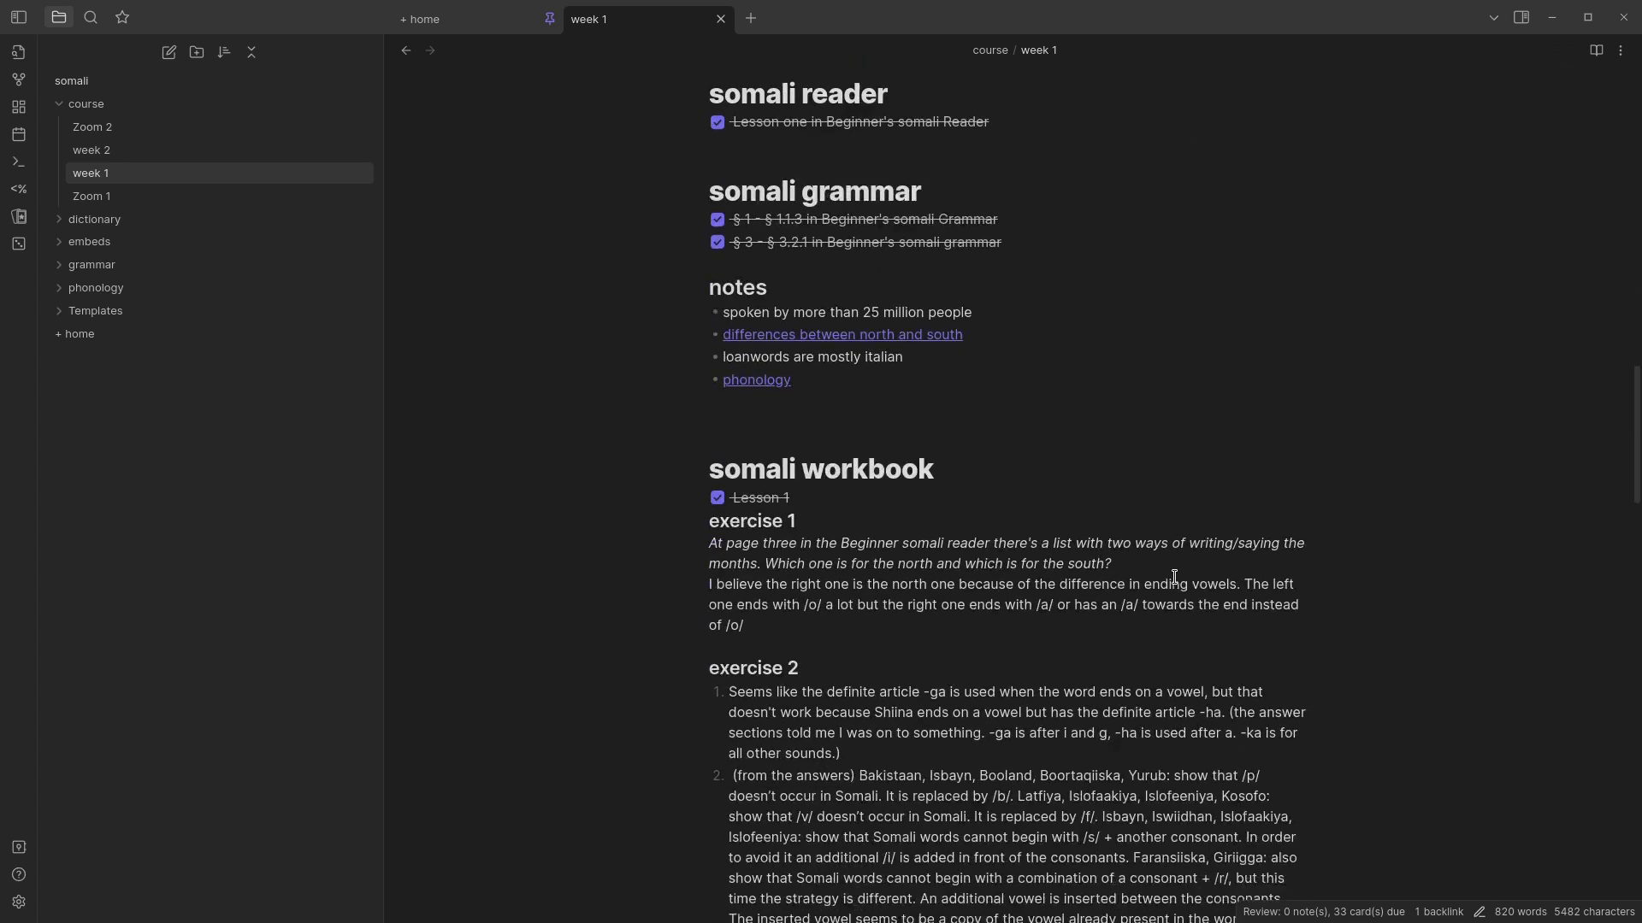
pyautogui.scroll(-3)
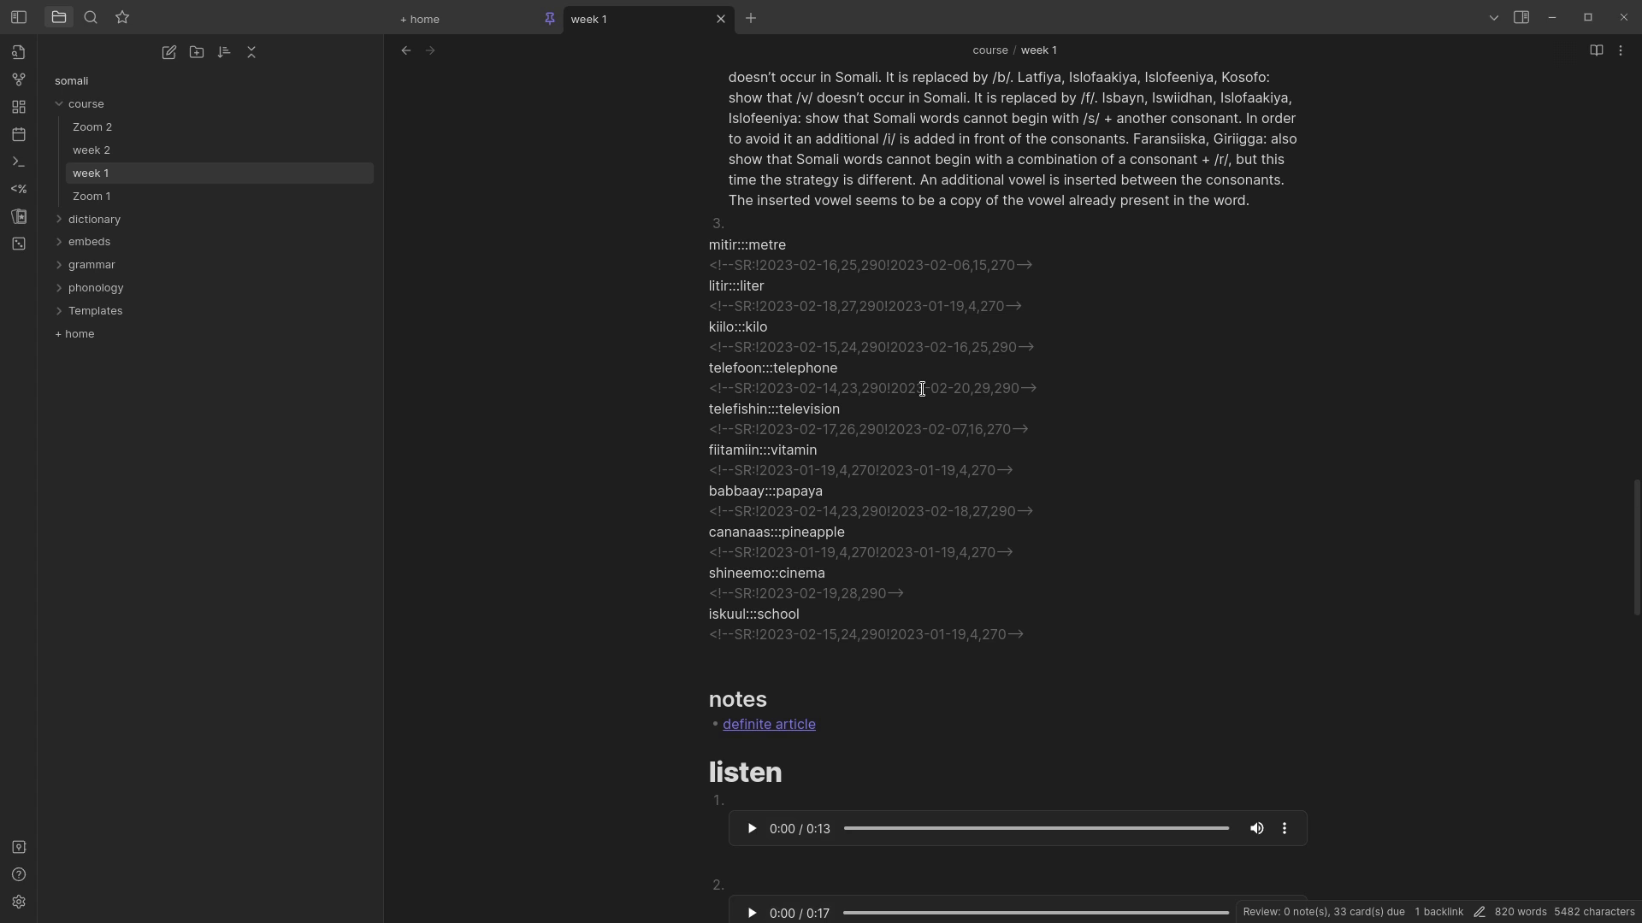
pyautogui.moveTo(1123, 456)
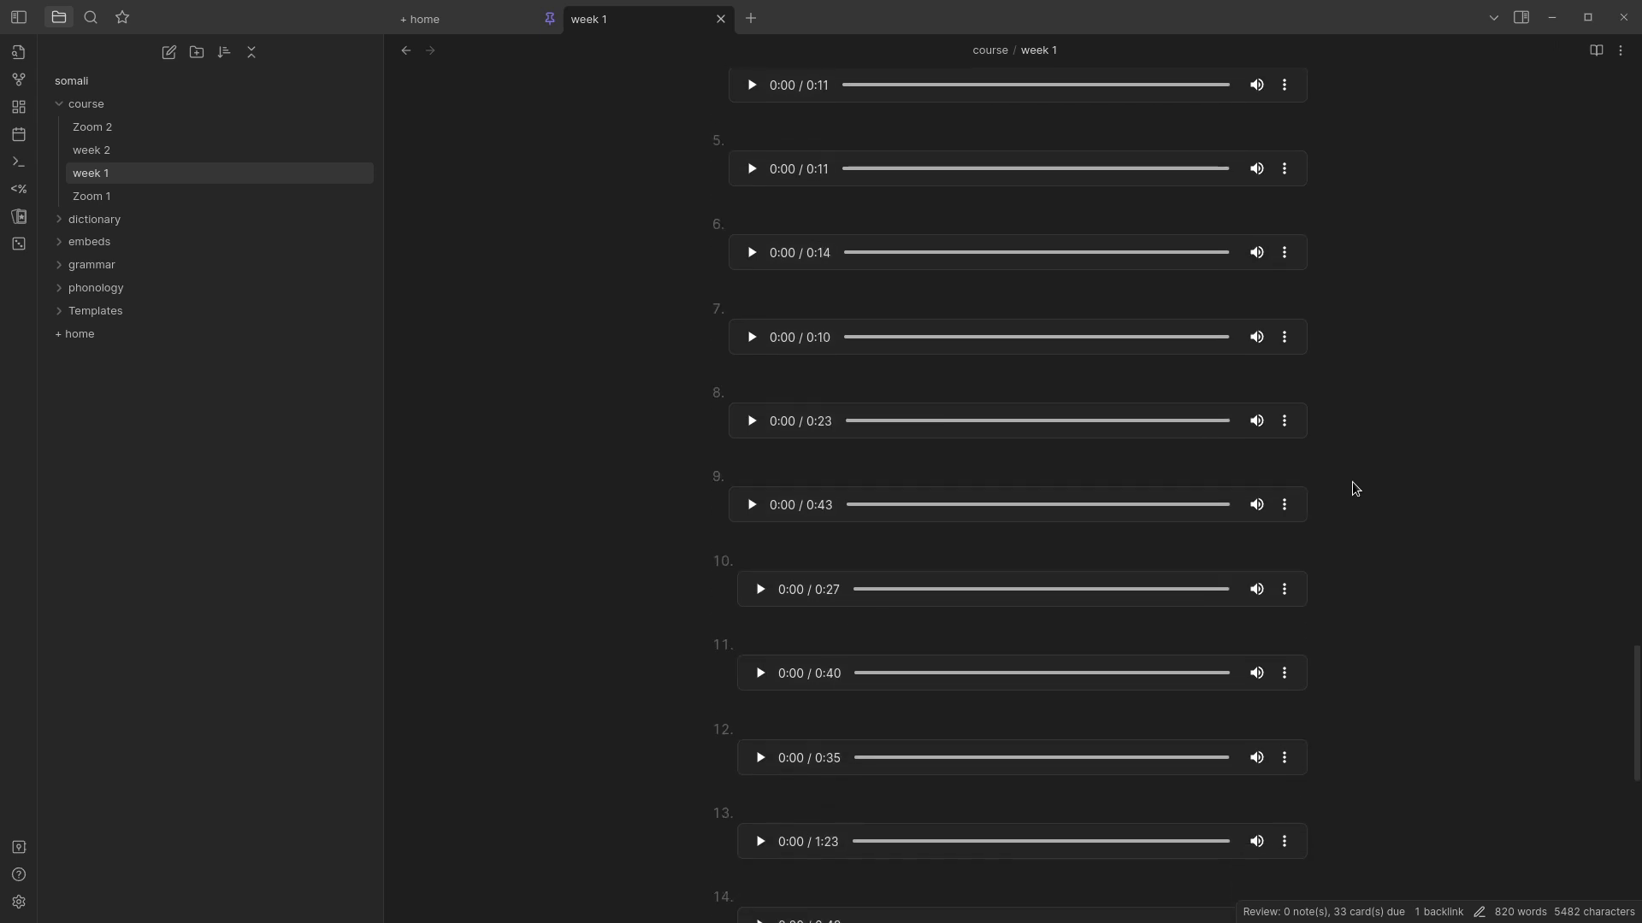
pyautogui.moveTo(615, 380)
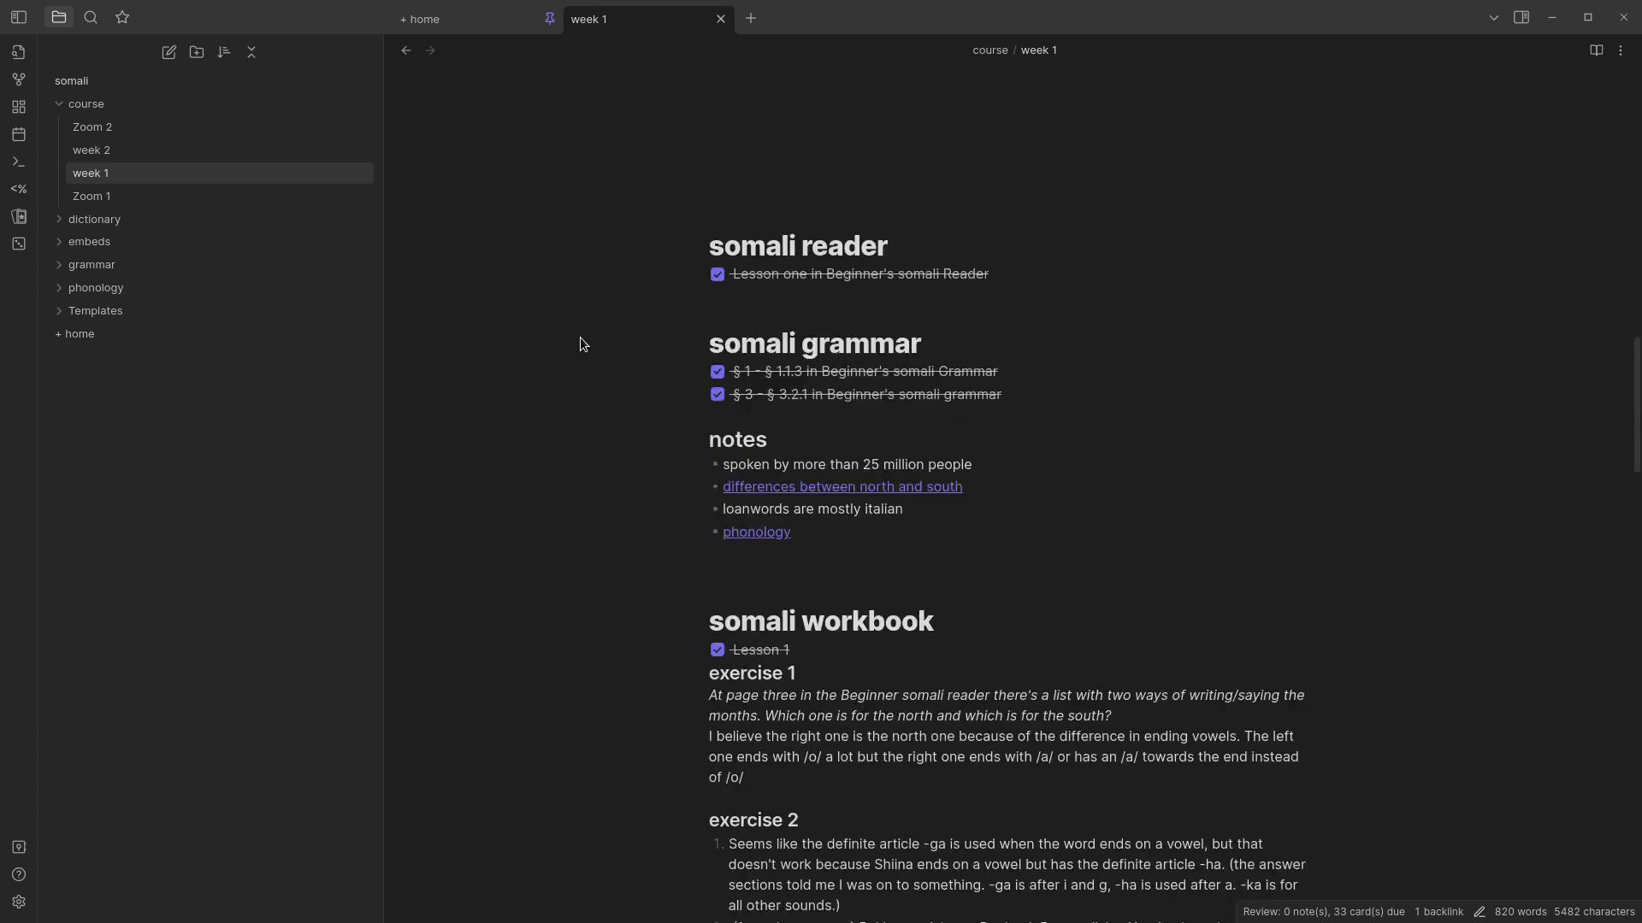
pyautogui.scroll(-3)
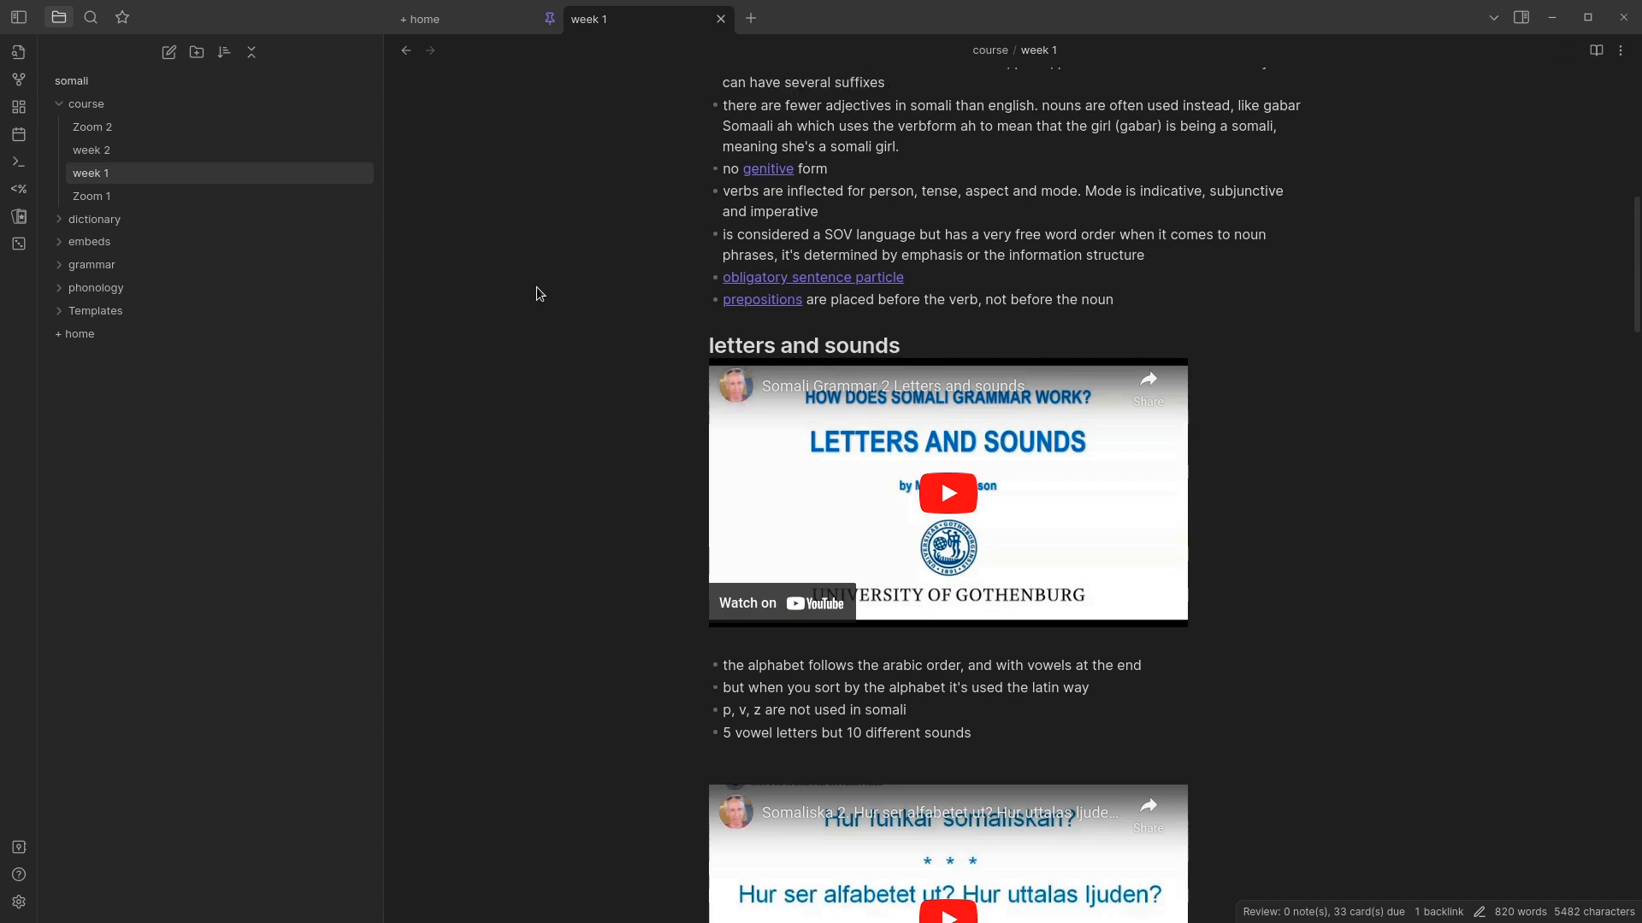
pyautogui.scroll(-3)
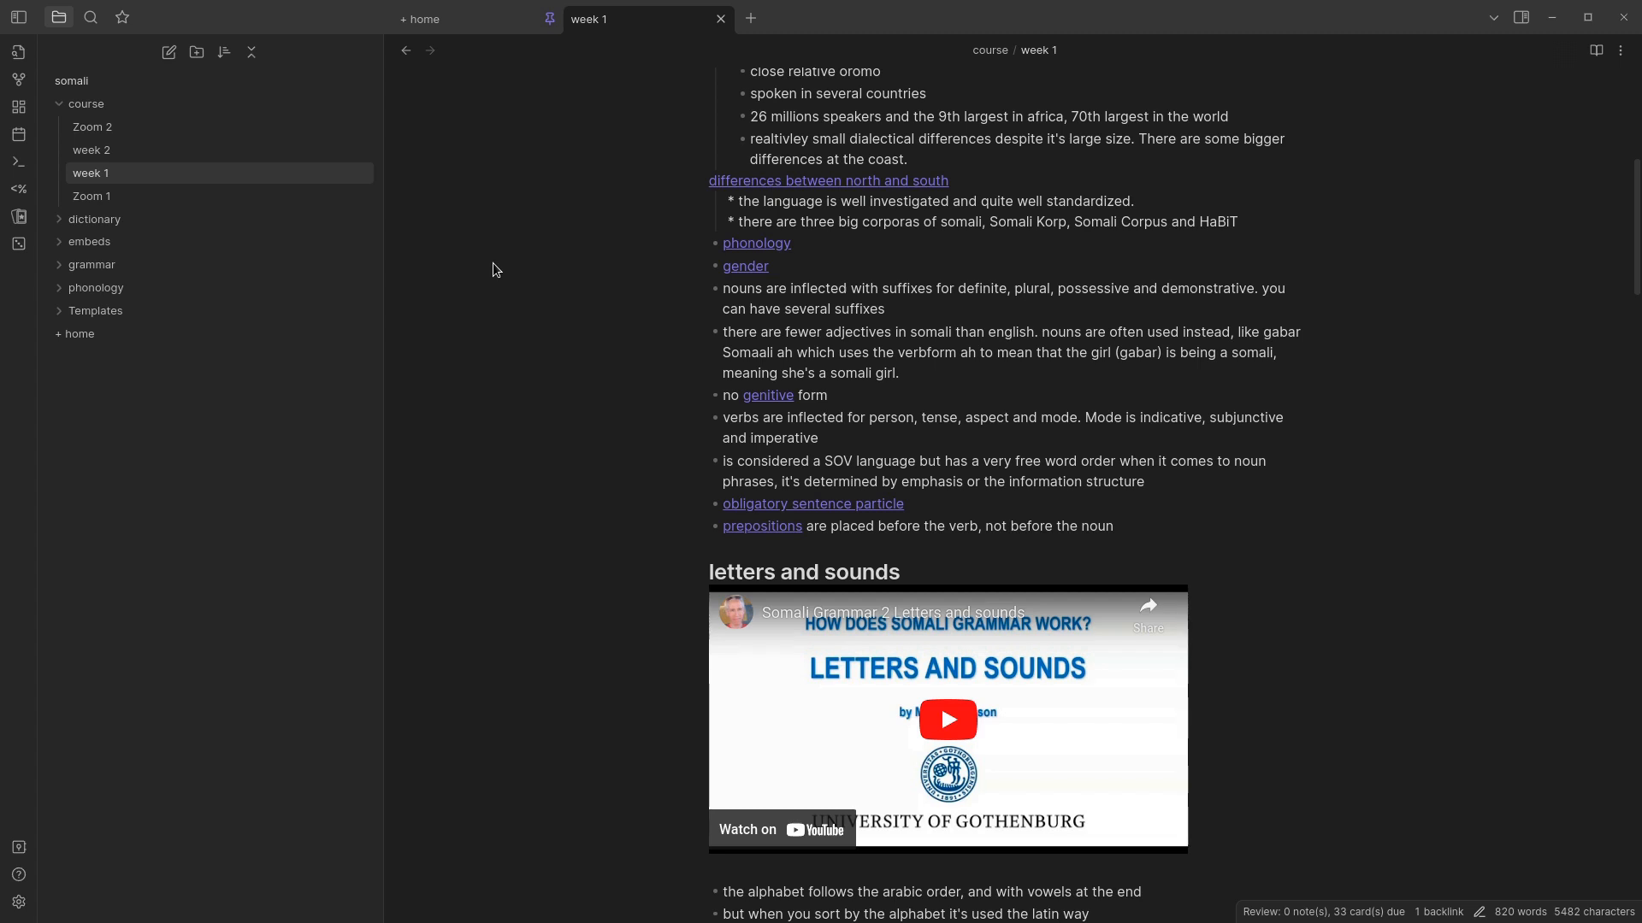
pyautogui.moveTo(463, 304)
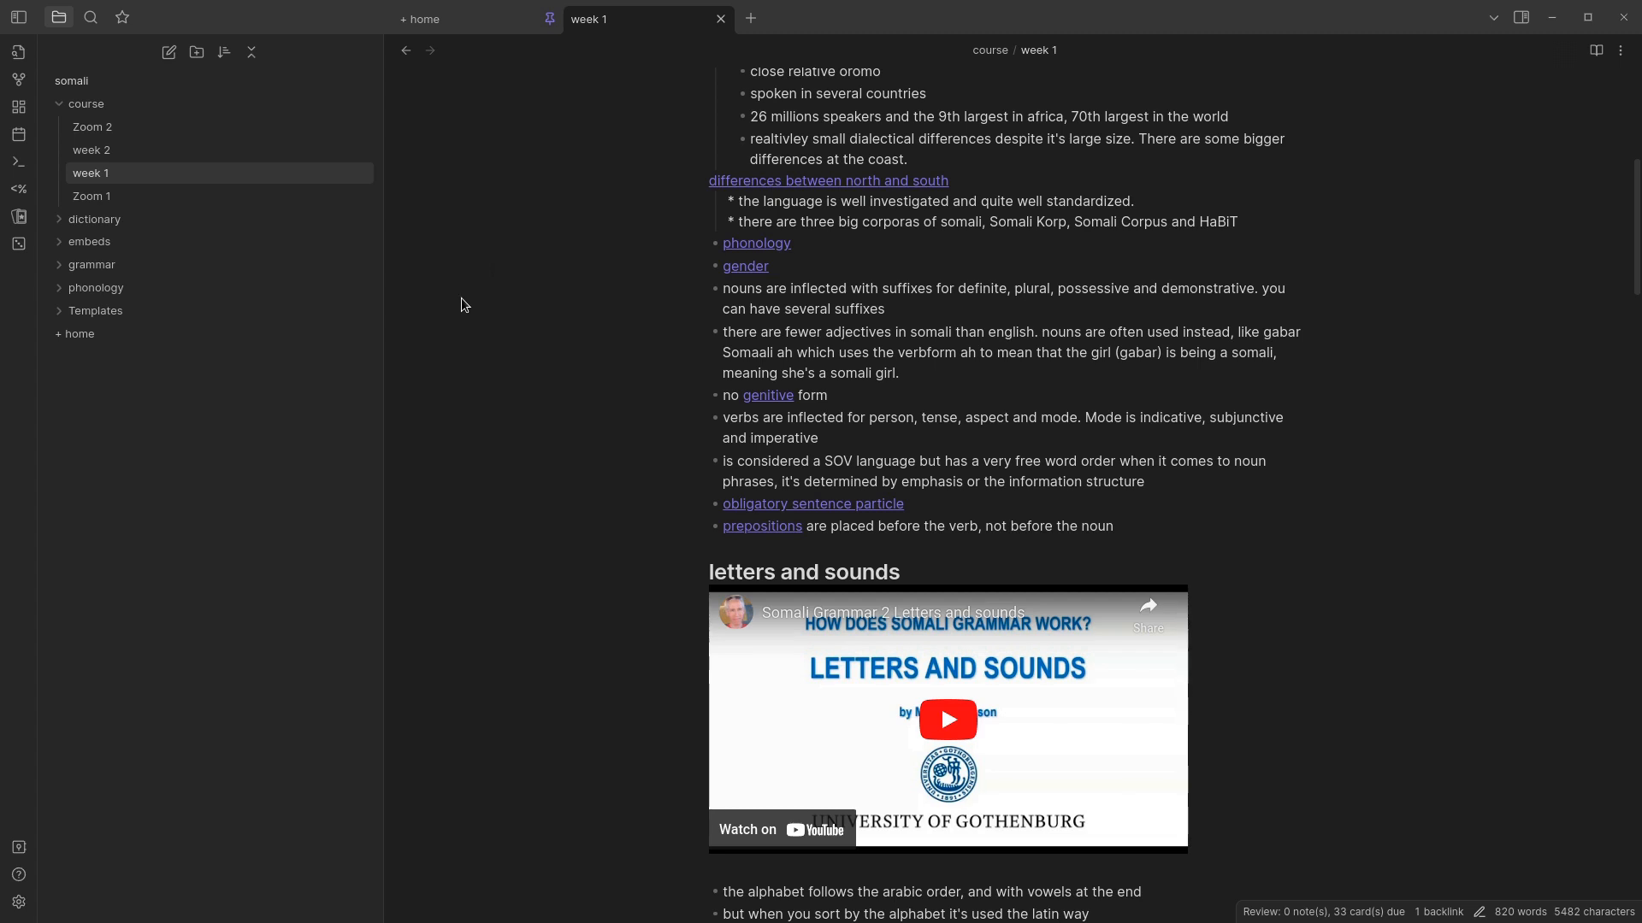
pyautogui.moveTo(467, 295)
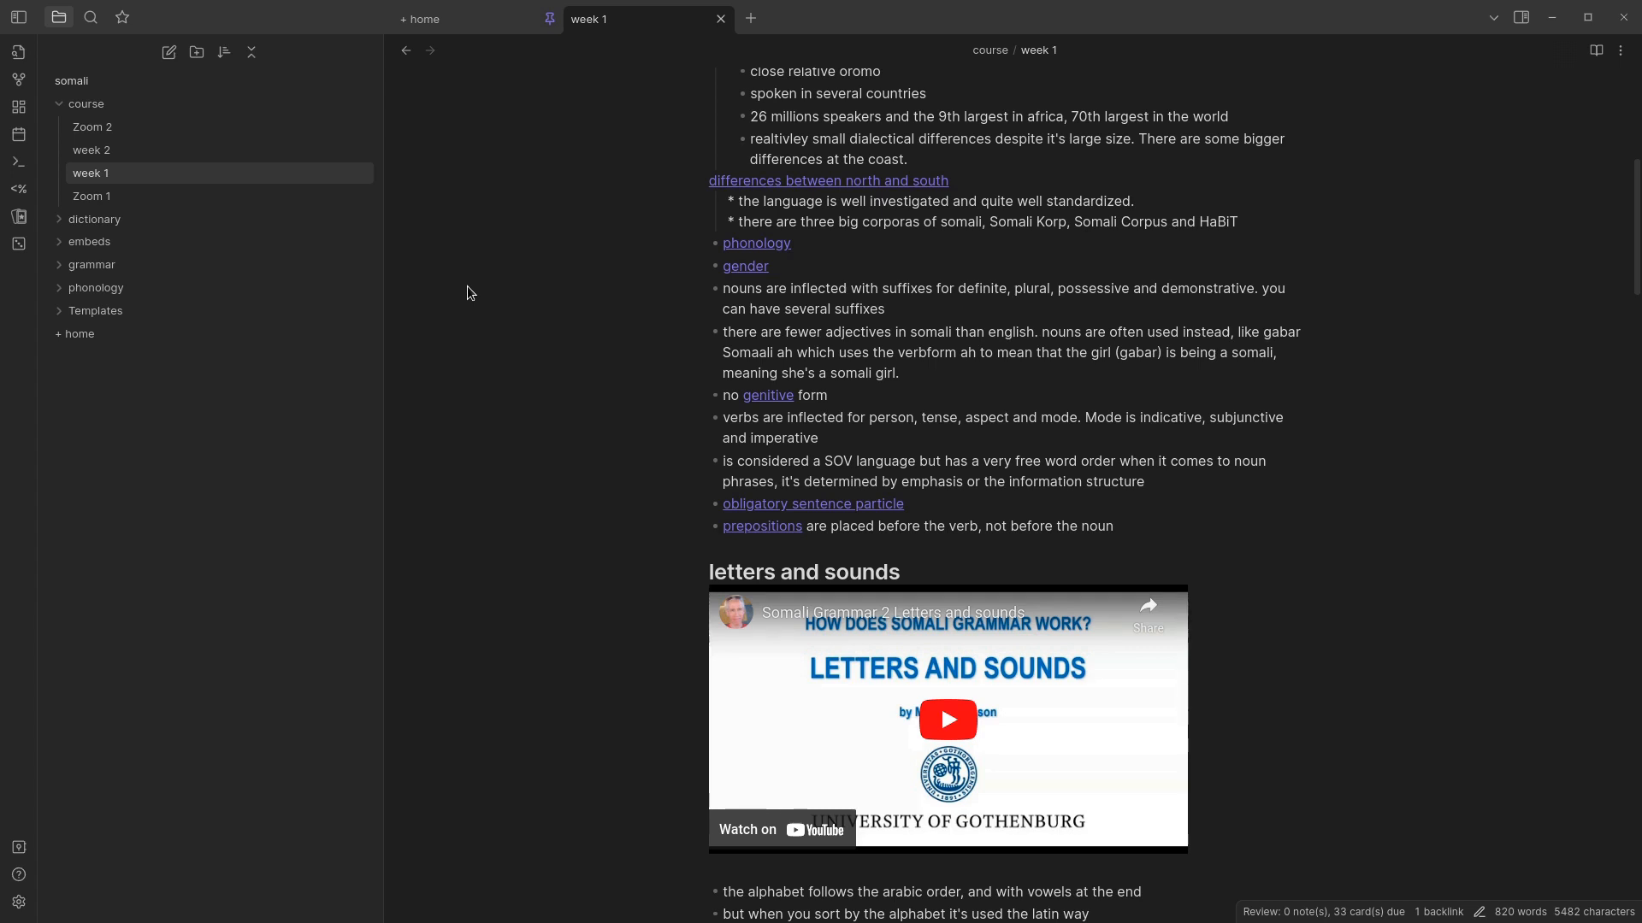
pyautogui.moveTo(471, 291)
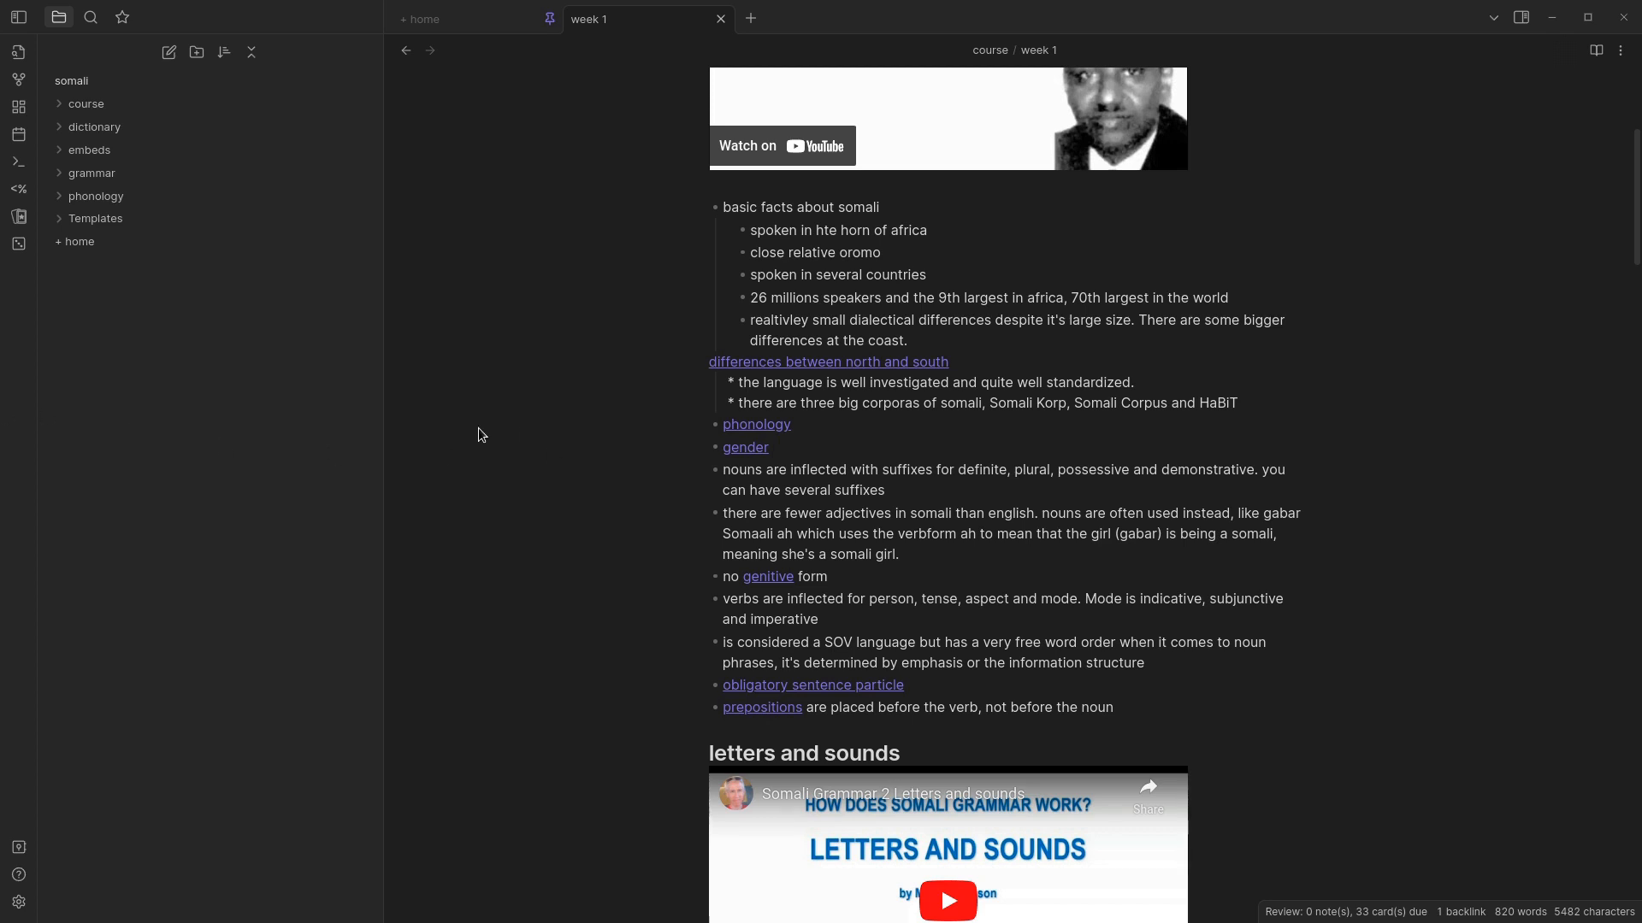
pyautogui.moveTo(493, 162)
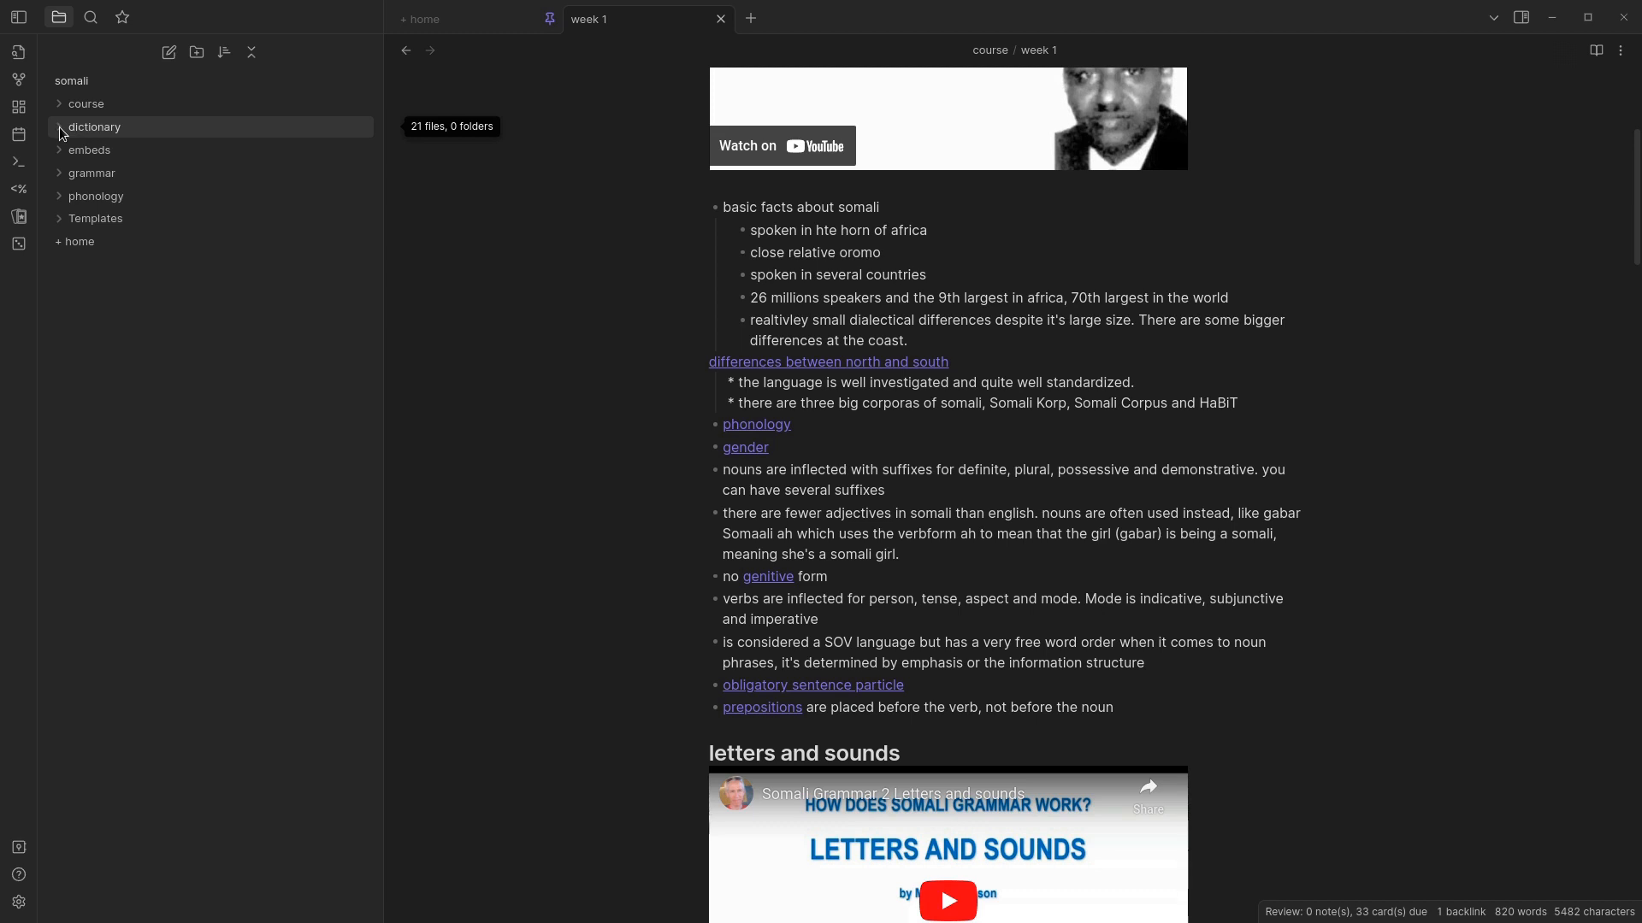
# - Expand the dictionary folder and view the magac, -u, -g- and galaas word notes
pyautogui.click(94, 127)
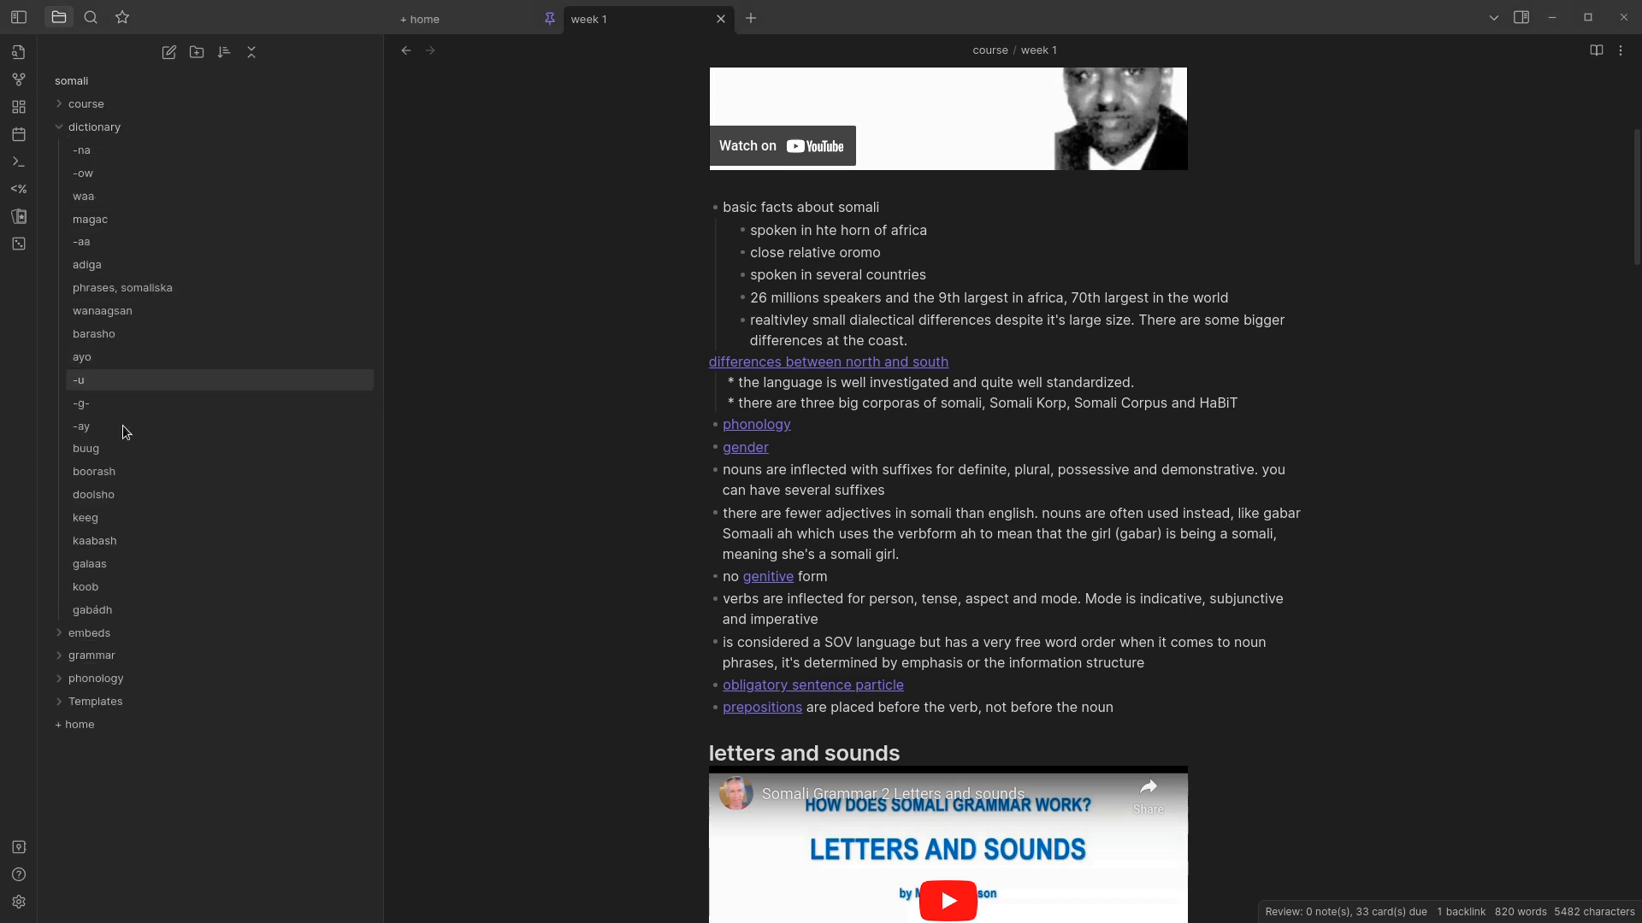
pyautogui.moveTo(86, 518)
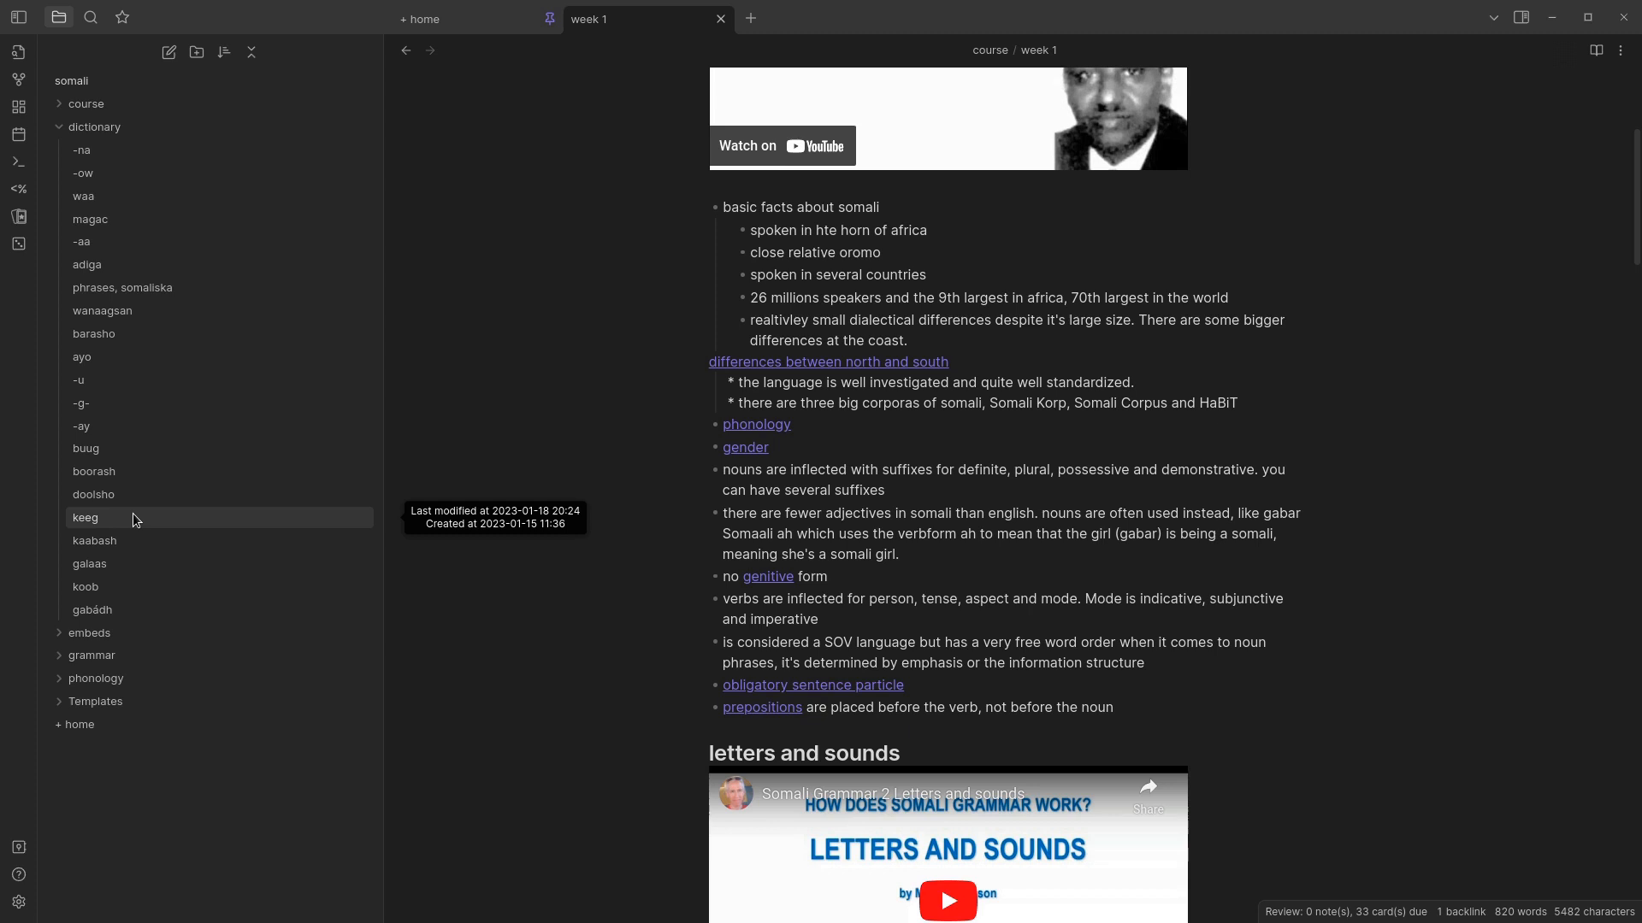
pyautogui.moveTo(120, 219)
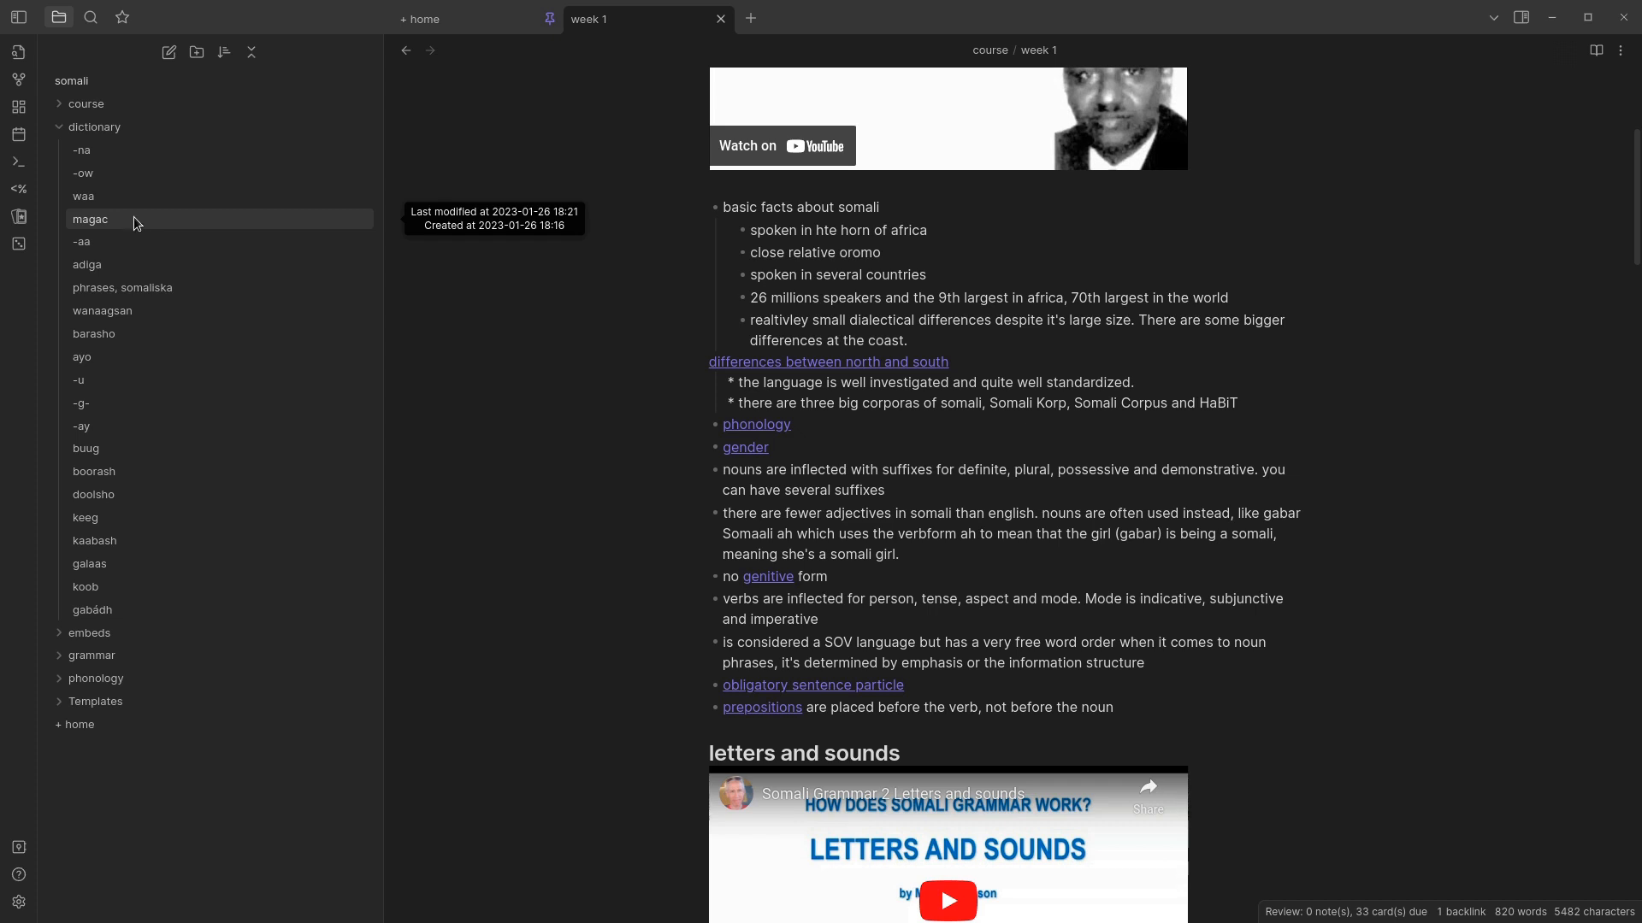
pyautogui.click(91, 219)
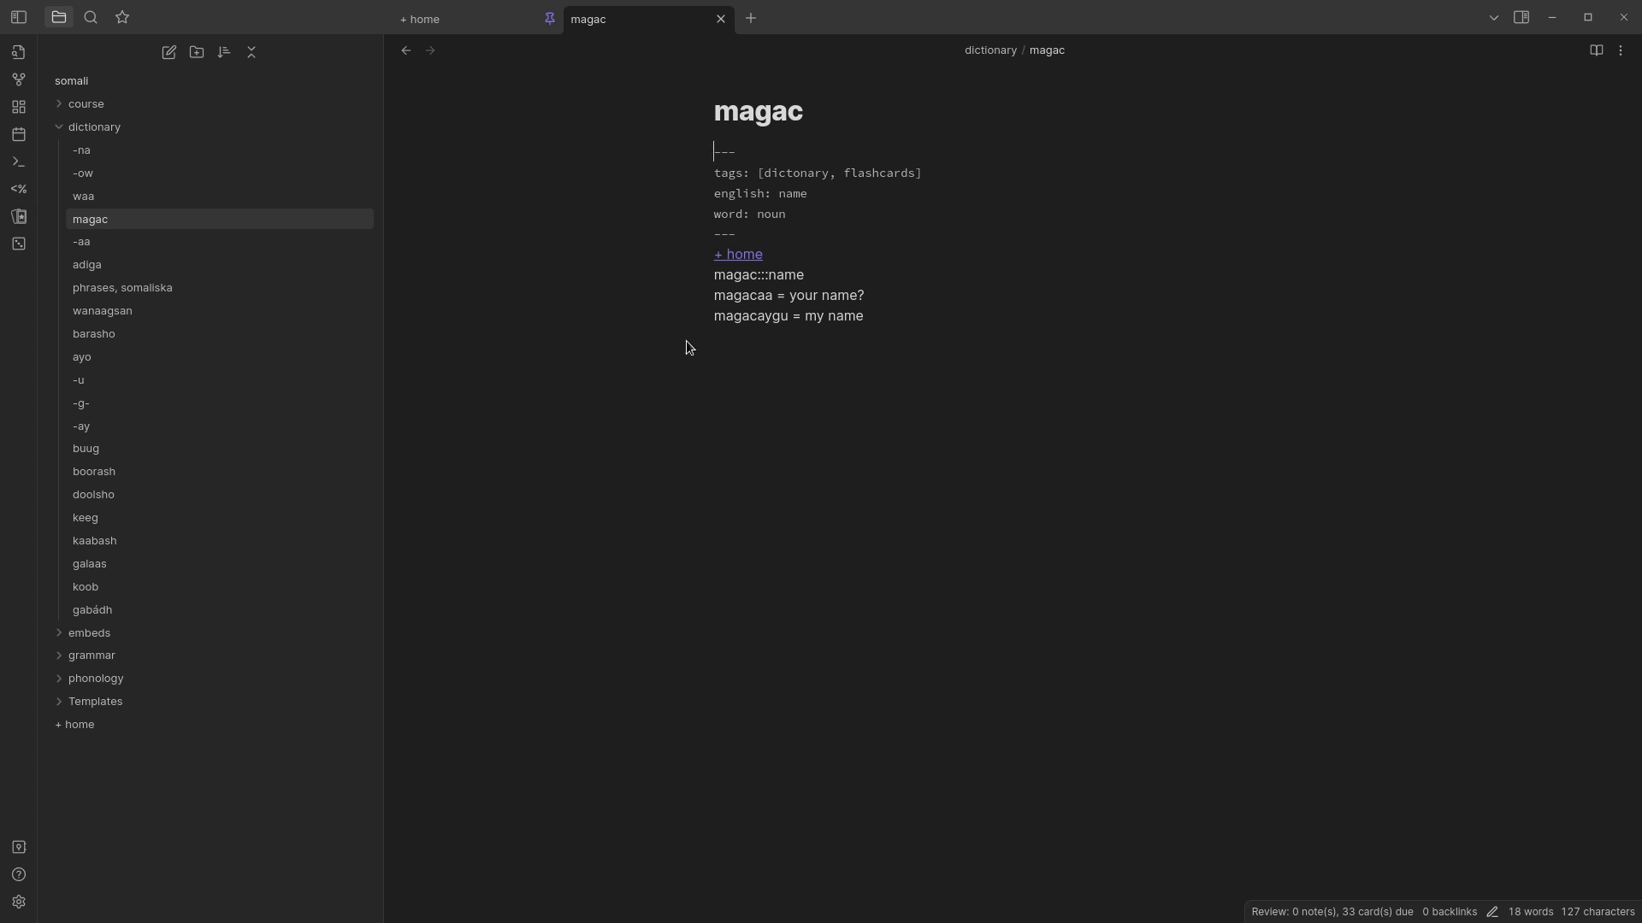
pyautogui.moveTo(704, 358)
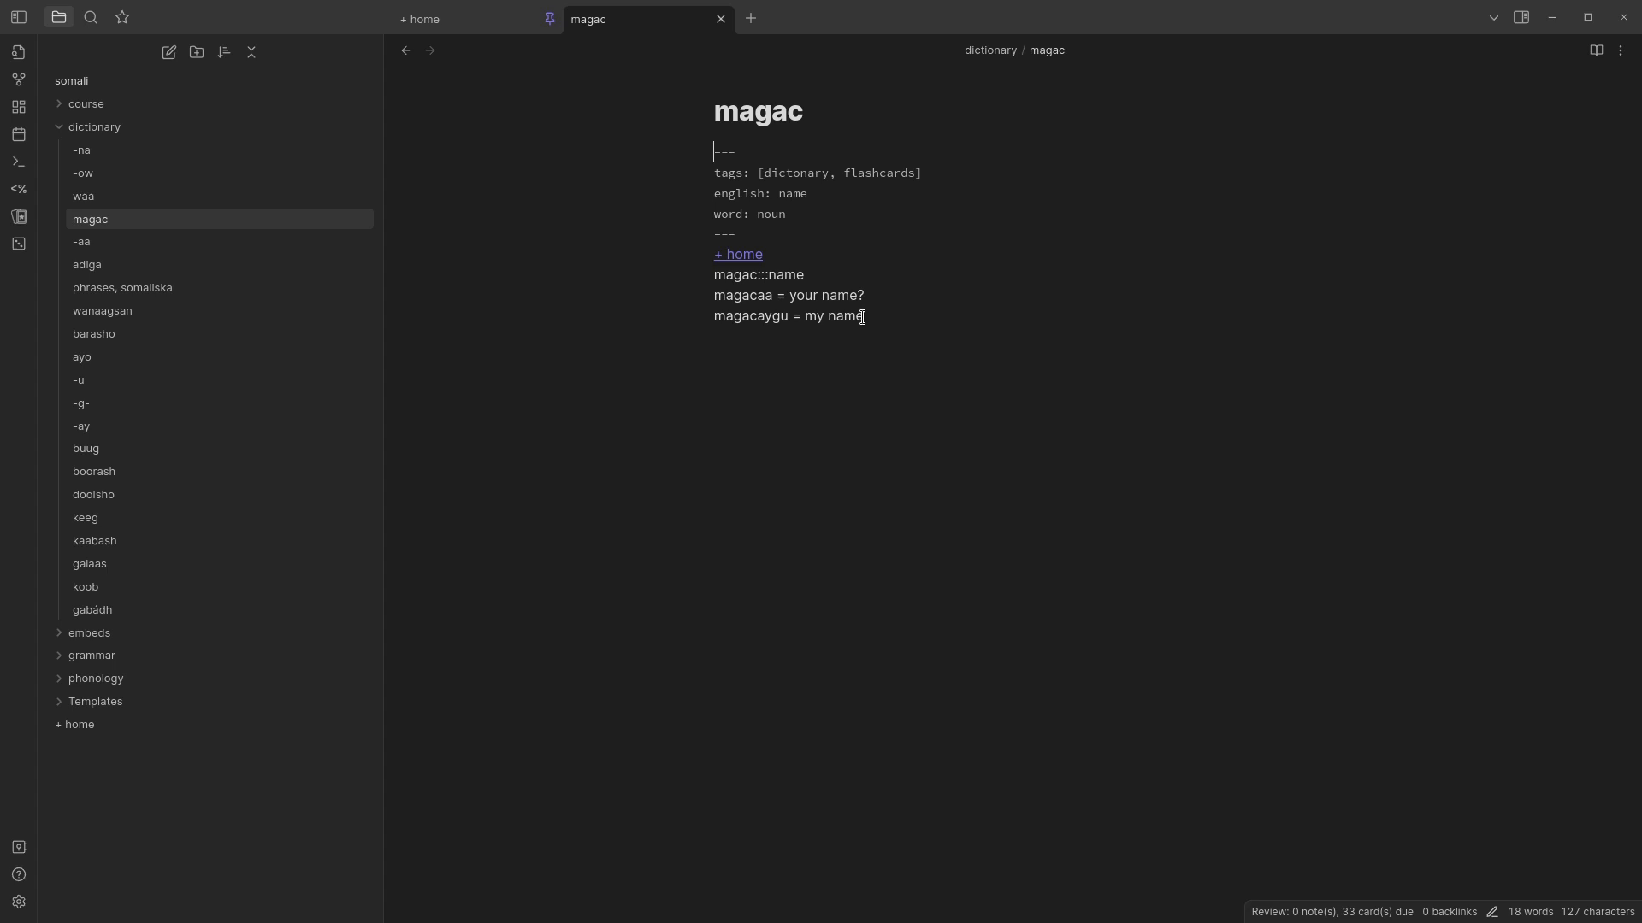
pyautogui.moveTo(883, 331)
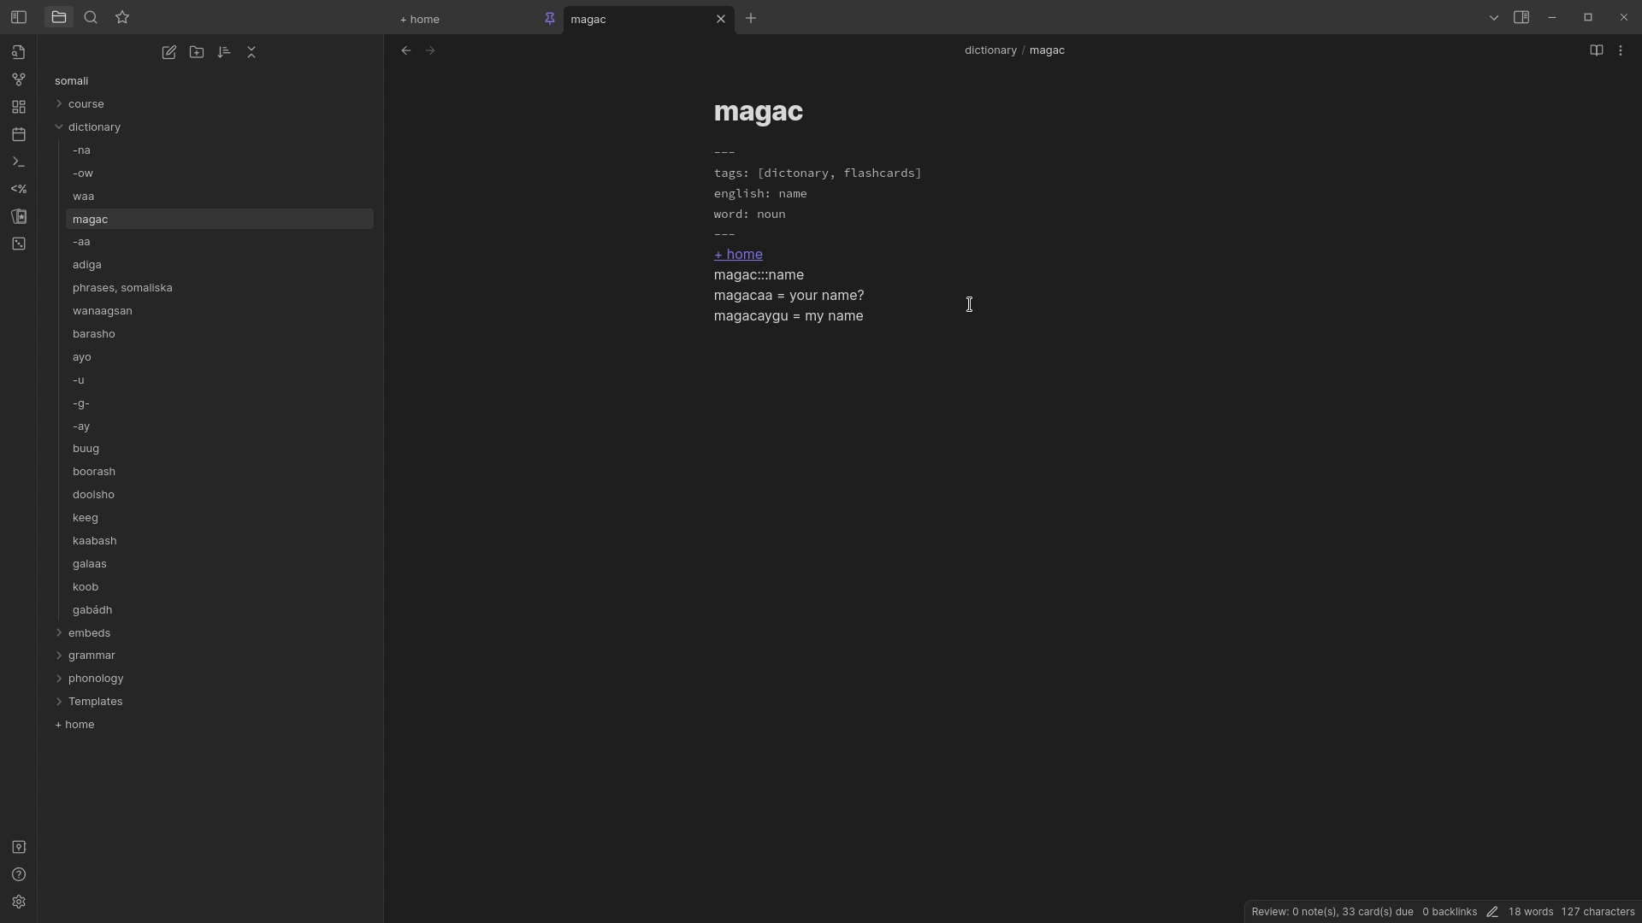
pyautogui.moveTo(186, 355)
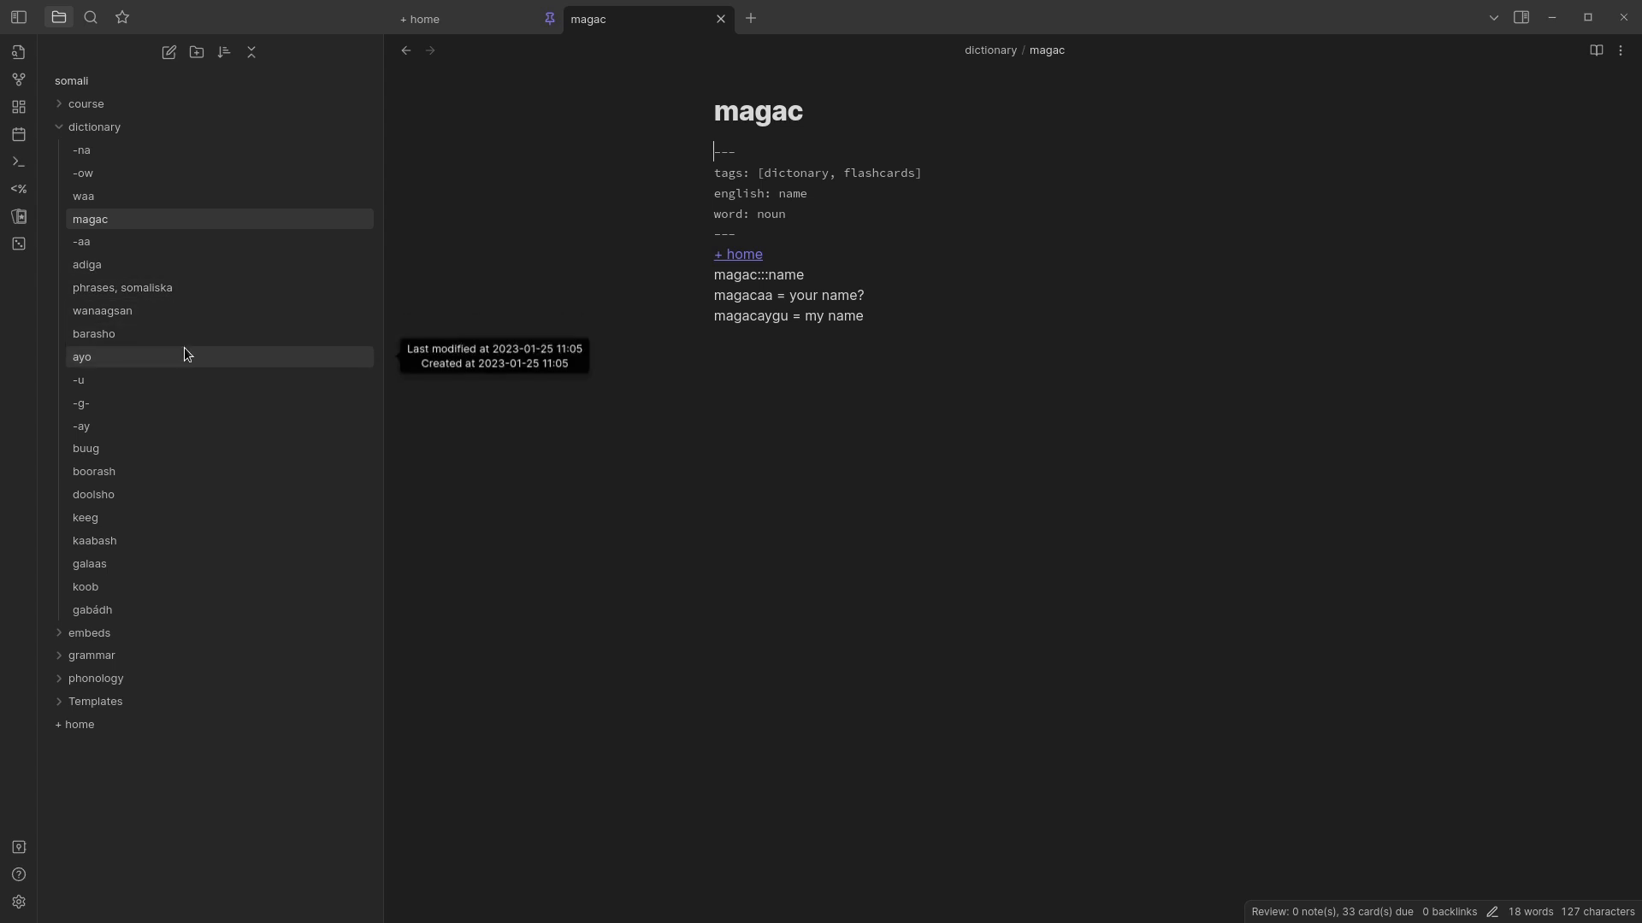
pyautogui.click(80, 380)
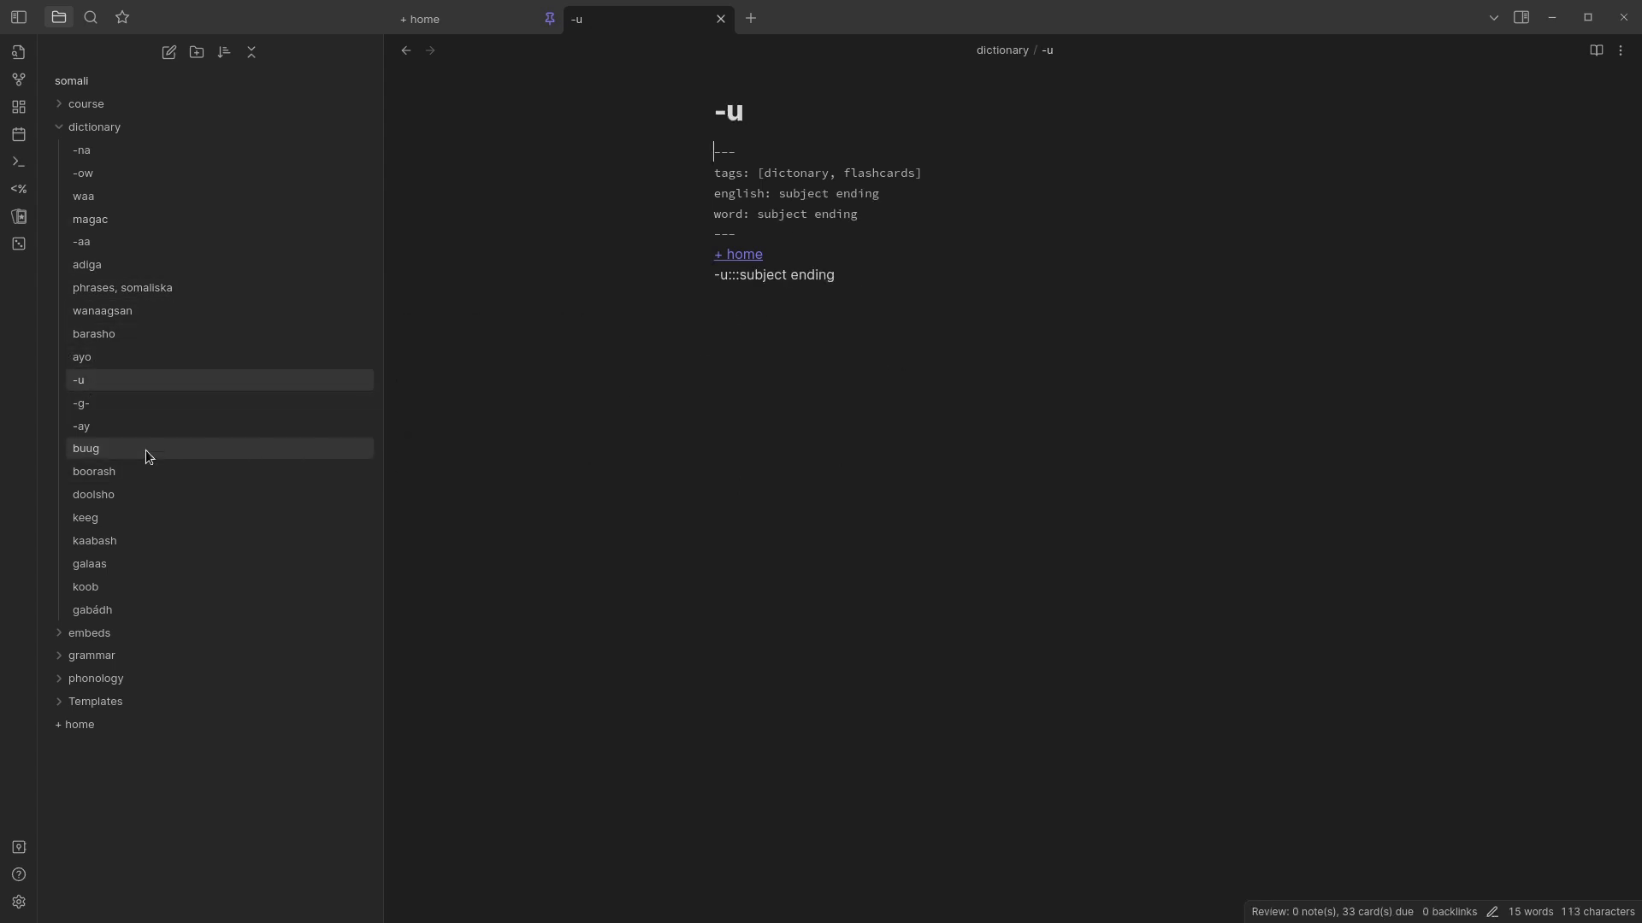
pyautogui.click(81, 403)
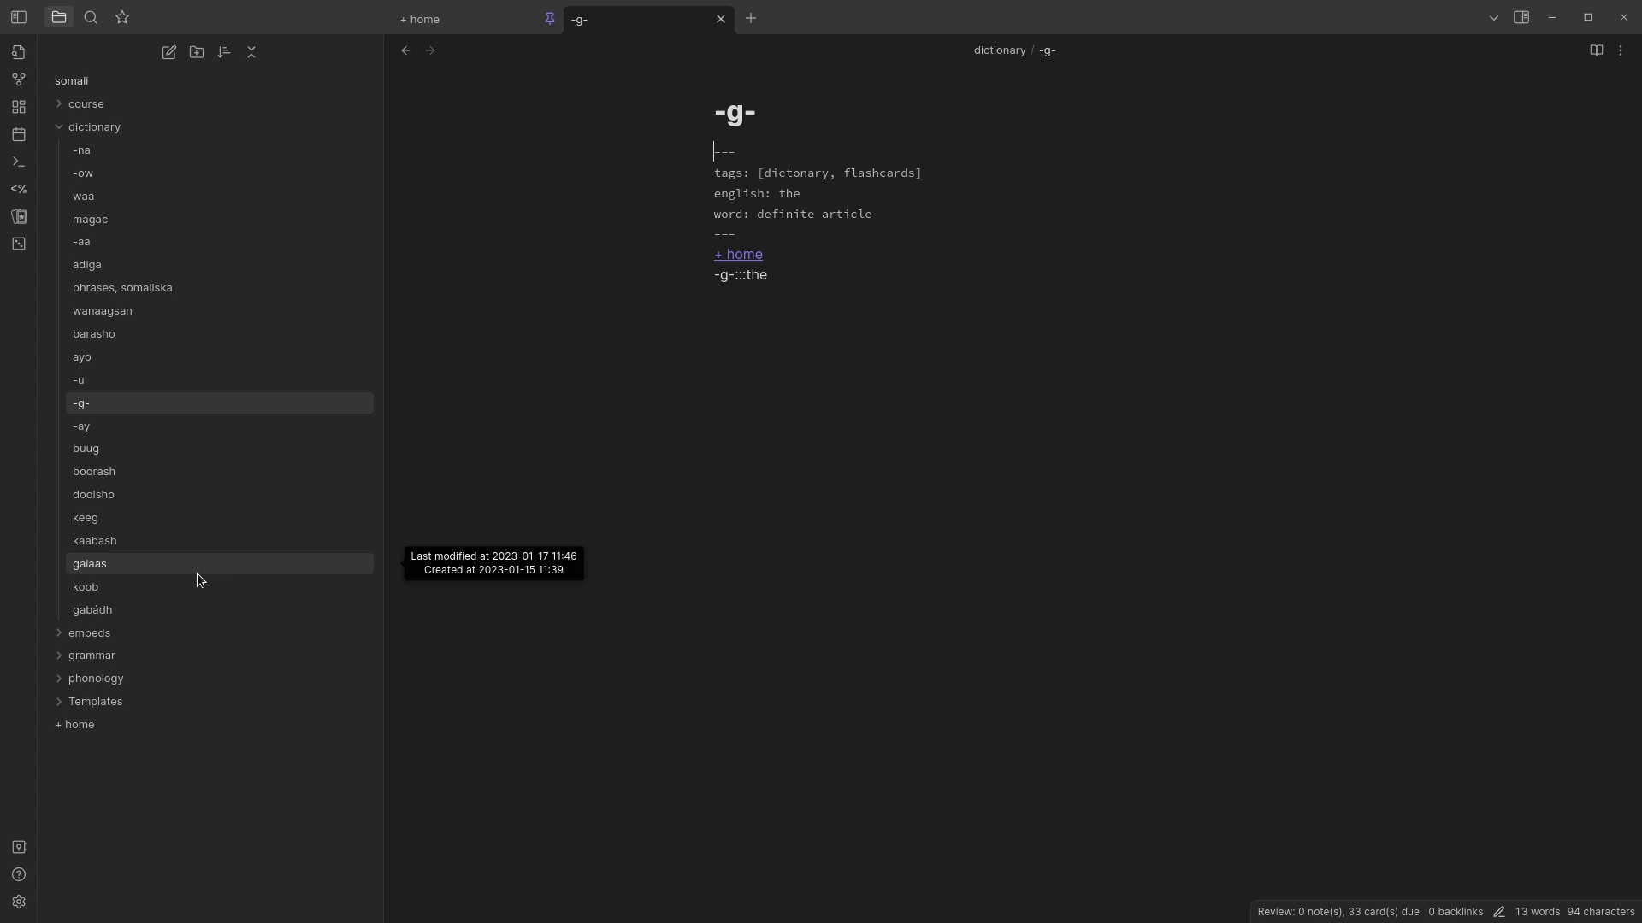
pyautogui.click(90, 563)
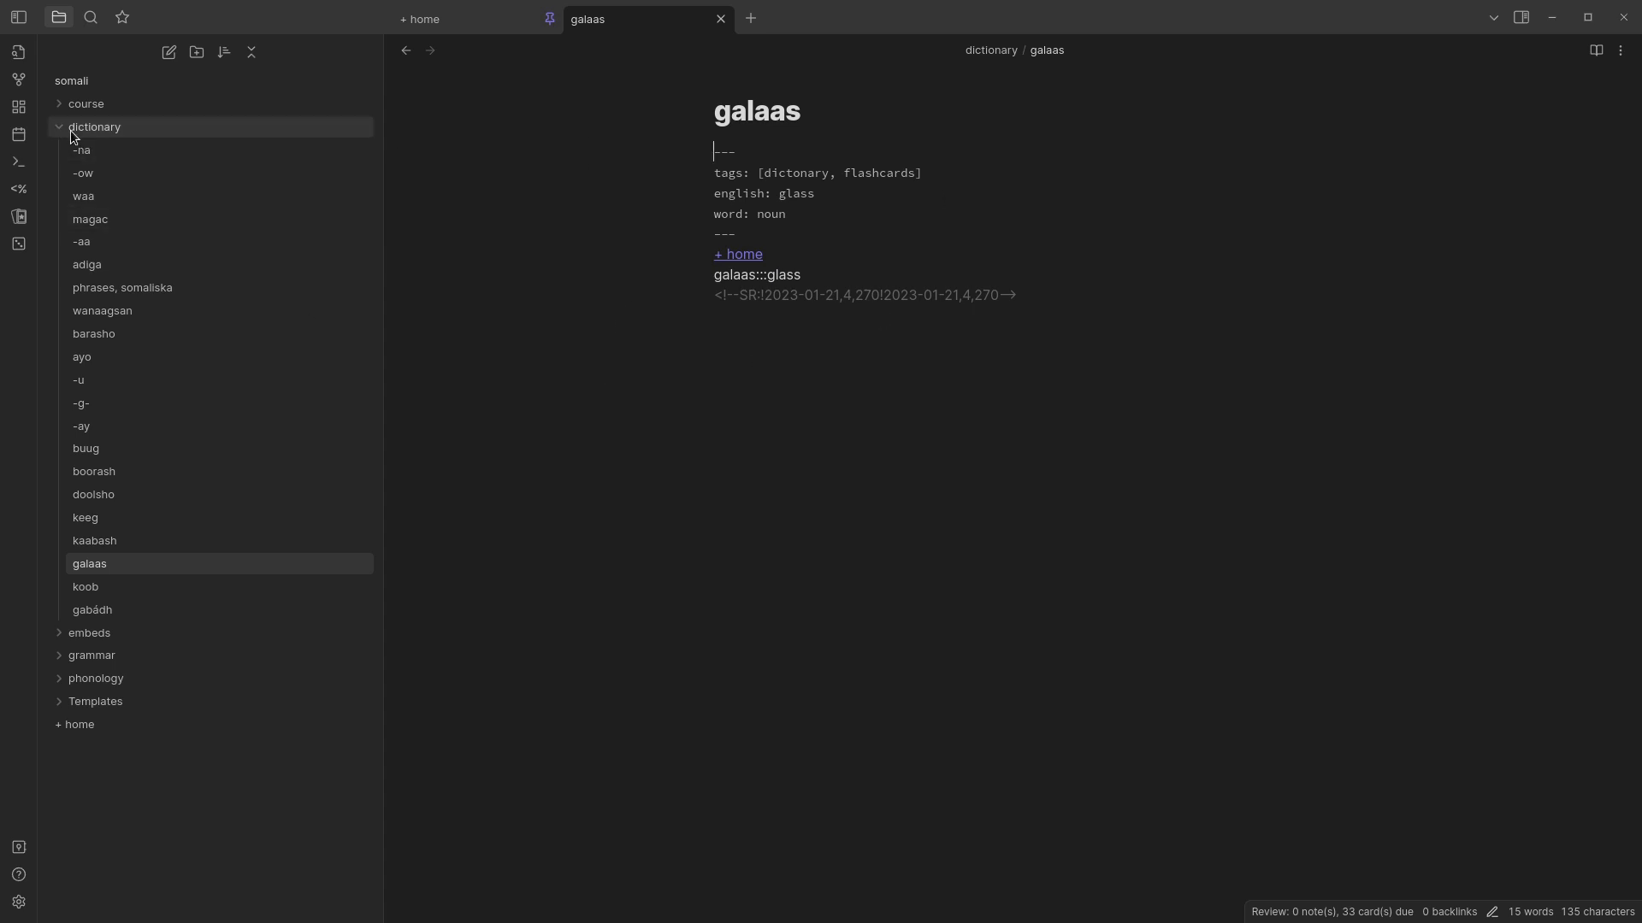
# - Collapse the dictionary folder, keeping the galaas note open
pyautogui.click(94, 127)
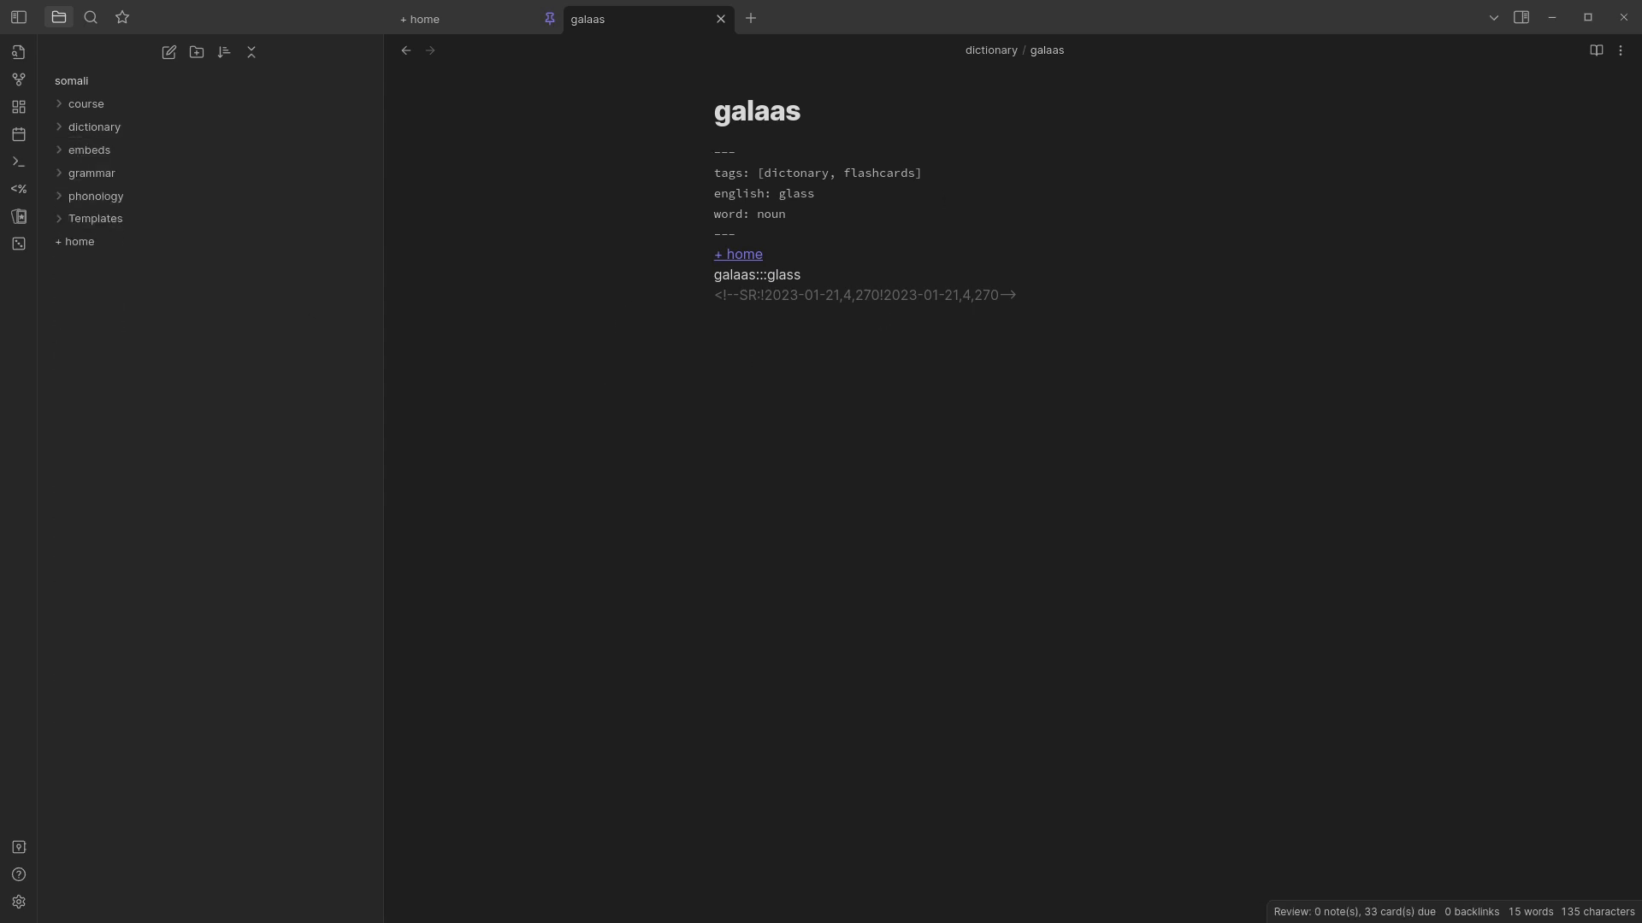
pyautogui.moveTo(652, 295)
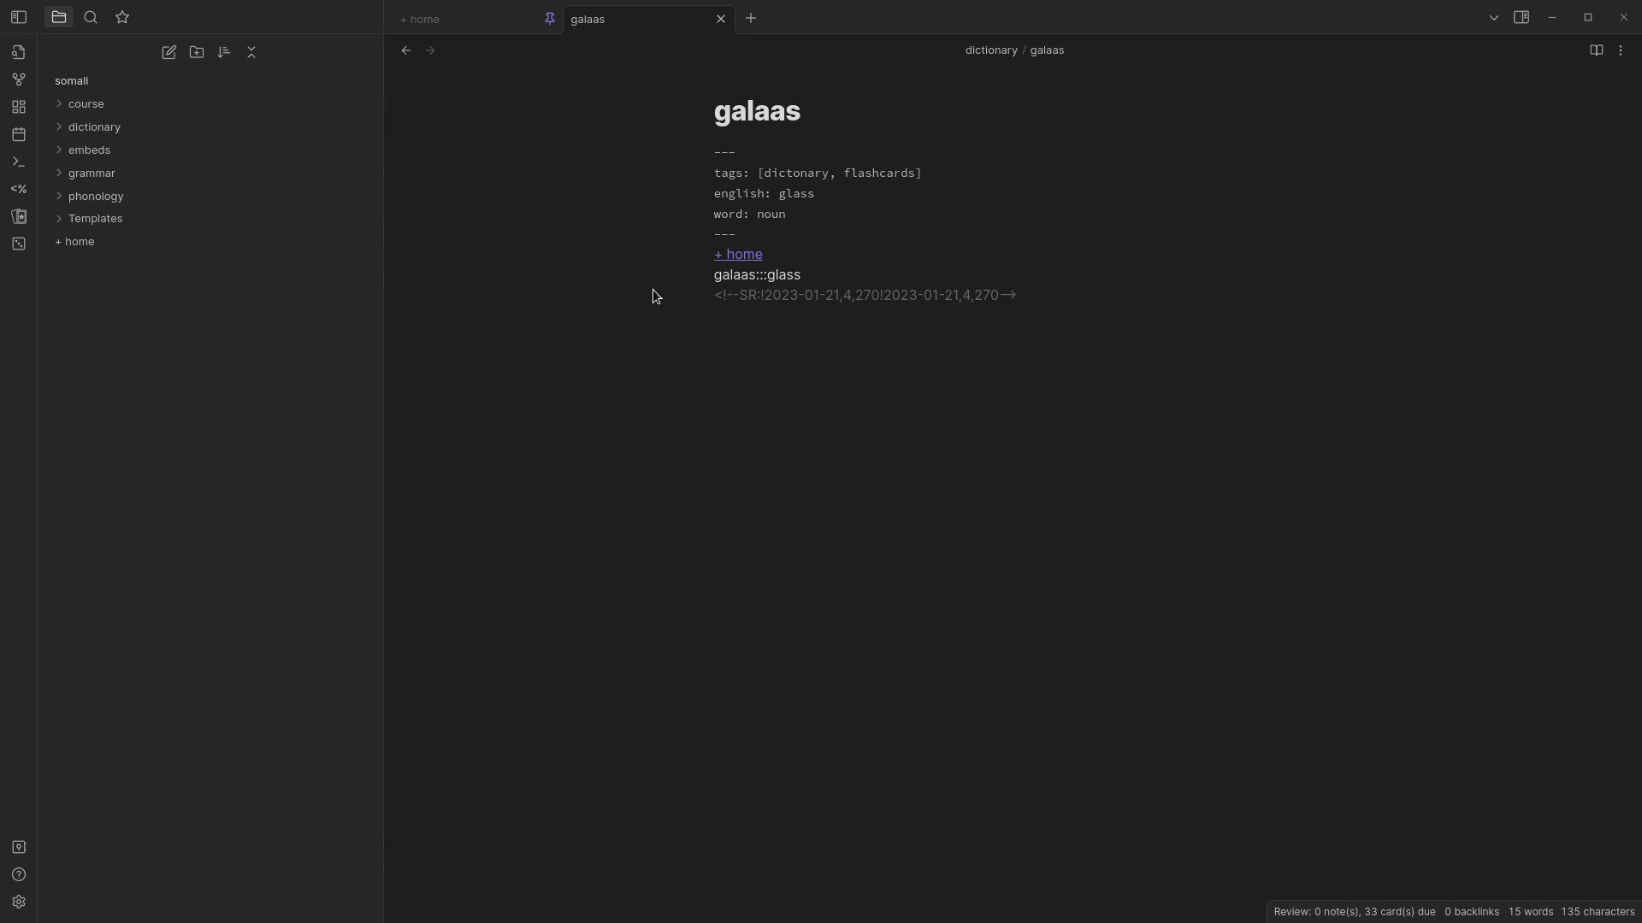
pyautogui.moveTo(616, 396)
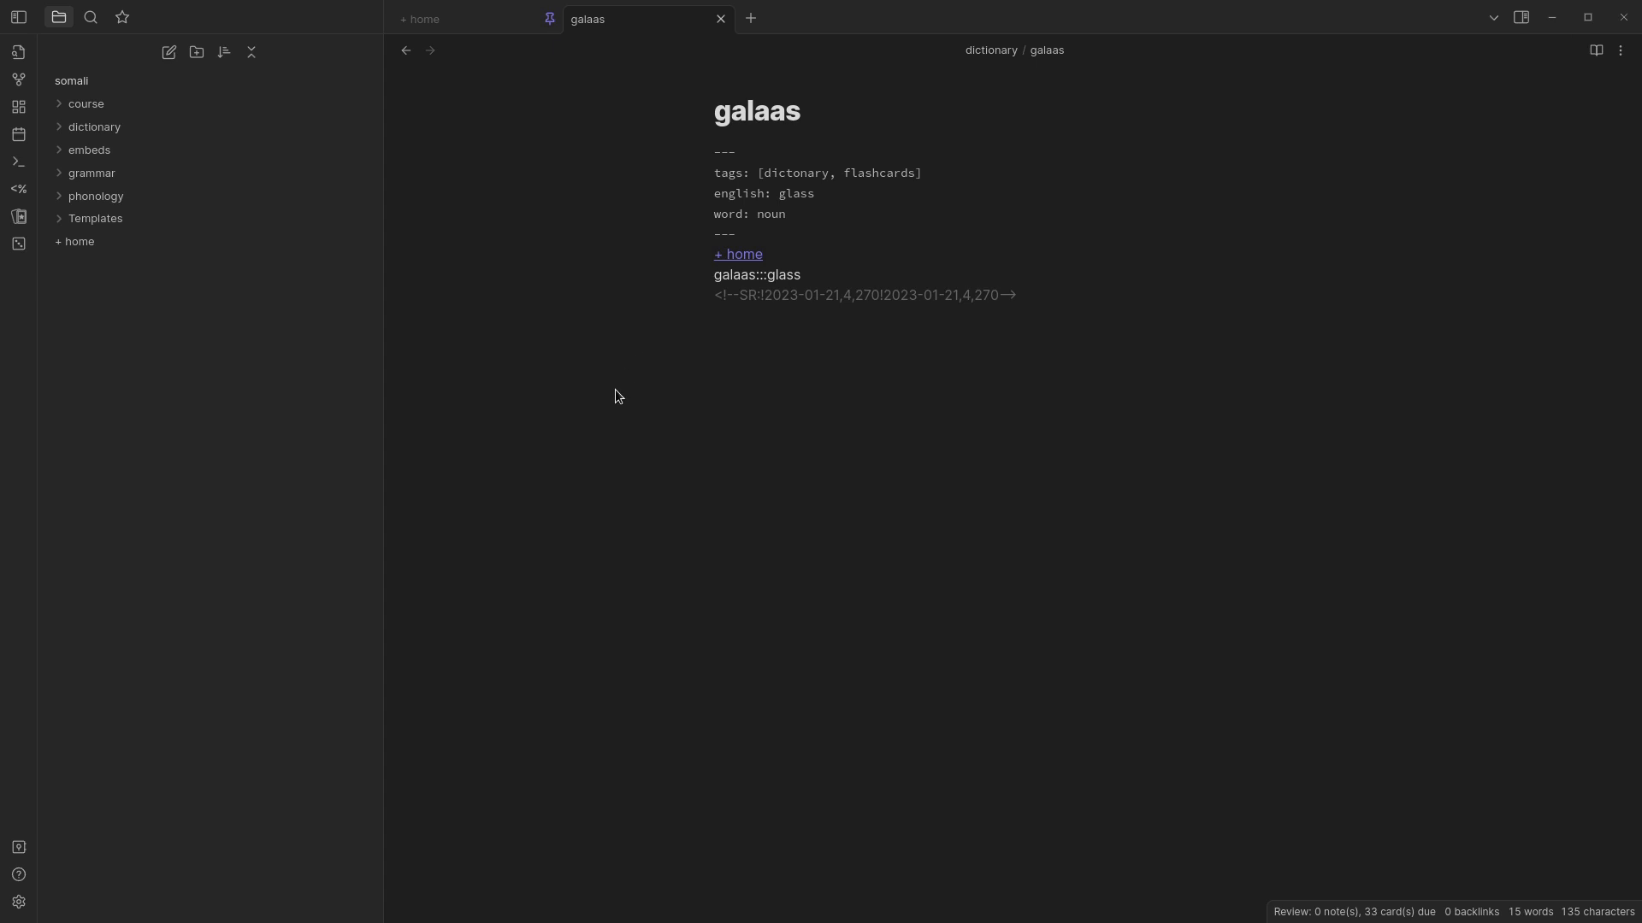
pyautogui.moveTo(134, 149)
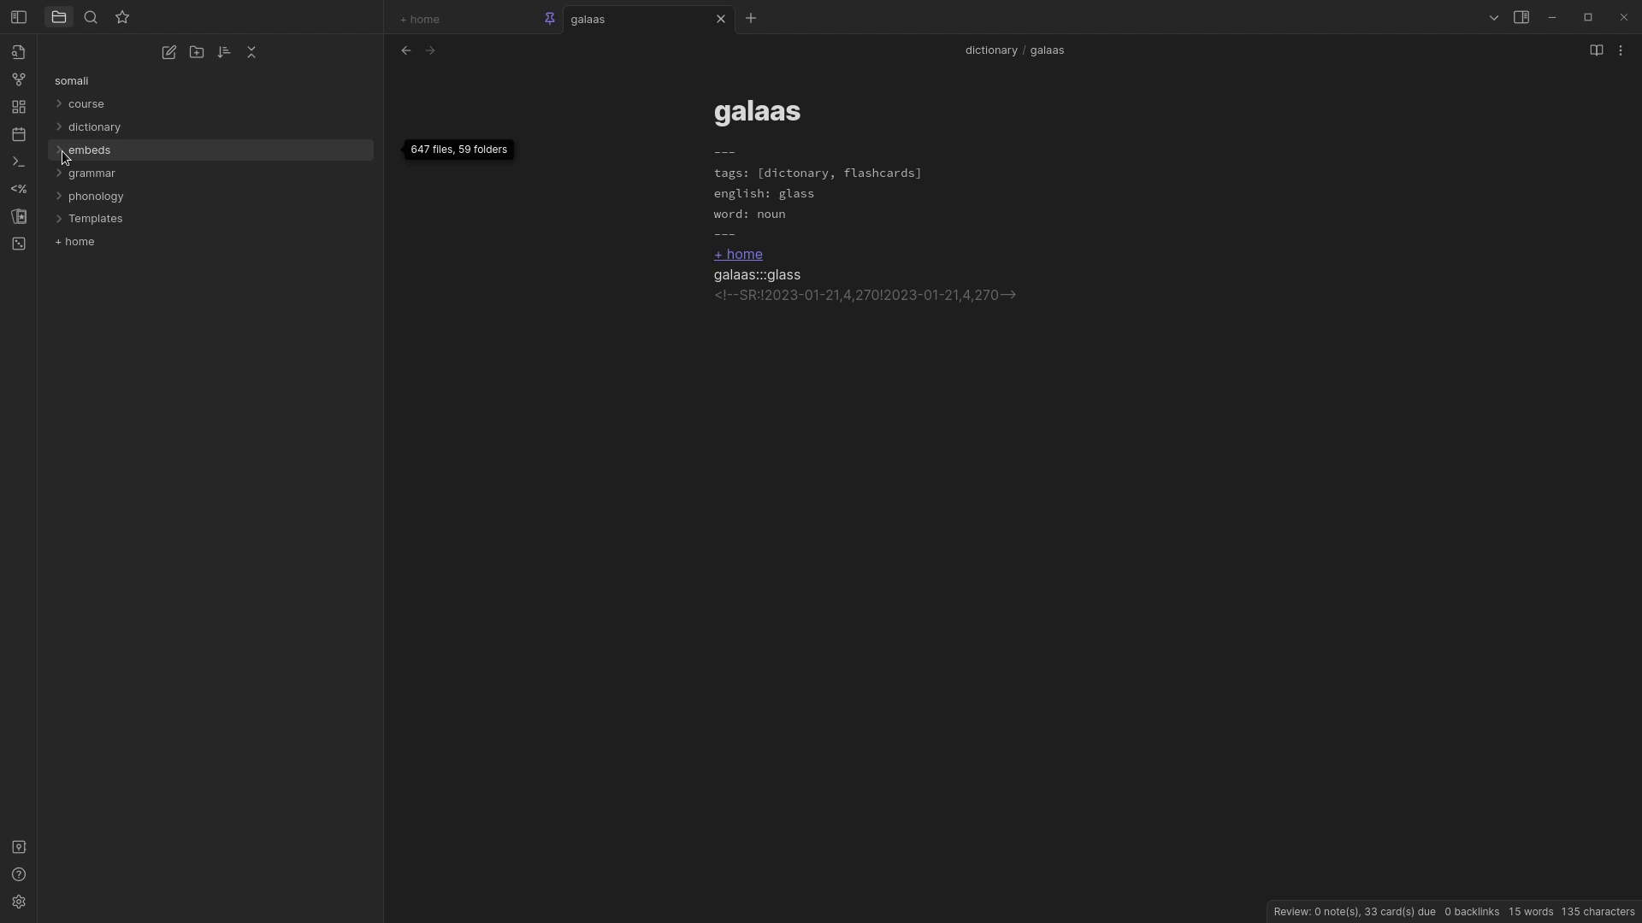
# - Expand embeds, then its audio folder and the document folder of Beginners Somali PDFs
pyautogui.click(90, 150)
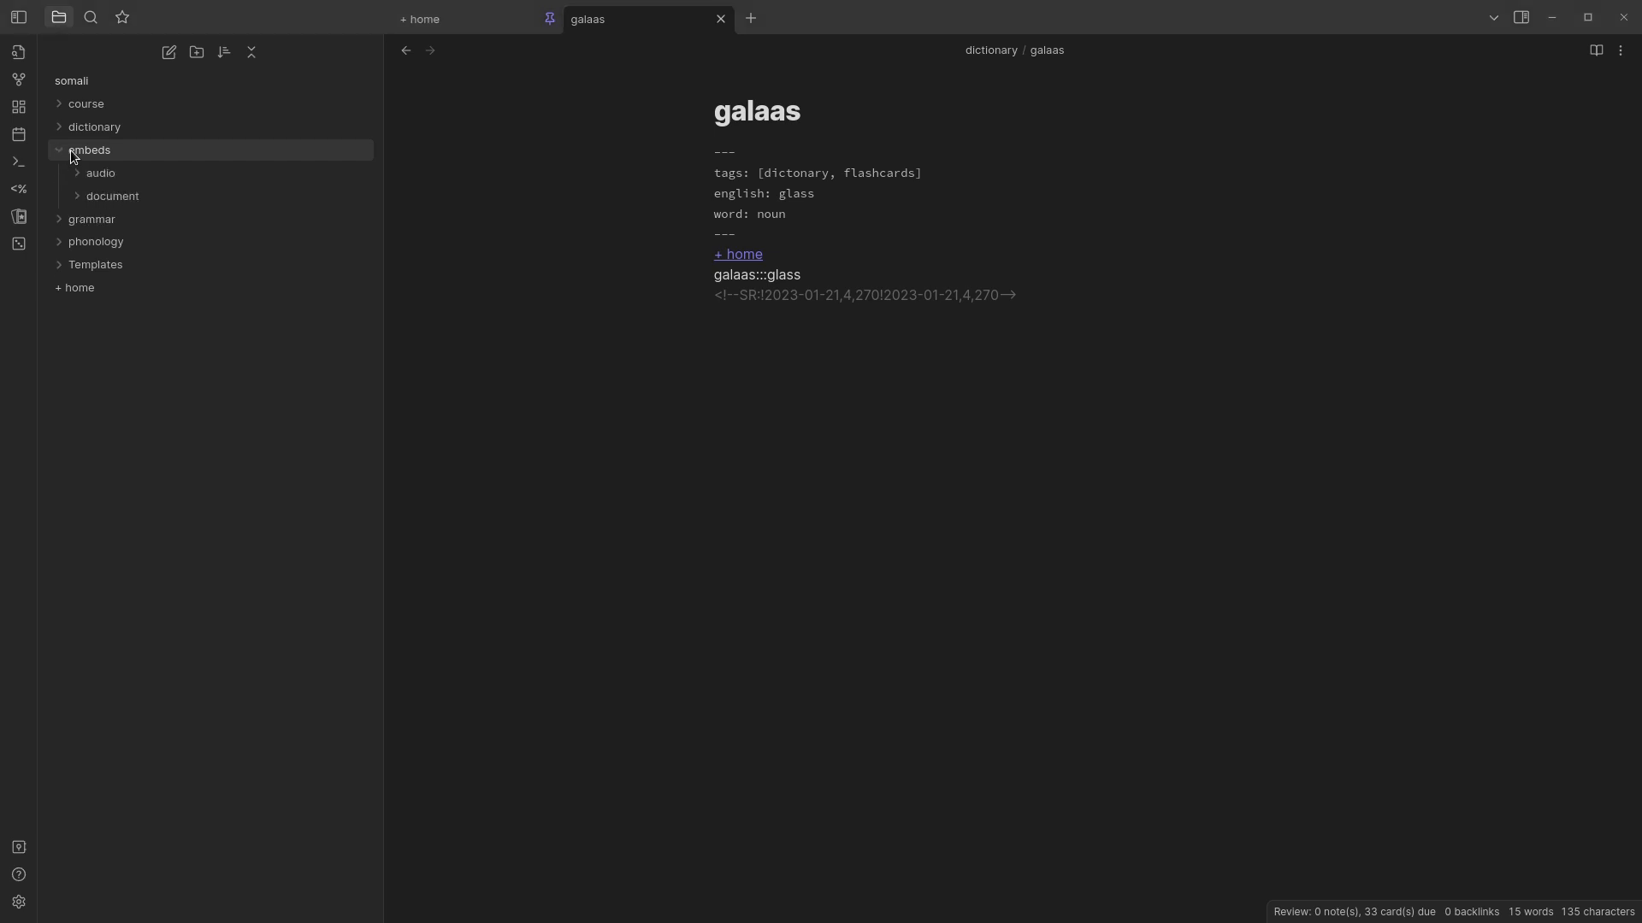
pyautogui.click(102, 172)
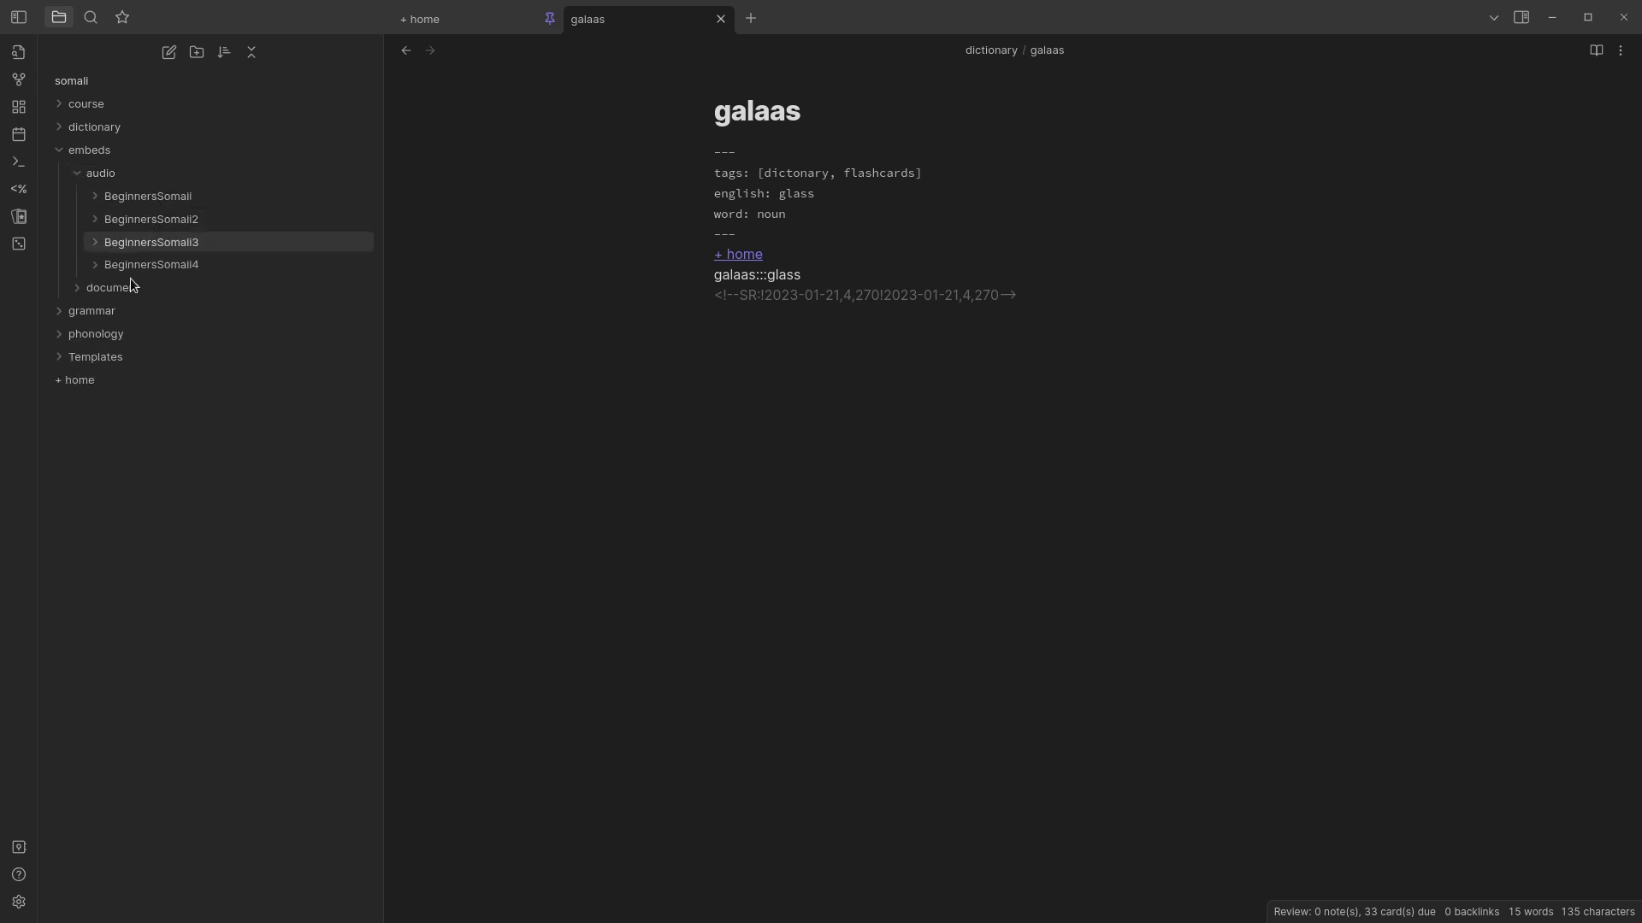
pyautogui.click(112, 196)
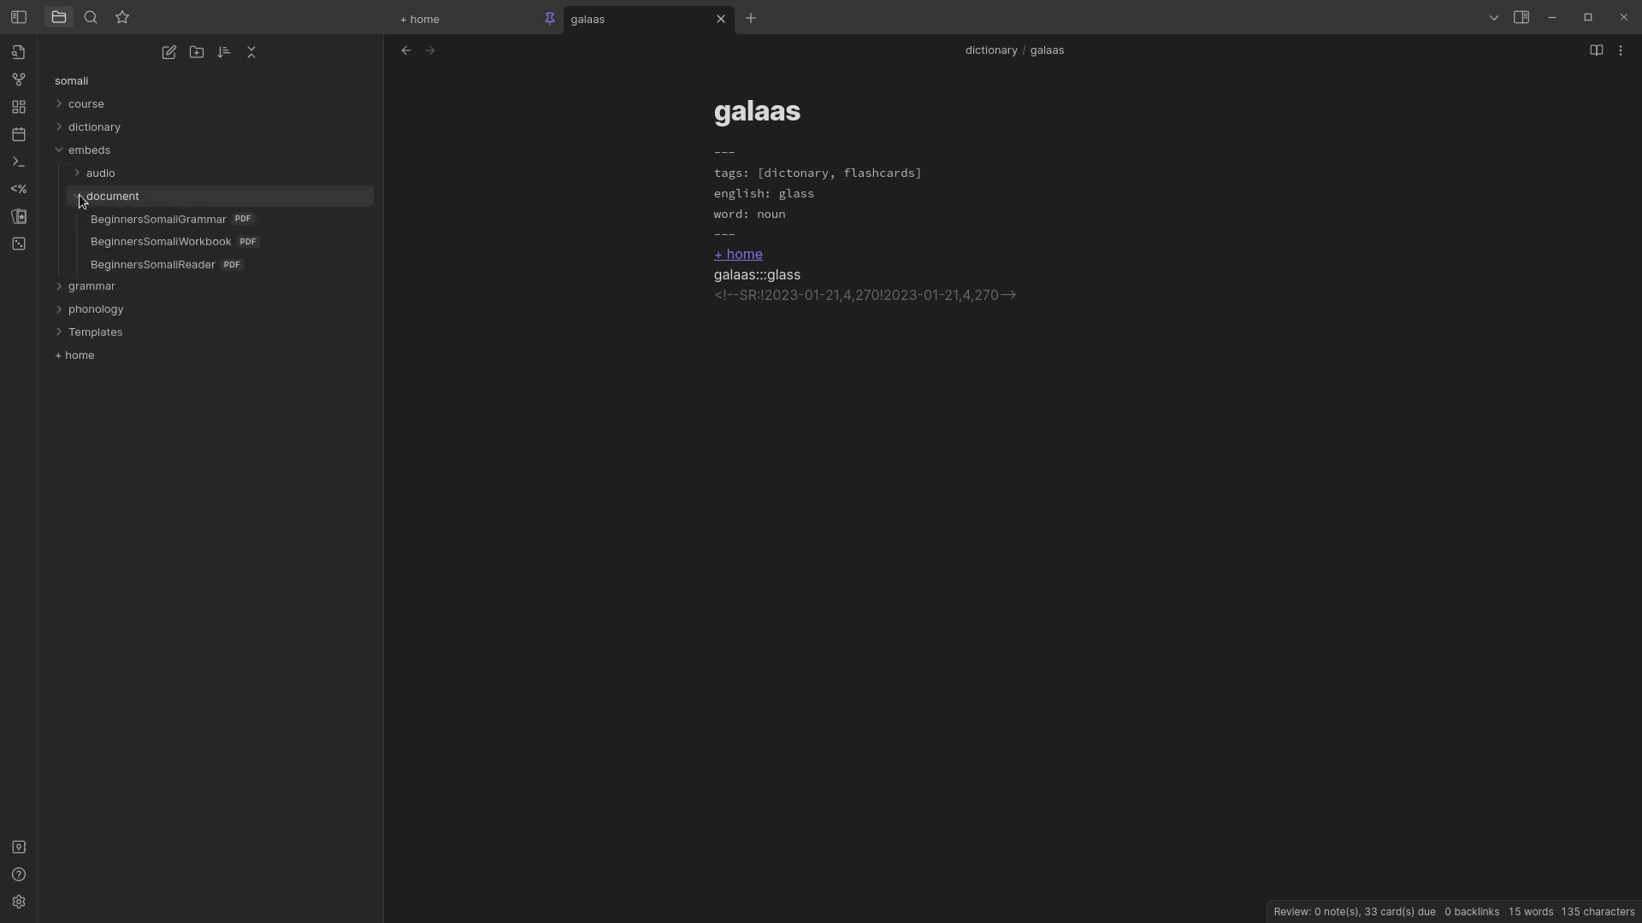
pyautogui.moveTo(112, 196)
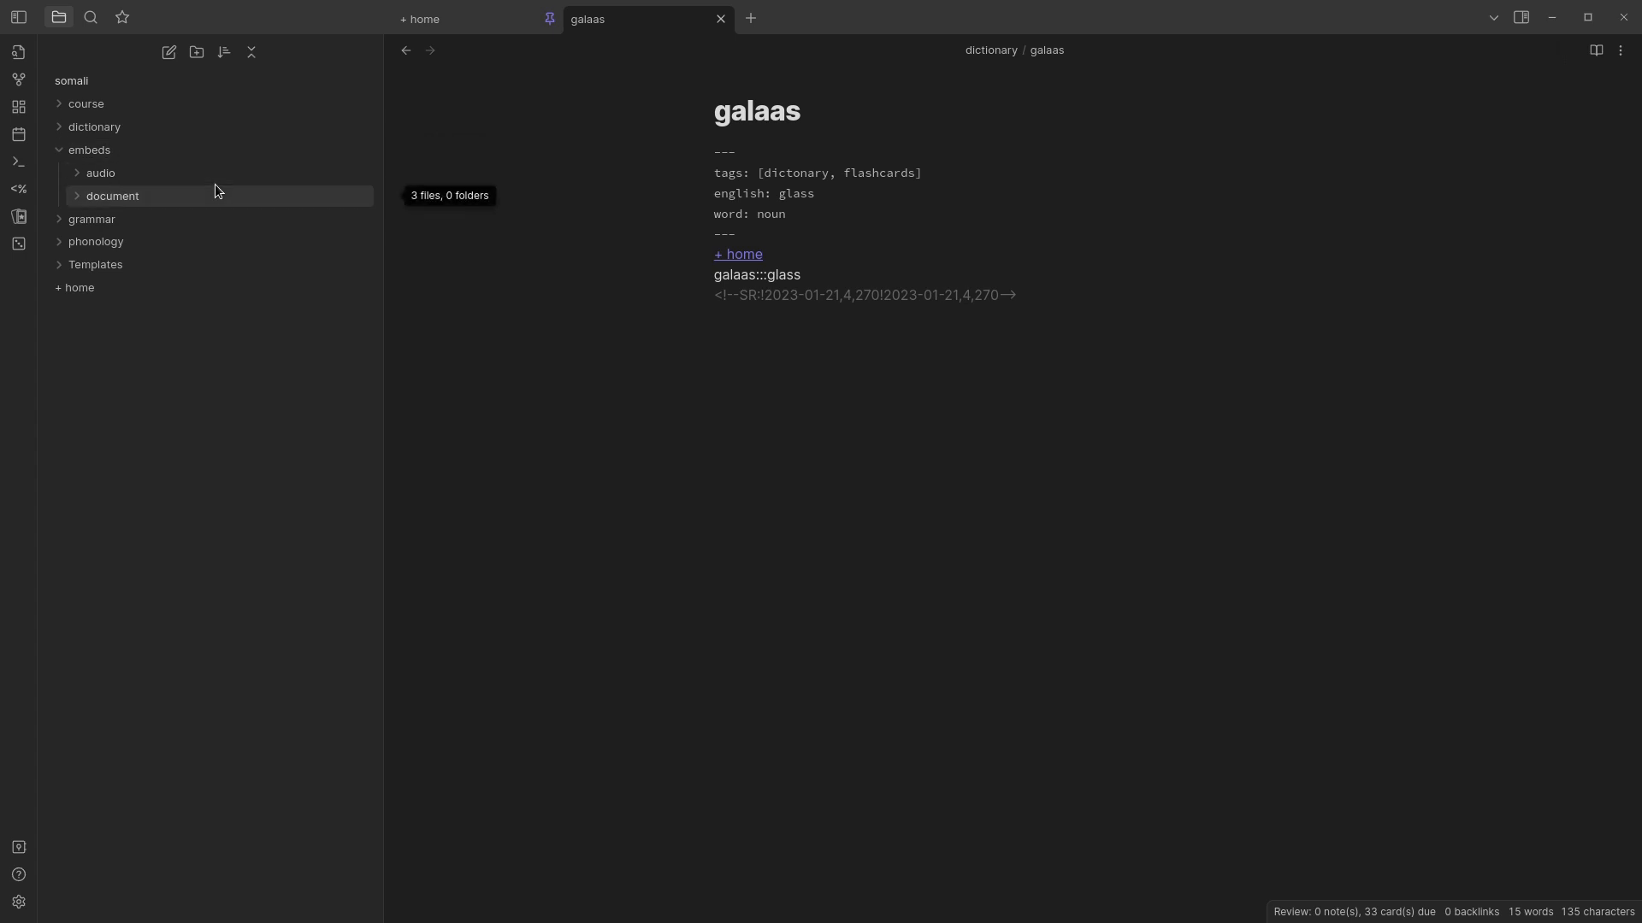
pyautogui.moveTo(155, 195)
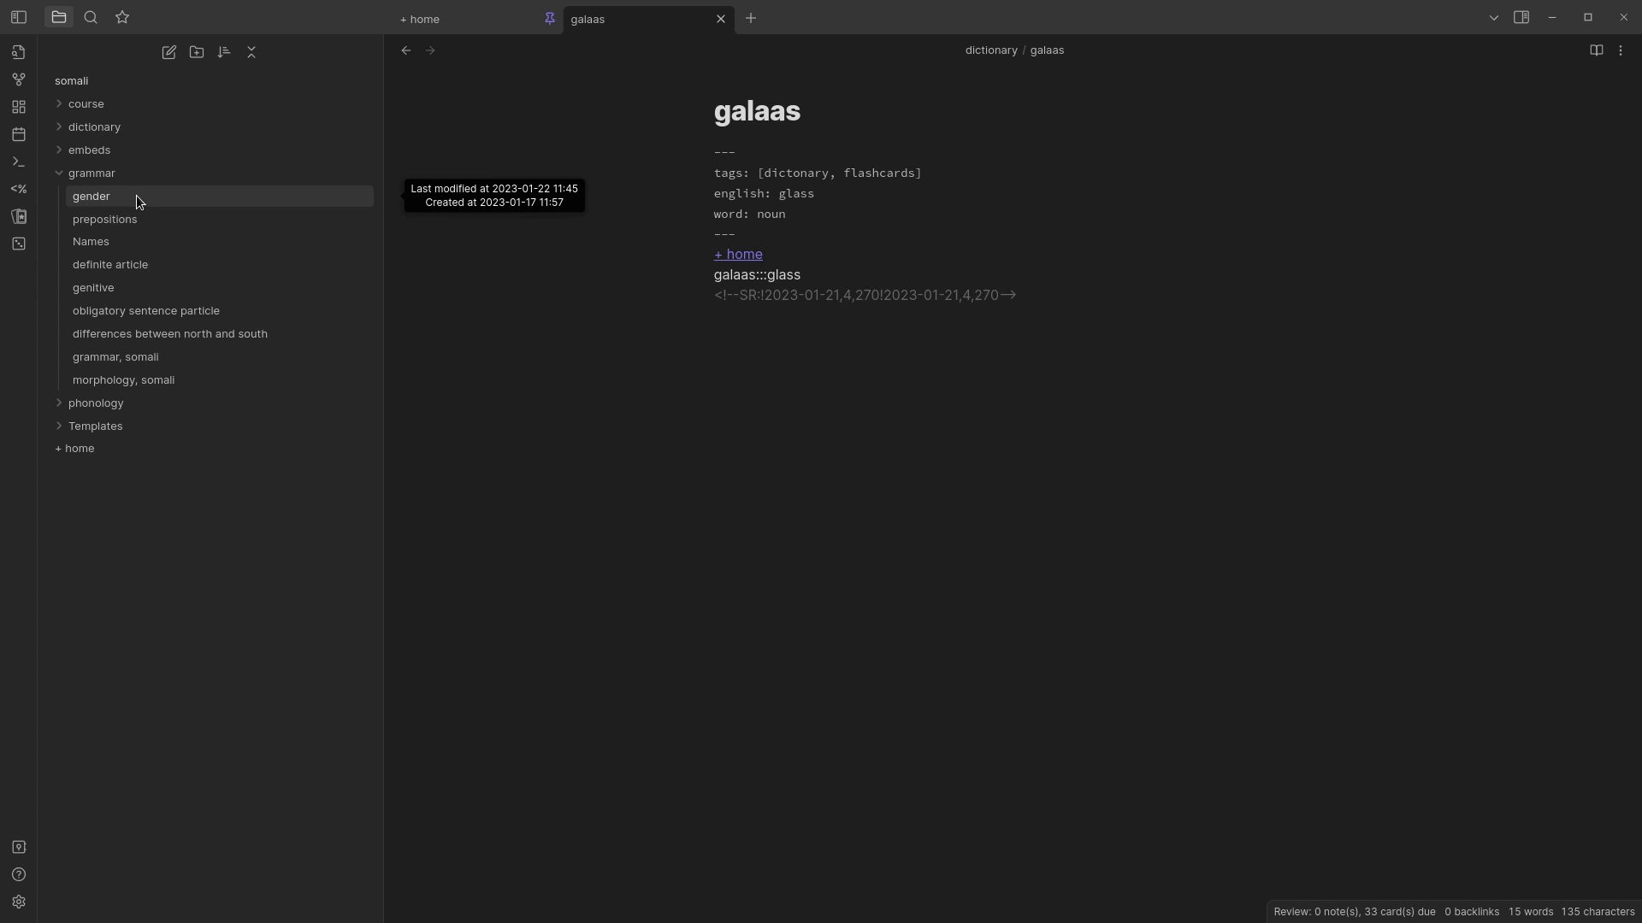
pyautogui.moveTo(223, 196)
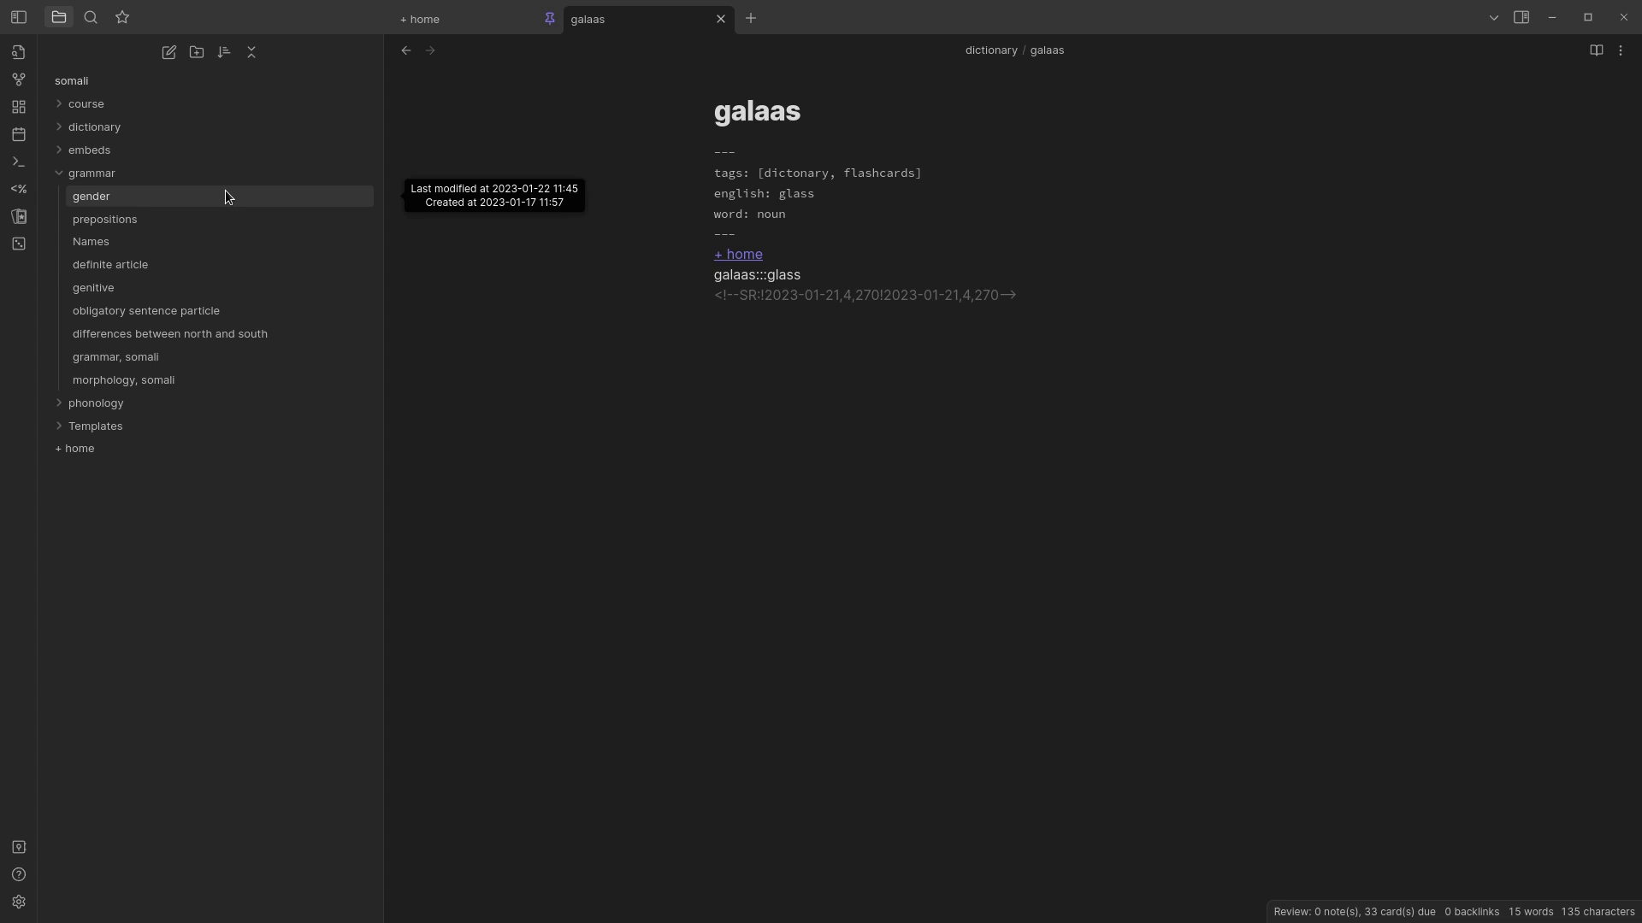
pyautogui.moveTo(200, 264)
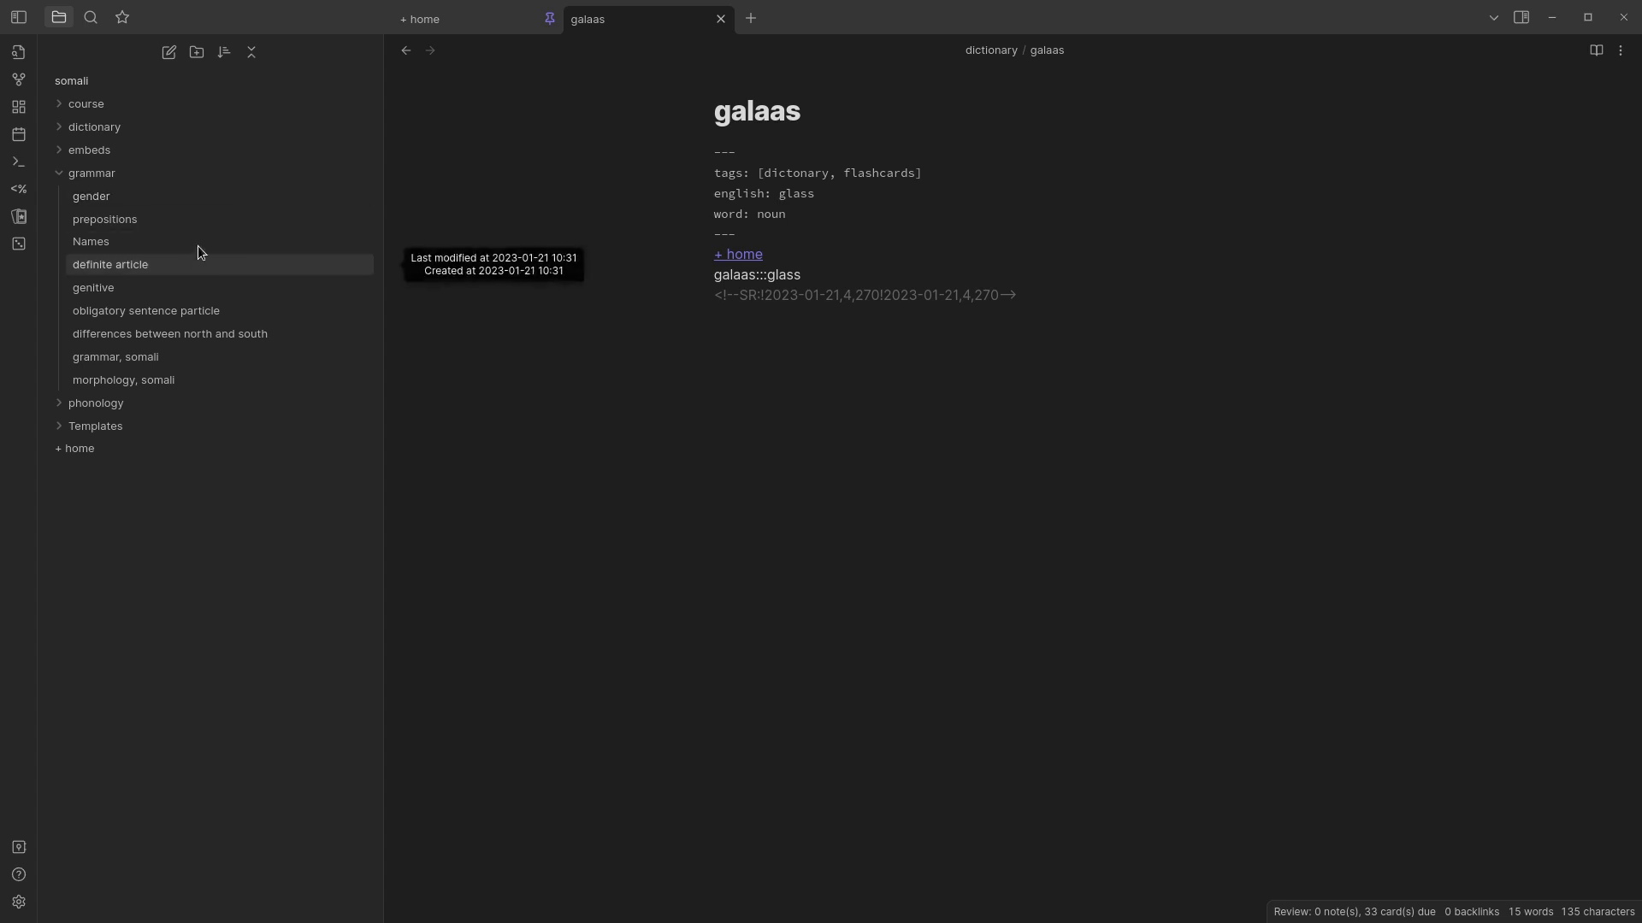
pyautogui.moveTo(209, 265)
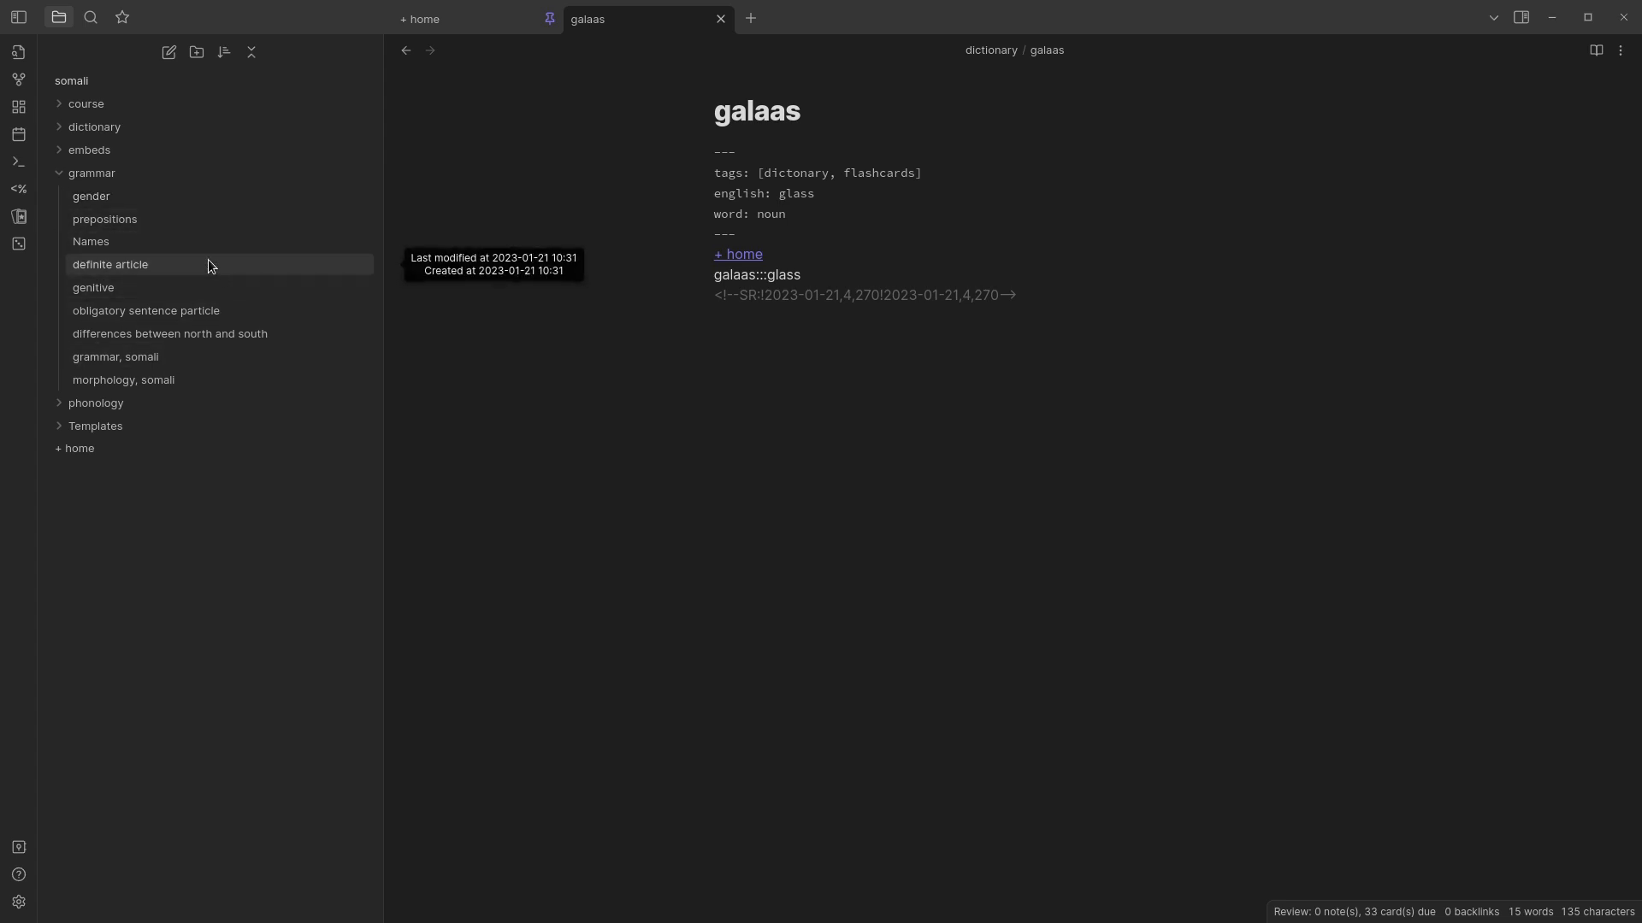
pyautogui.moveTo(206, 314)
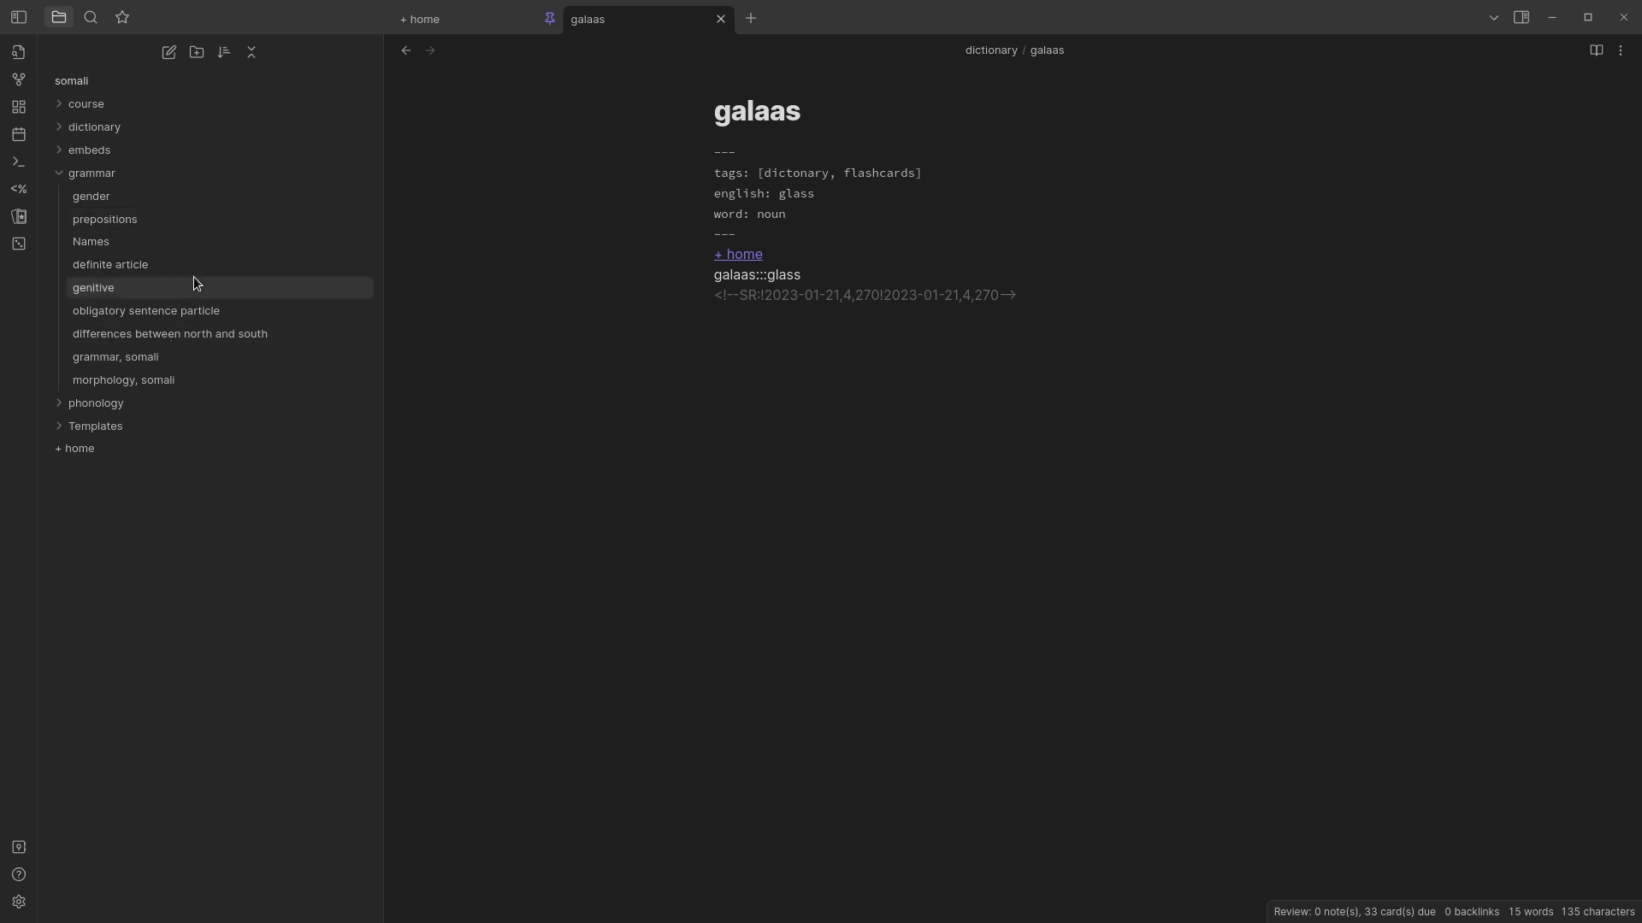
# - Browse the north/south differences, sentence particle, prepositions and gender notes, ending on definite article
pyautogui.click(110, 264)
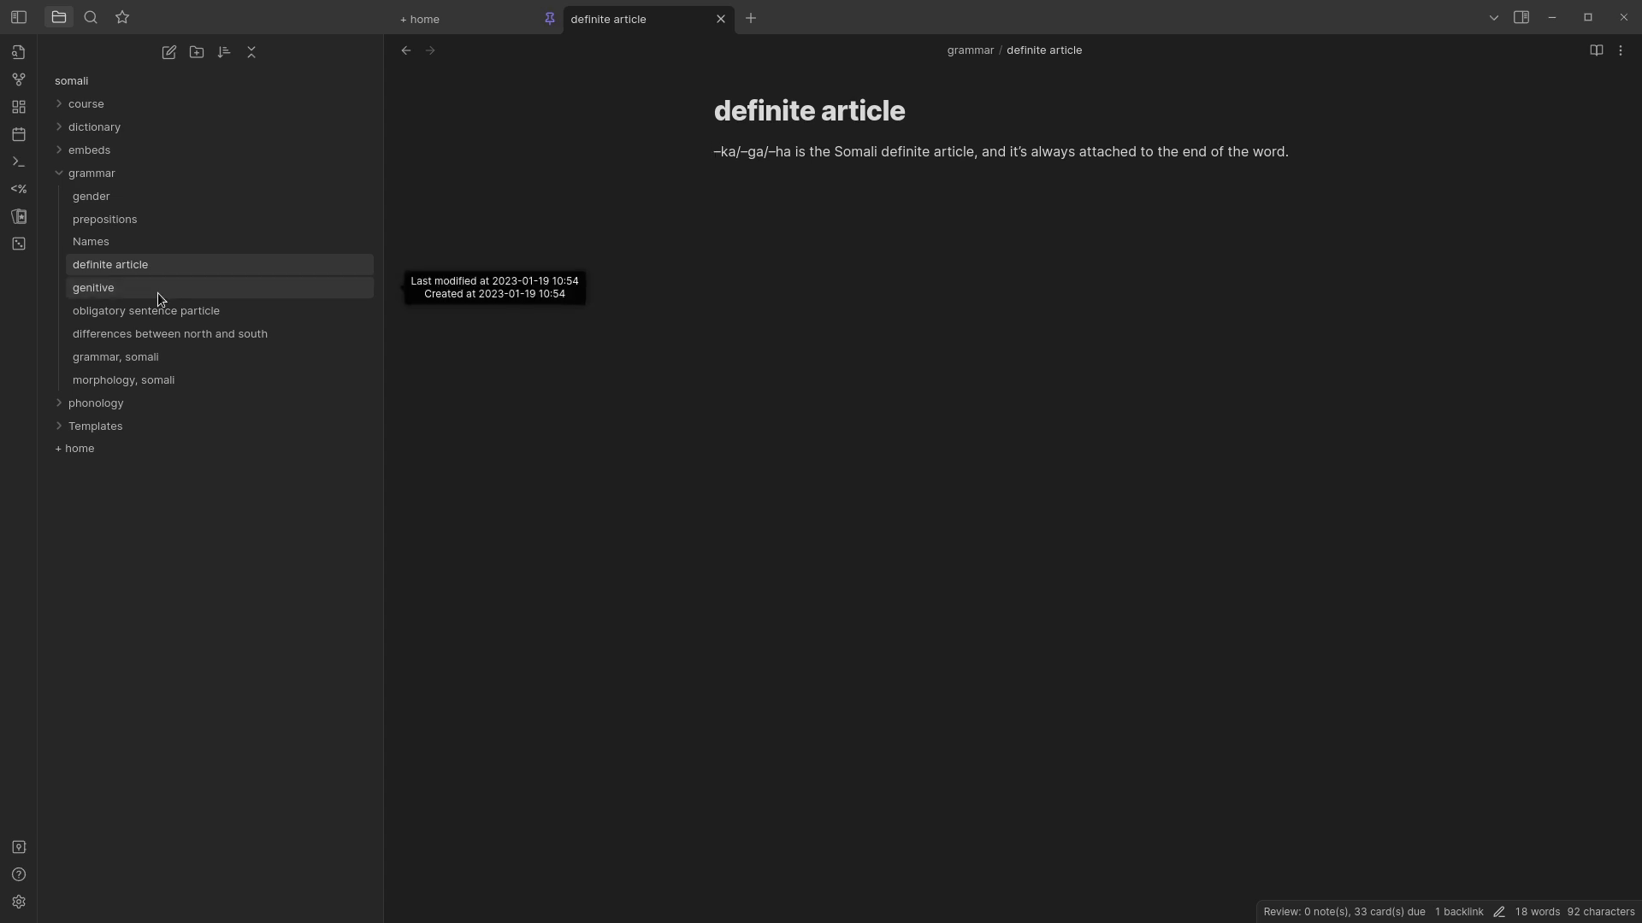
pyautogui.click(170, 332)
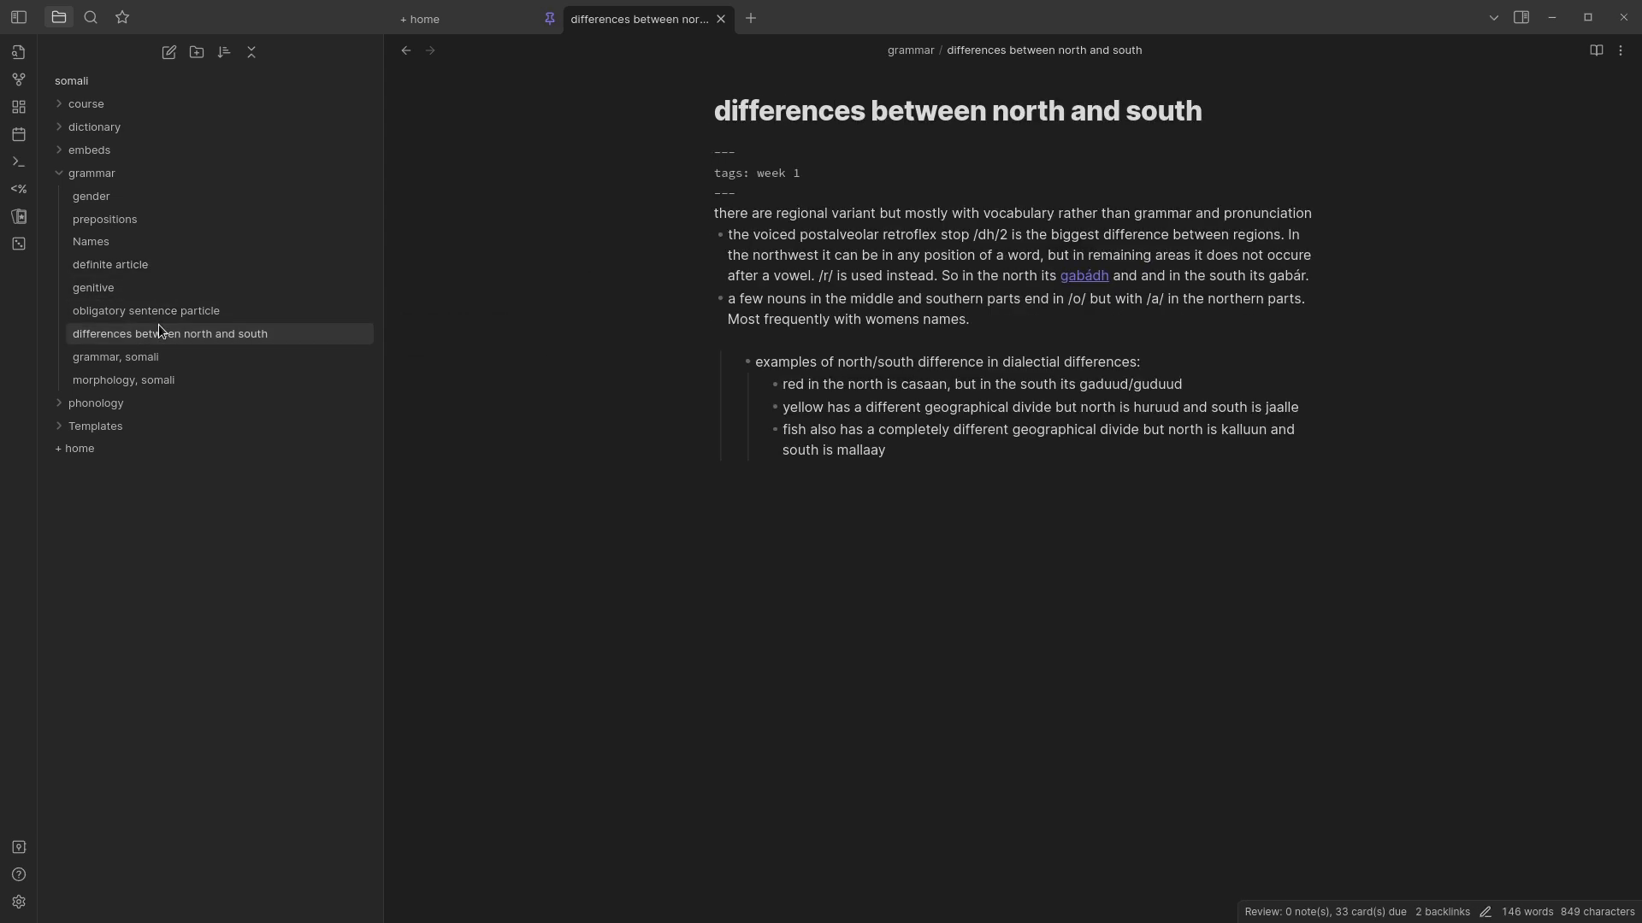
pyautogui.click(146, 309)
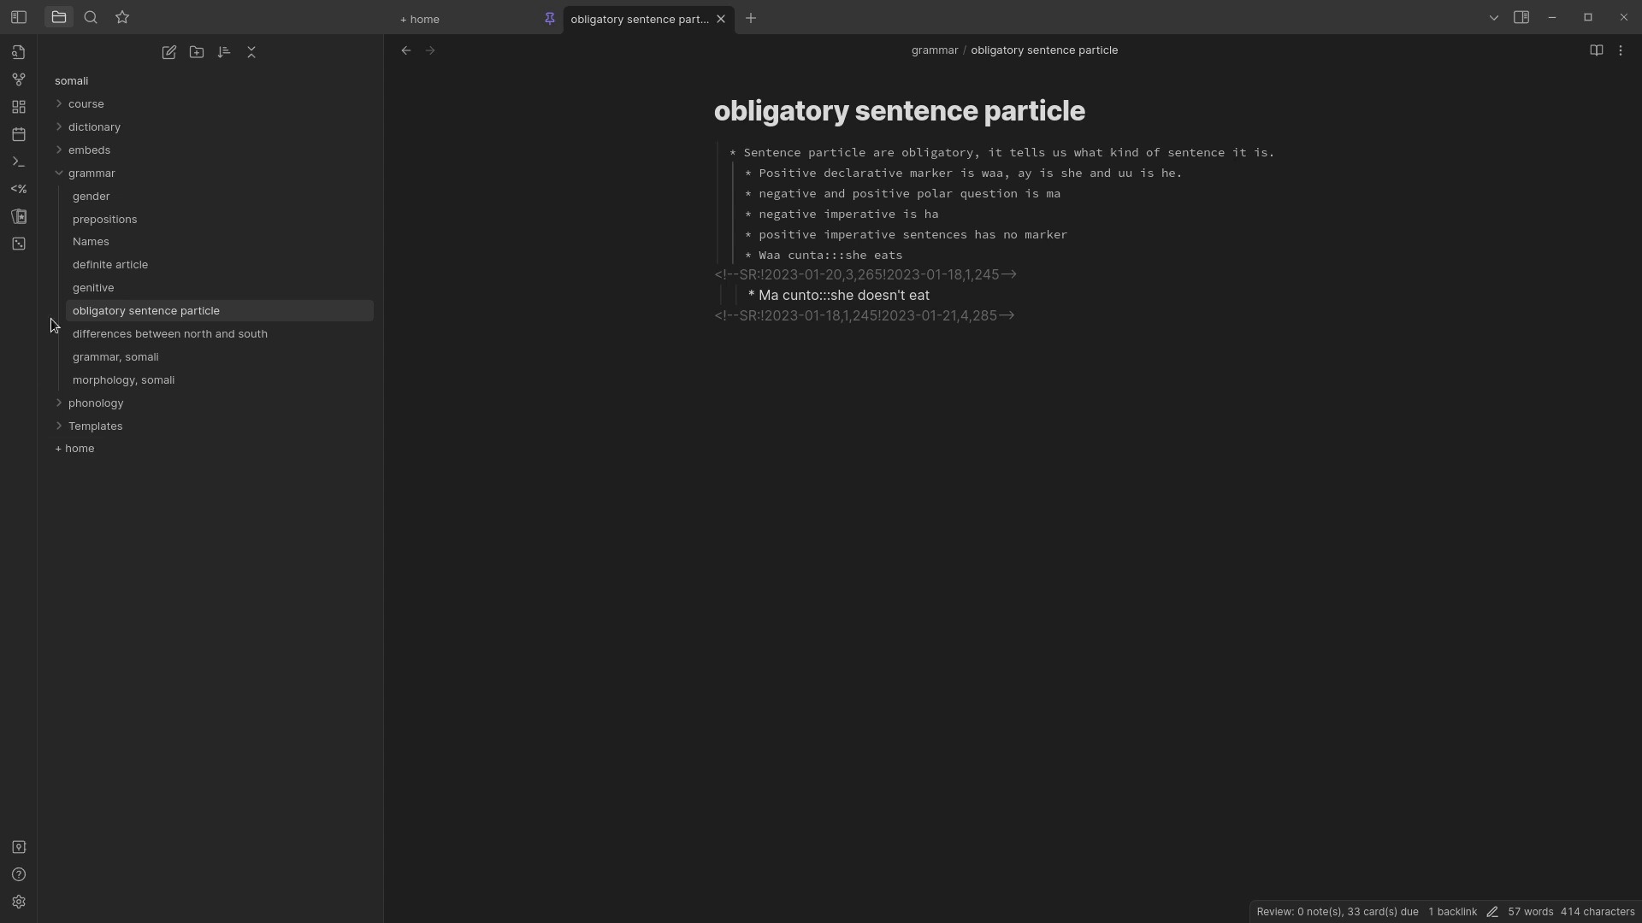
pyautogui.moveTo(144, 325)
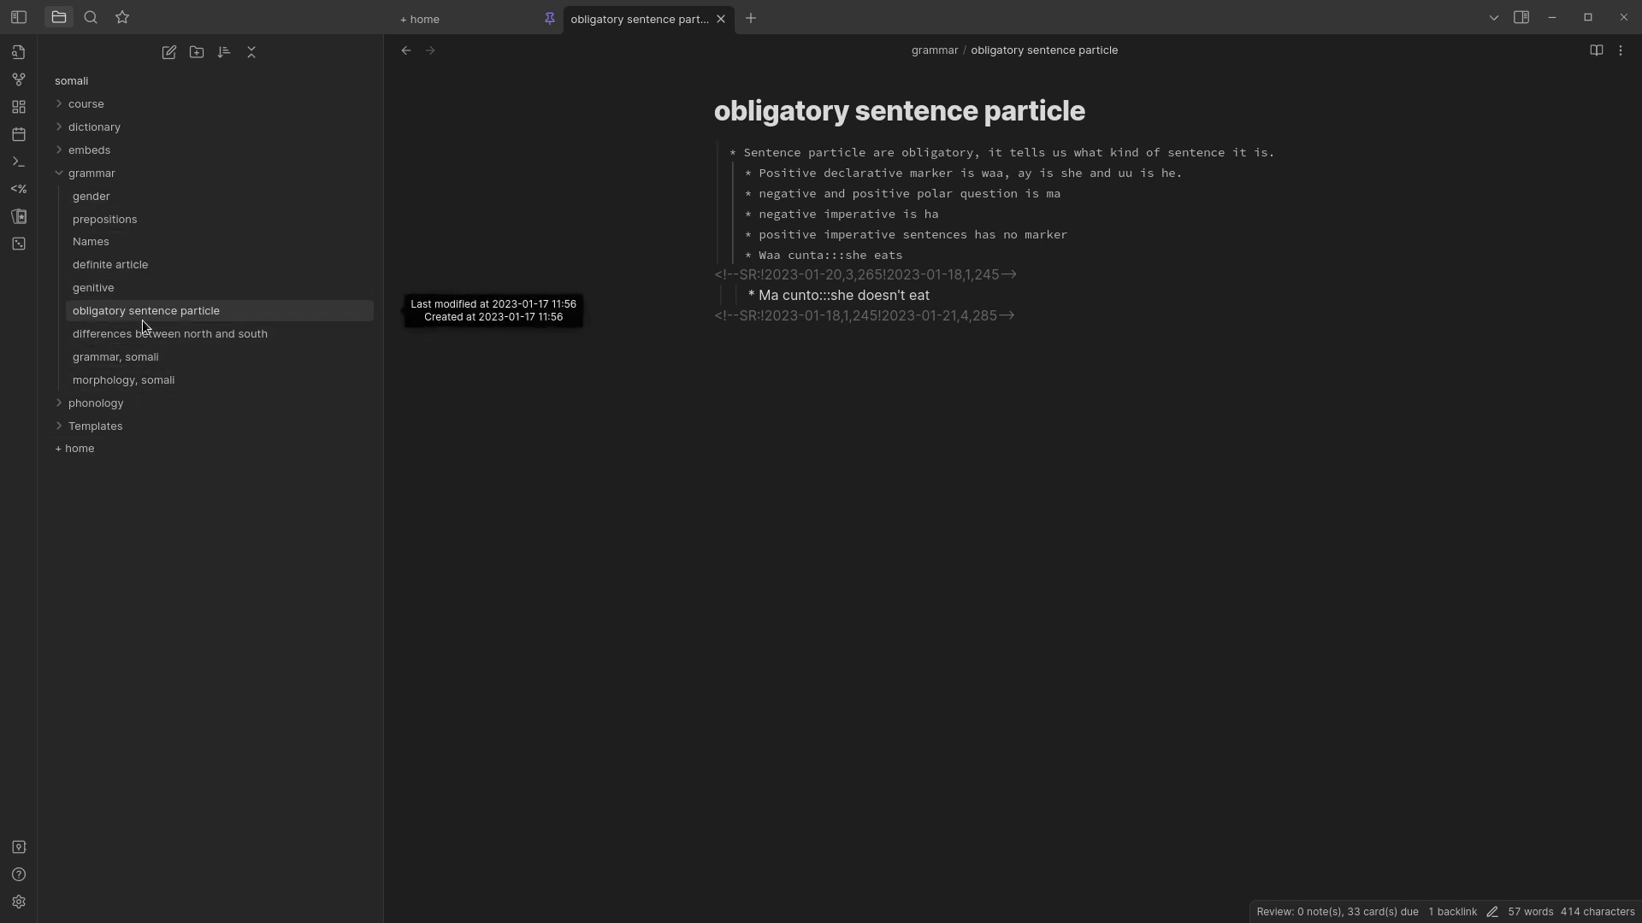
pyautogui.click(733, 152)
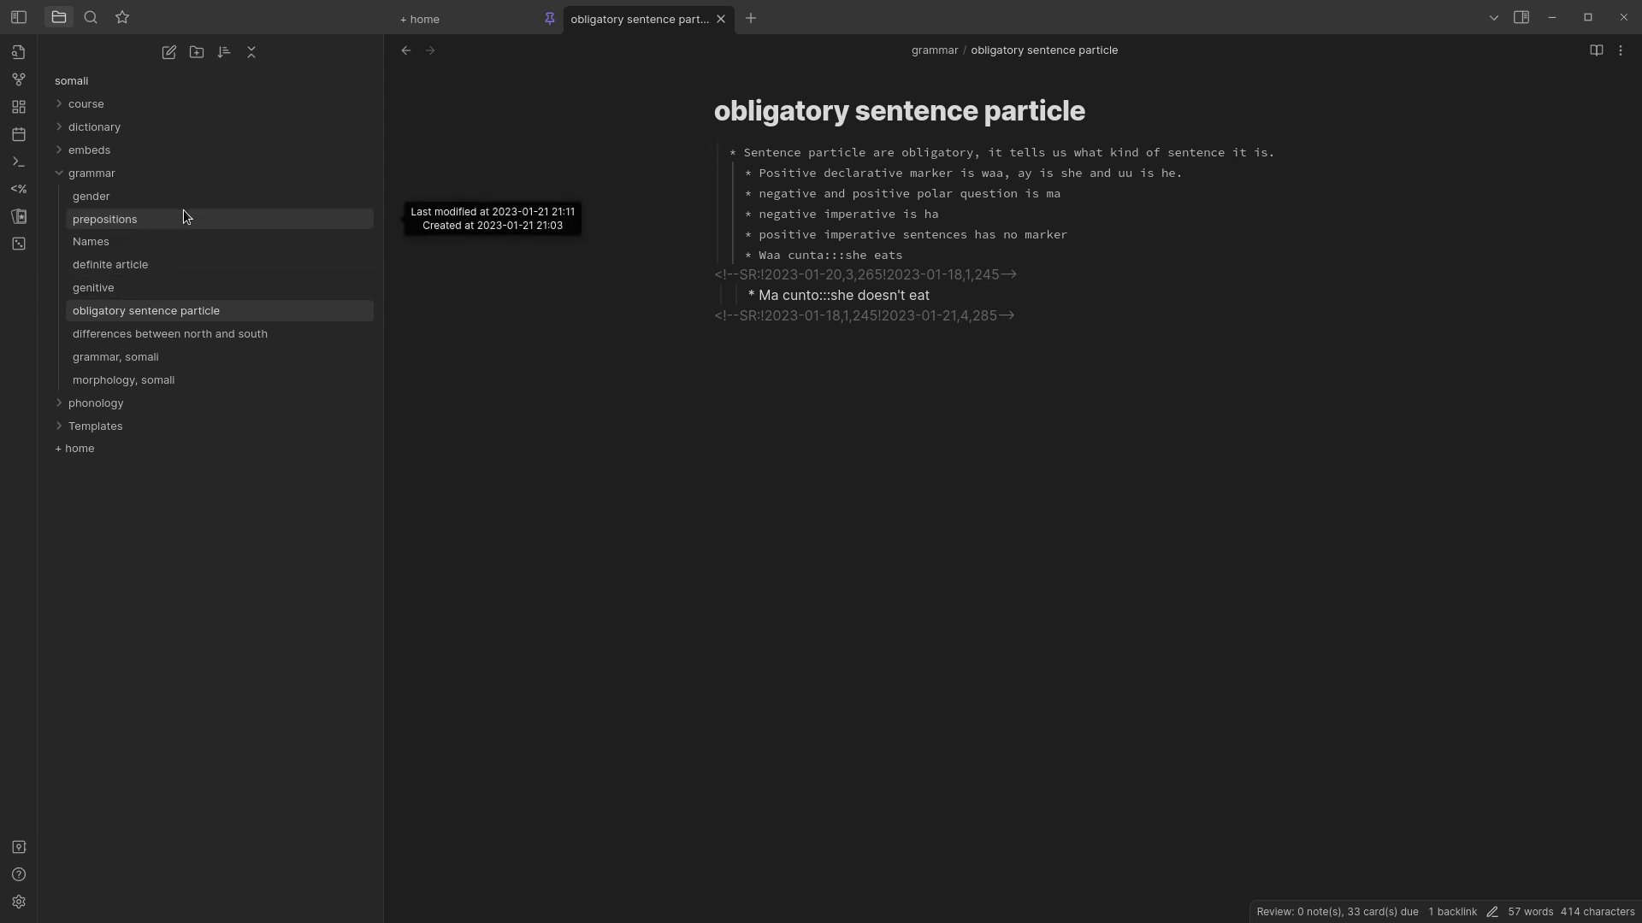
pyautogui.click(104, 219)
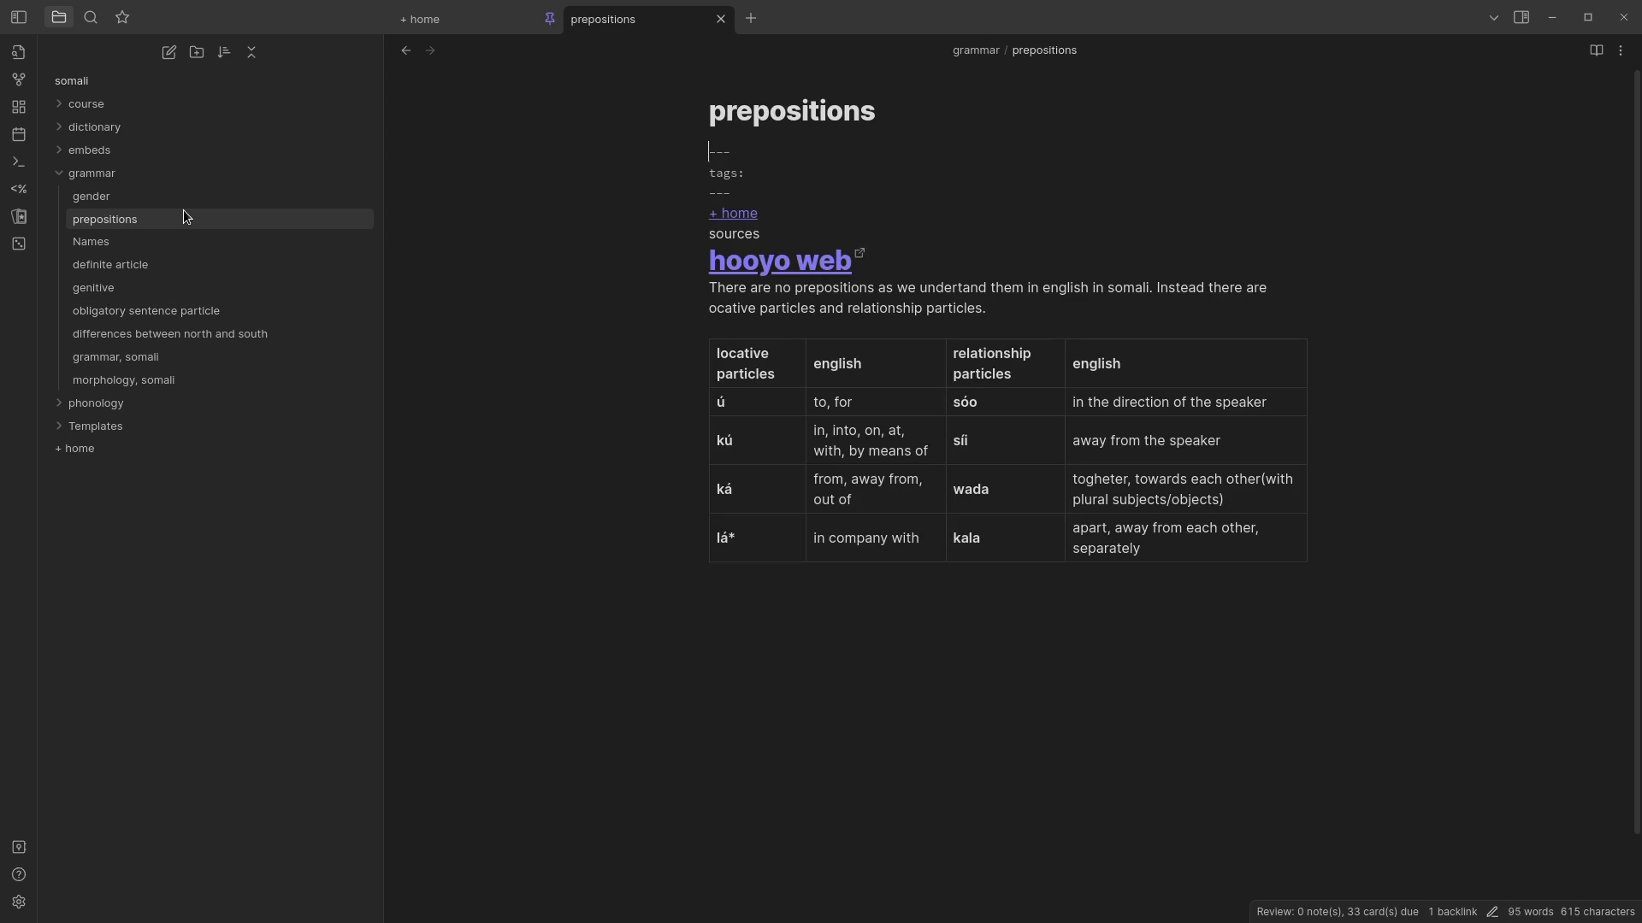
pyautogui.moveTo(182, 205)
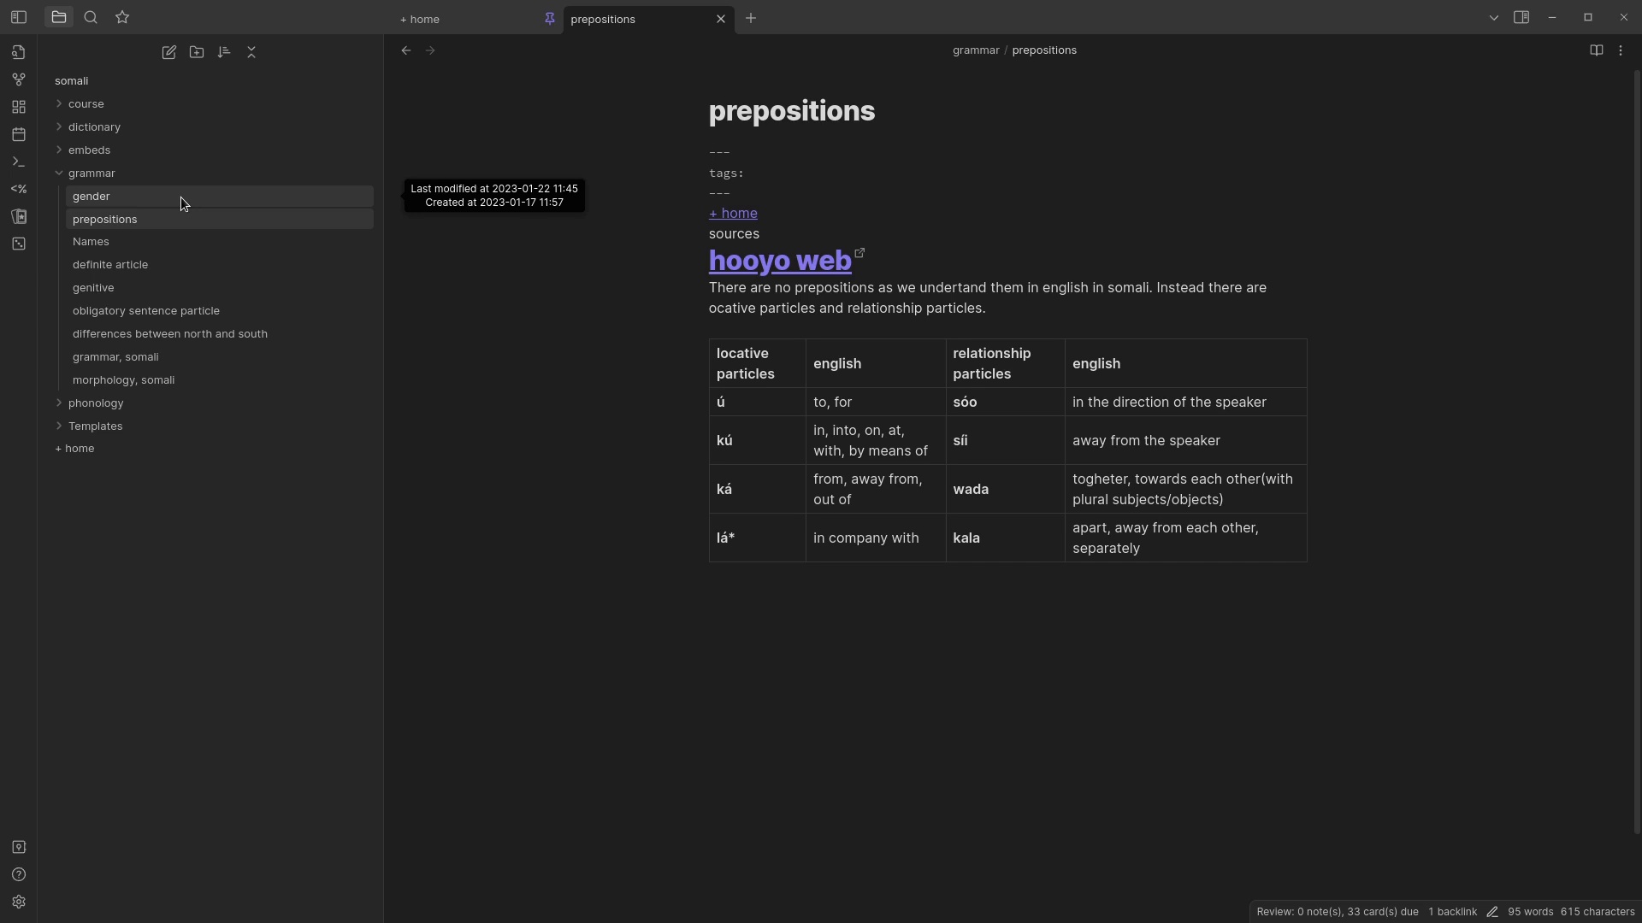
pyautogui.click(92, 197)
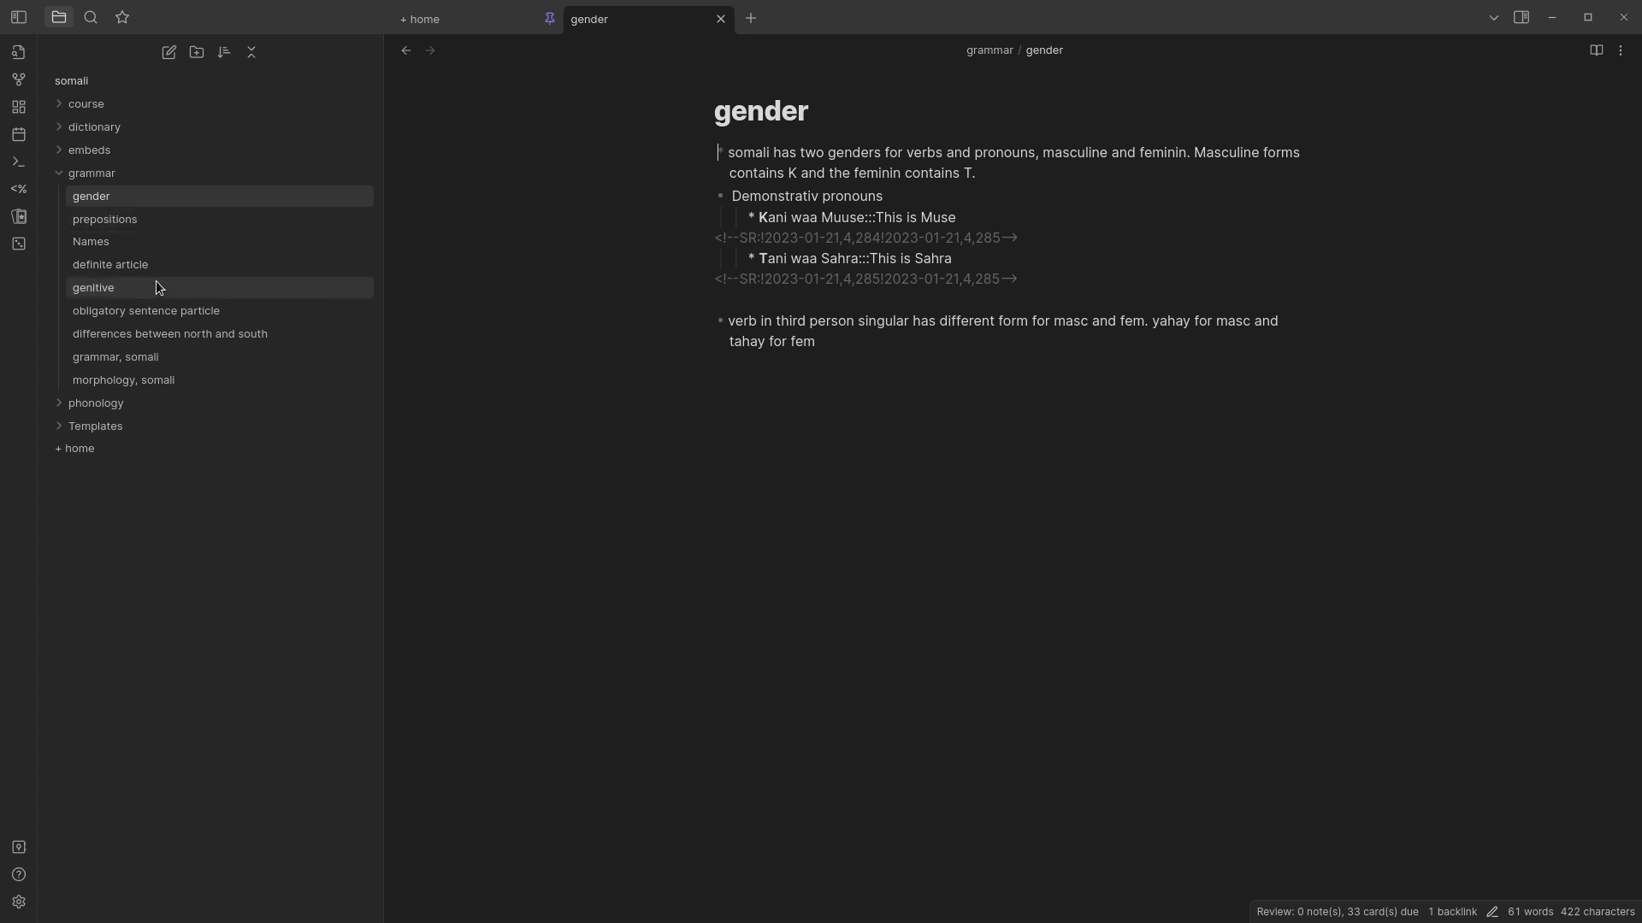
pyautogui.moveTo(173, 289)
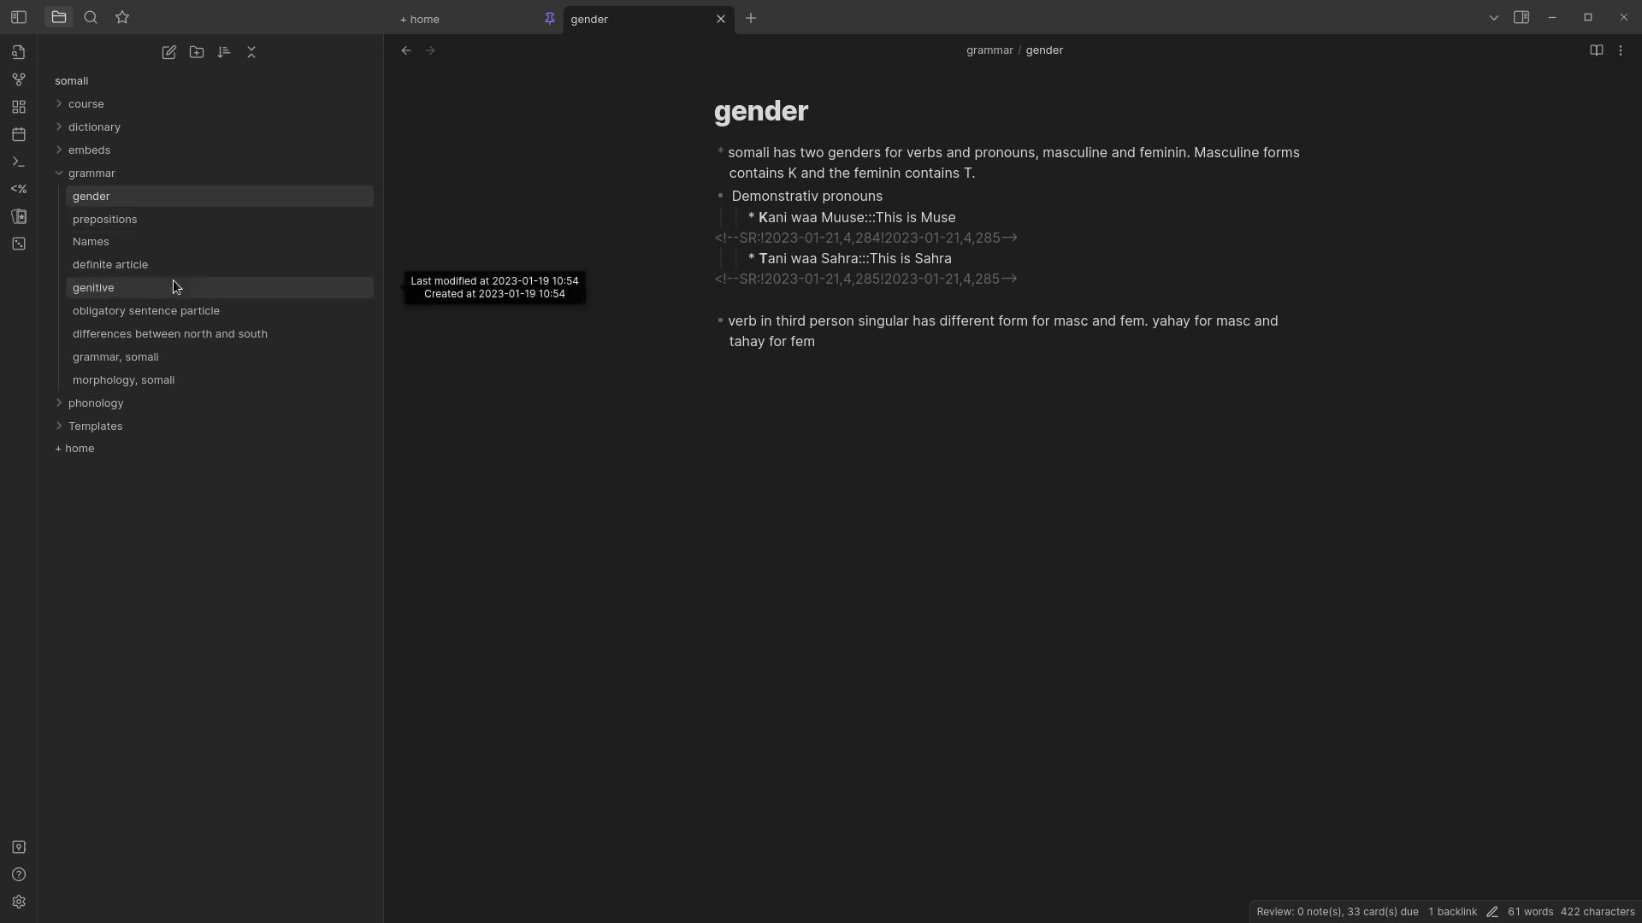
pyautogui.moveTo(174, 302)
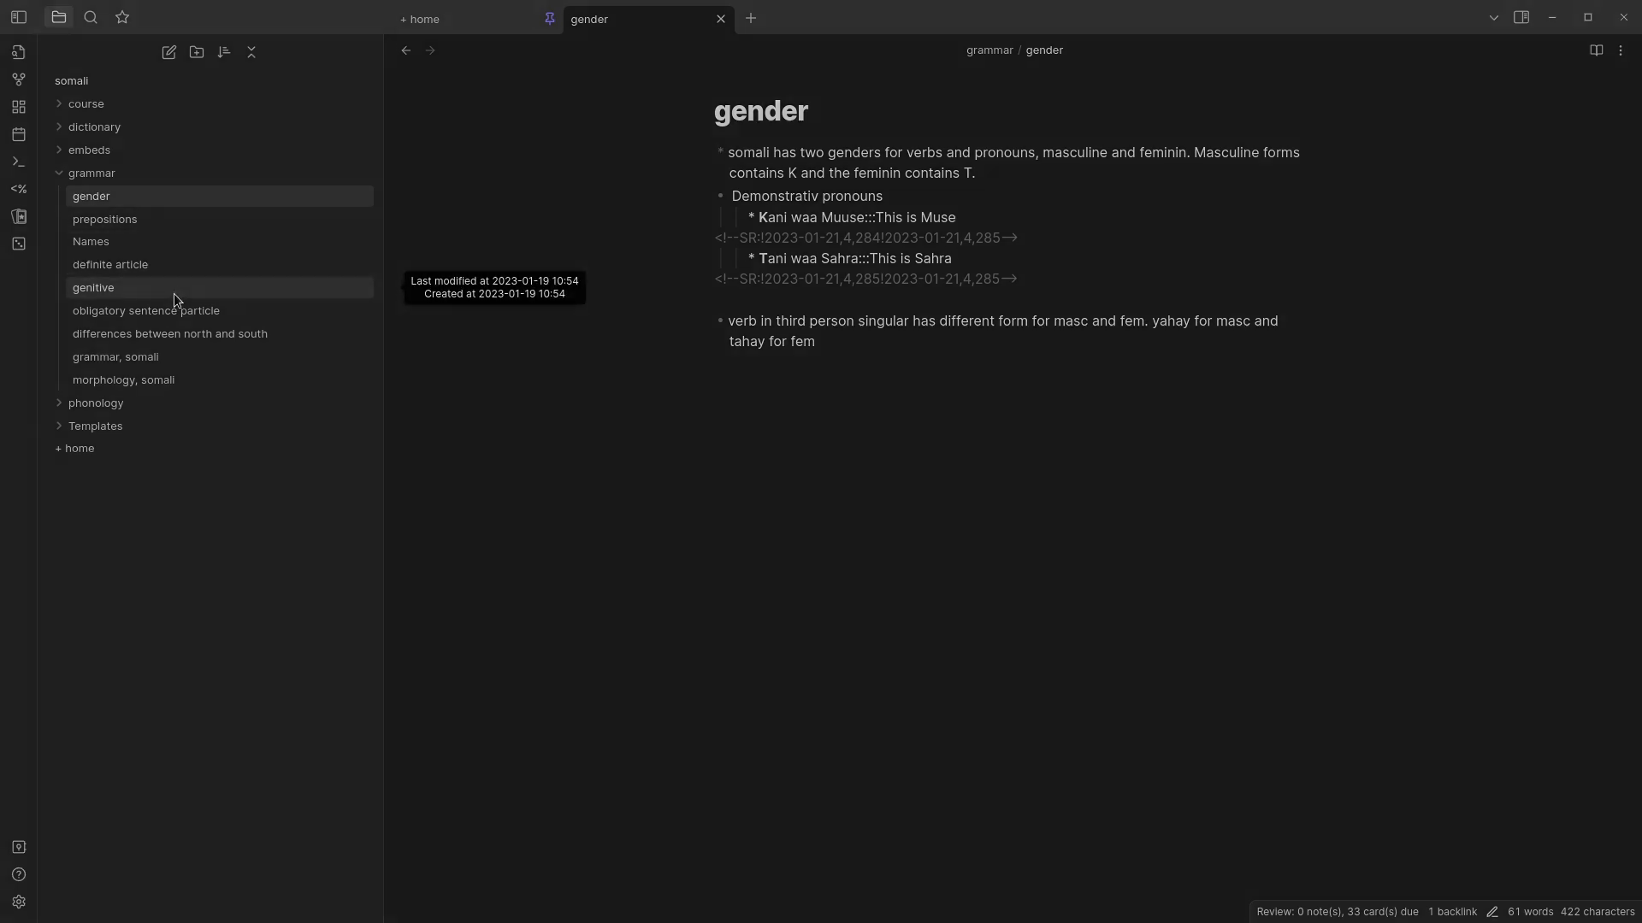
pyautogui.click(110, 264)
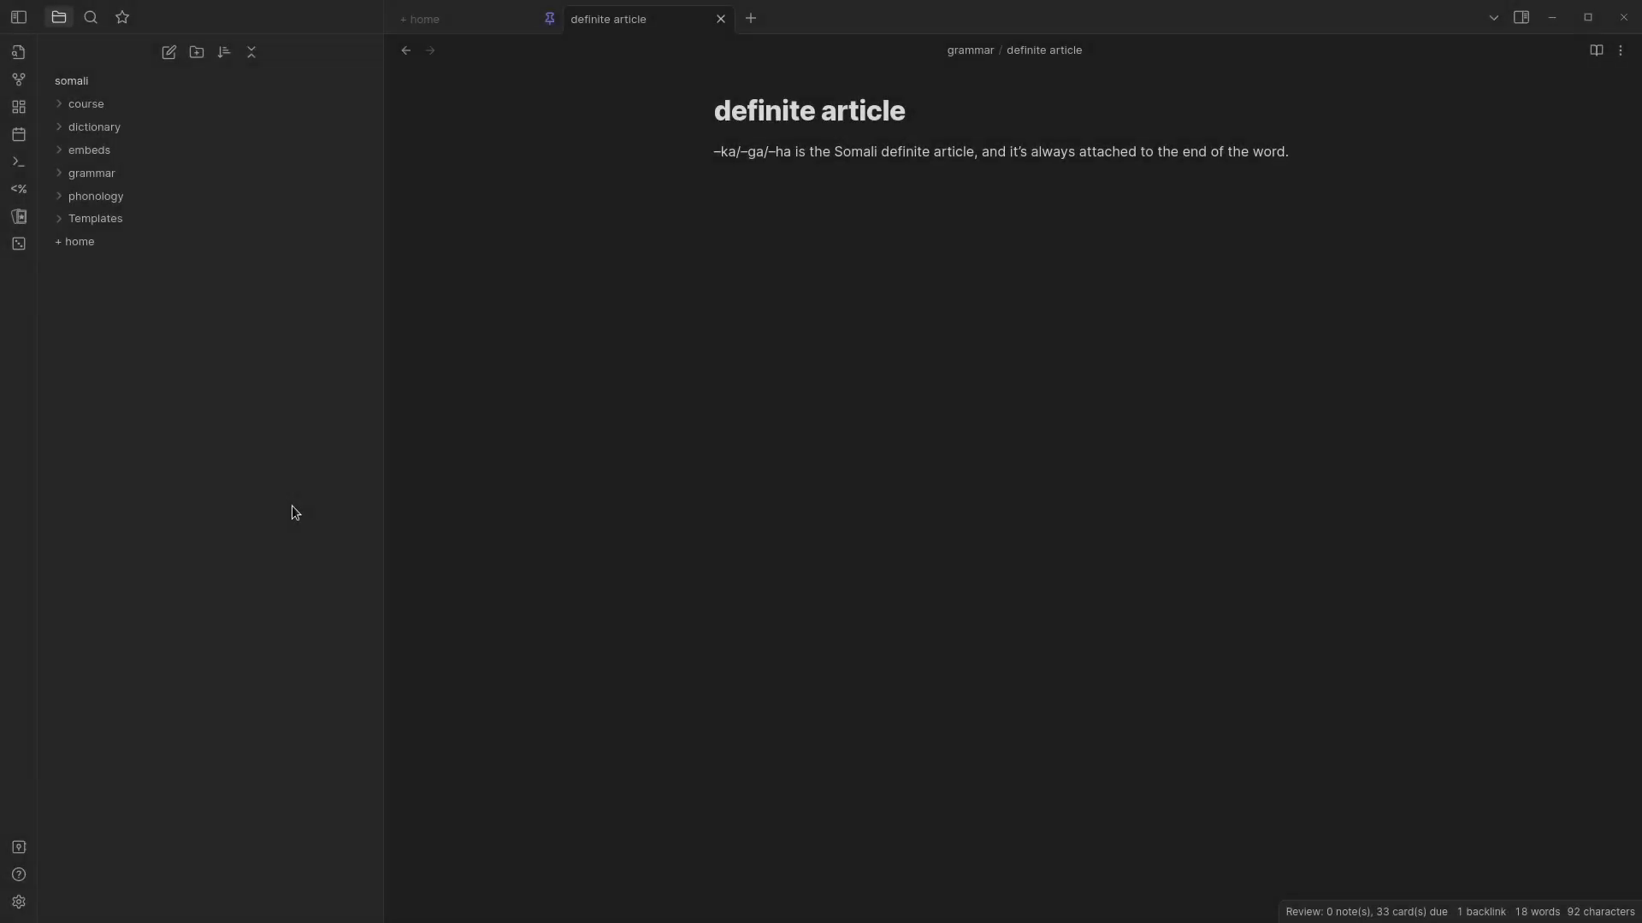
pyautogui.moveTo(180, 220)
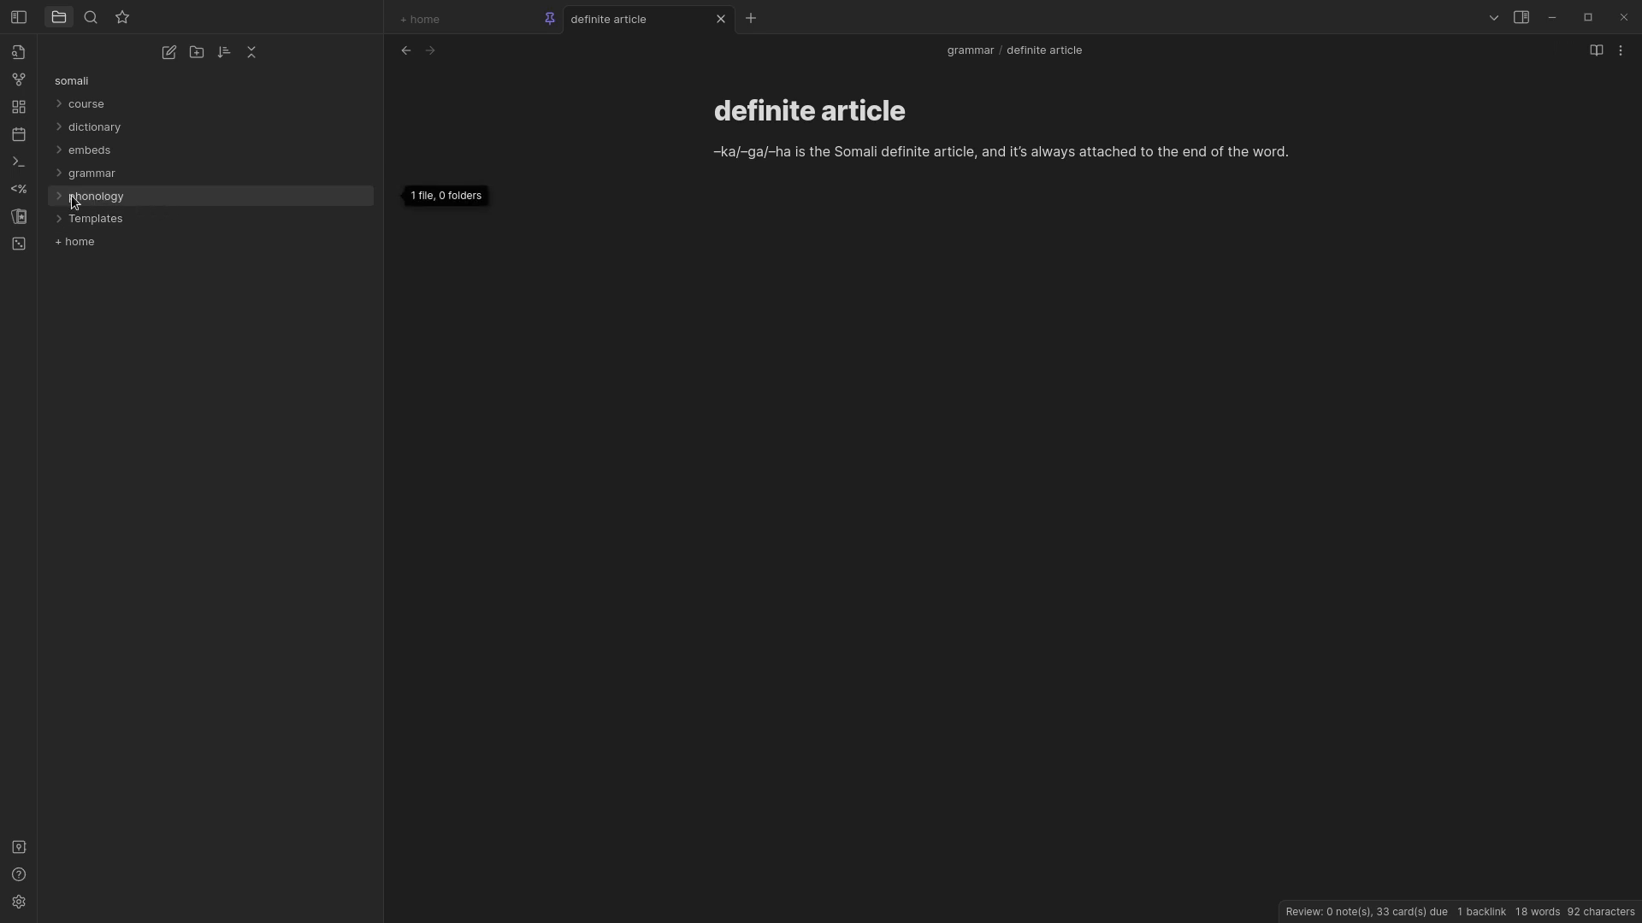
# - Open the phonology note on vowels, diphthongs and consonants, then collapse its folder
pyautogui.click(97, 196)
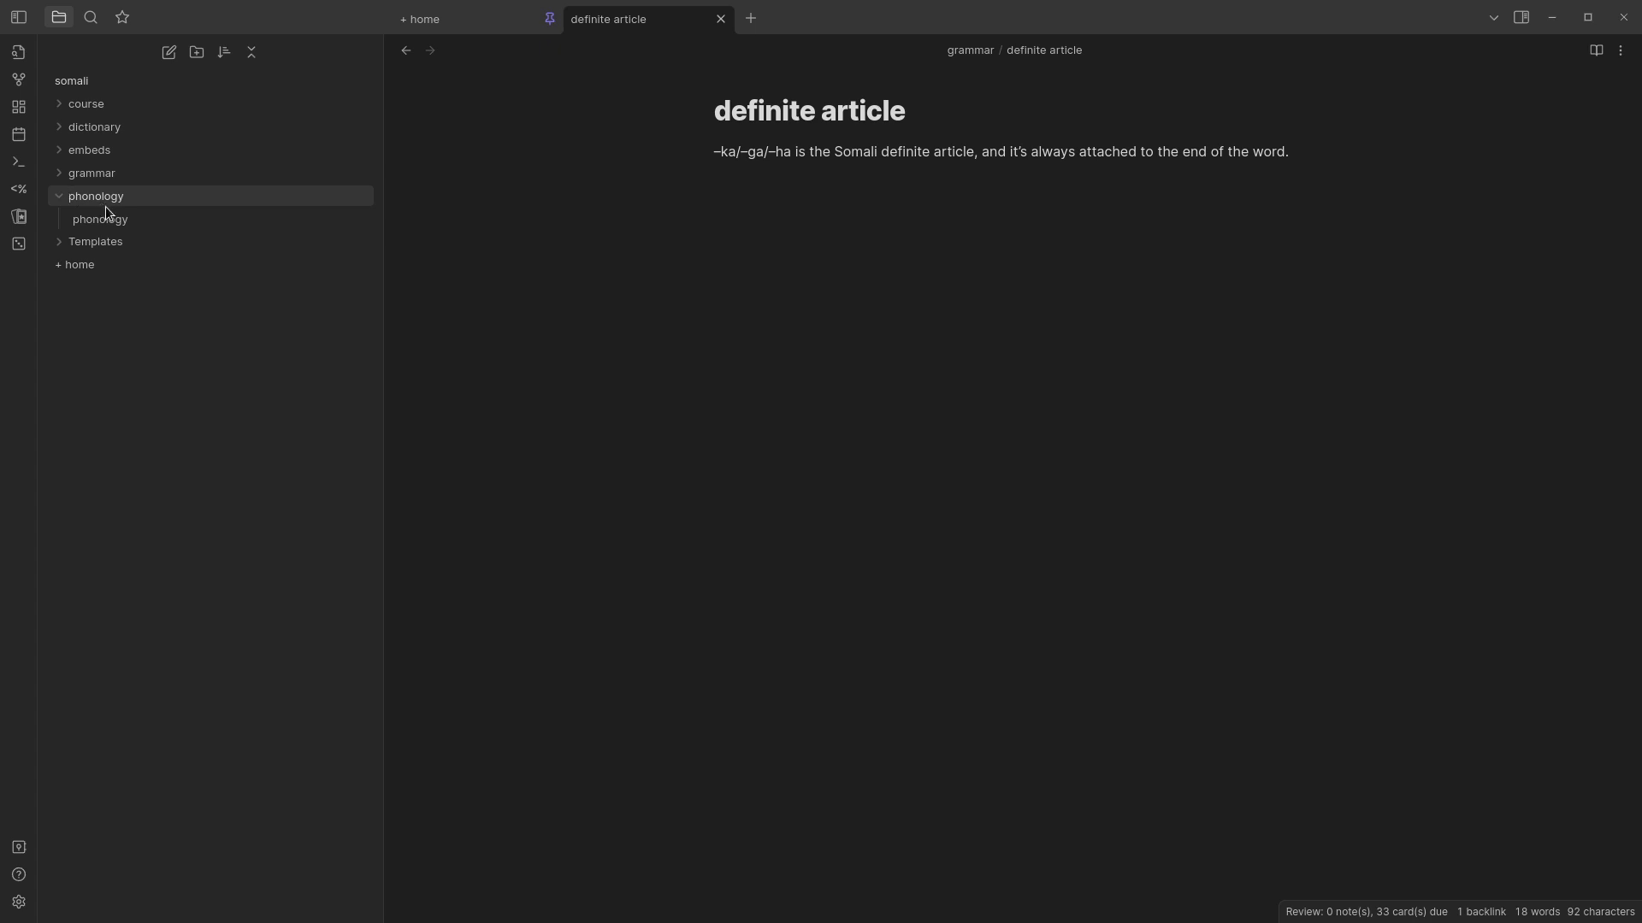
pyautogui.click(99, 218)
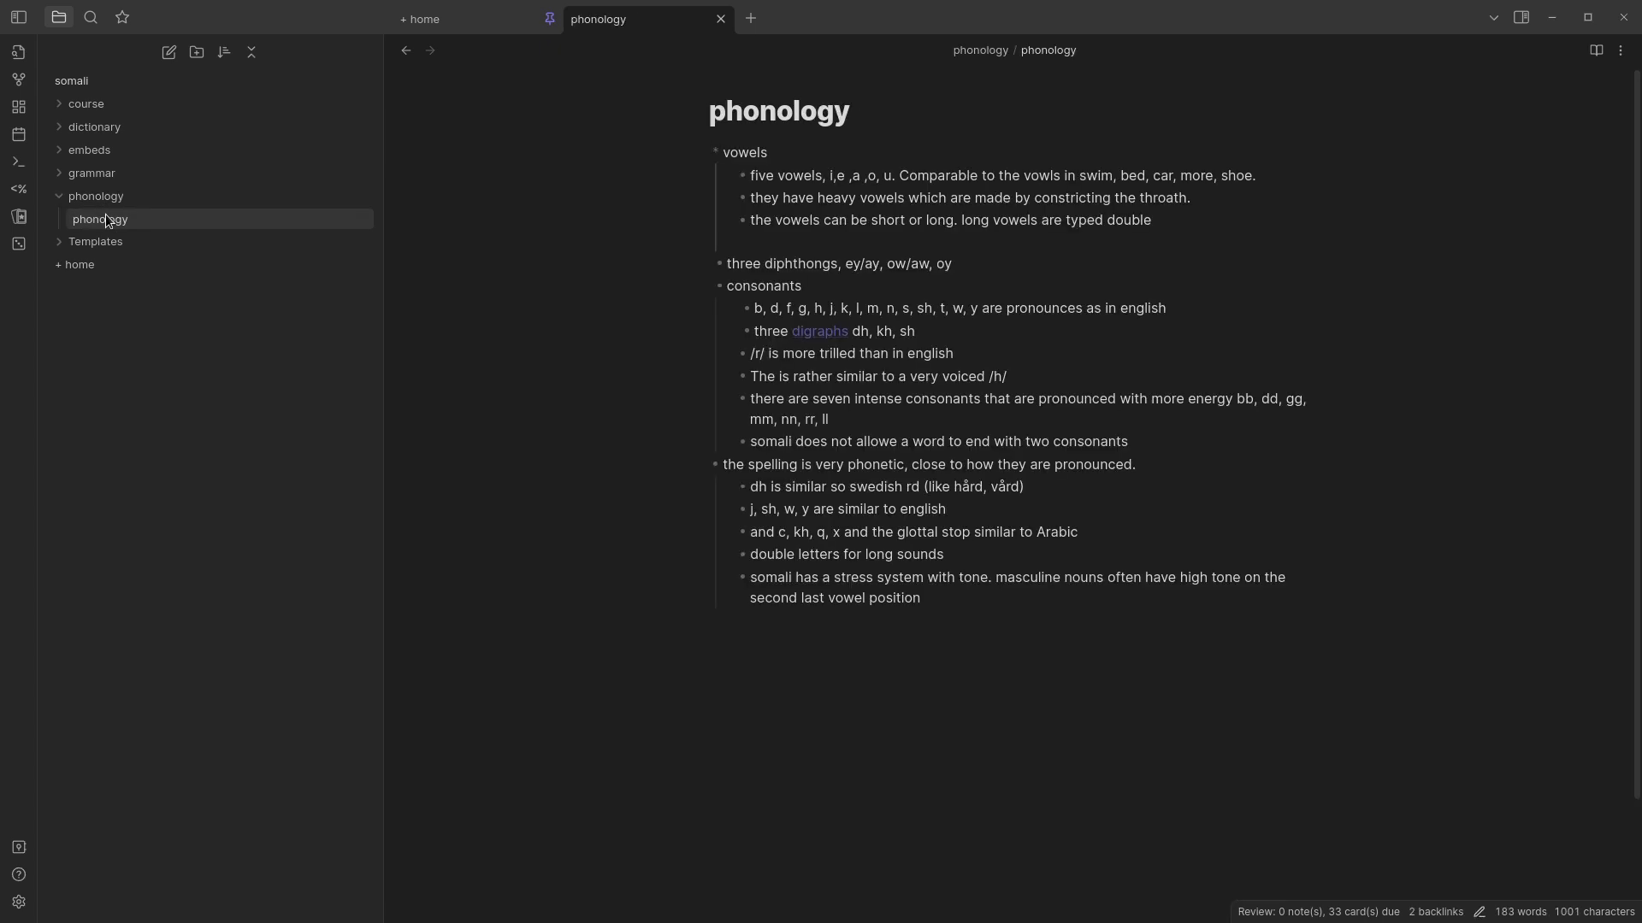
pyautogui.moveTo(104, 227)
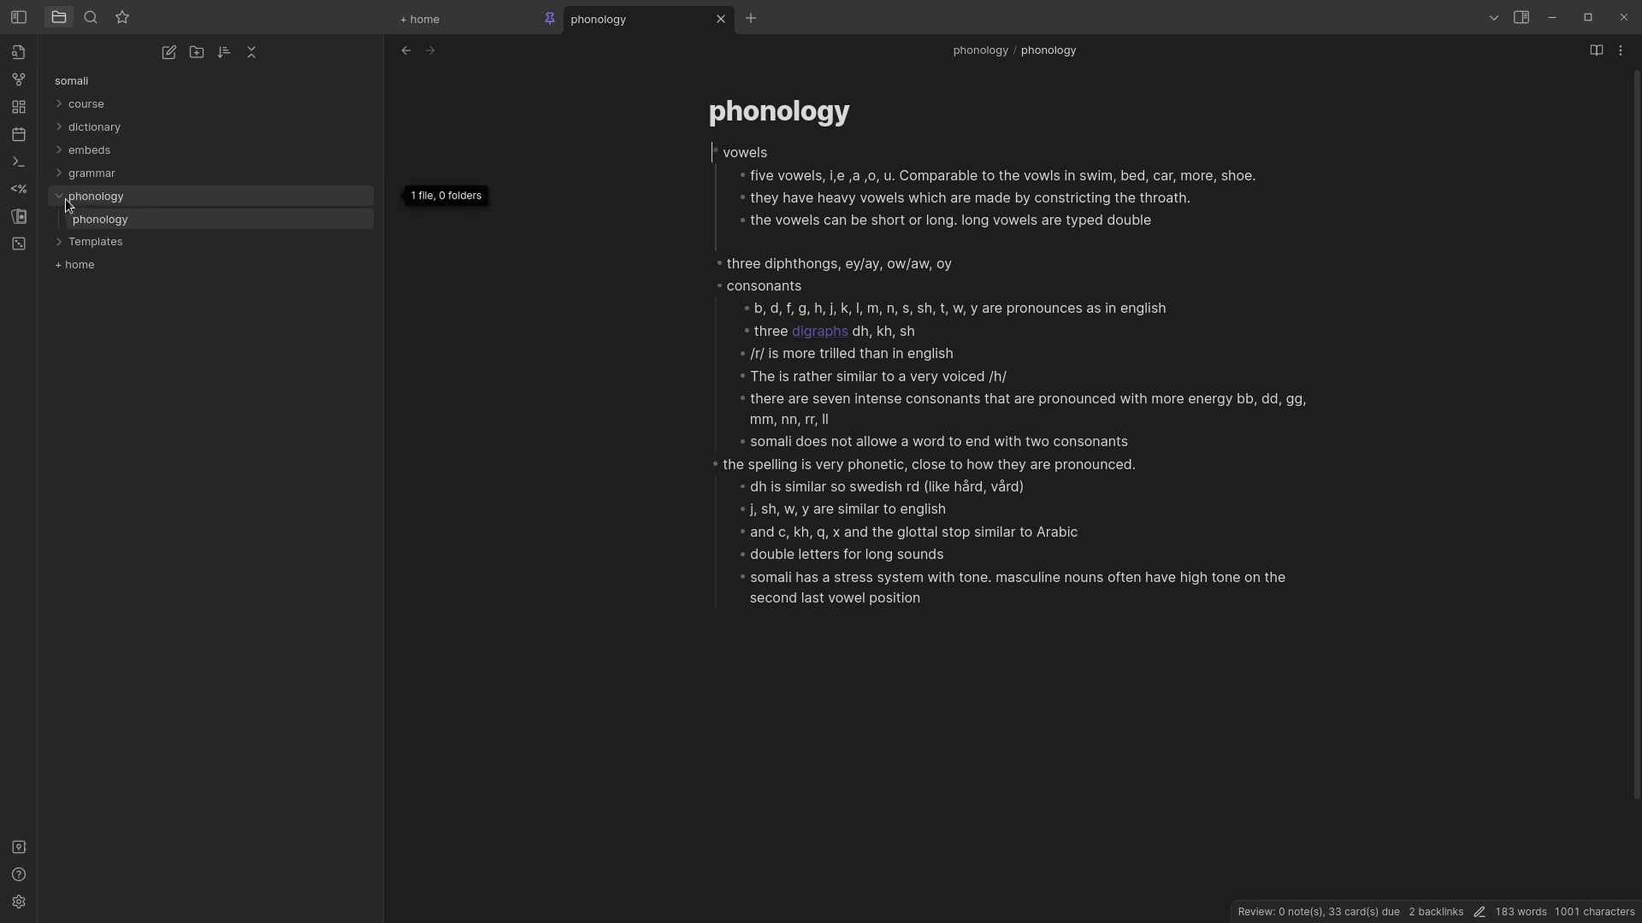
pyautogui.click(59, 195)
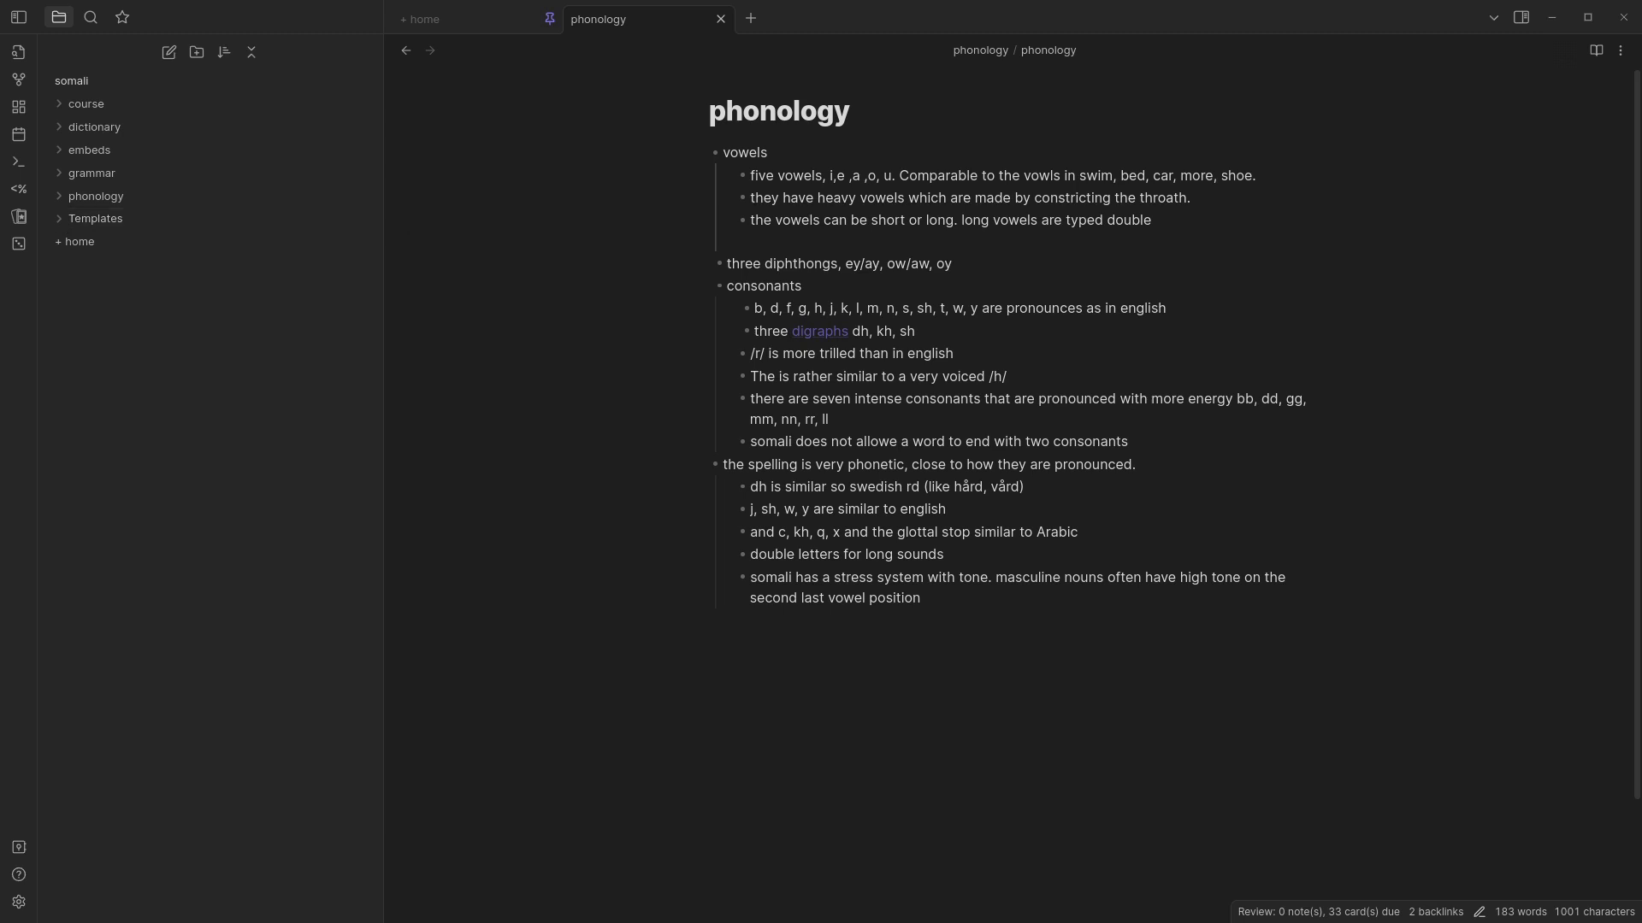
# - Expand Templates and view the lessons, class notes and new word templates
pyautogui.click(95, 218)
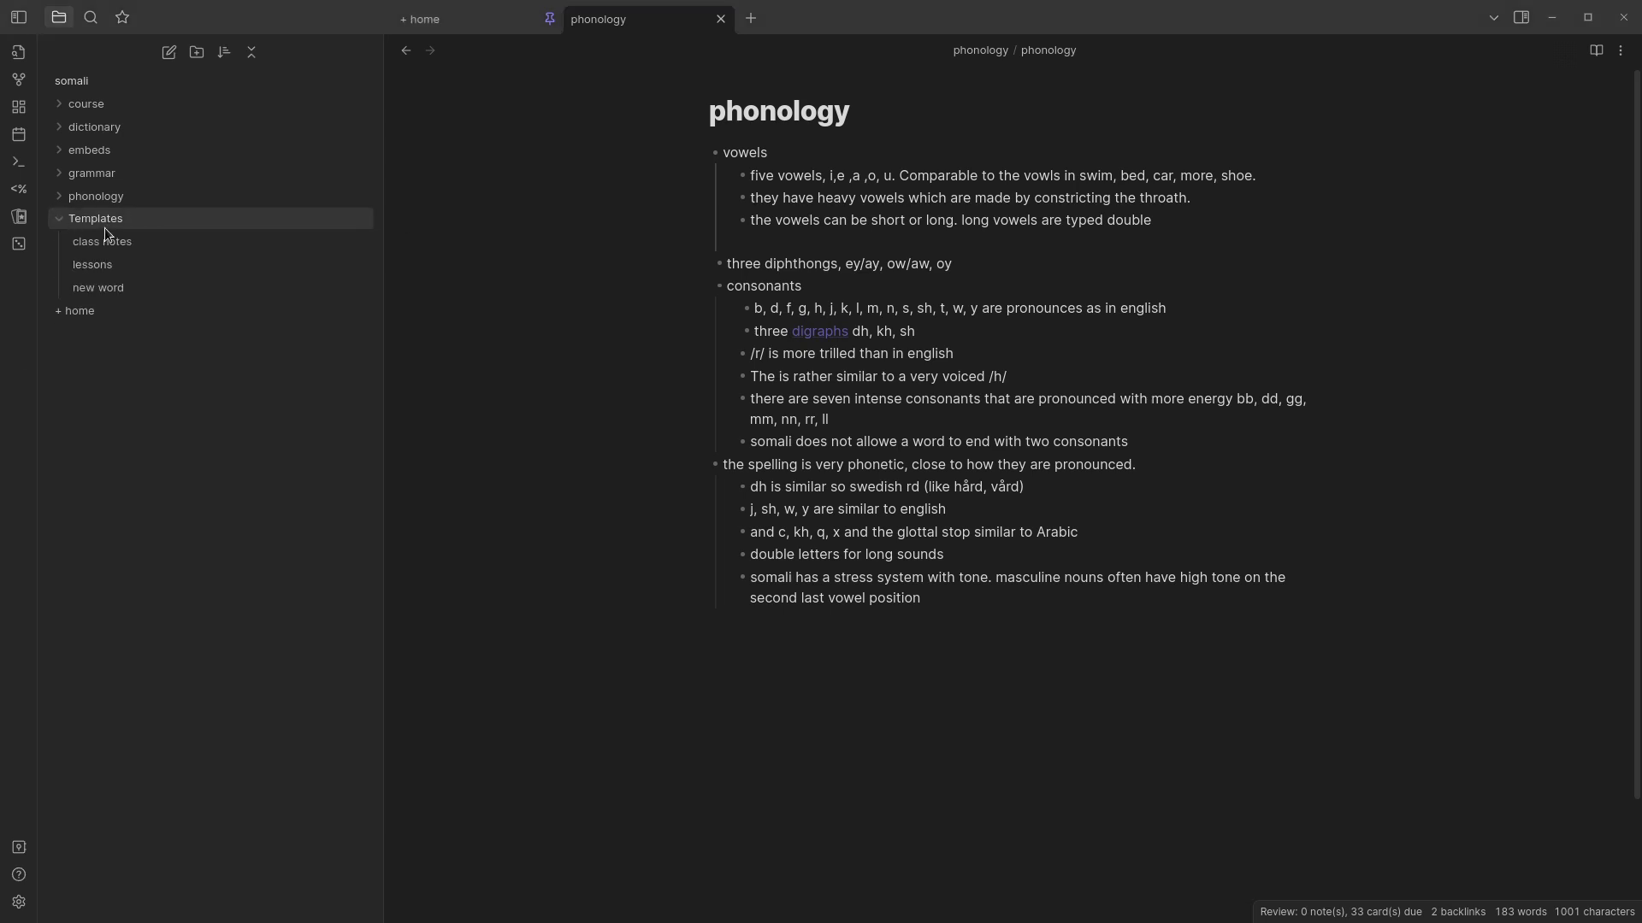
pyautogui.moveTo(101, 241)
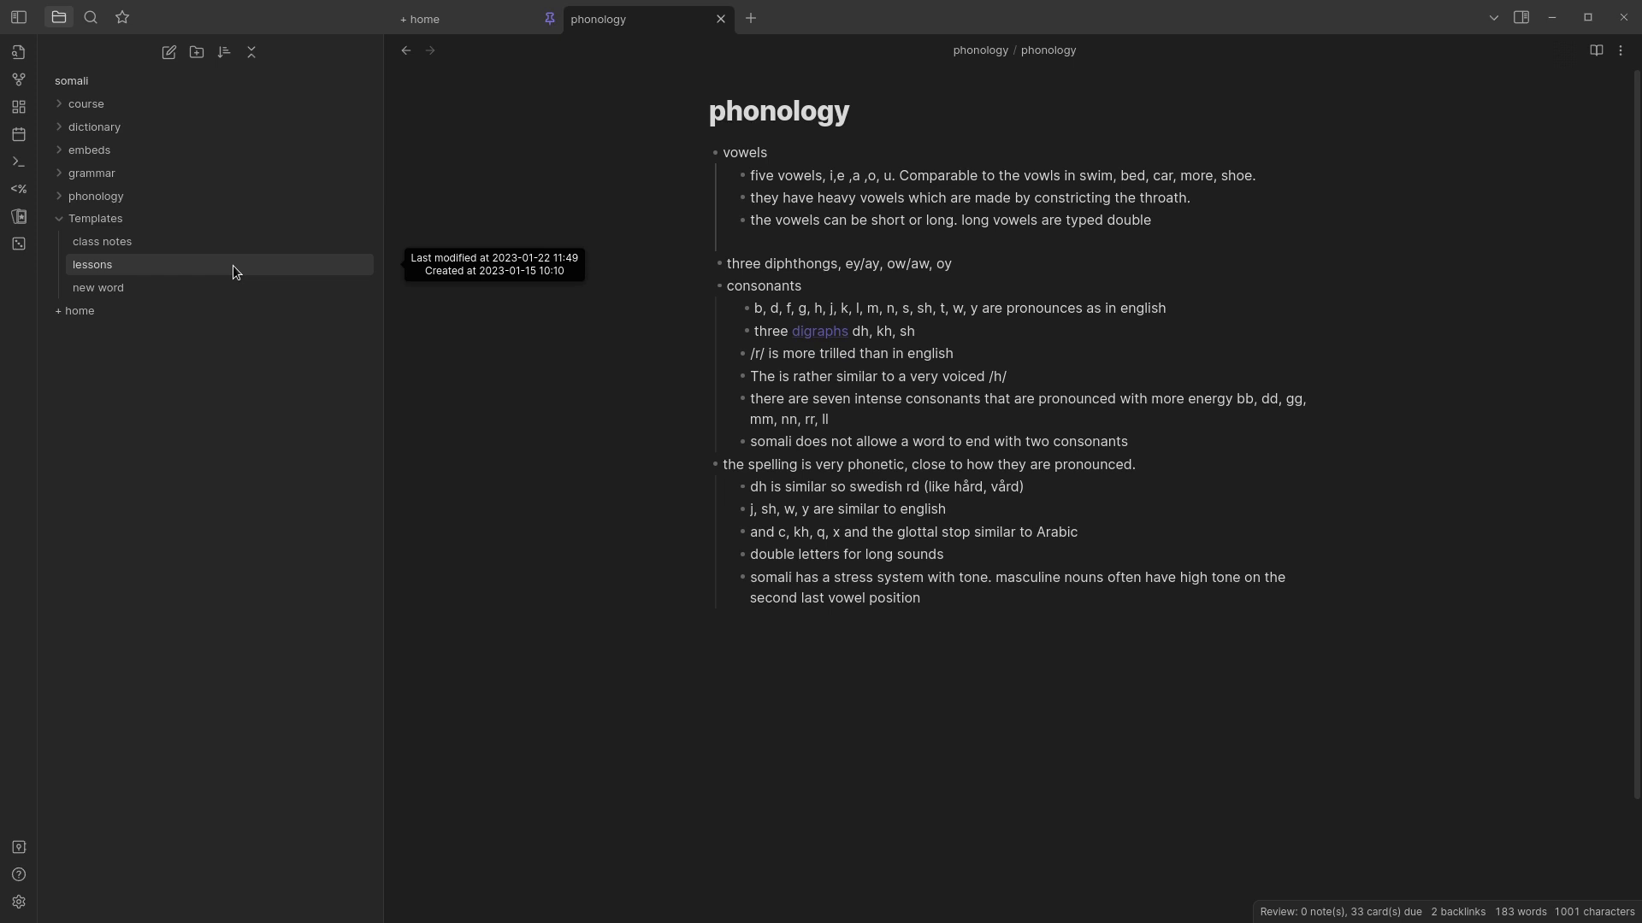
pyautogui.moveTo(102, 241)
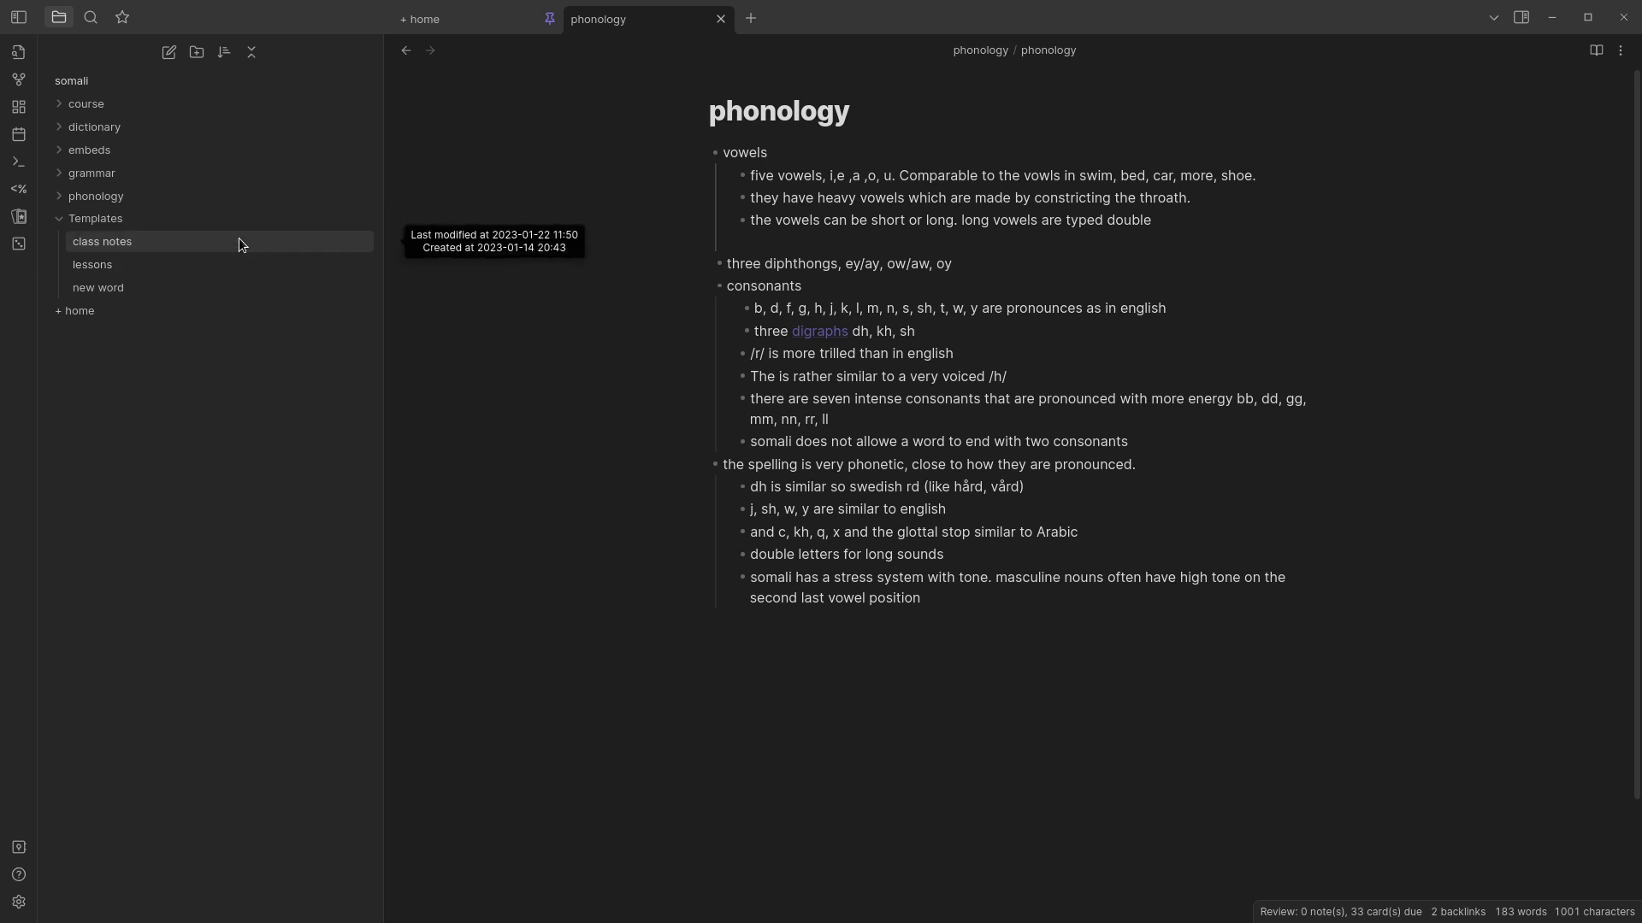
pyautogui.click(93, 264)
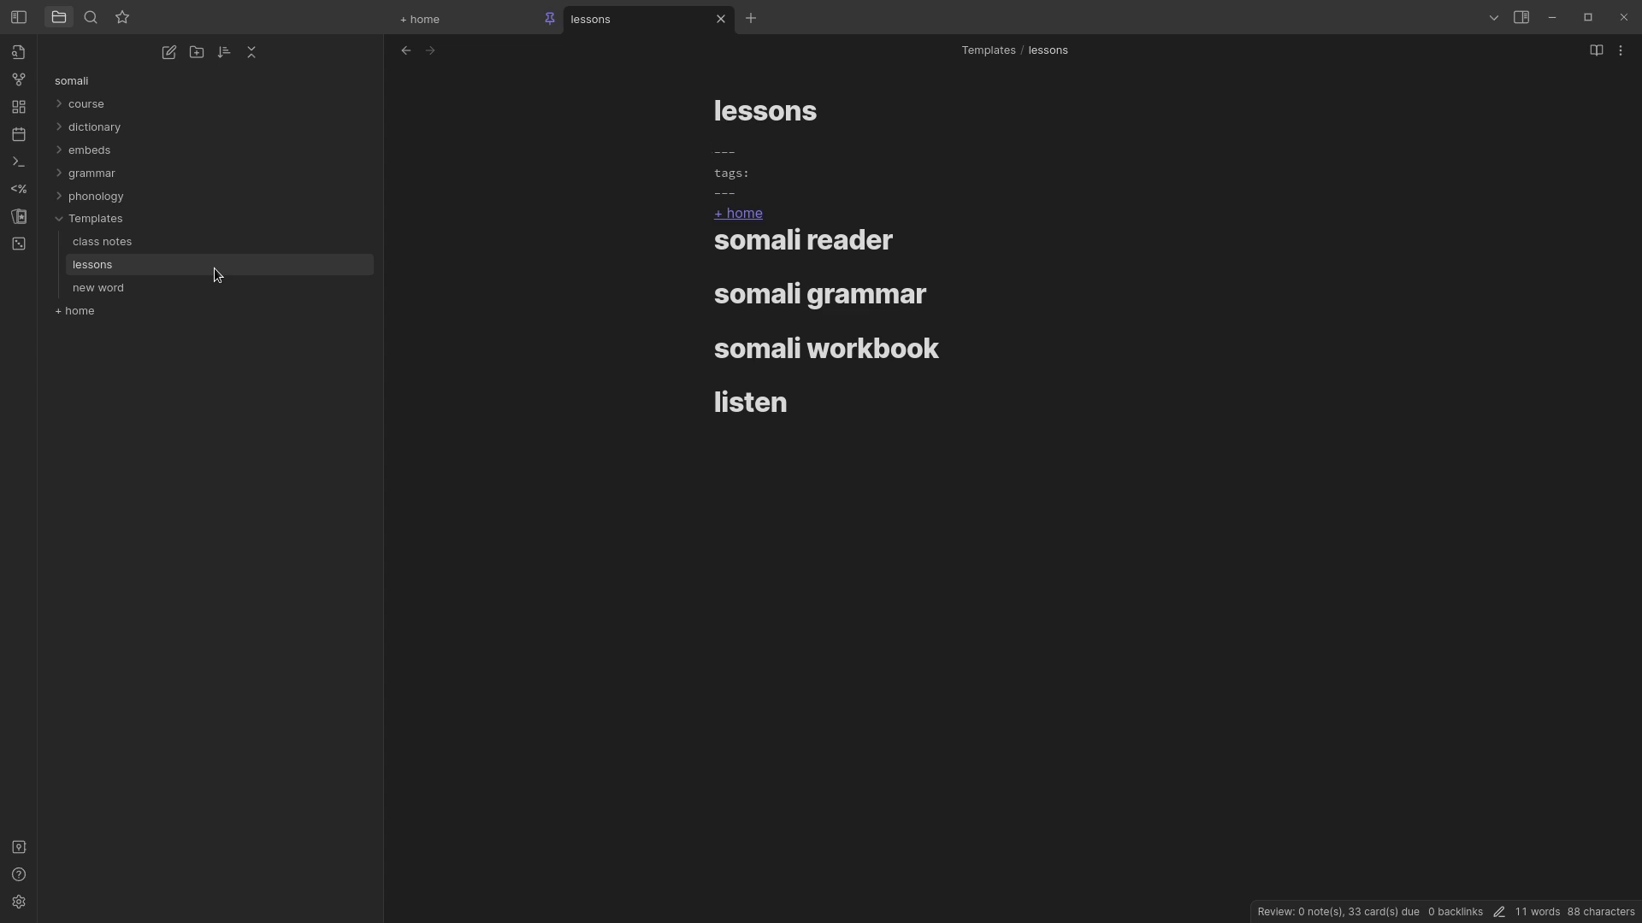
pyautogui.click(102, 242)
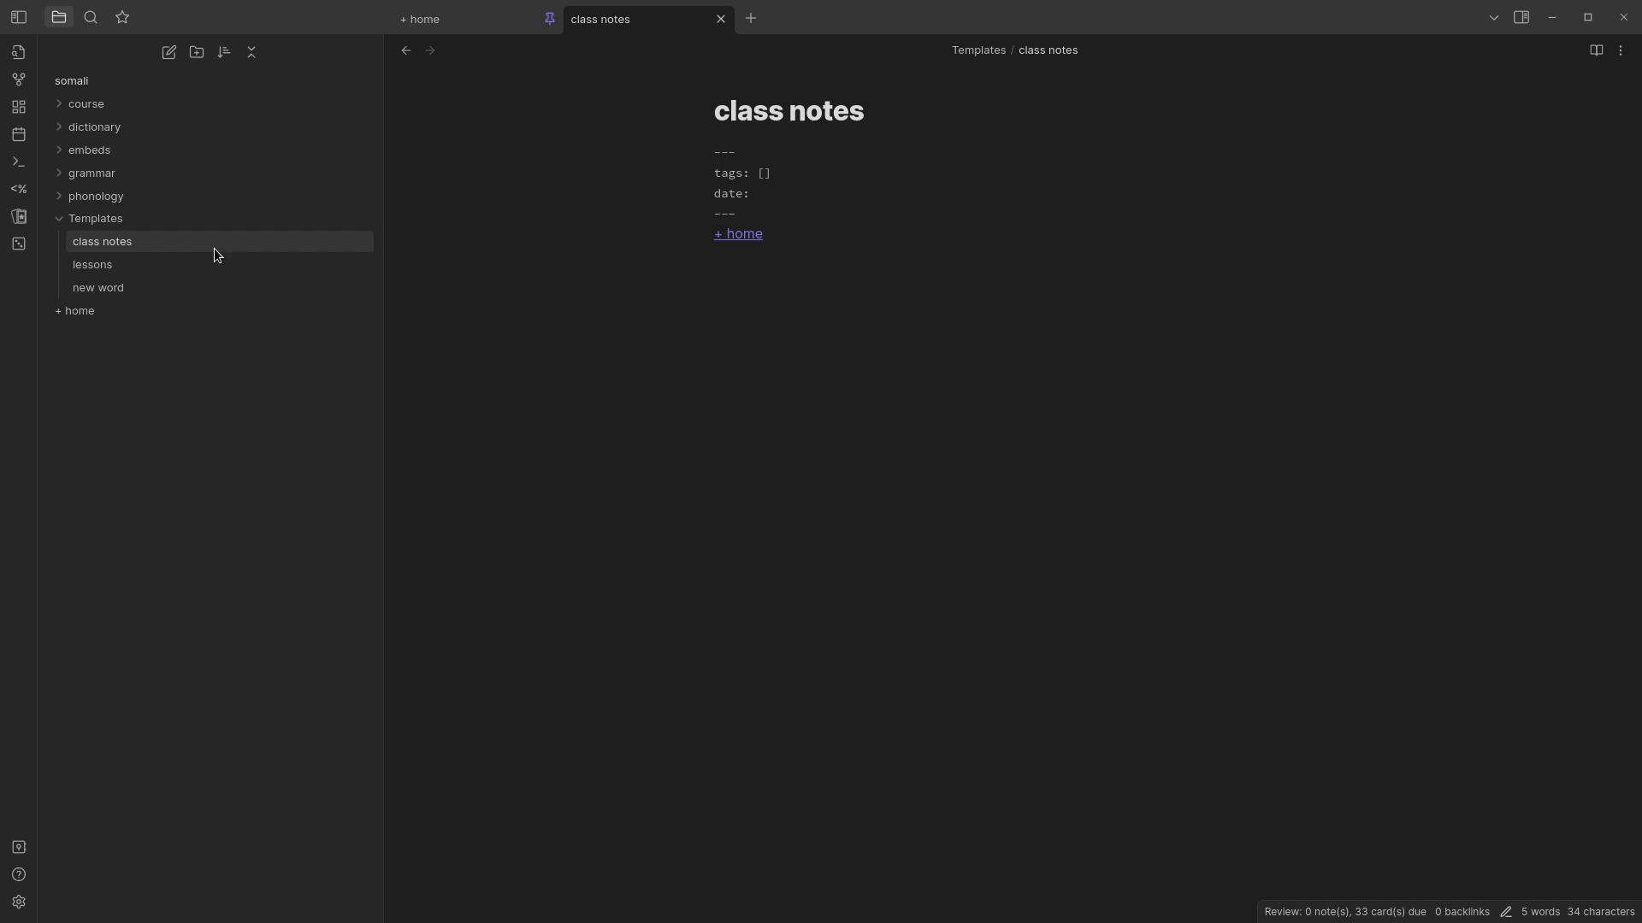
pyautogui.click(97, 287)
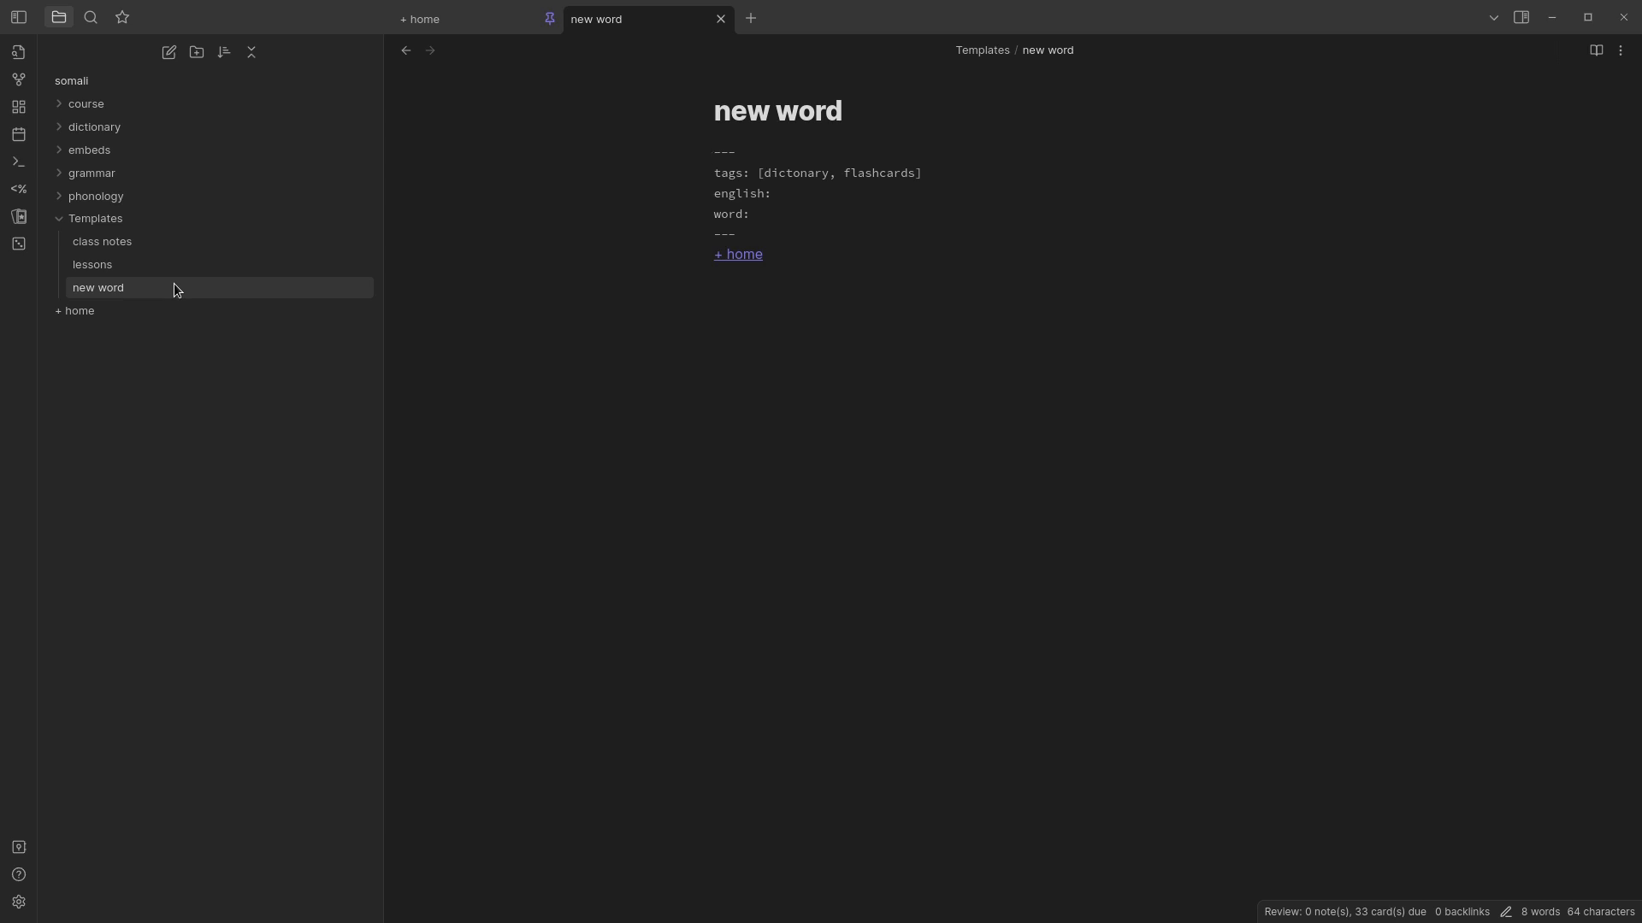
pyautogui.moveTo(98, 289)
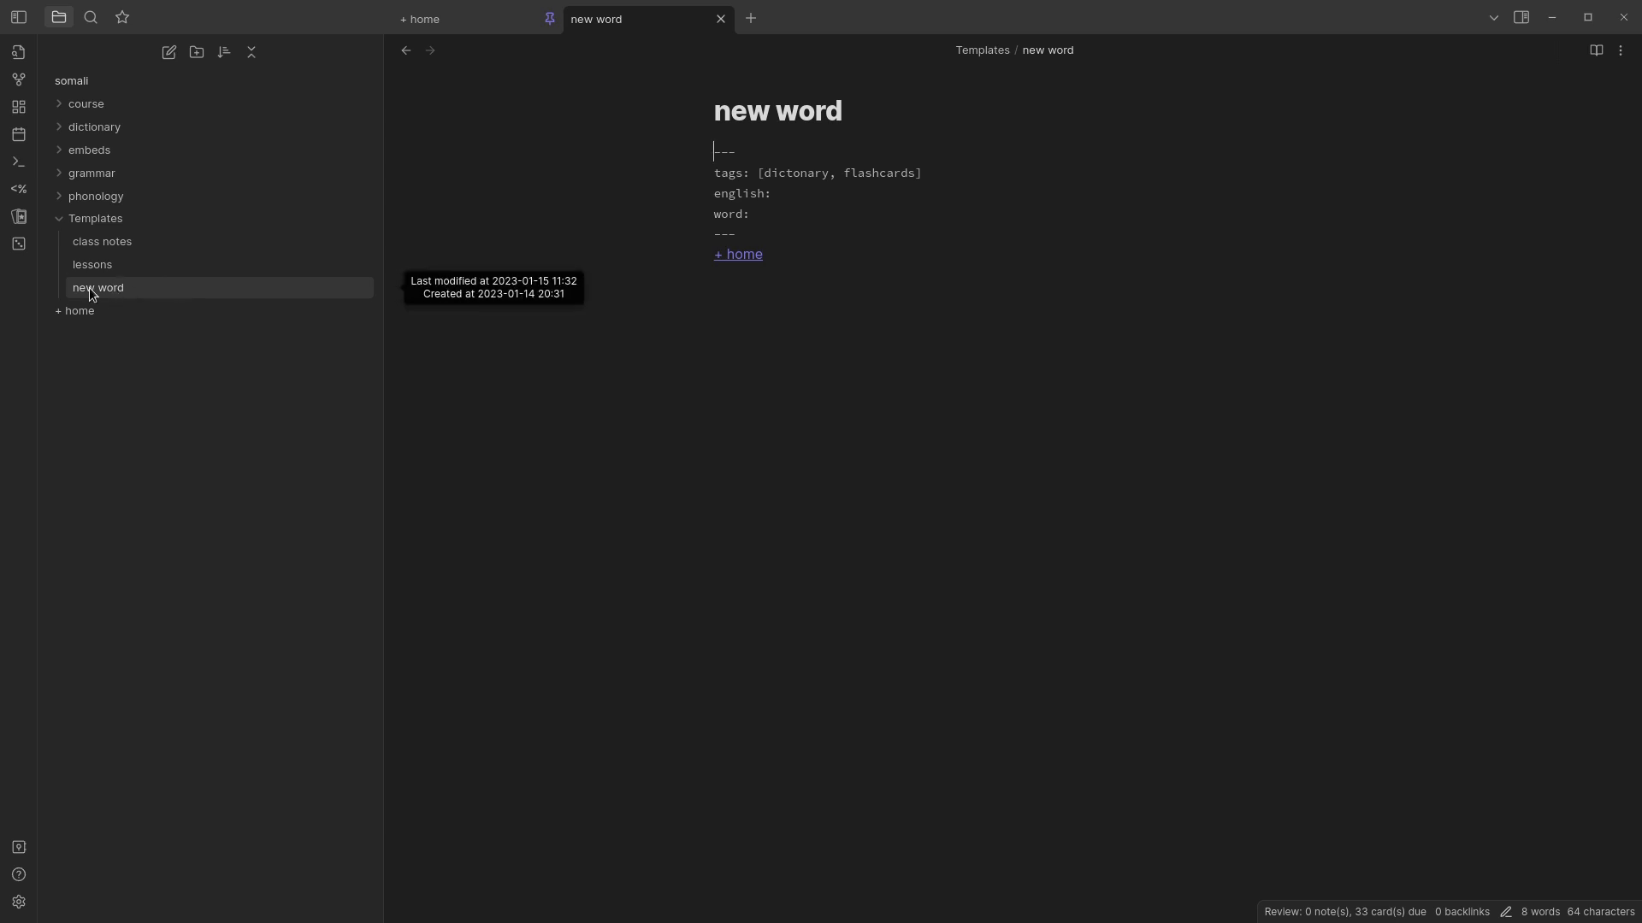
pyautogui.moveTo(111, 291)
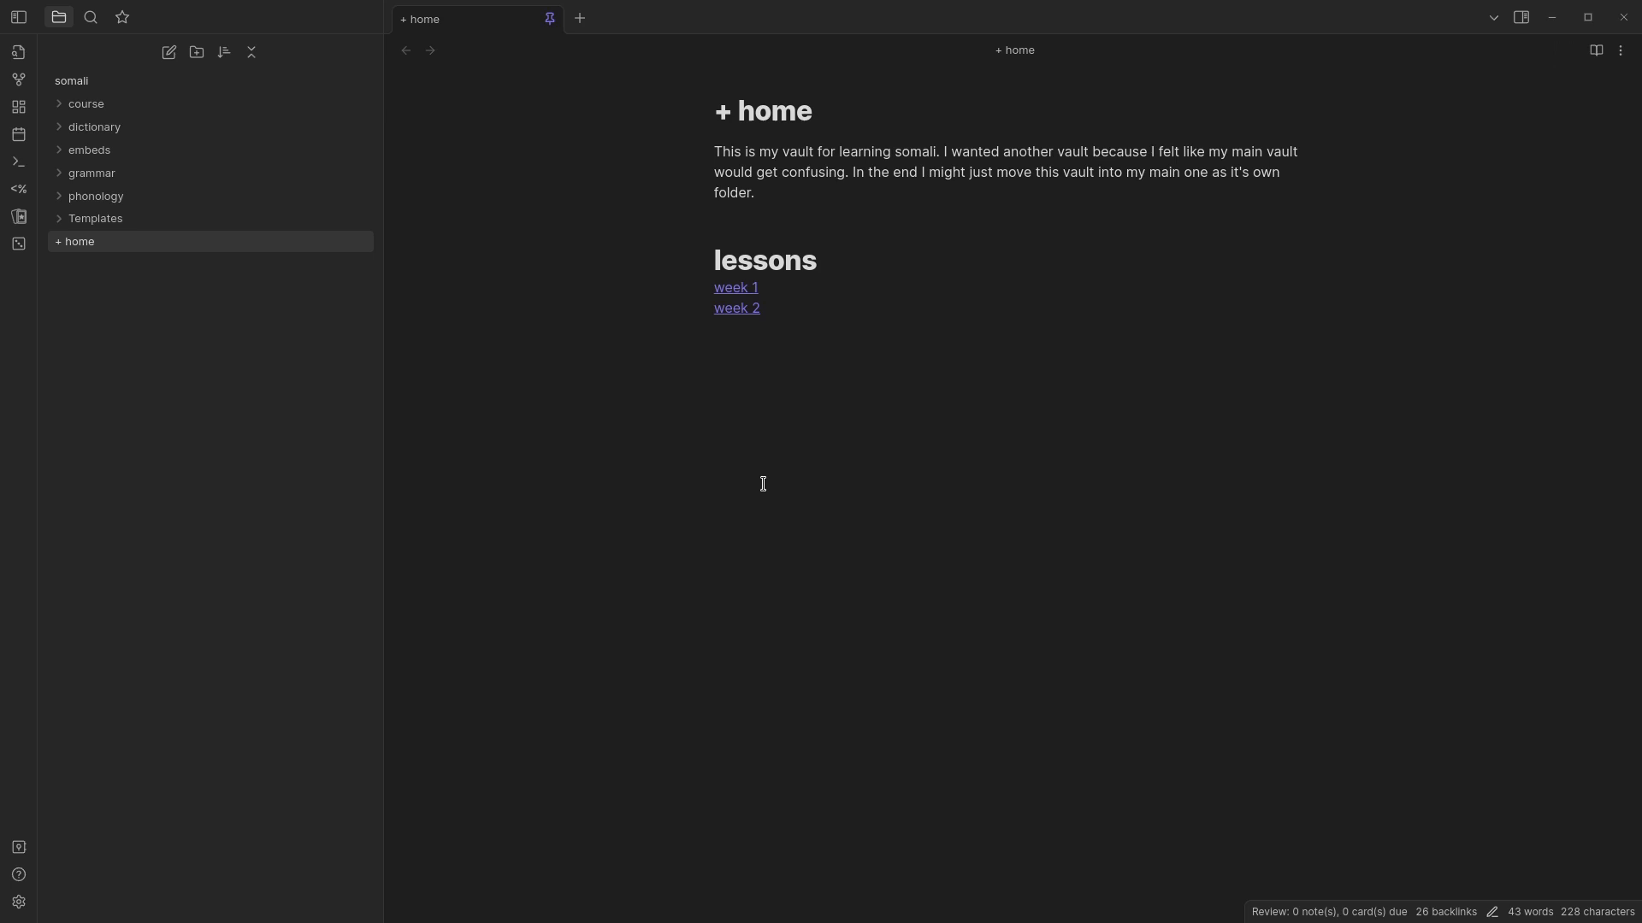
pyautogui.moveTo(705, 444)
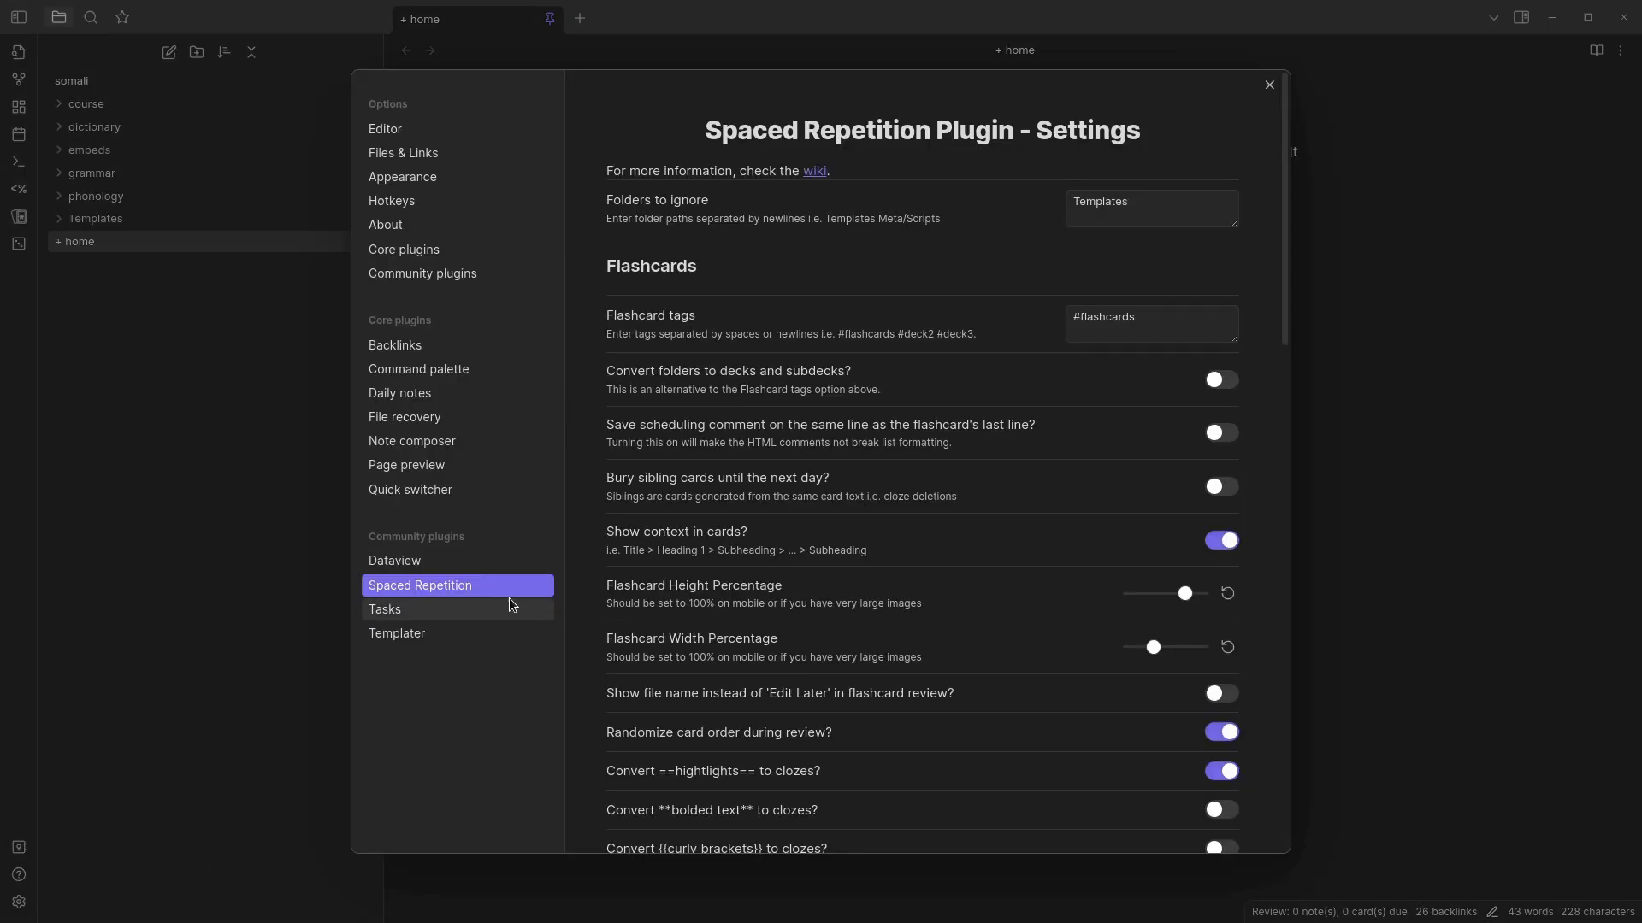
pyautogui.click(1268, 85)
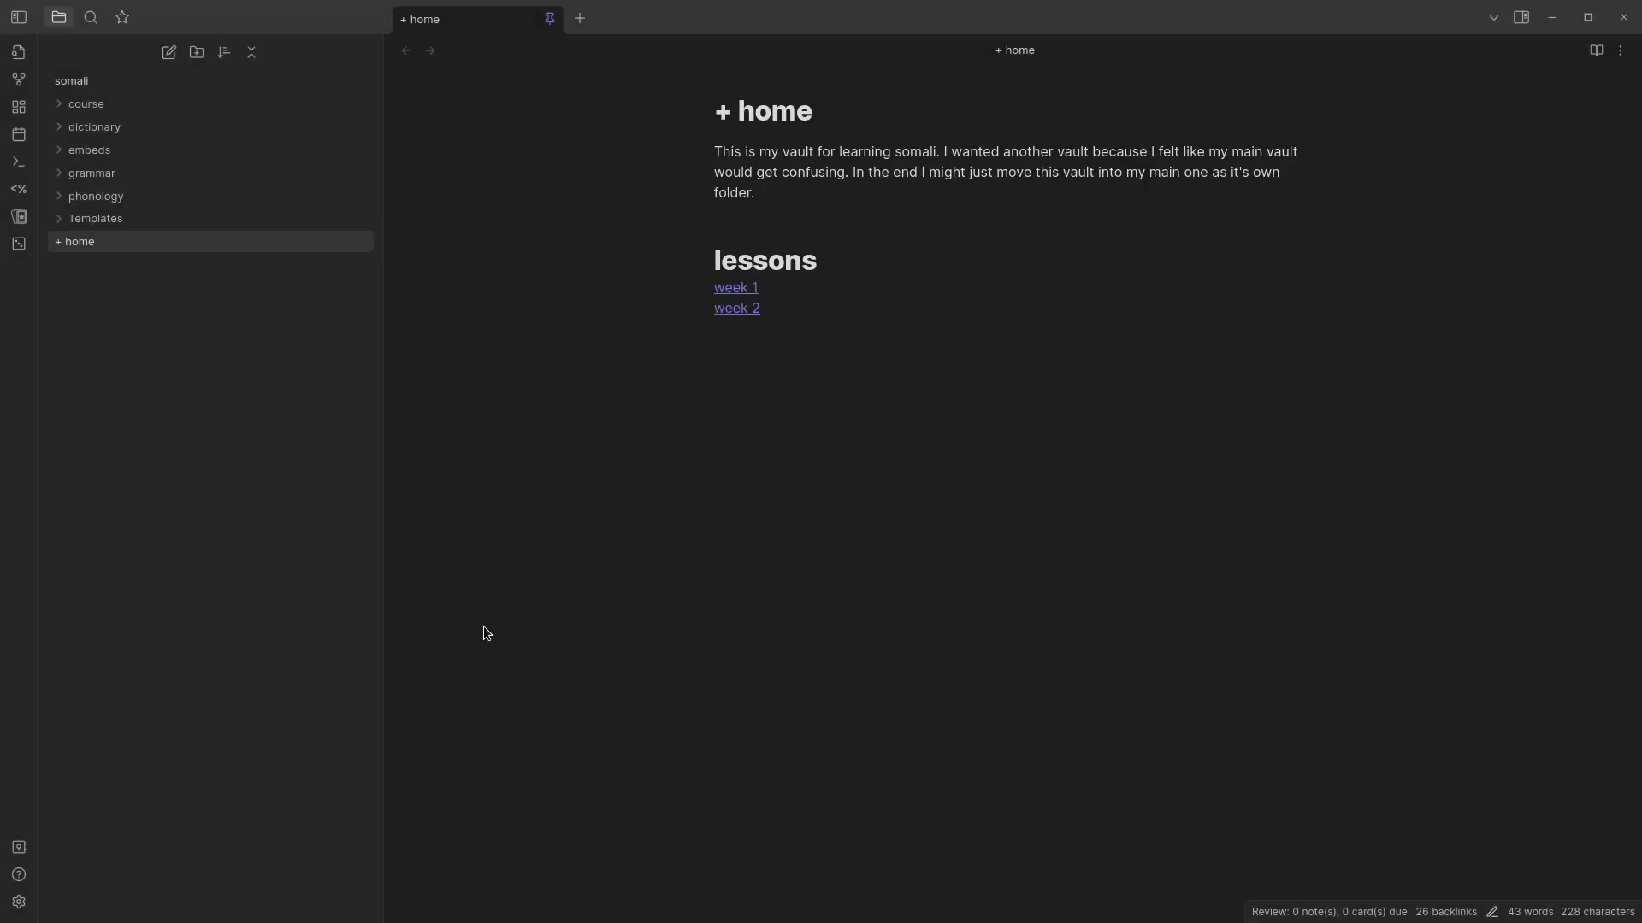
pyautogui.moveTo(308, 546)
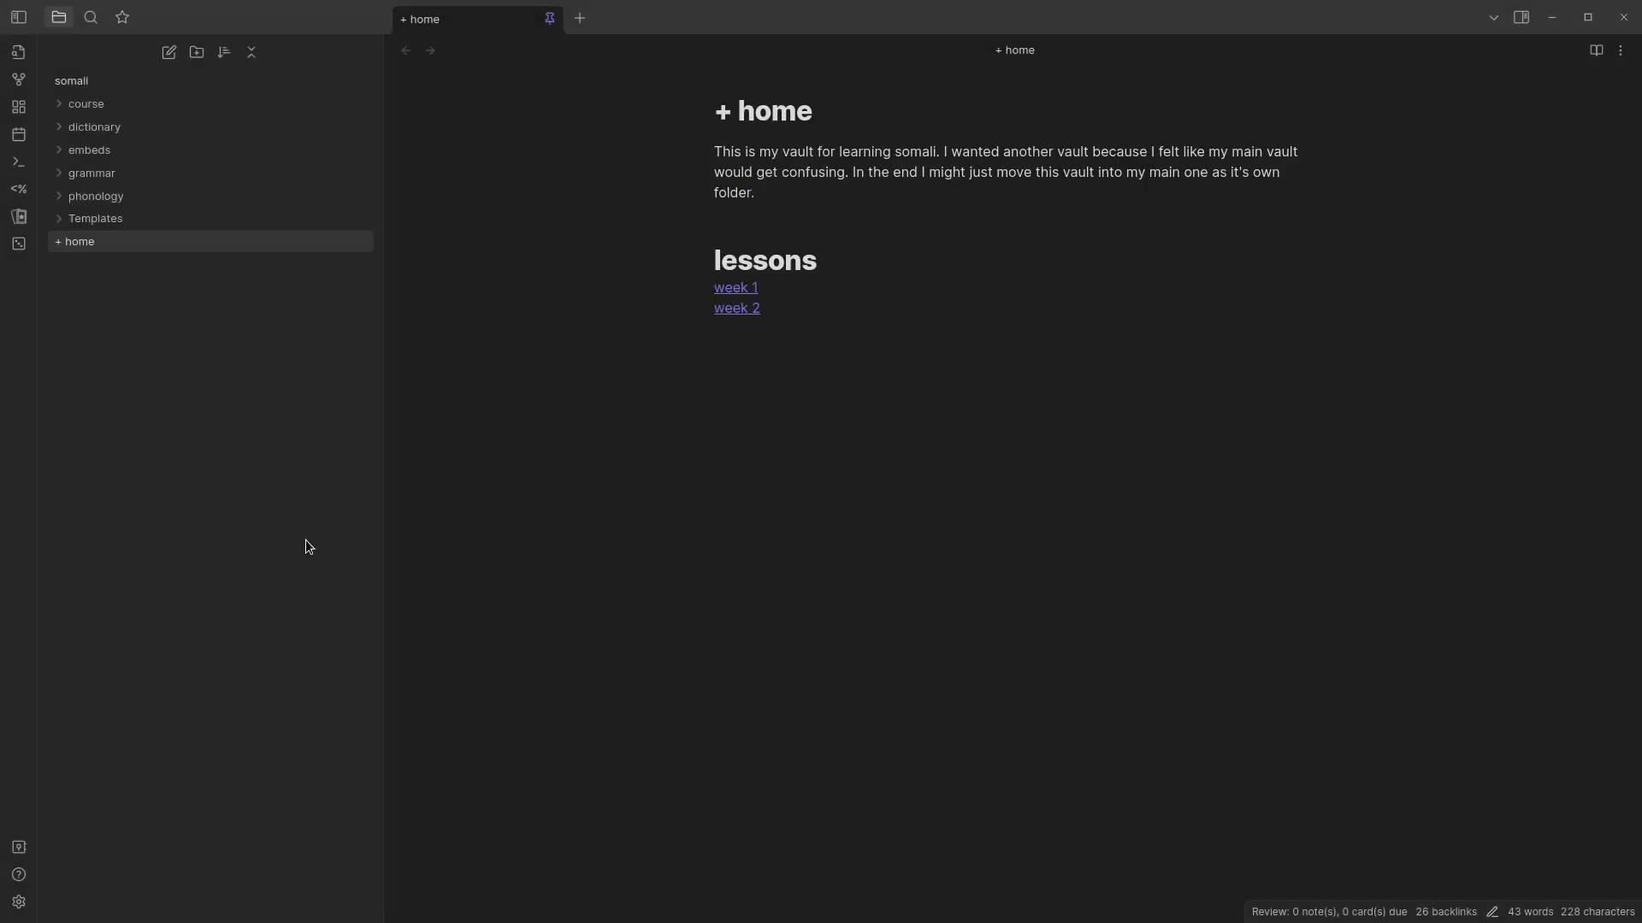
pyautogui.moveTo(593, 629)
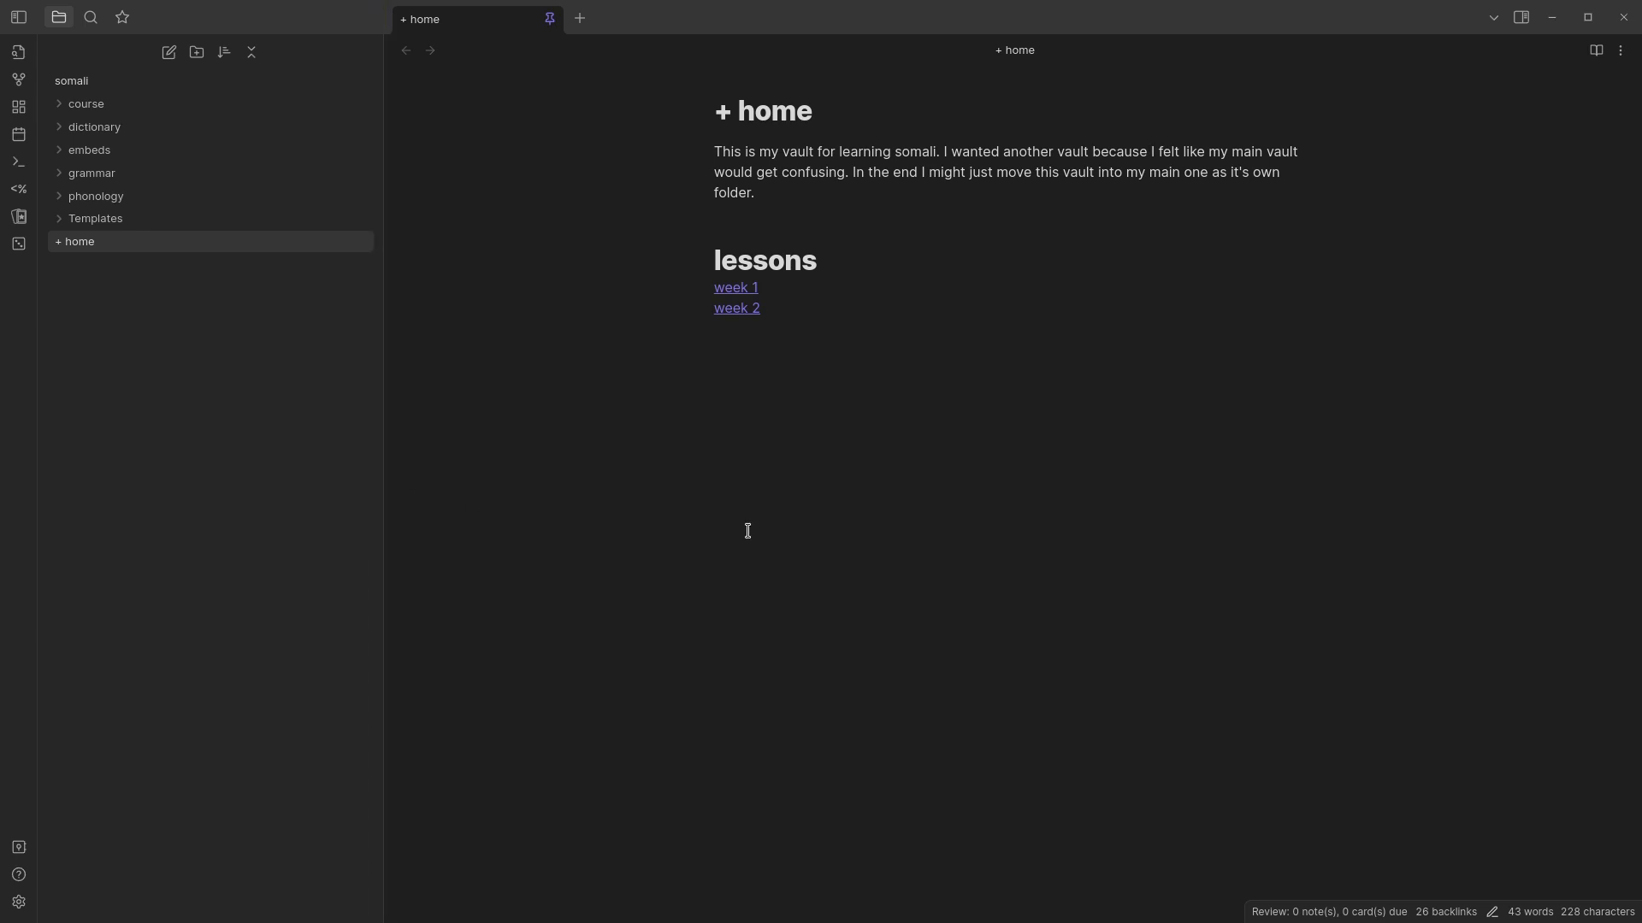
pyautogui.moveTo(659, 527)
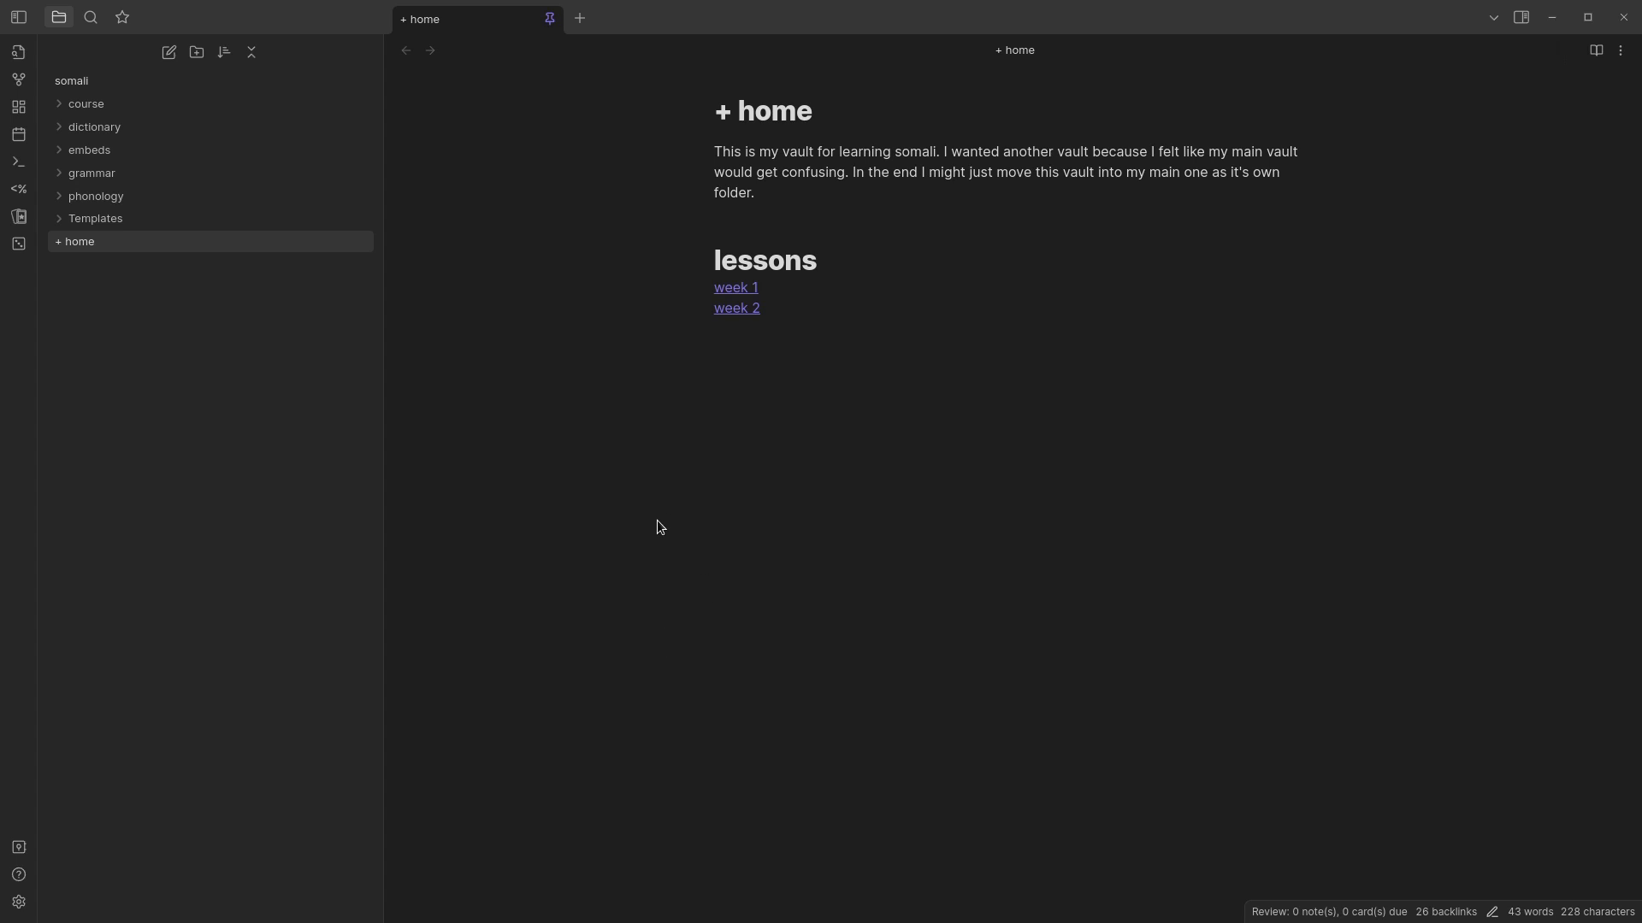
pyautogui.moveTo(560, 582)
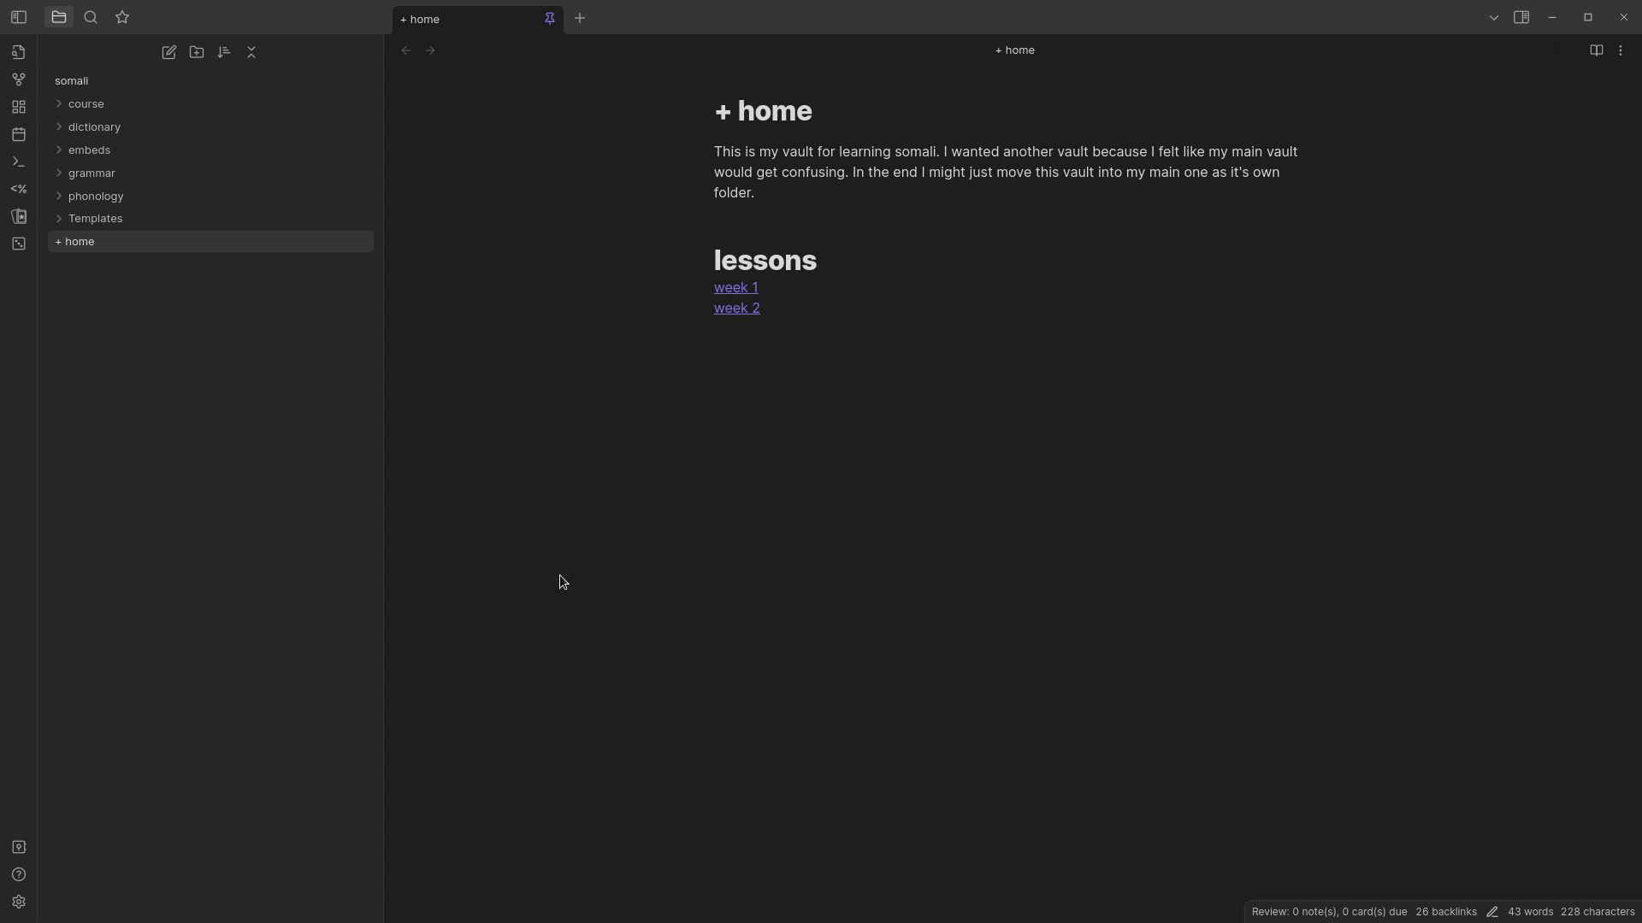
pyautogui.moveTo(67, 321)
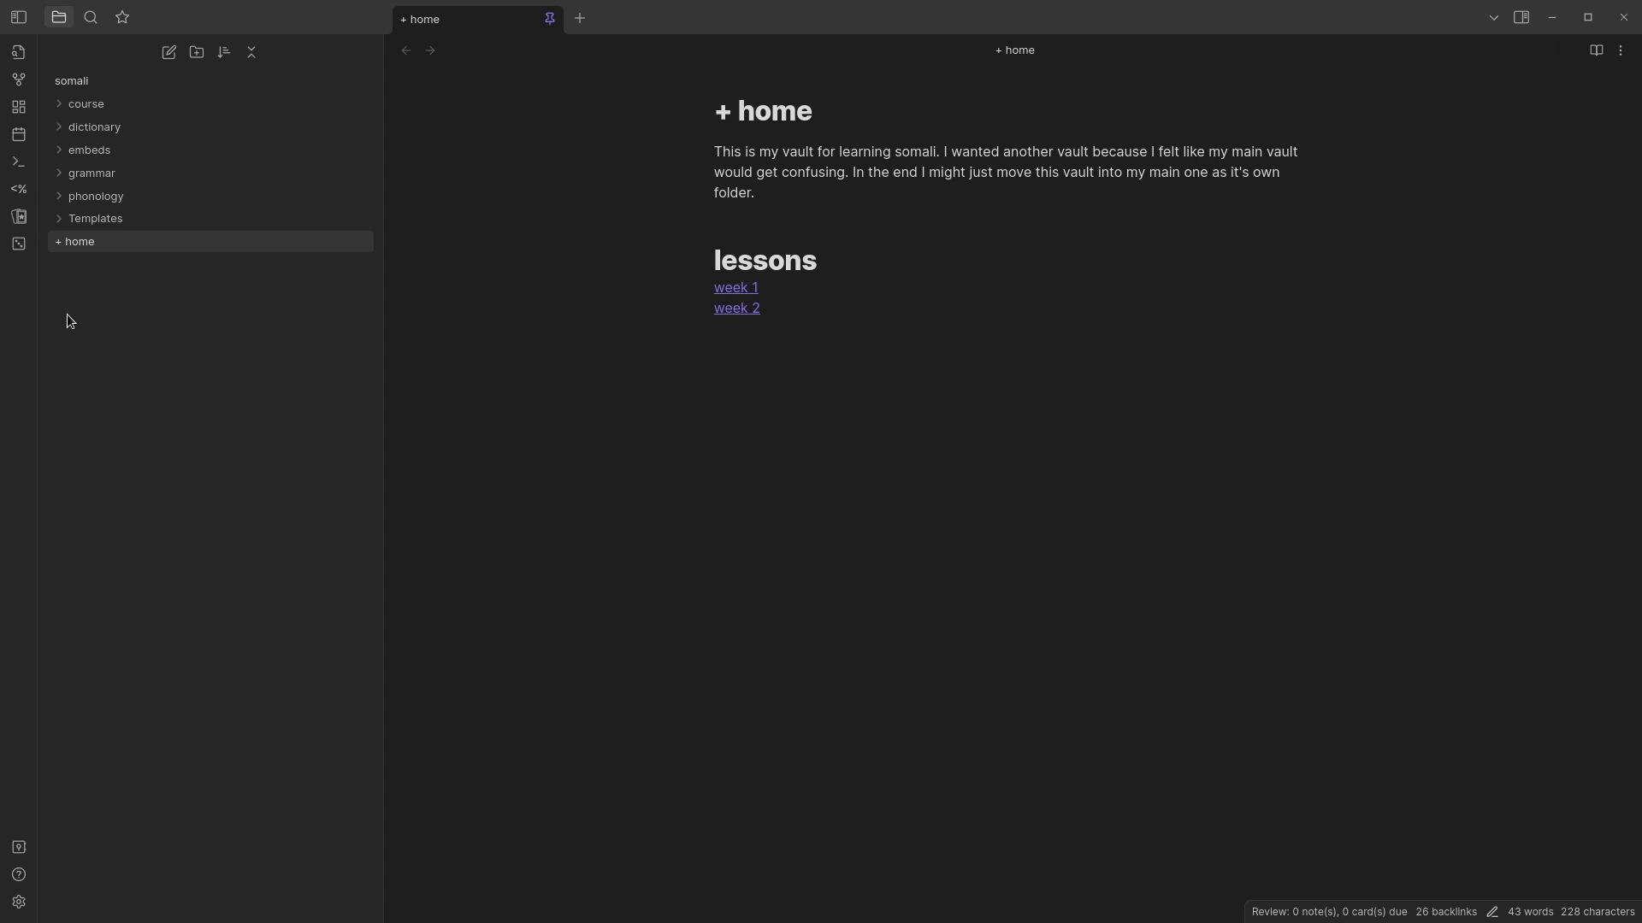
pyautogui.moveTo(134, 289)
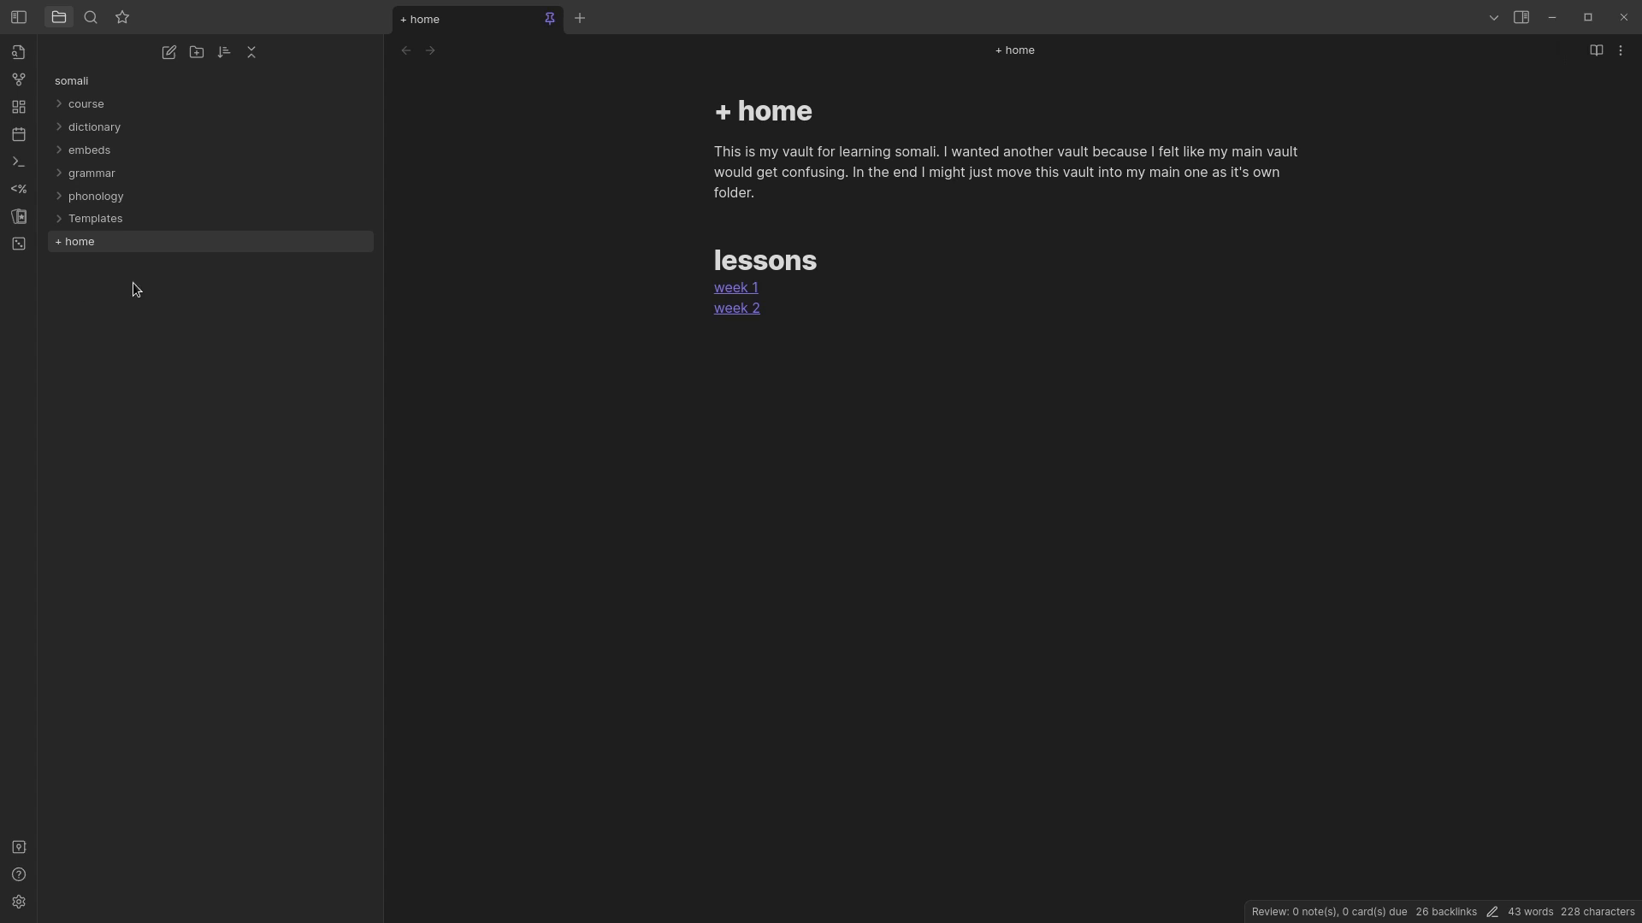
pyautogui.moveTo(104, 323)
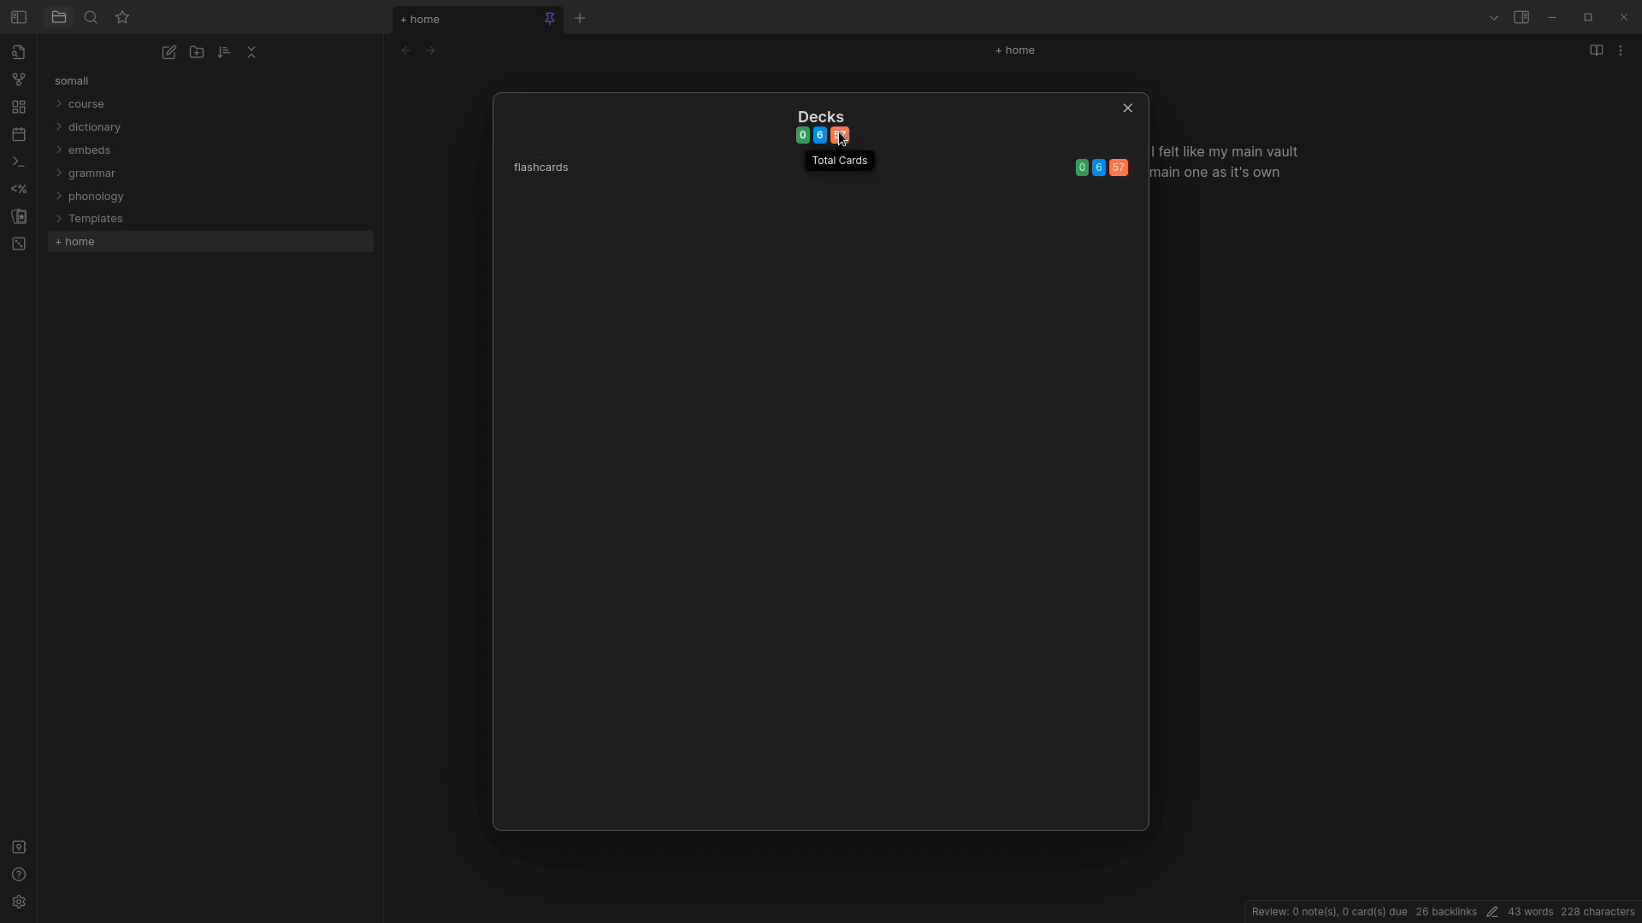
pyautogui.moveTo(807, 188)
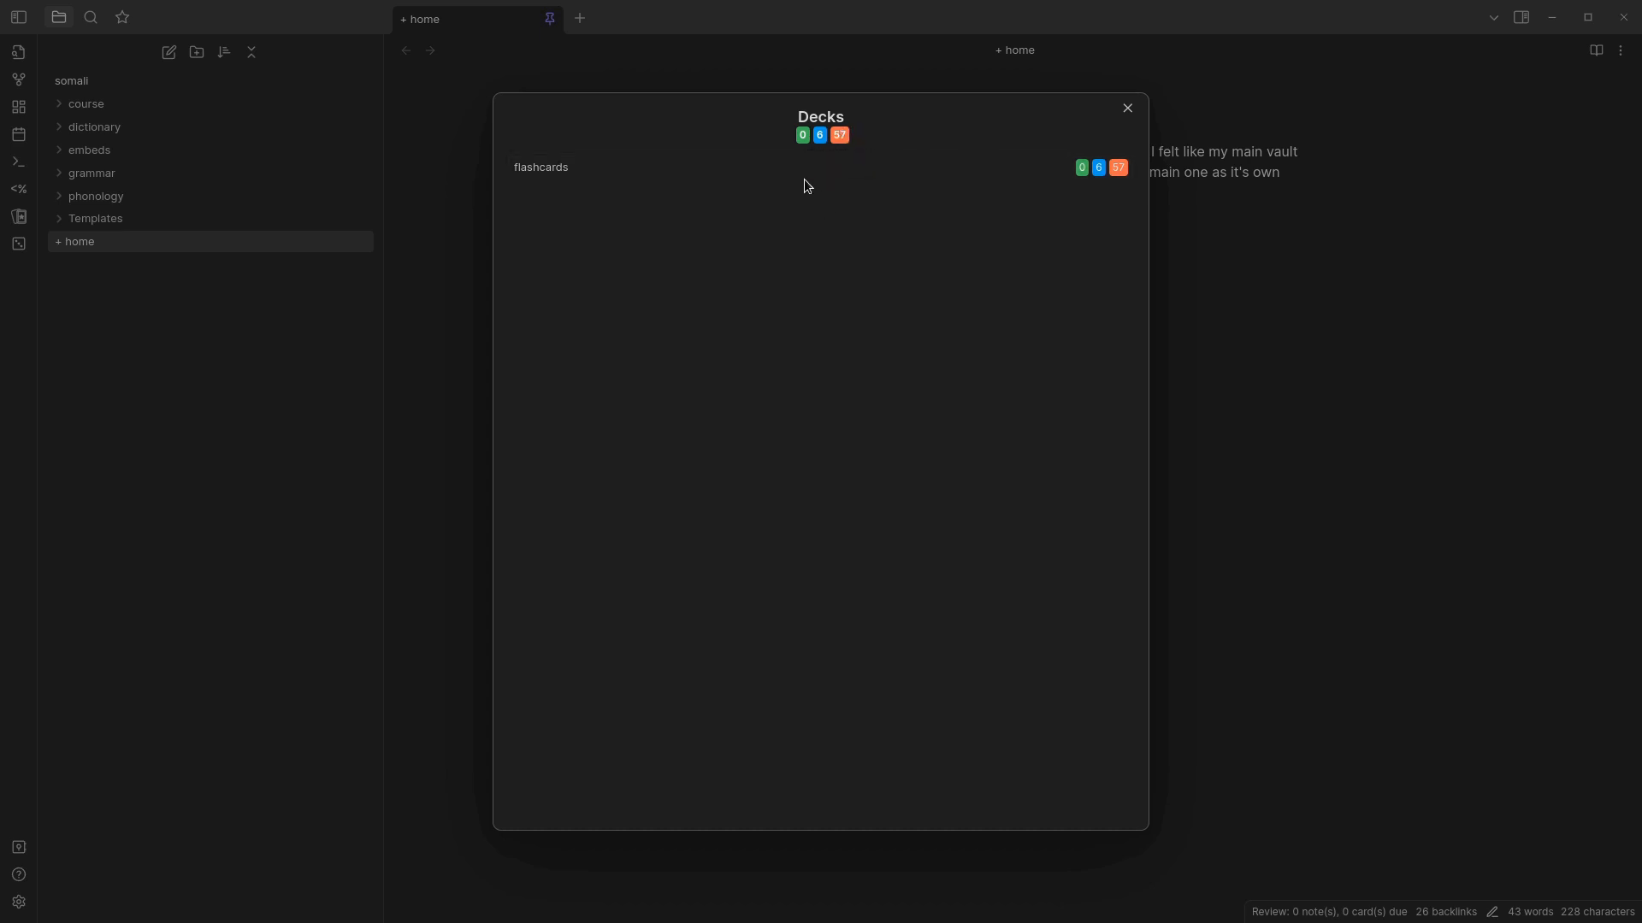
pyautogui.moveTo(802, 135)
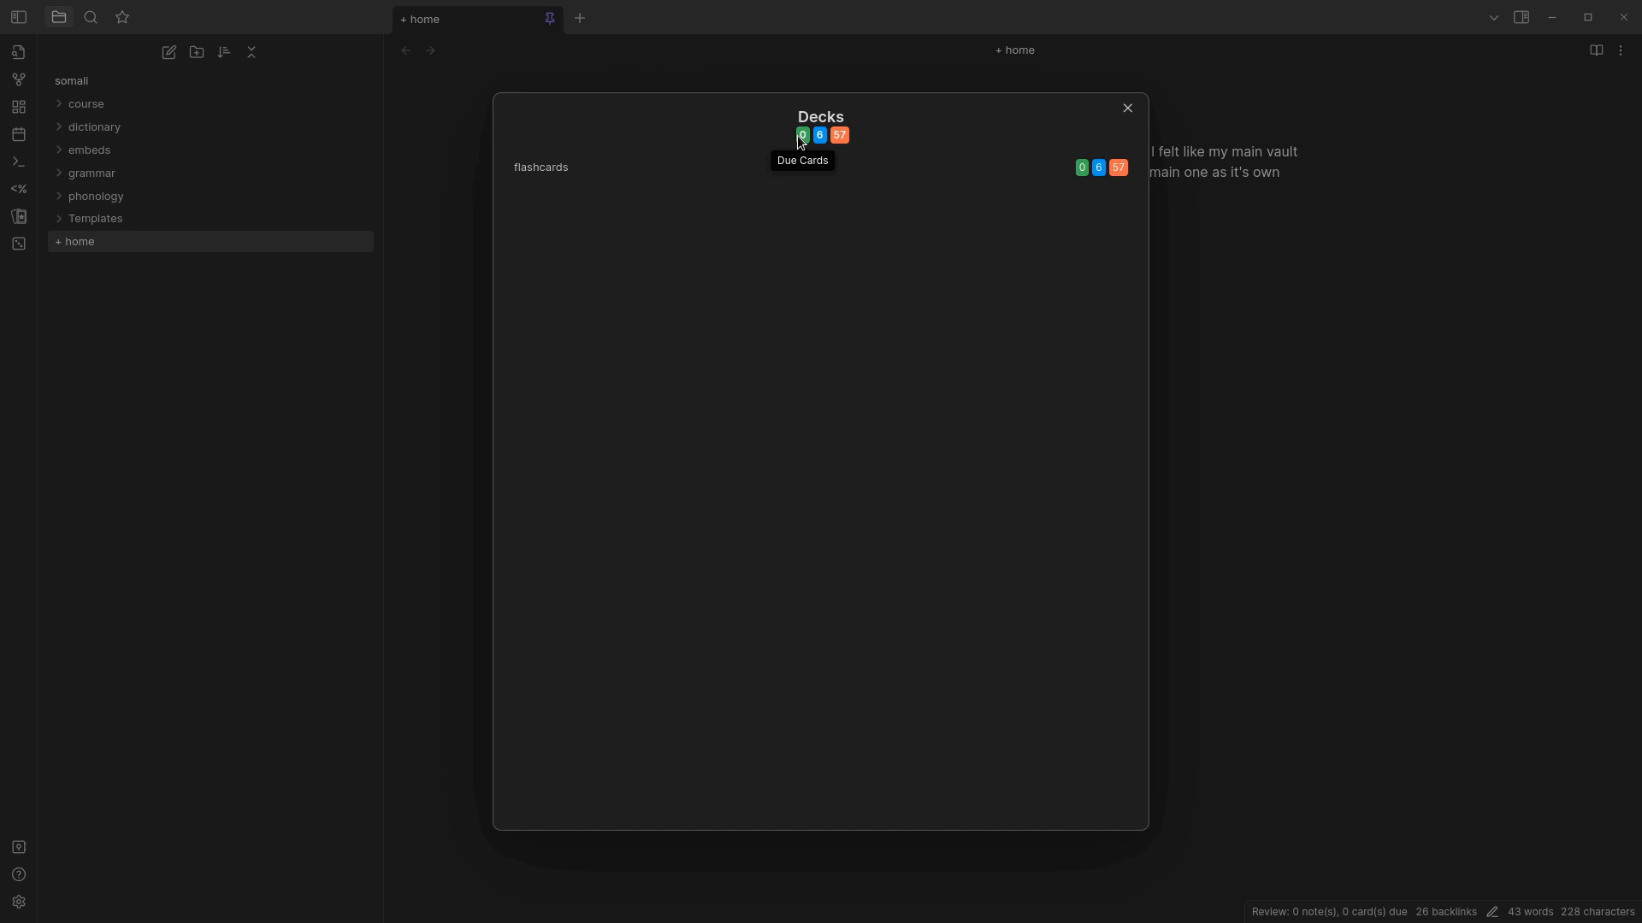
pyautogui.moveTo(798, 143)
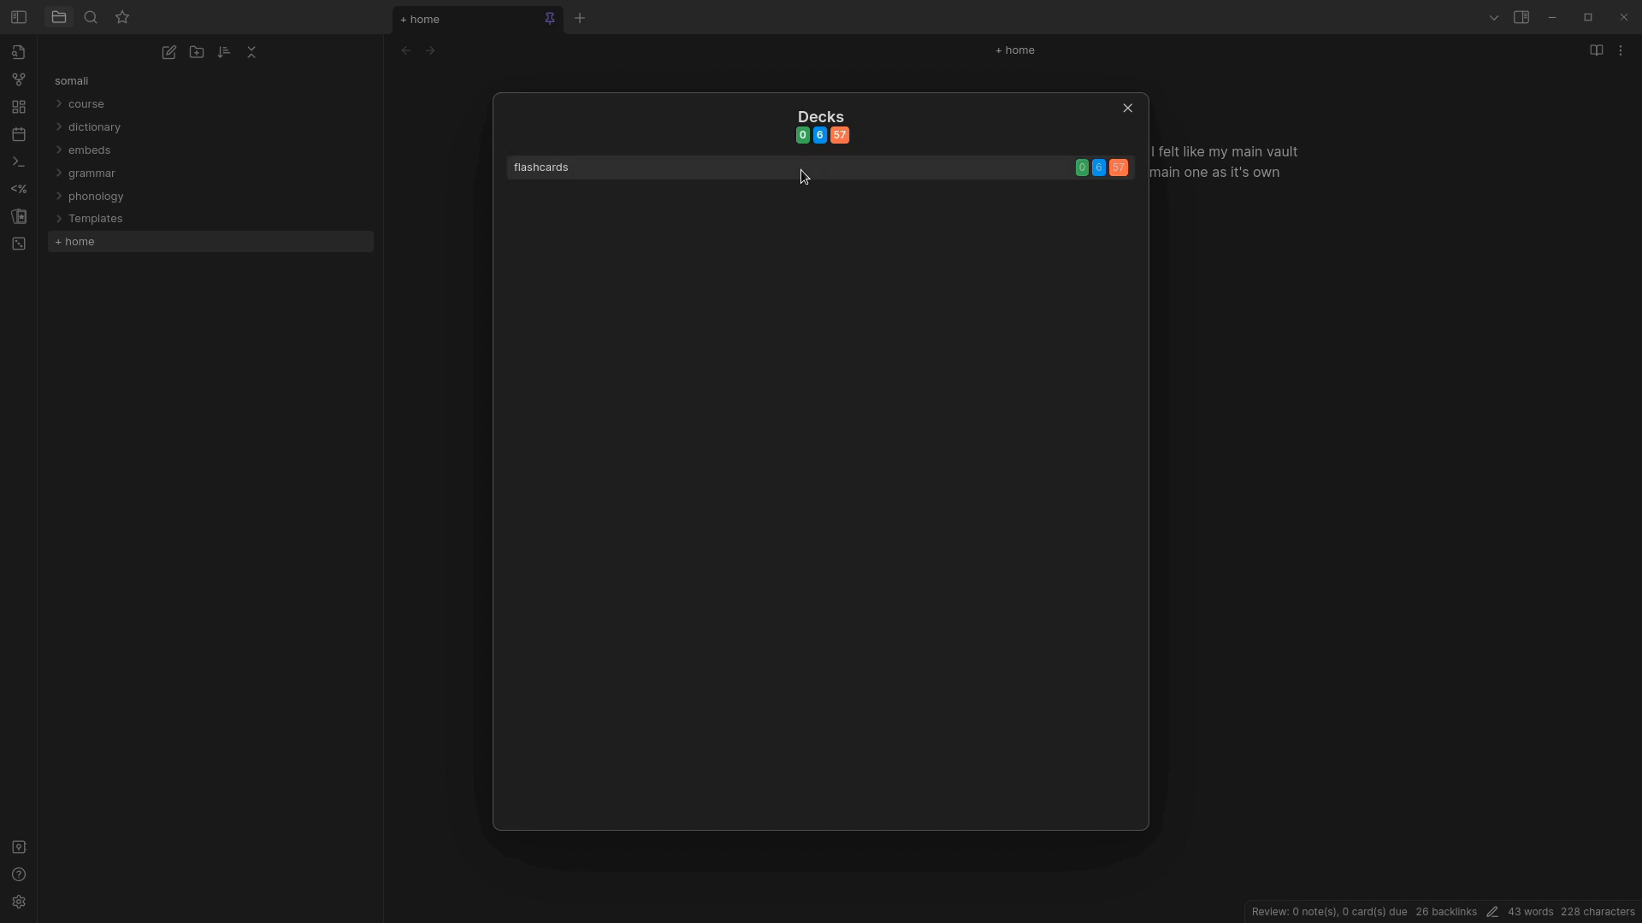
pyautogui.moveTo(803, 136)
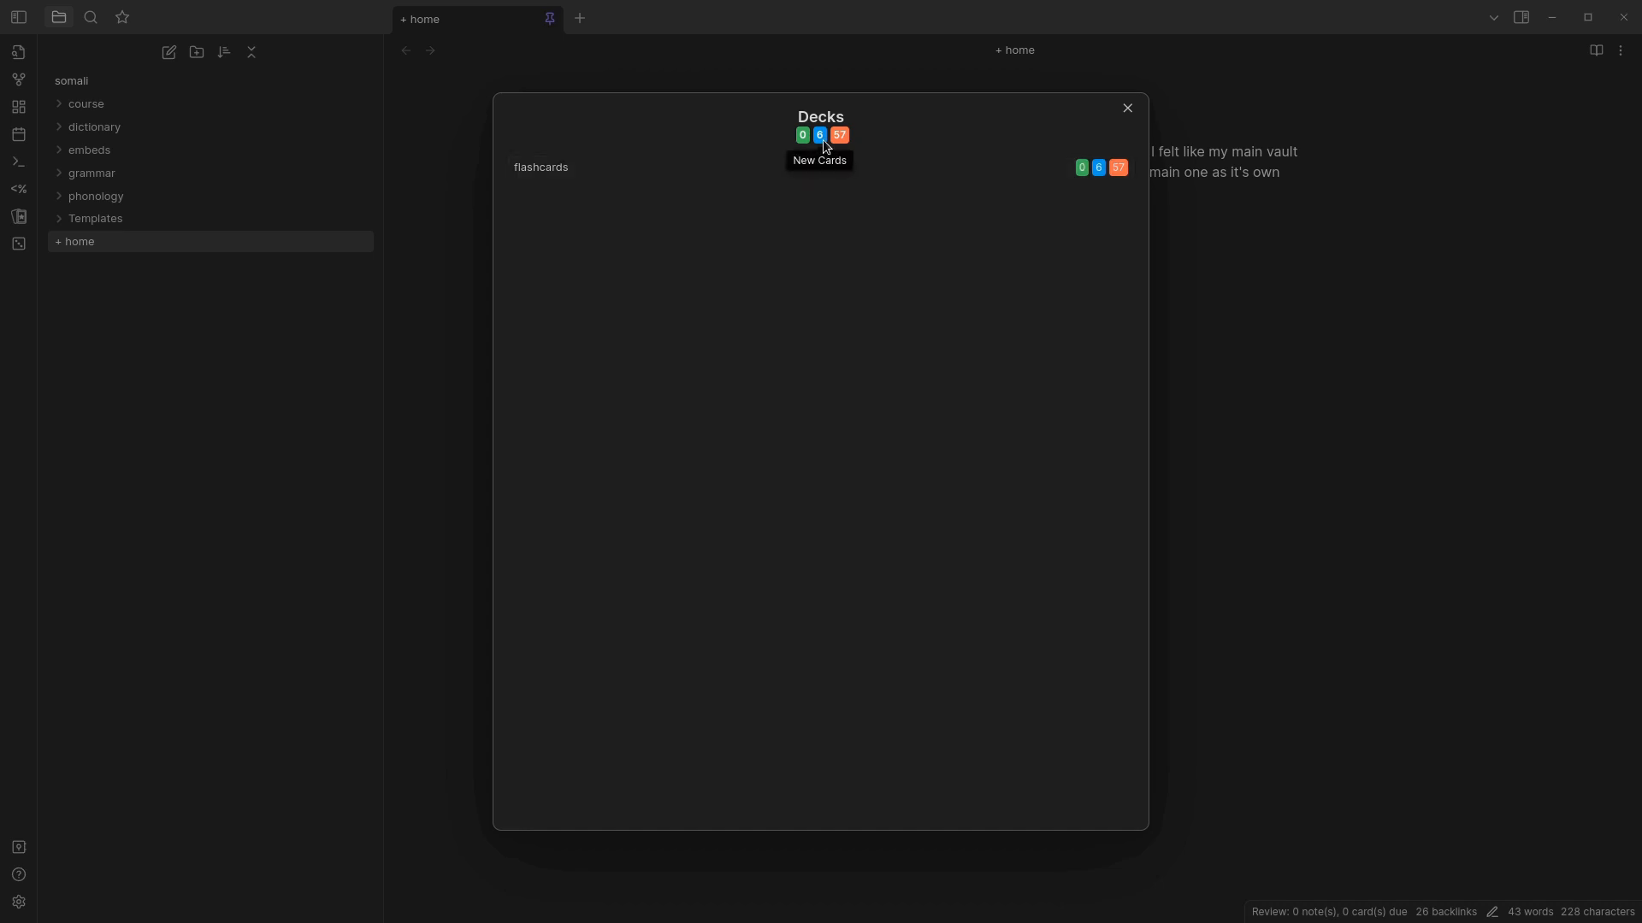
pyautogui.moveTo(796, 152)
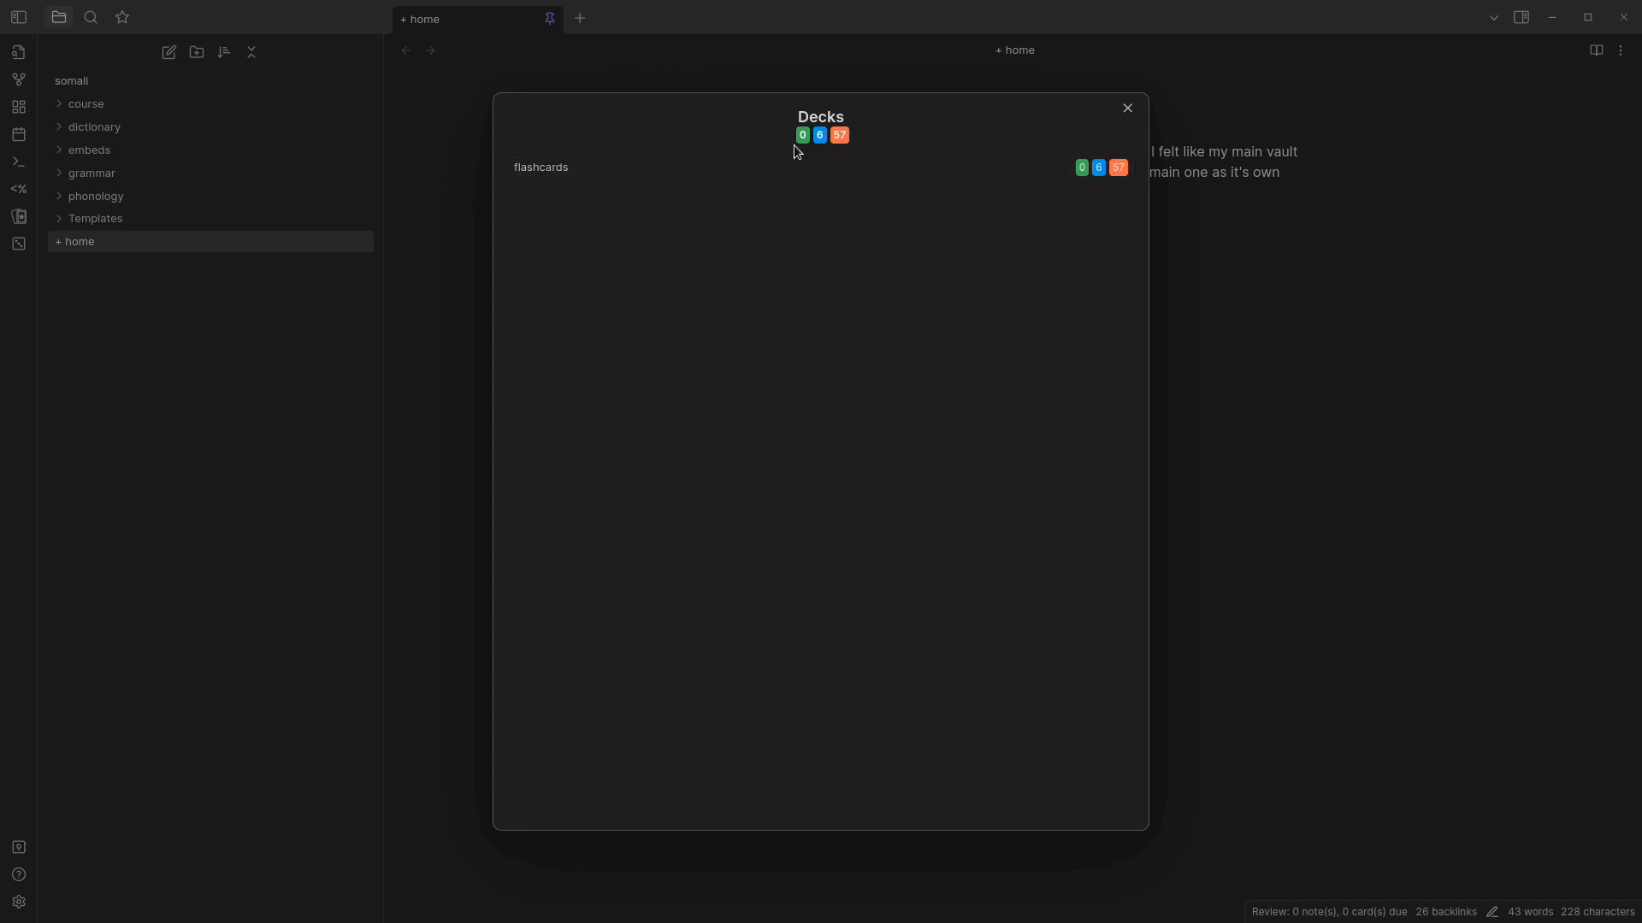
pyautogui.moveTo(810, 242)
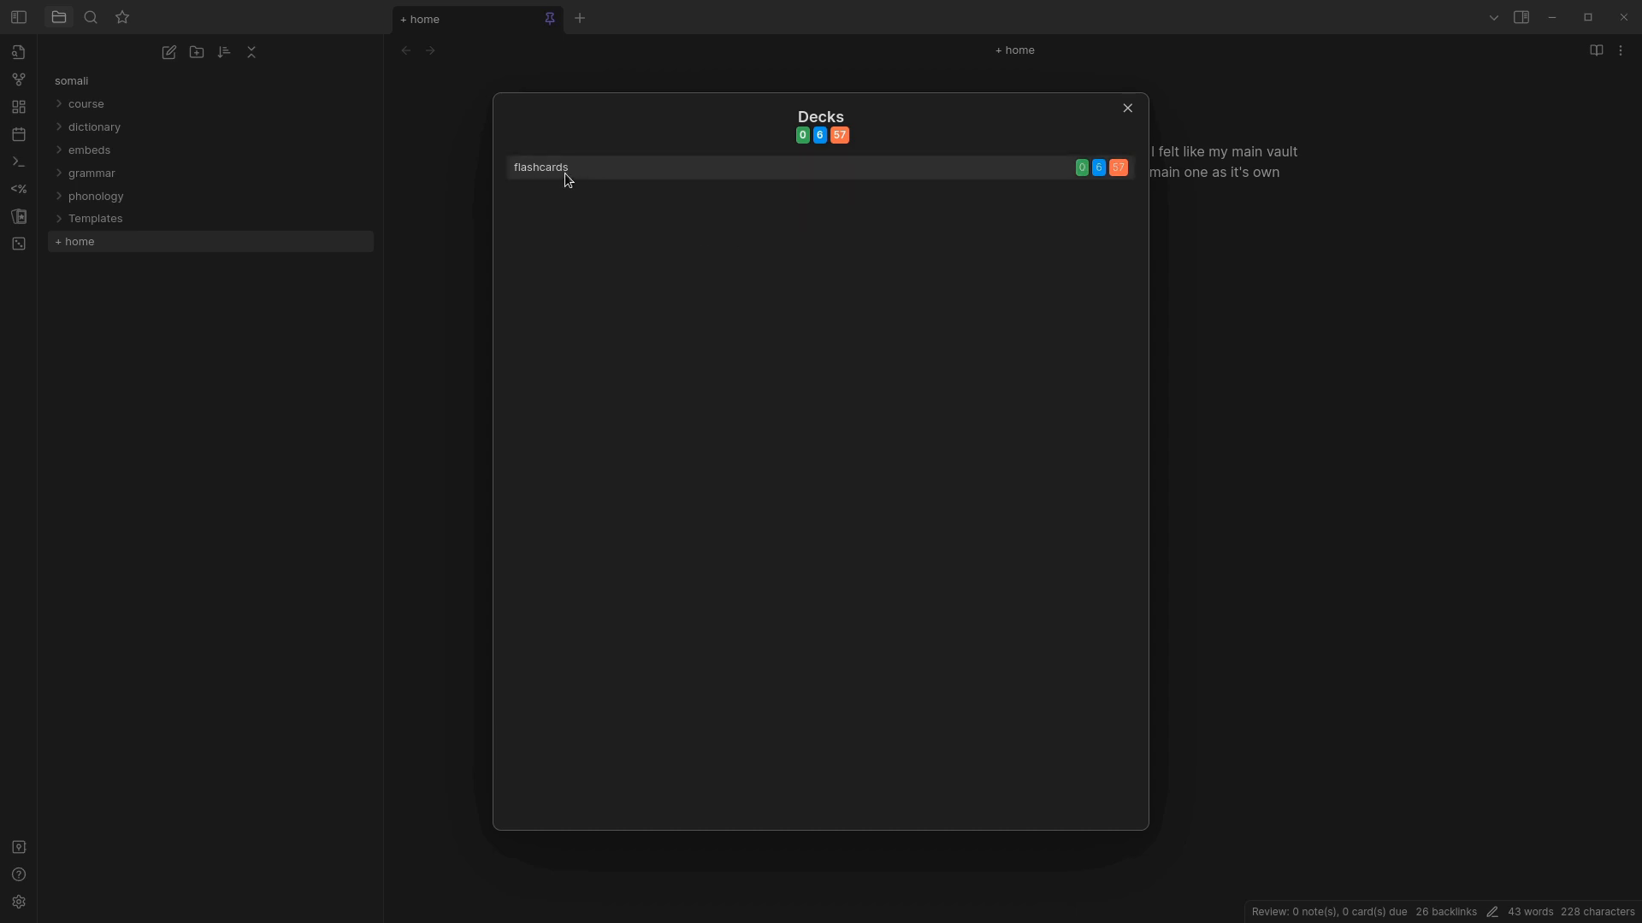
# - Begin reviewing the 'flashcards' deck, bringing up the kaabash card
pyautogui.click(541, 168)
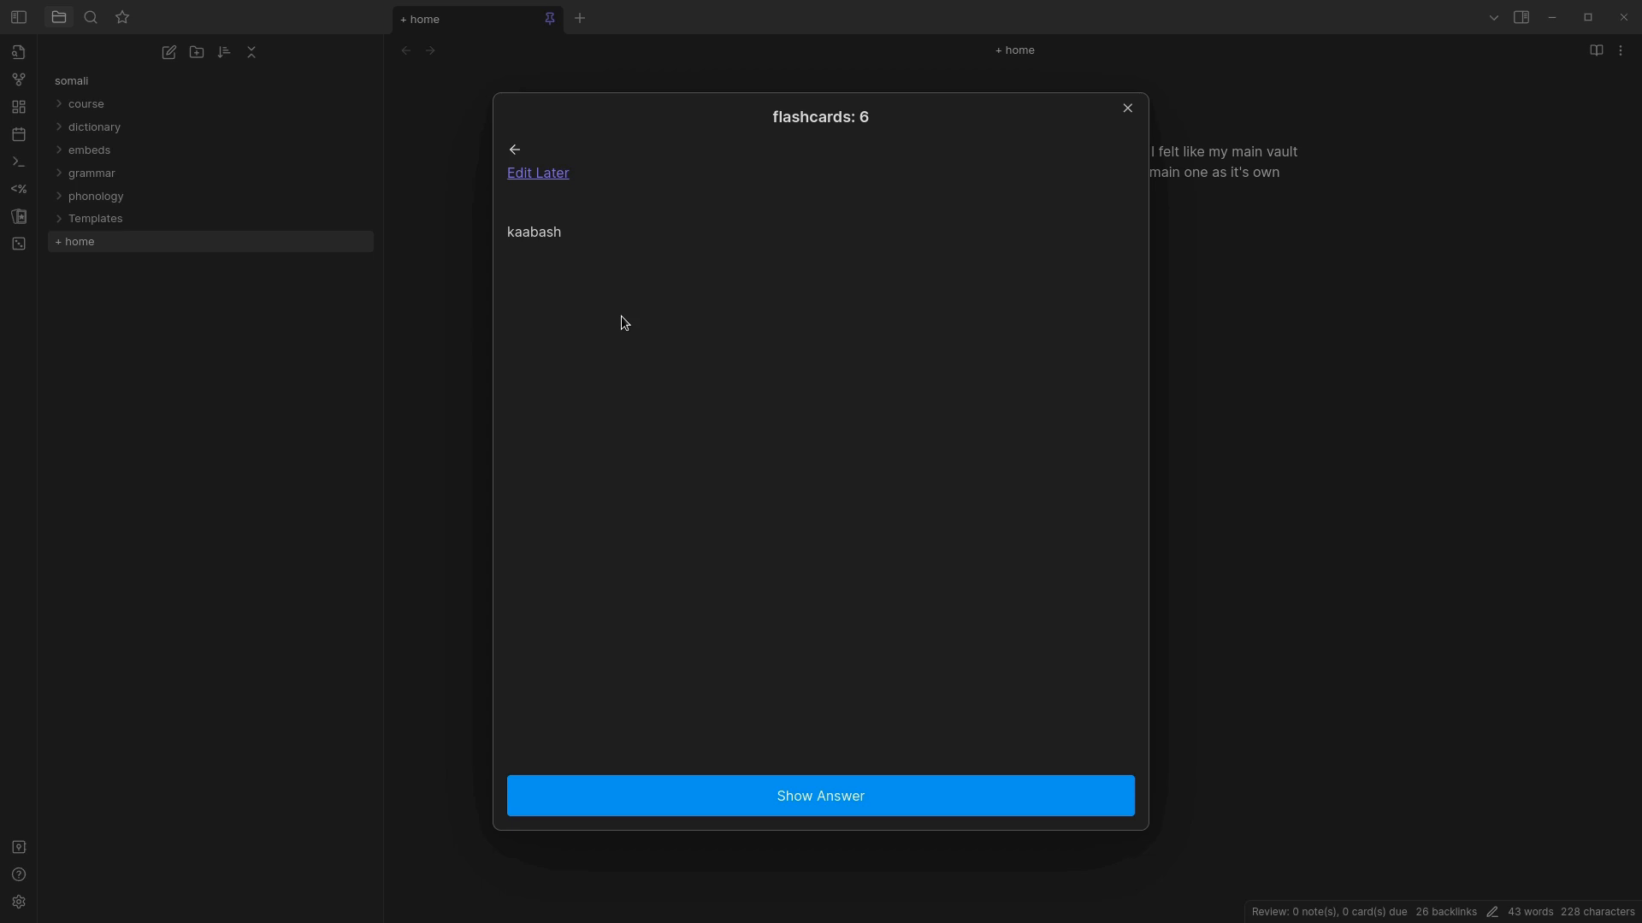
pyautogui.moveTo(630, 316)
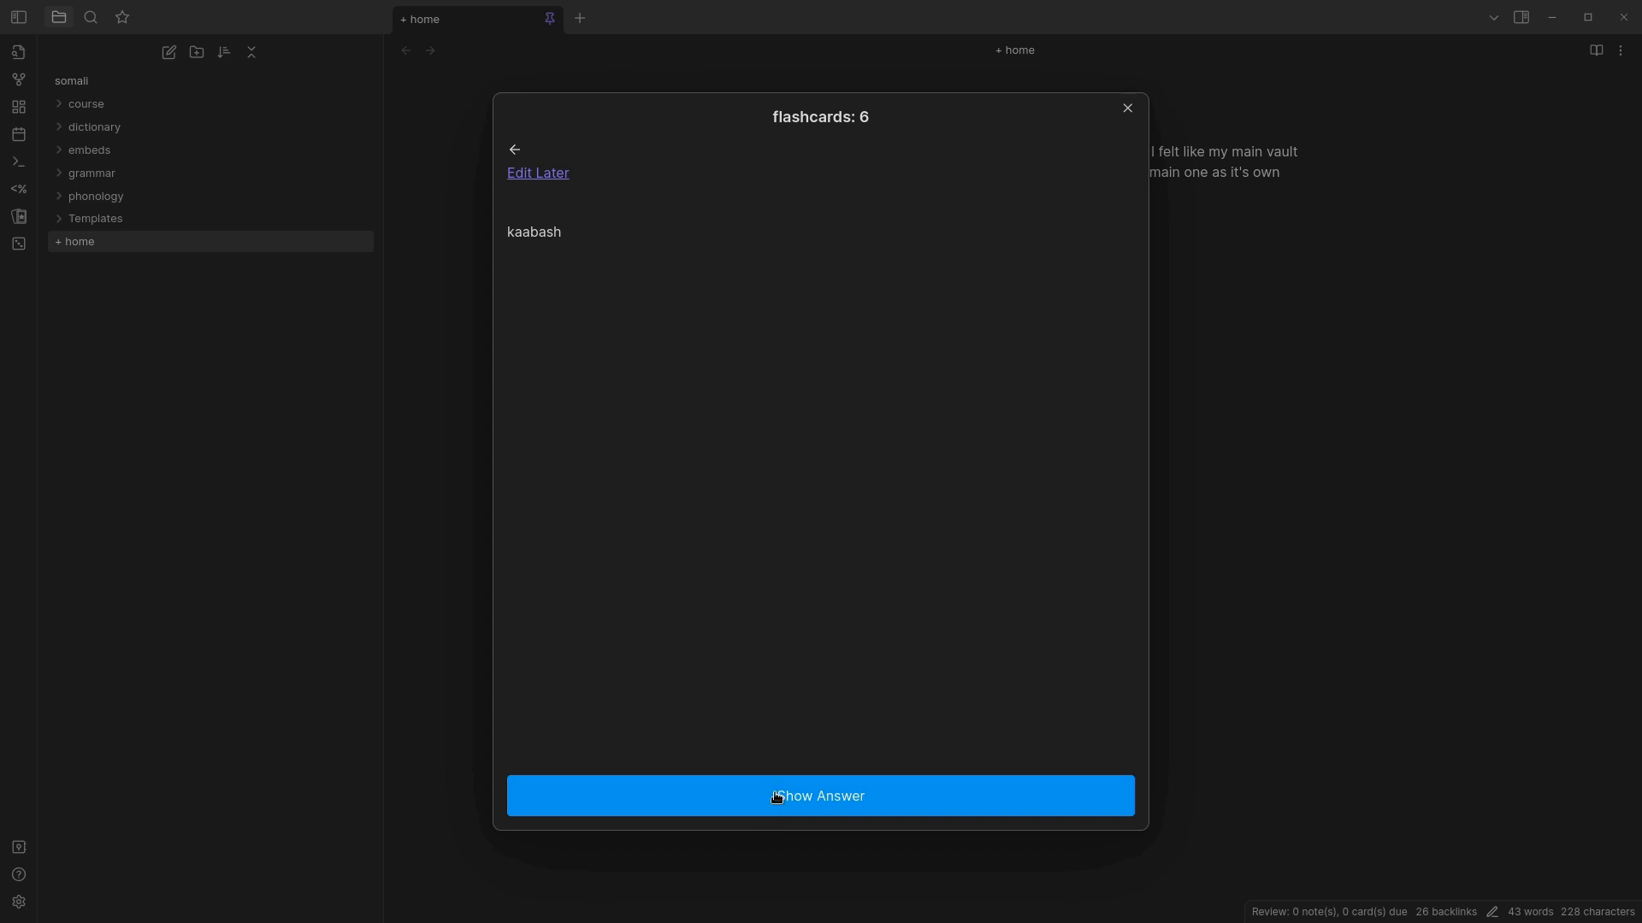
# - Reveal kaabash as cabbage, rate it Easy (3.5 days), and close the review
pyautogui.click(819, 796)
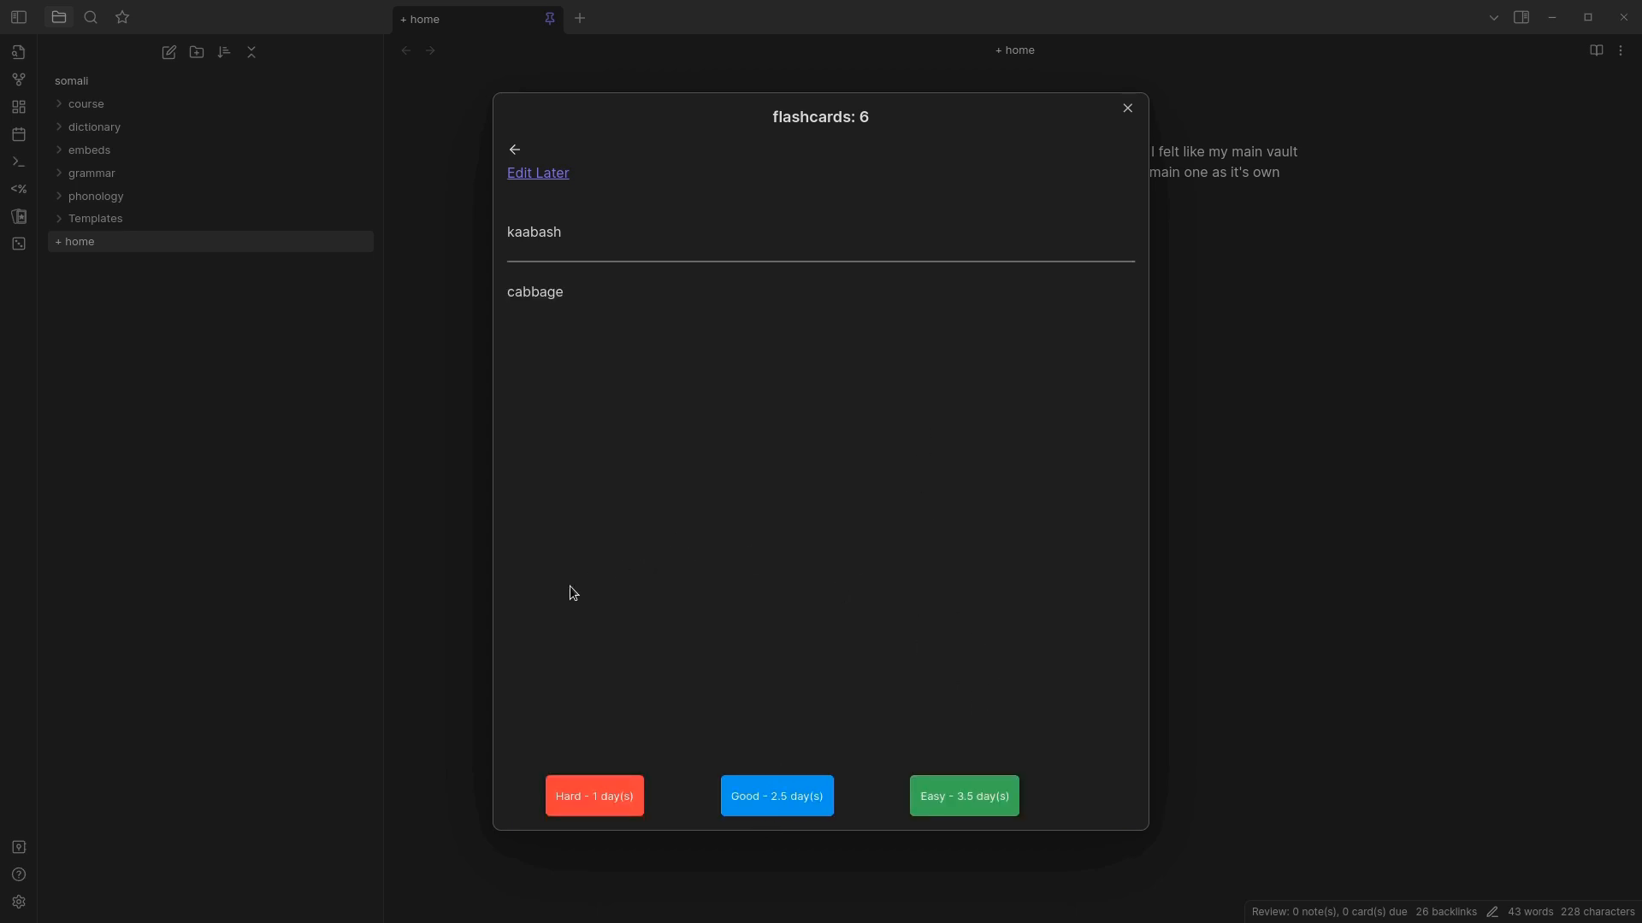
pyautogui.moveTo(628, 848)
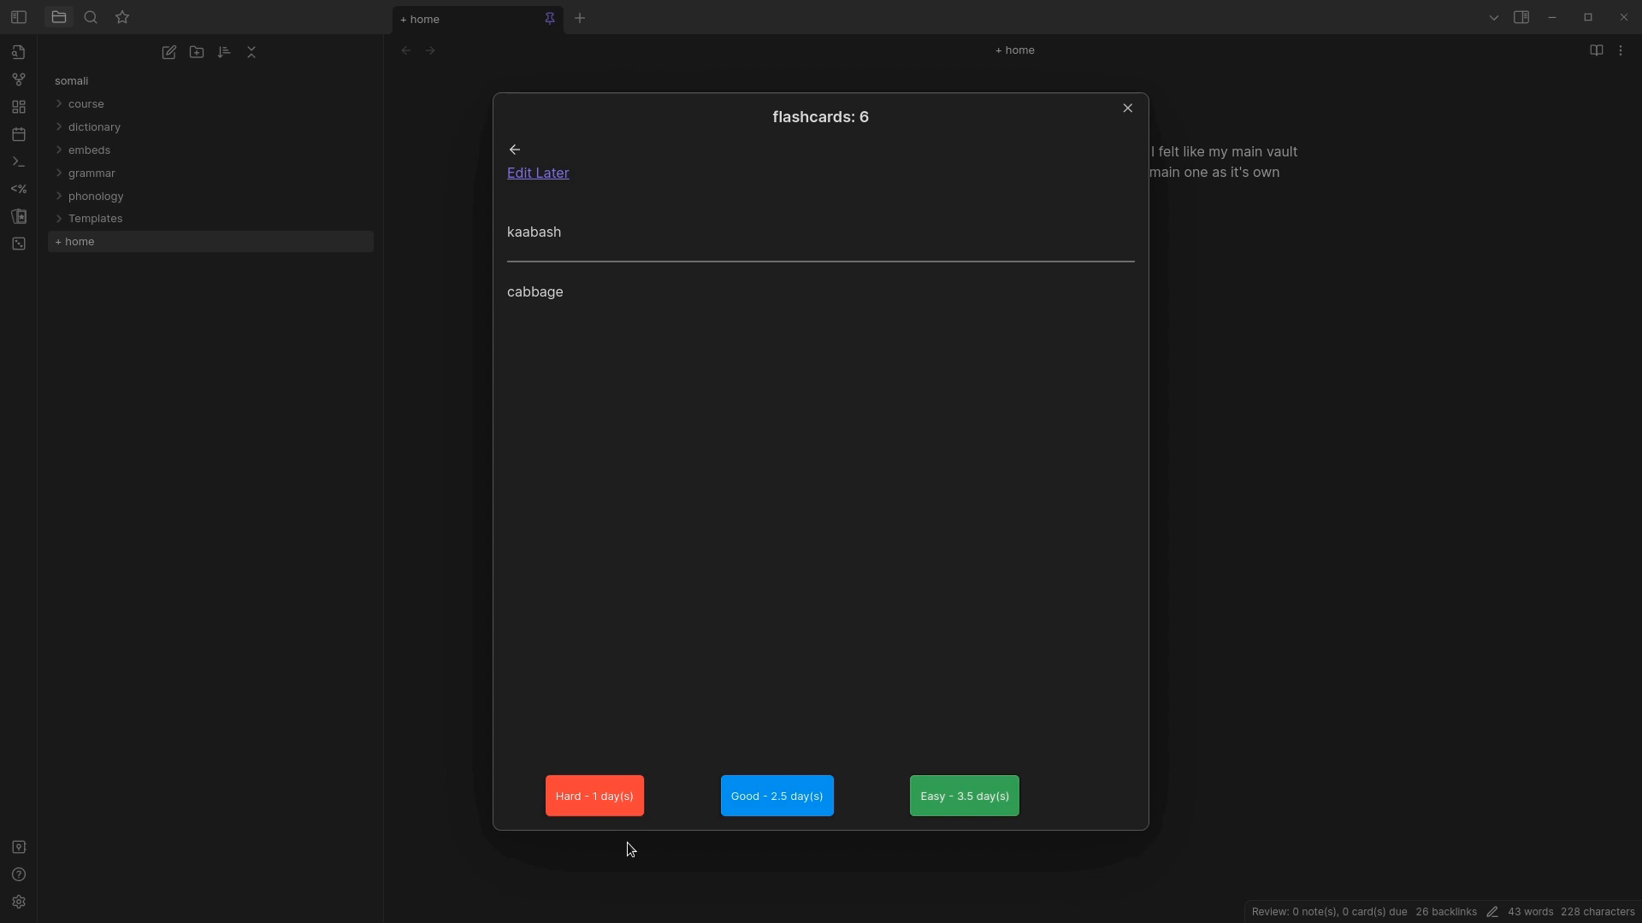
pyautogui.moveTo(857, 768)
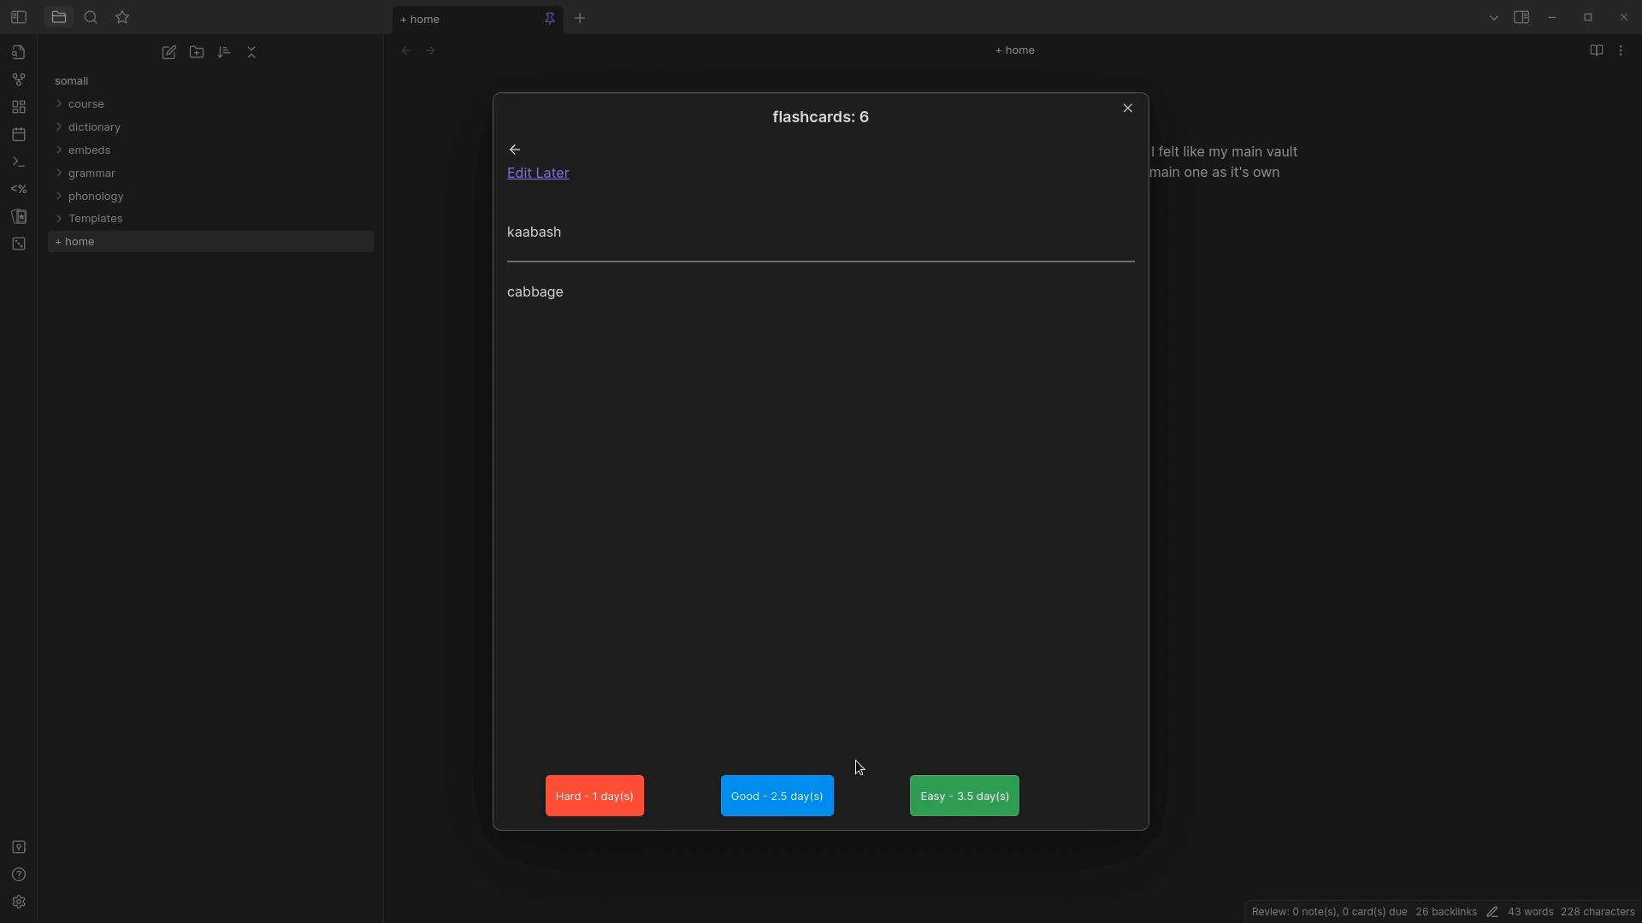
pyautogui.moveTo(859, 780)
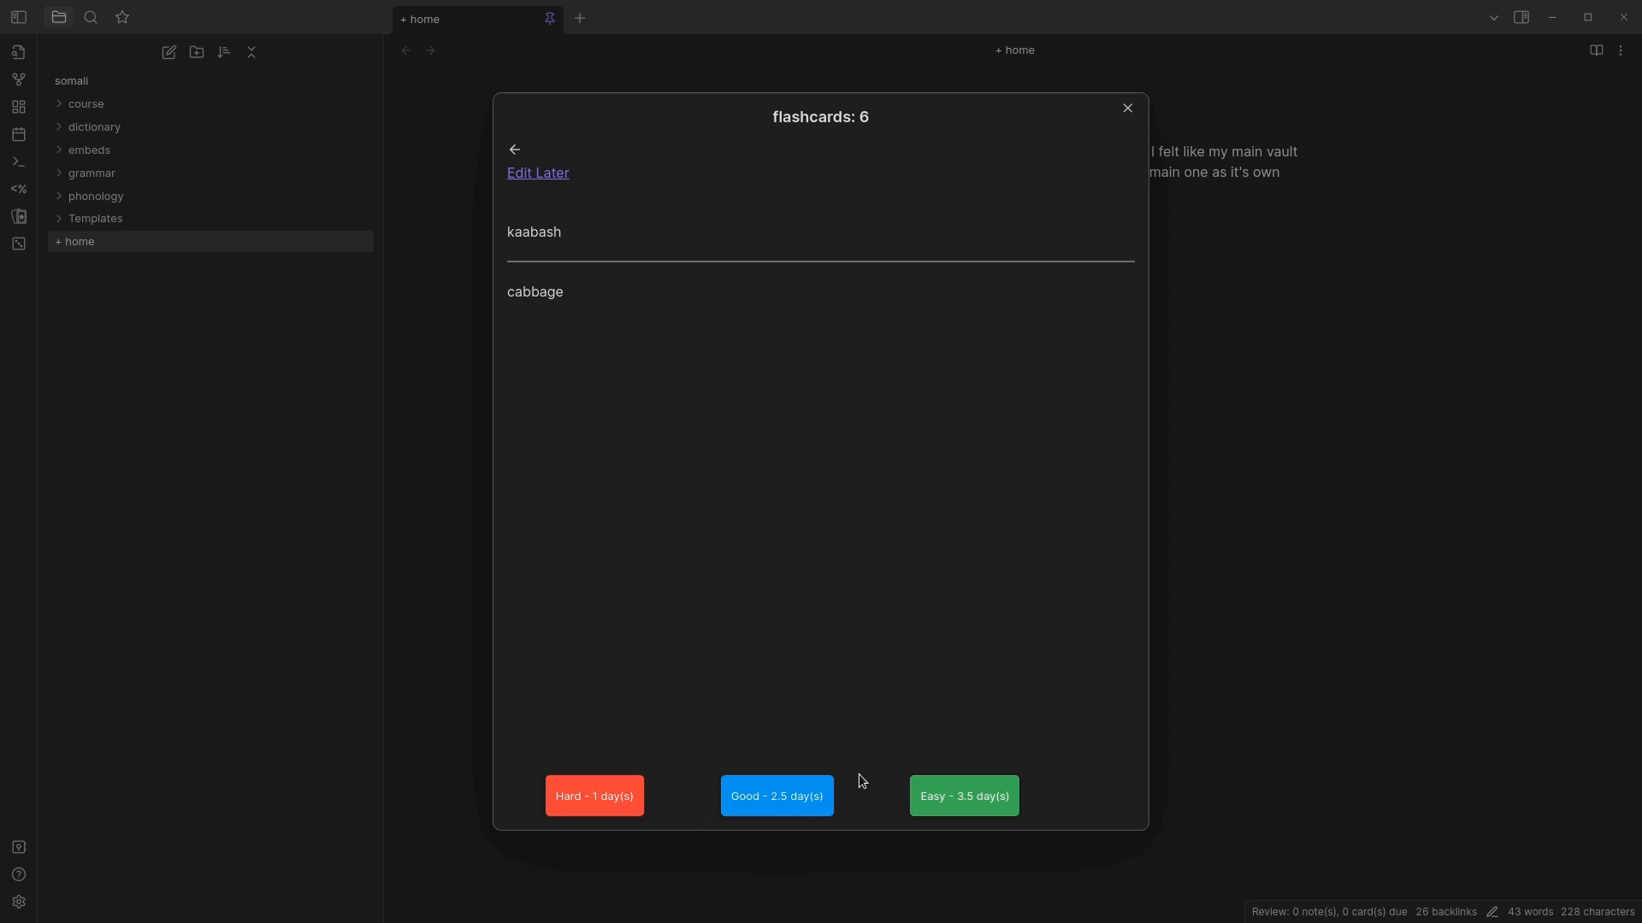
pyautogui.moveTo(852, 742)
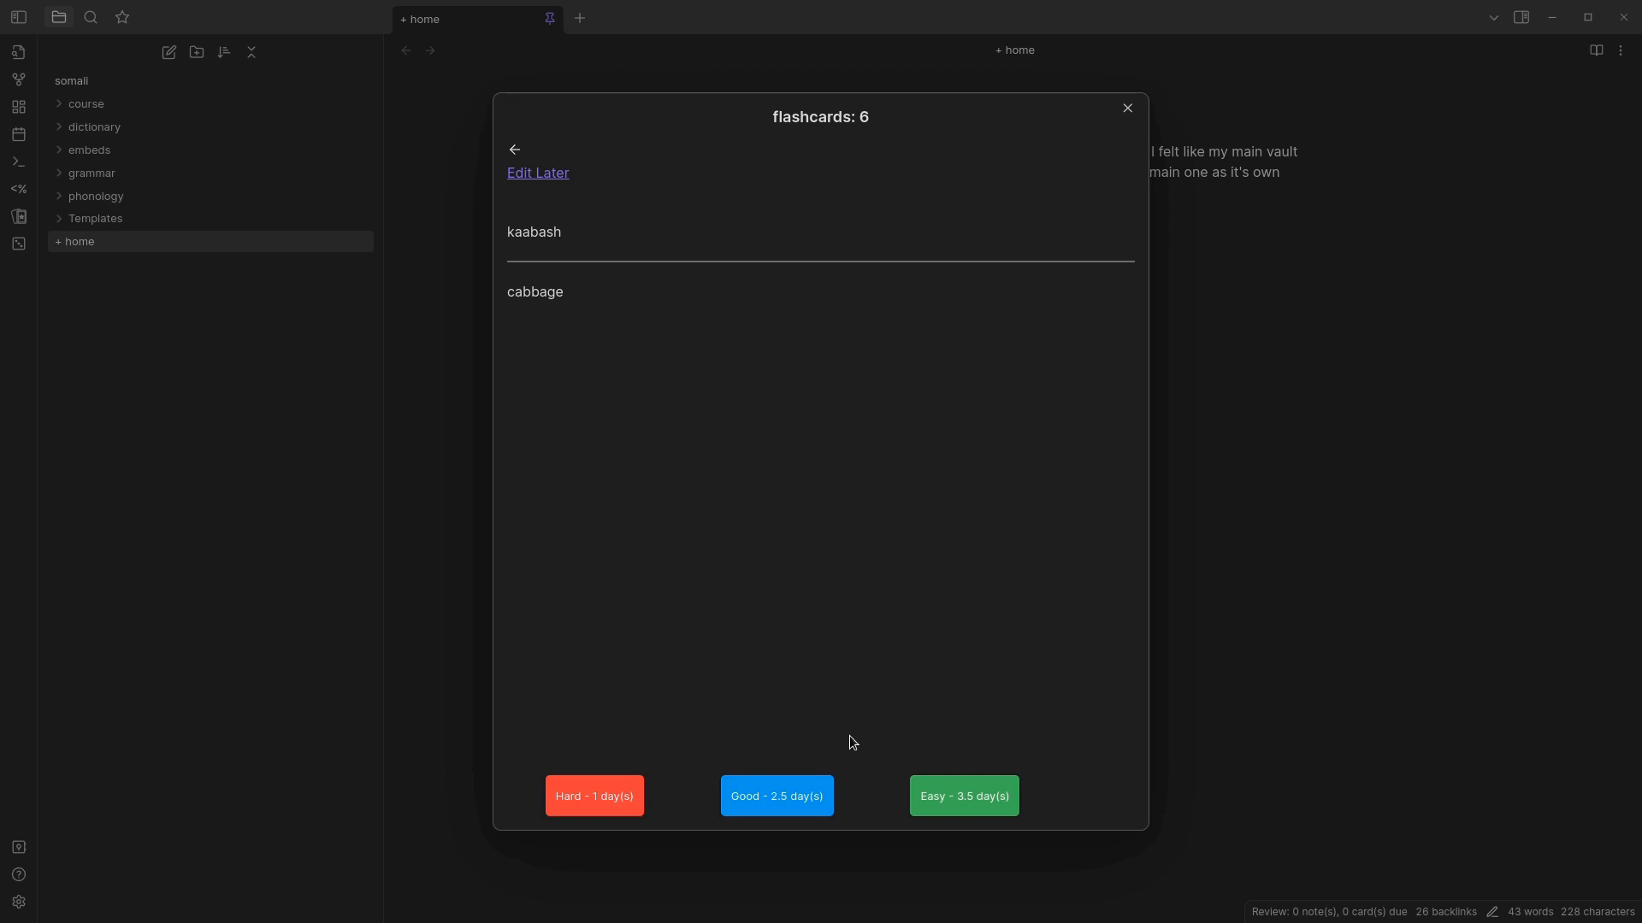
pyautogui.moveTo(1037, 750)
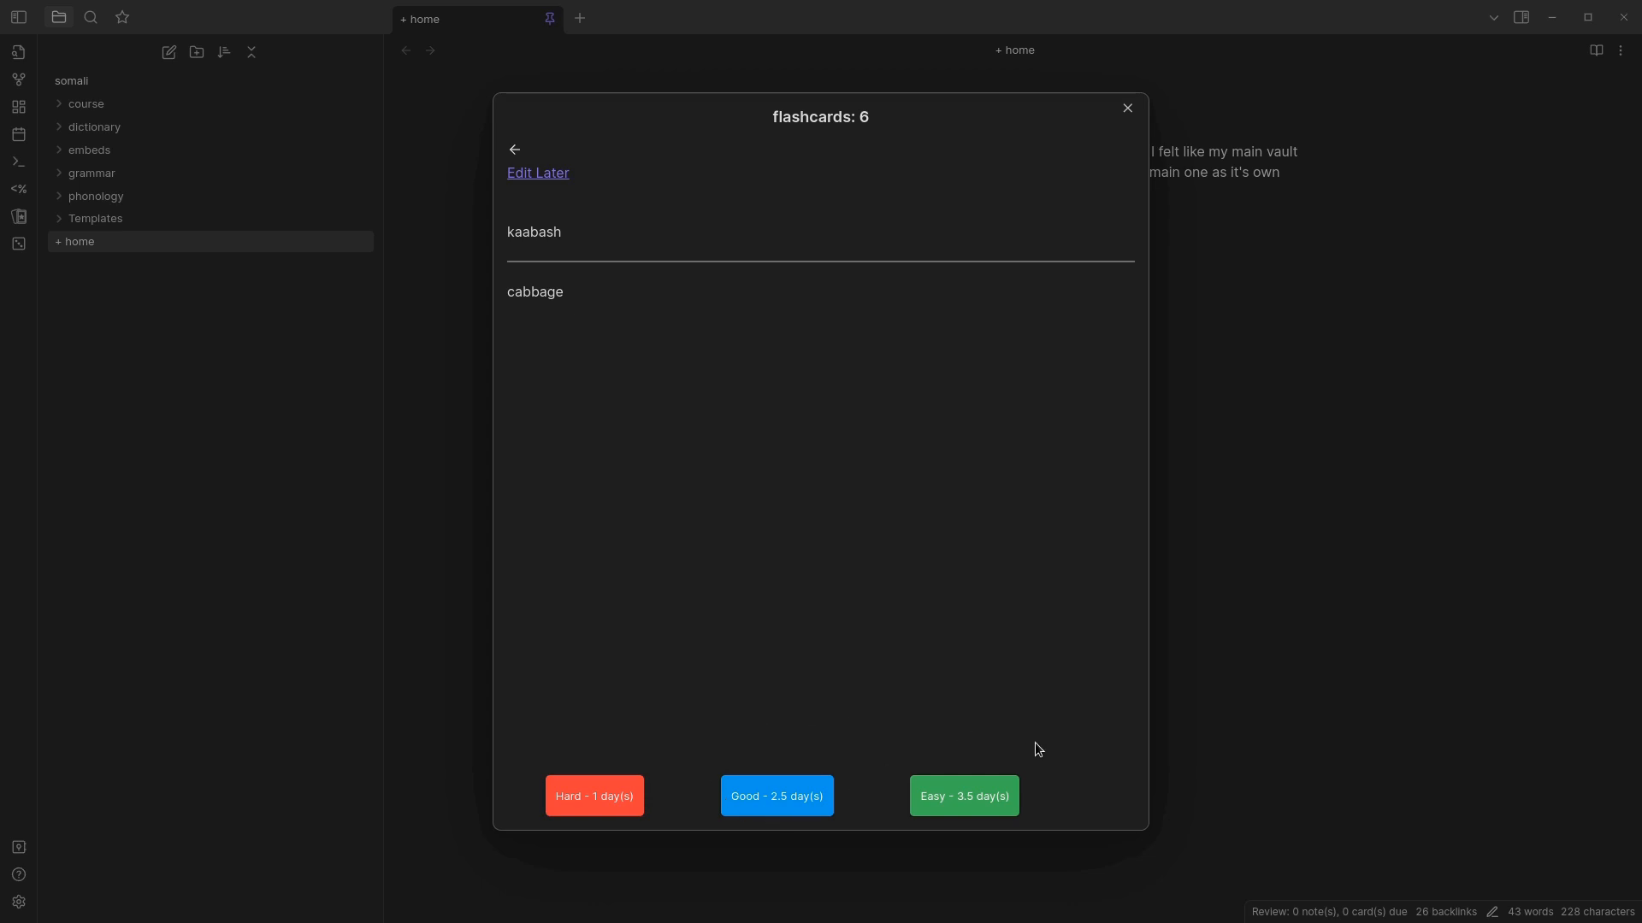
pyautogui.moveTo(1017, 732)
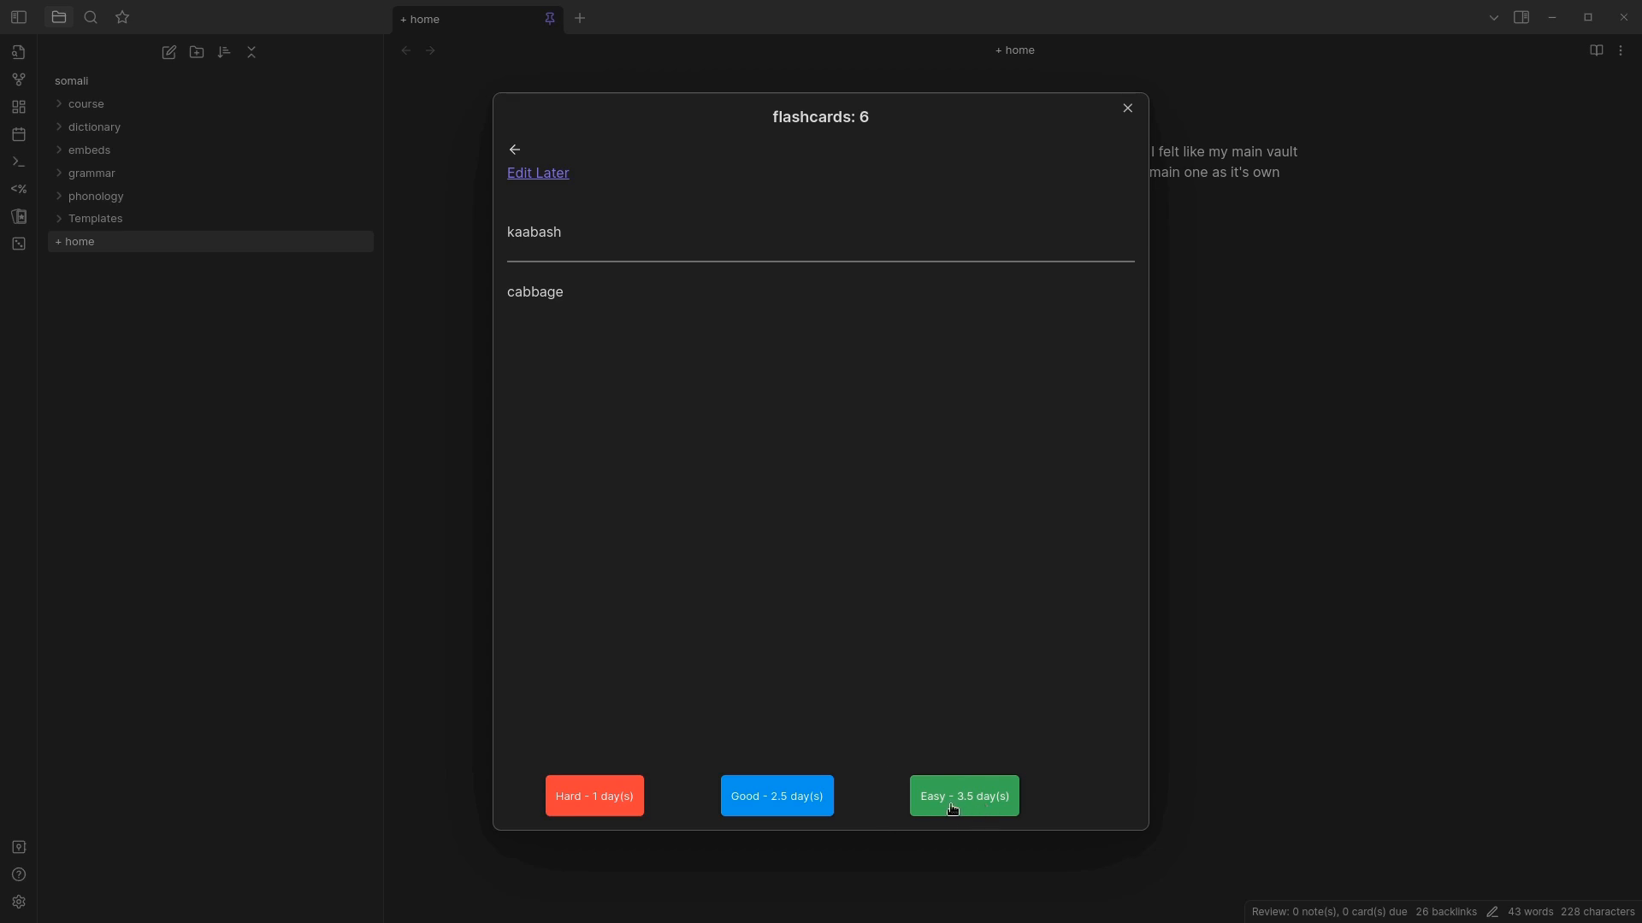
pyautogui.moveTo(974, 812)
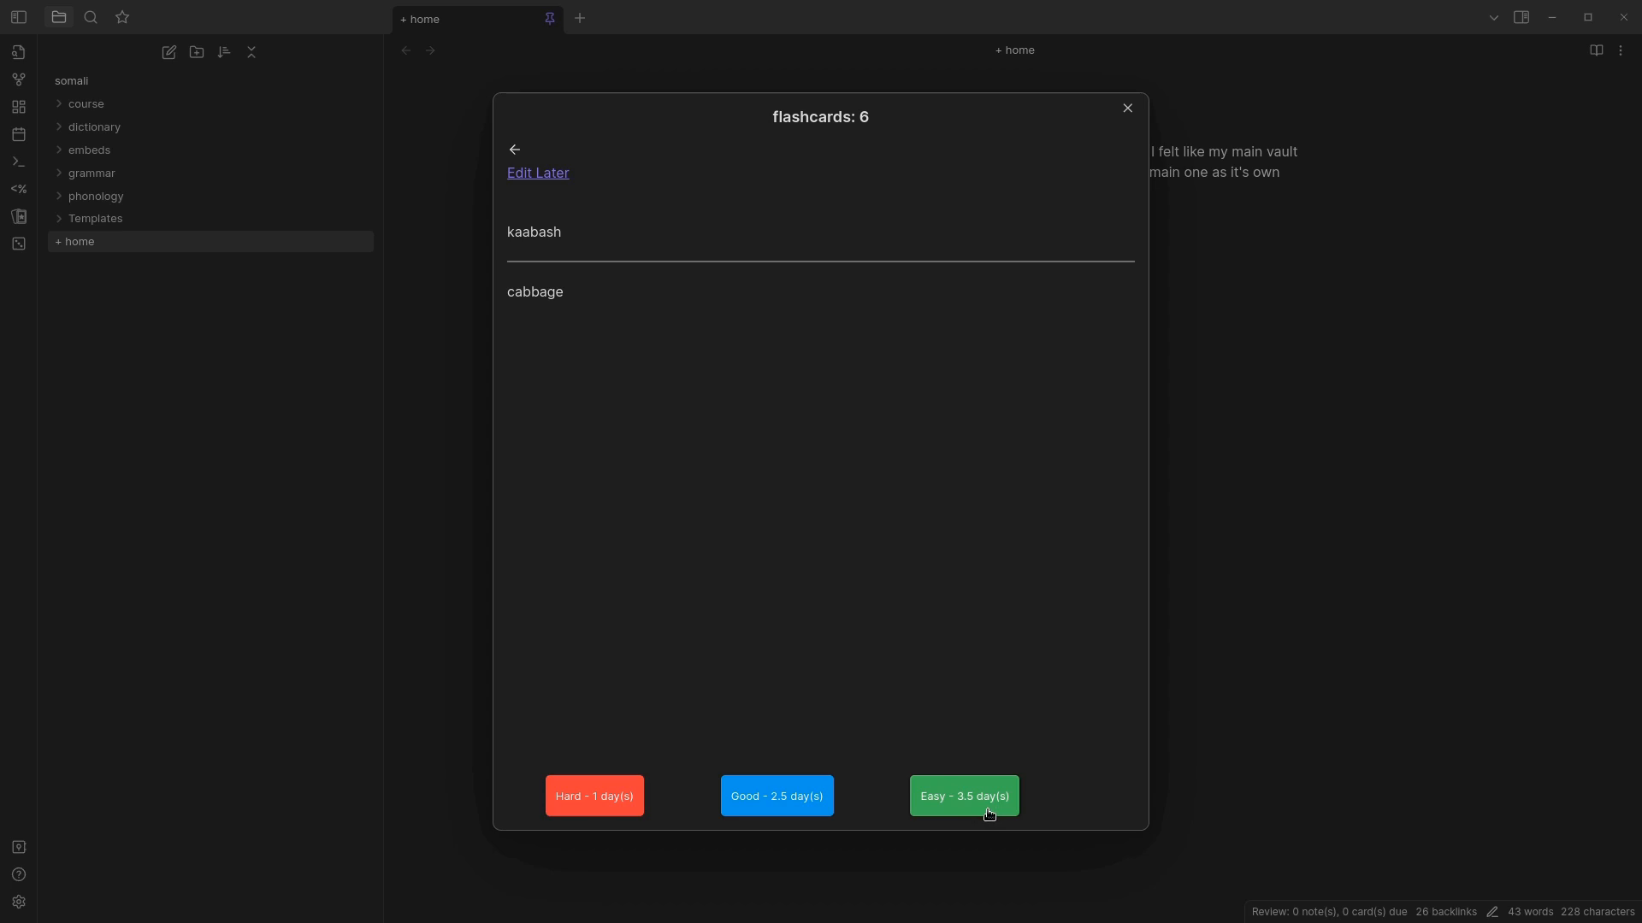
pyautogui.moveTo(1026, 780)
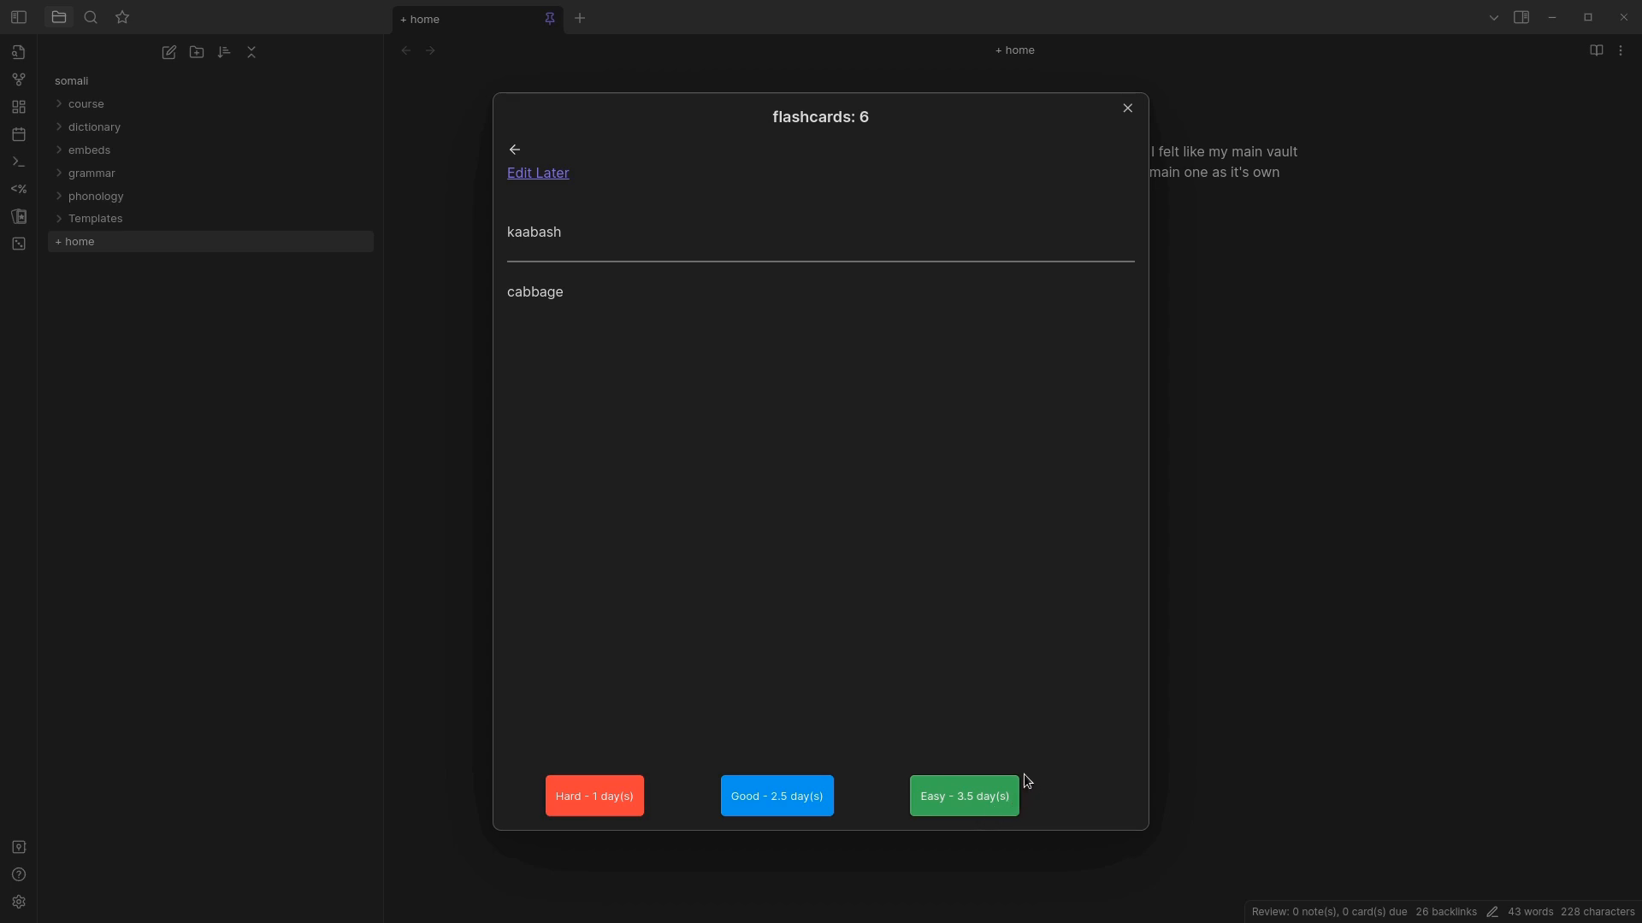
pyautogui.click(961, 796)
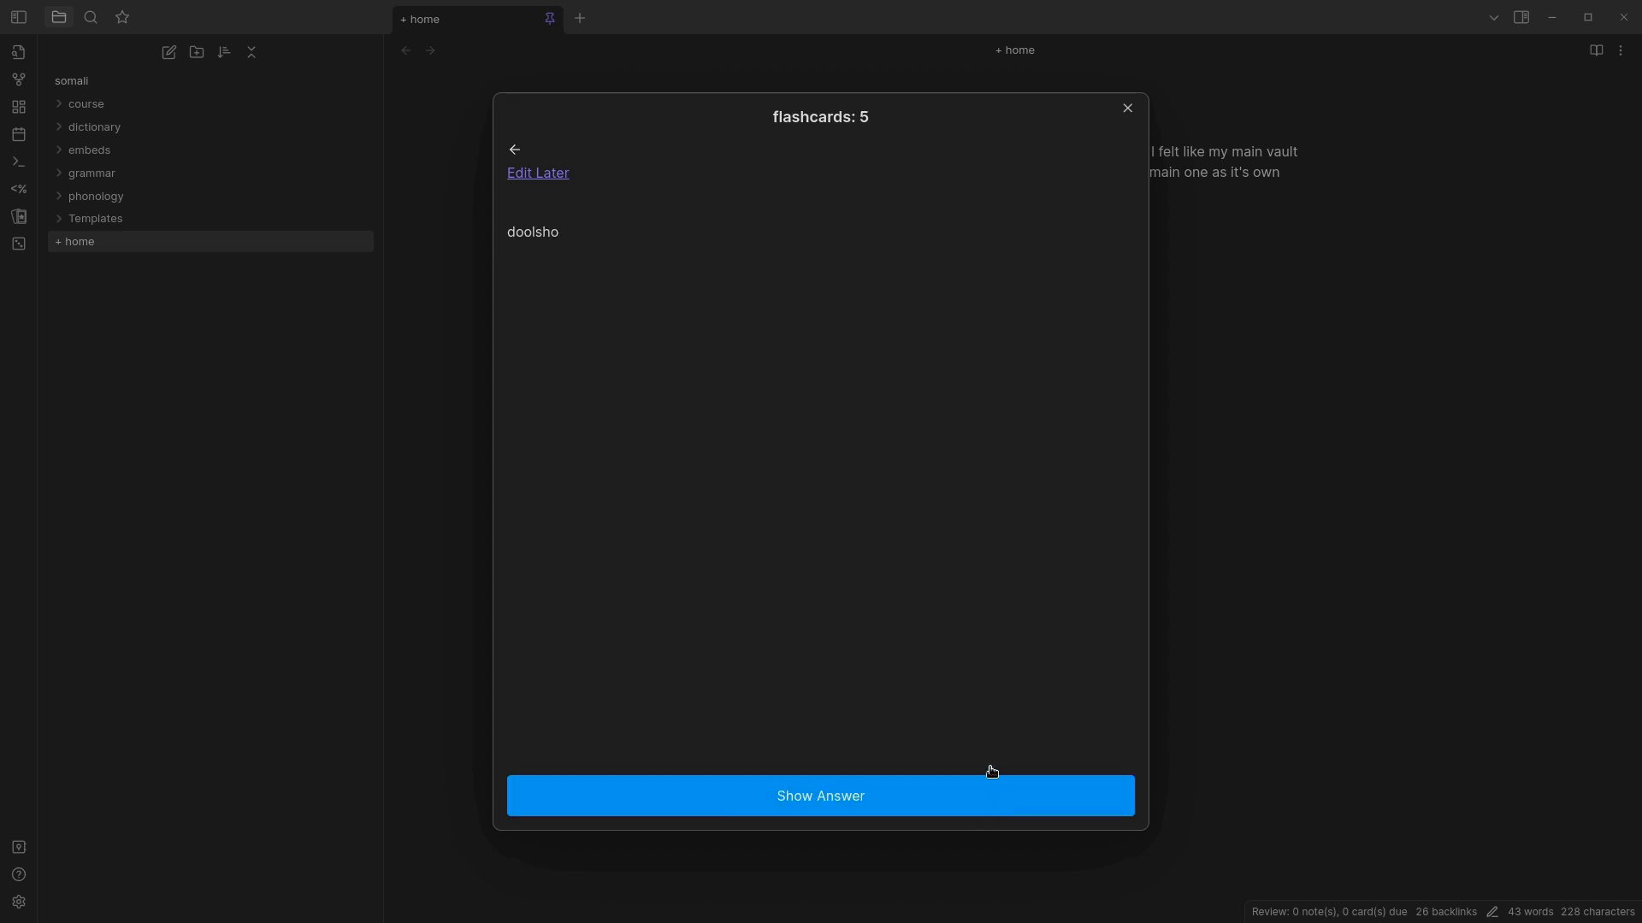
pyautogui.moveTo(815, 214)
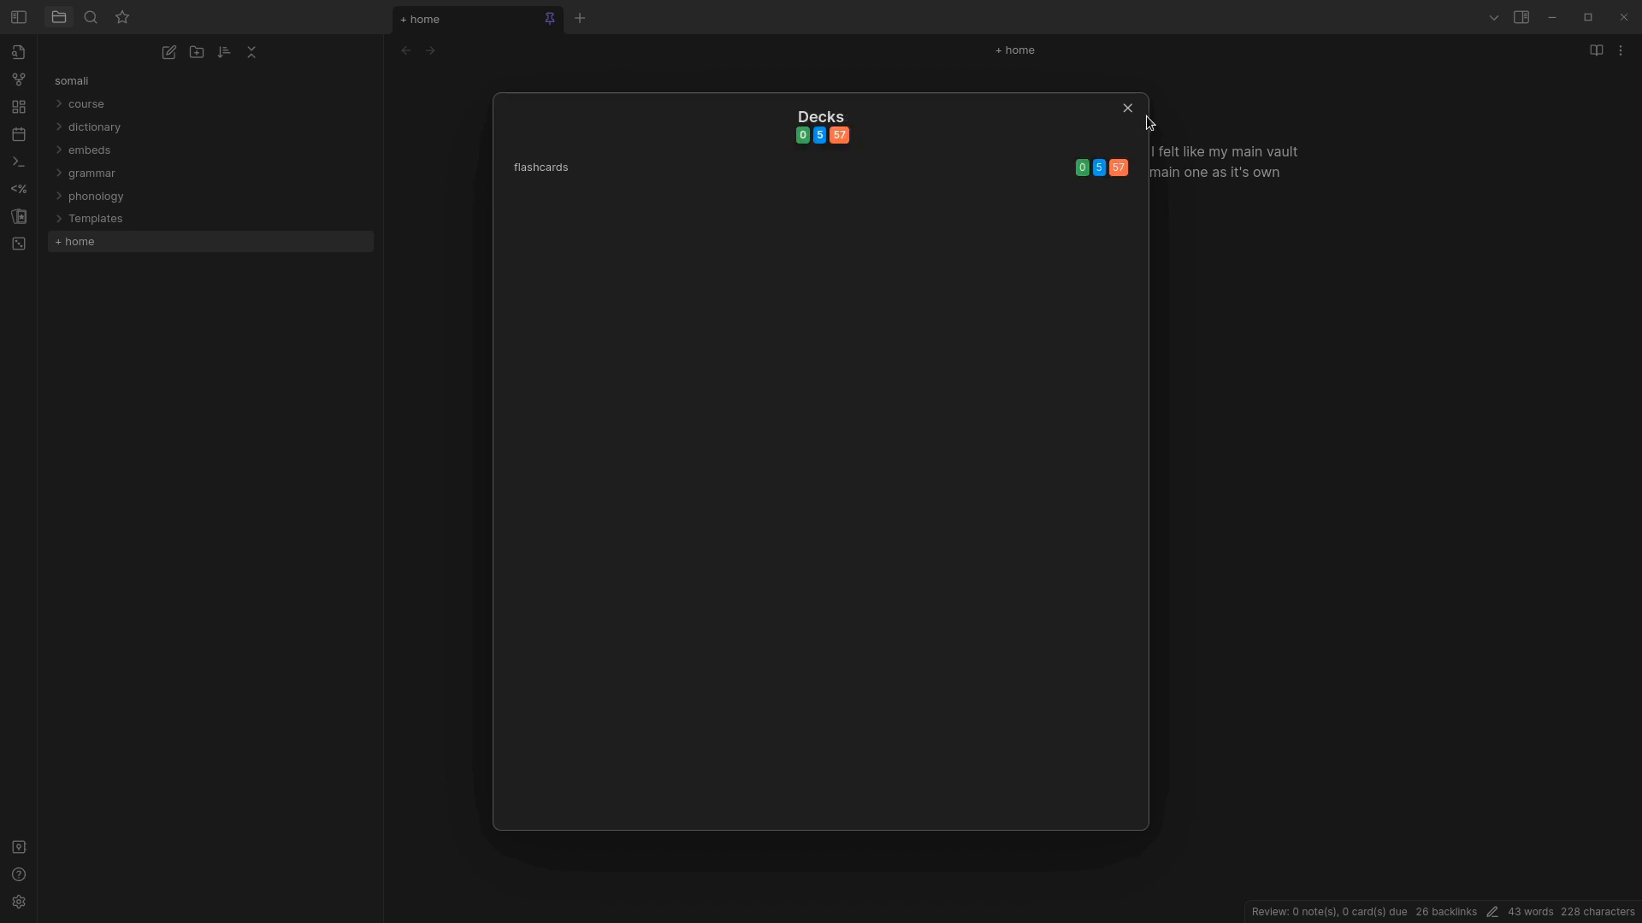
pyautogui.click(1127, 108)
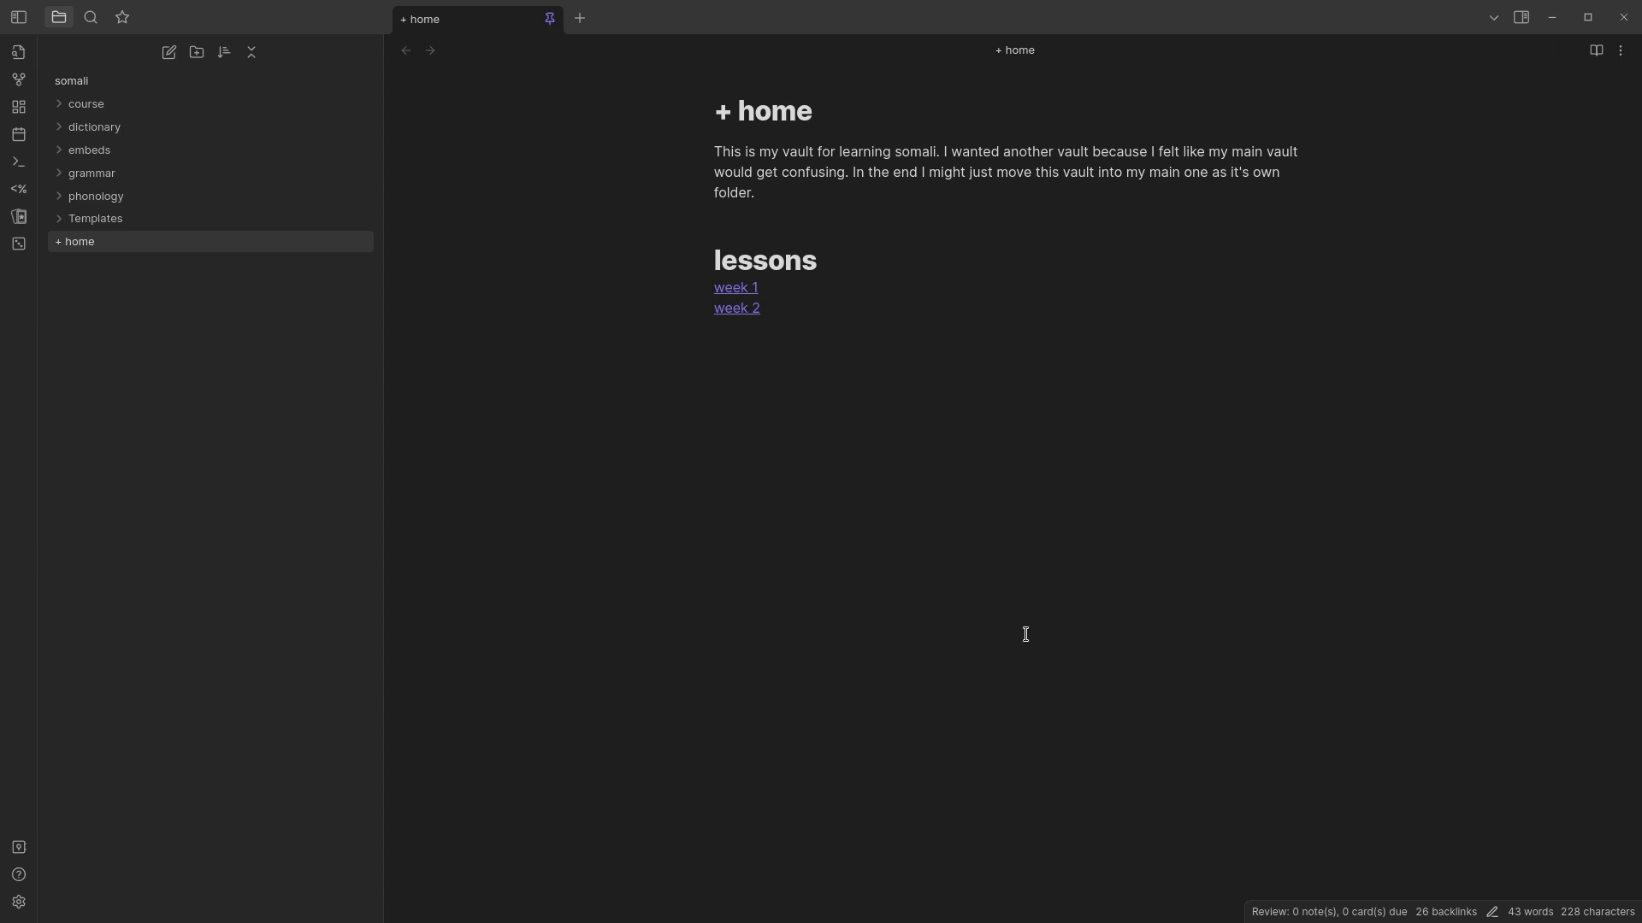
pyautogui.moveTo(975, 526)
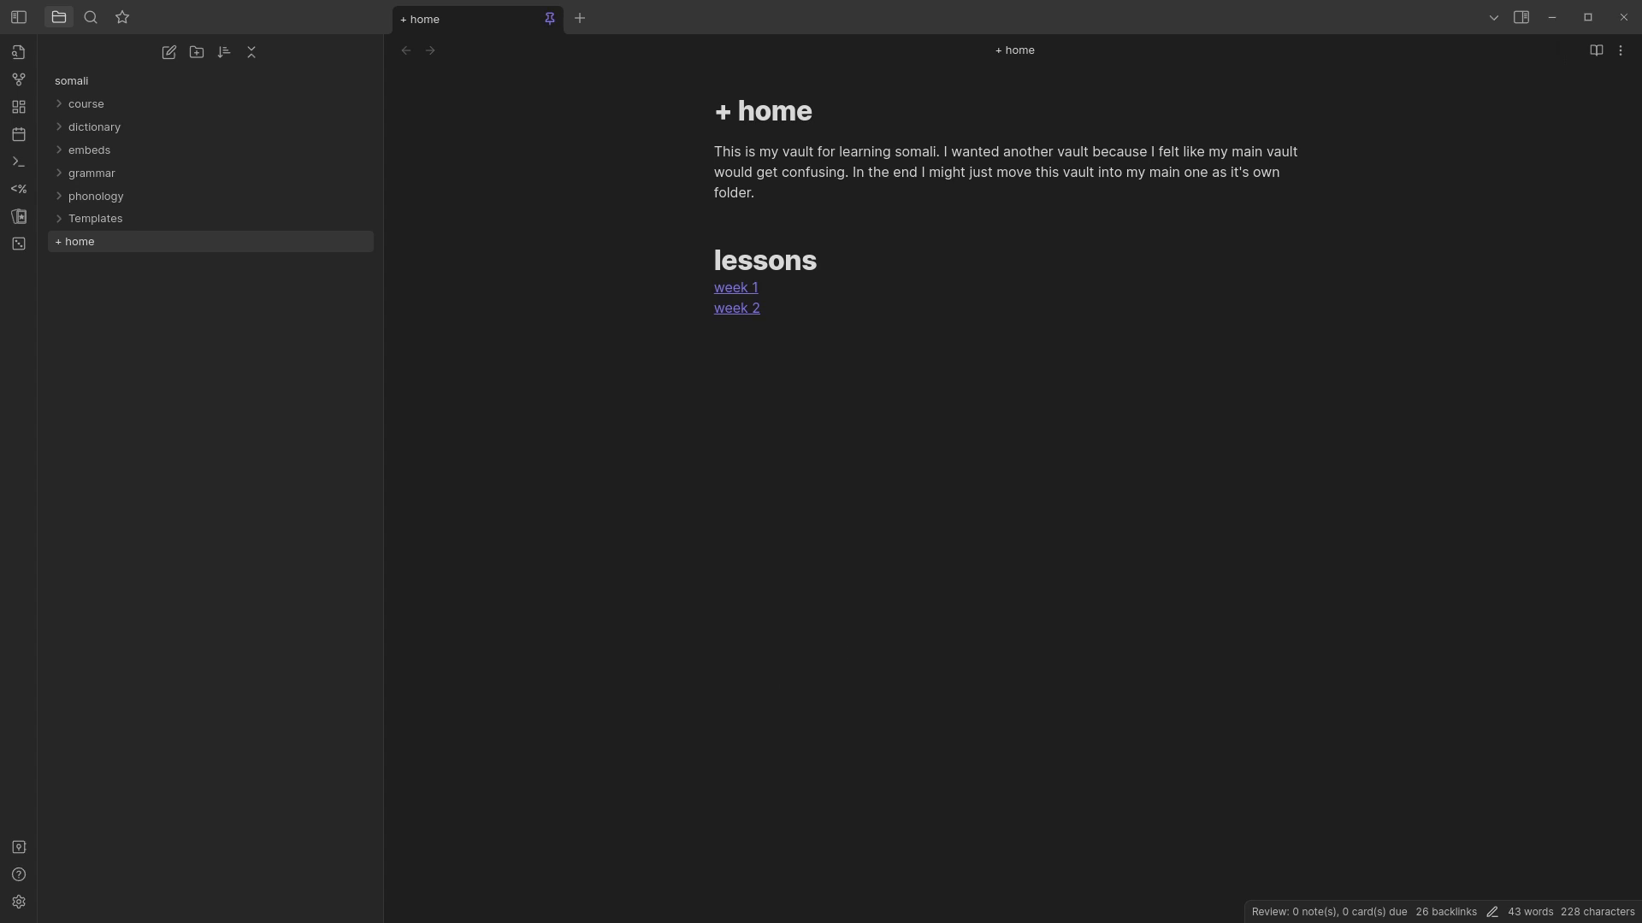
pyautogui.moveTo(351, 600)
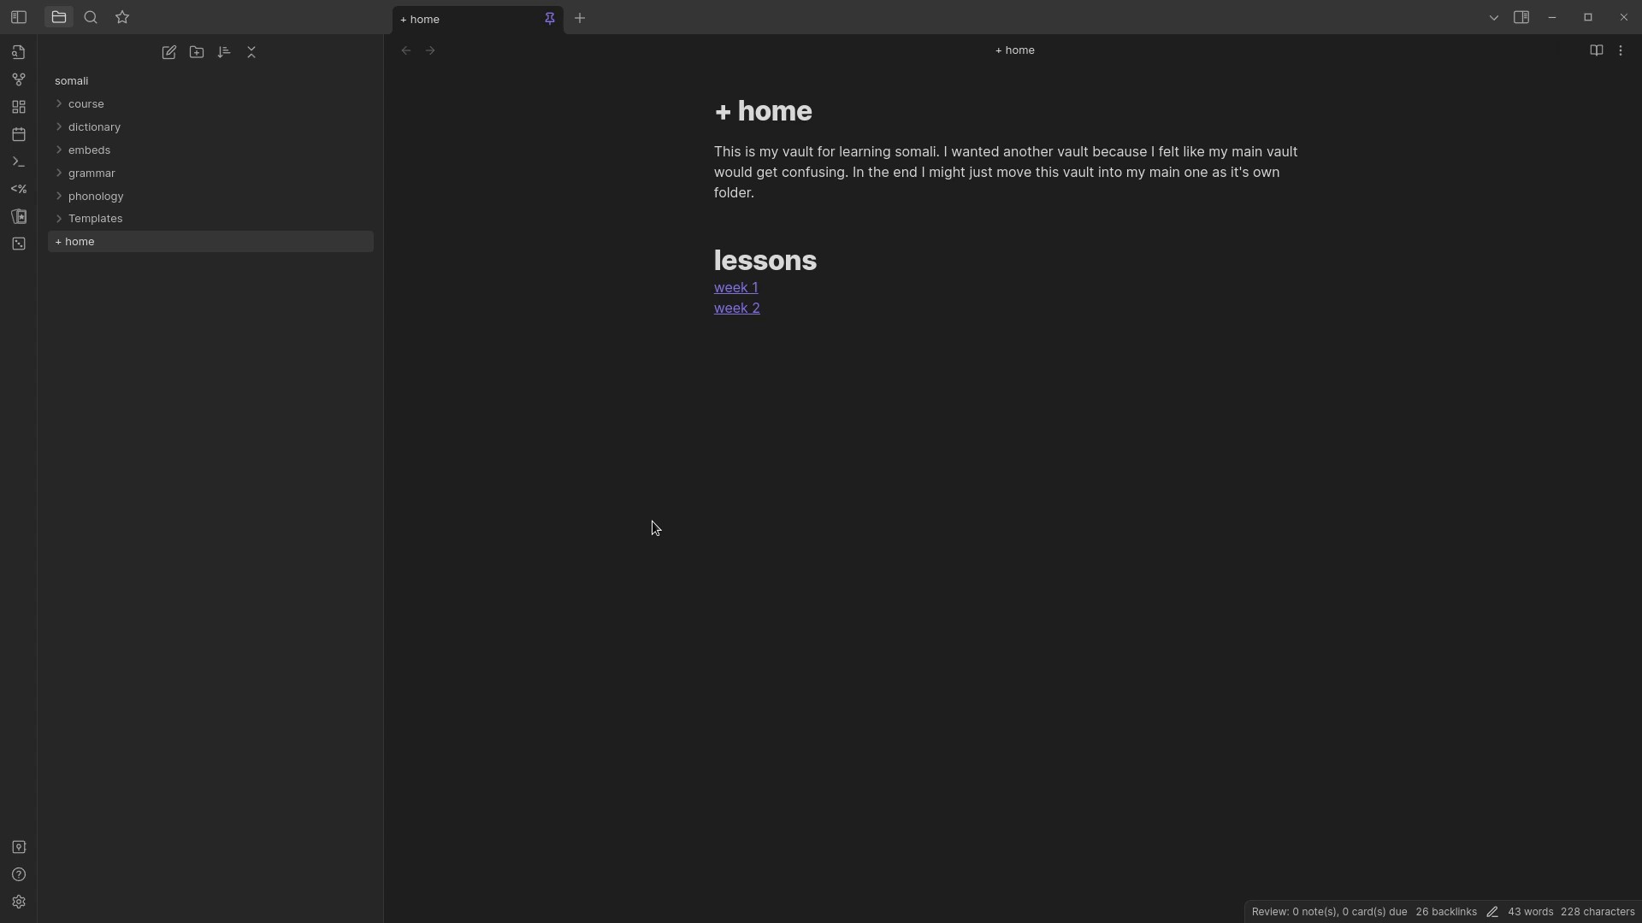
pyautogui.moveTo(325, 512)
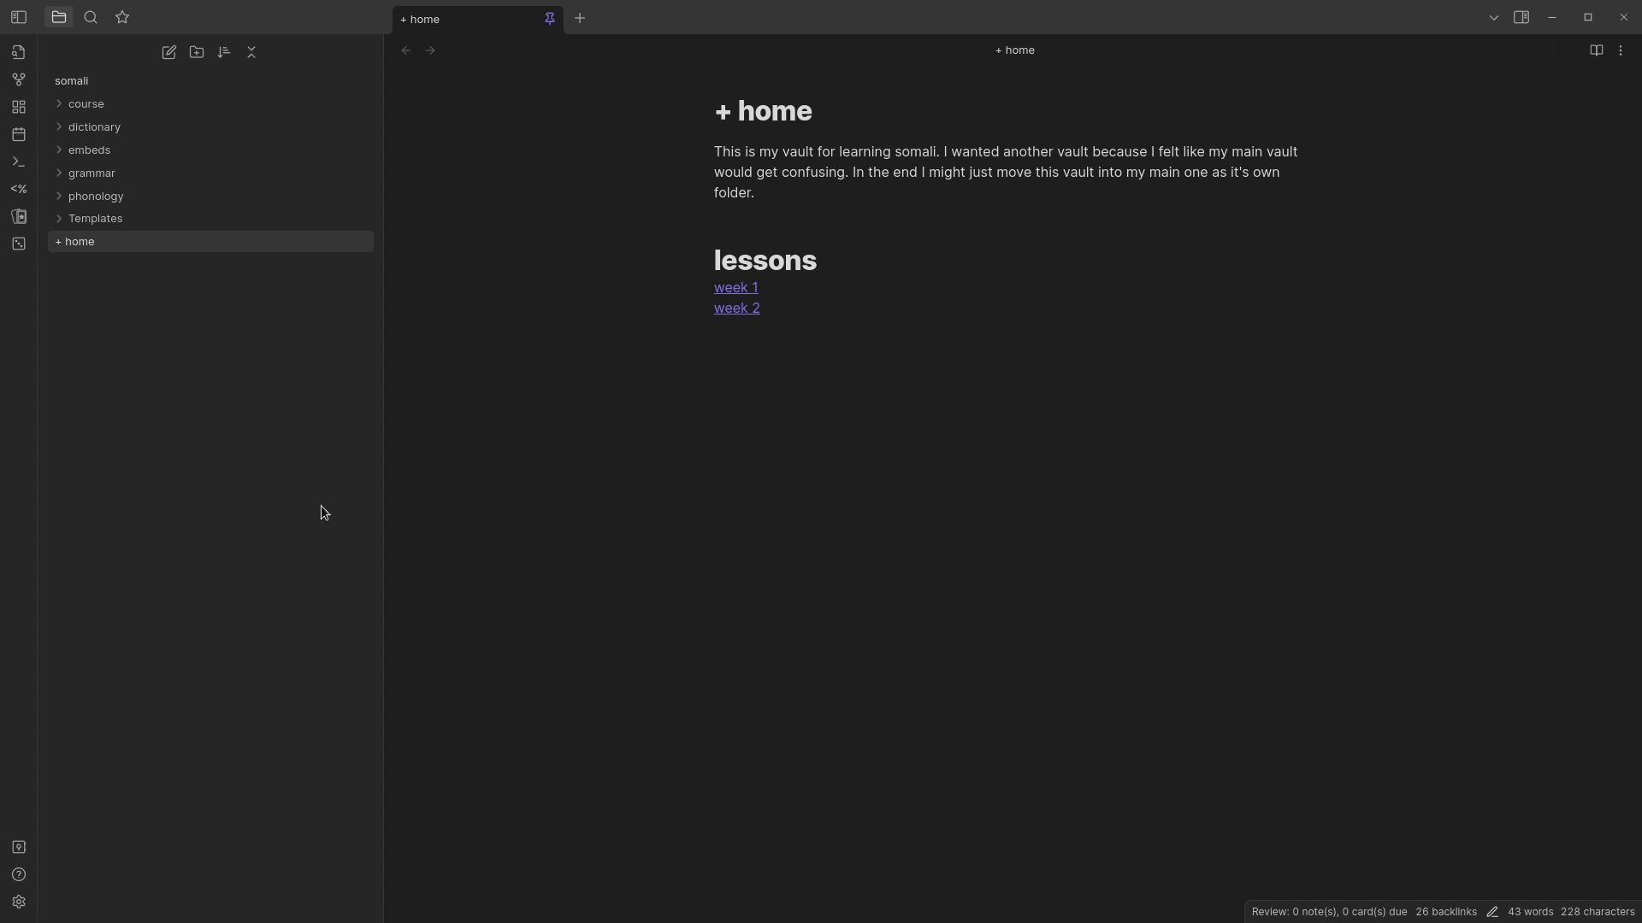
pyautogui.moveTo(925, 598)
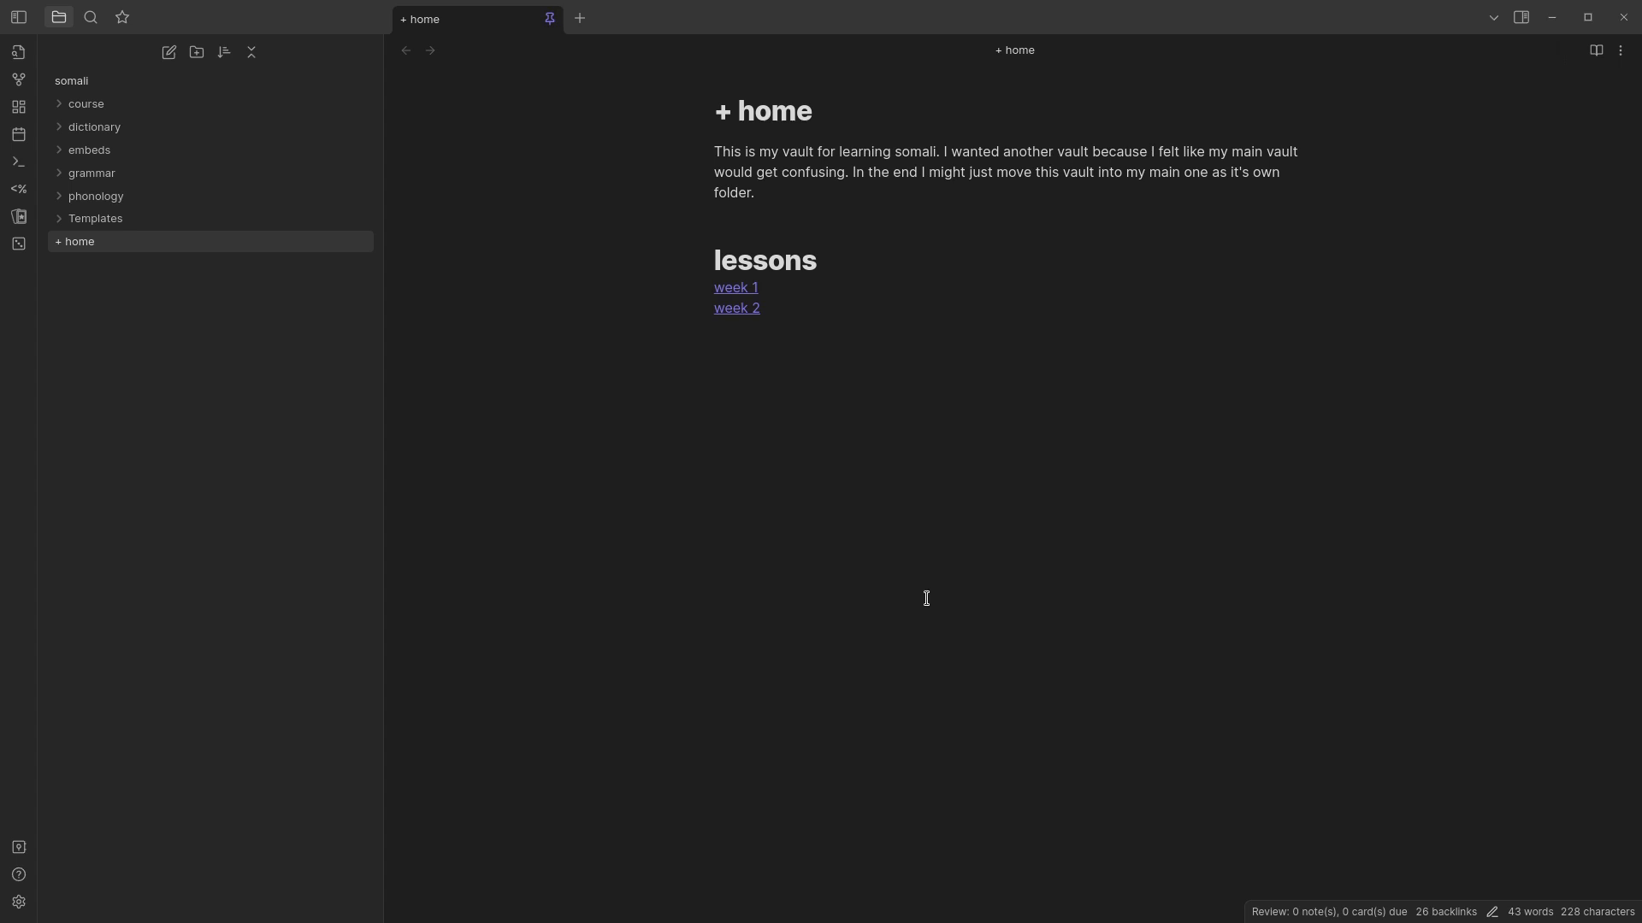
pyautogui.moveTo(928, 583)
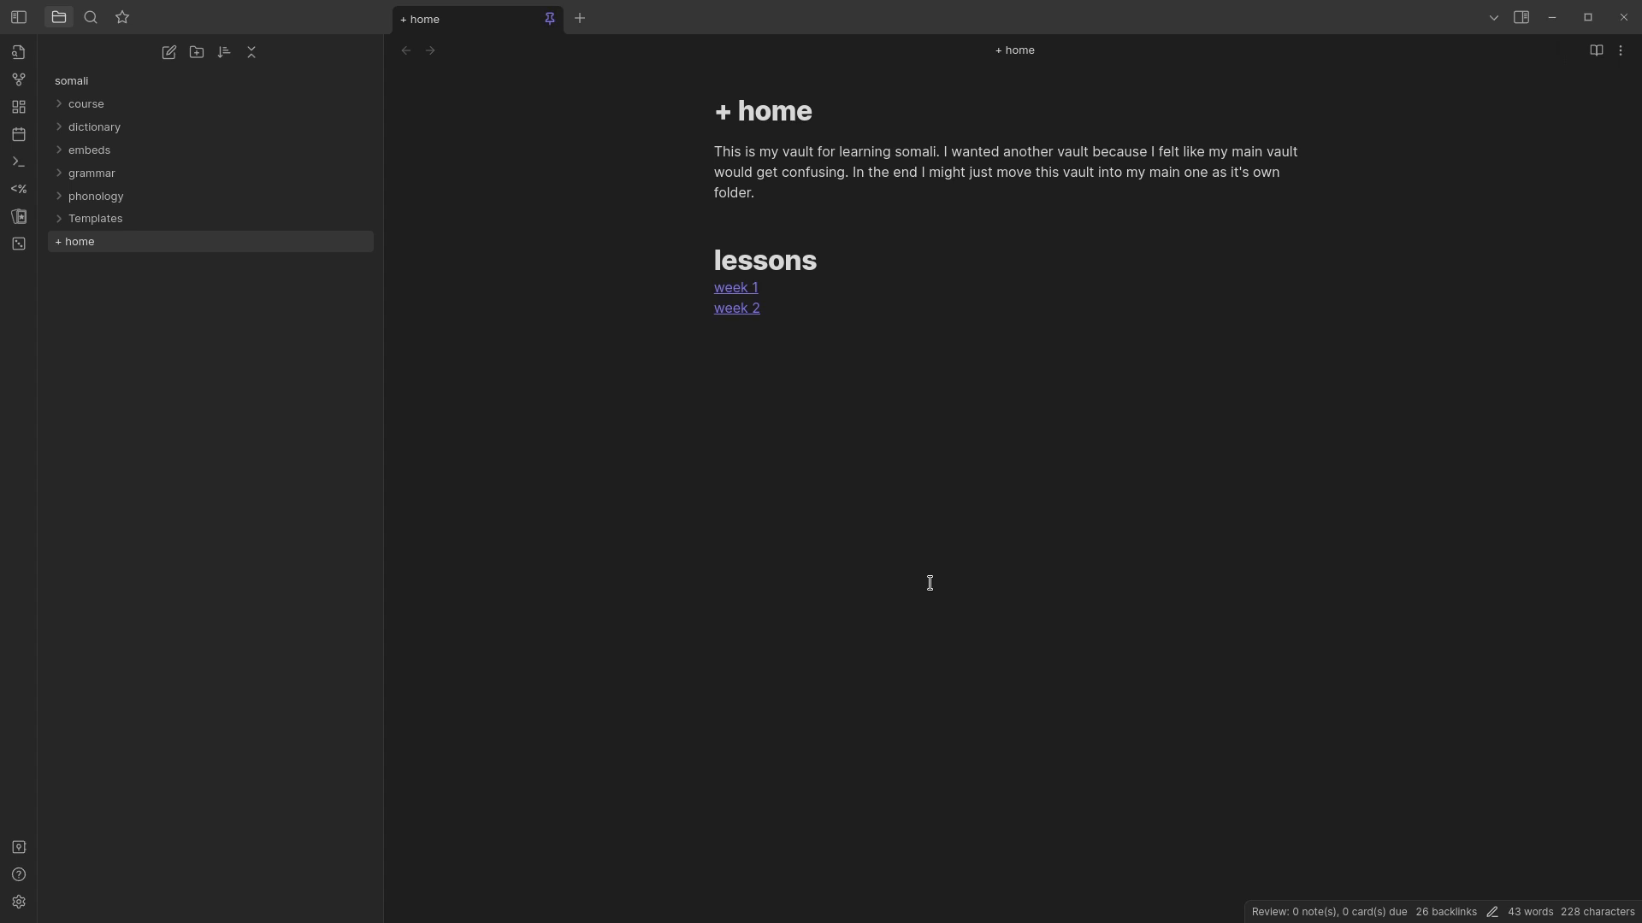
pyautogui.moveTo(946, 572)
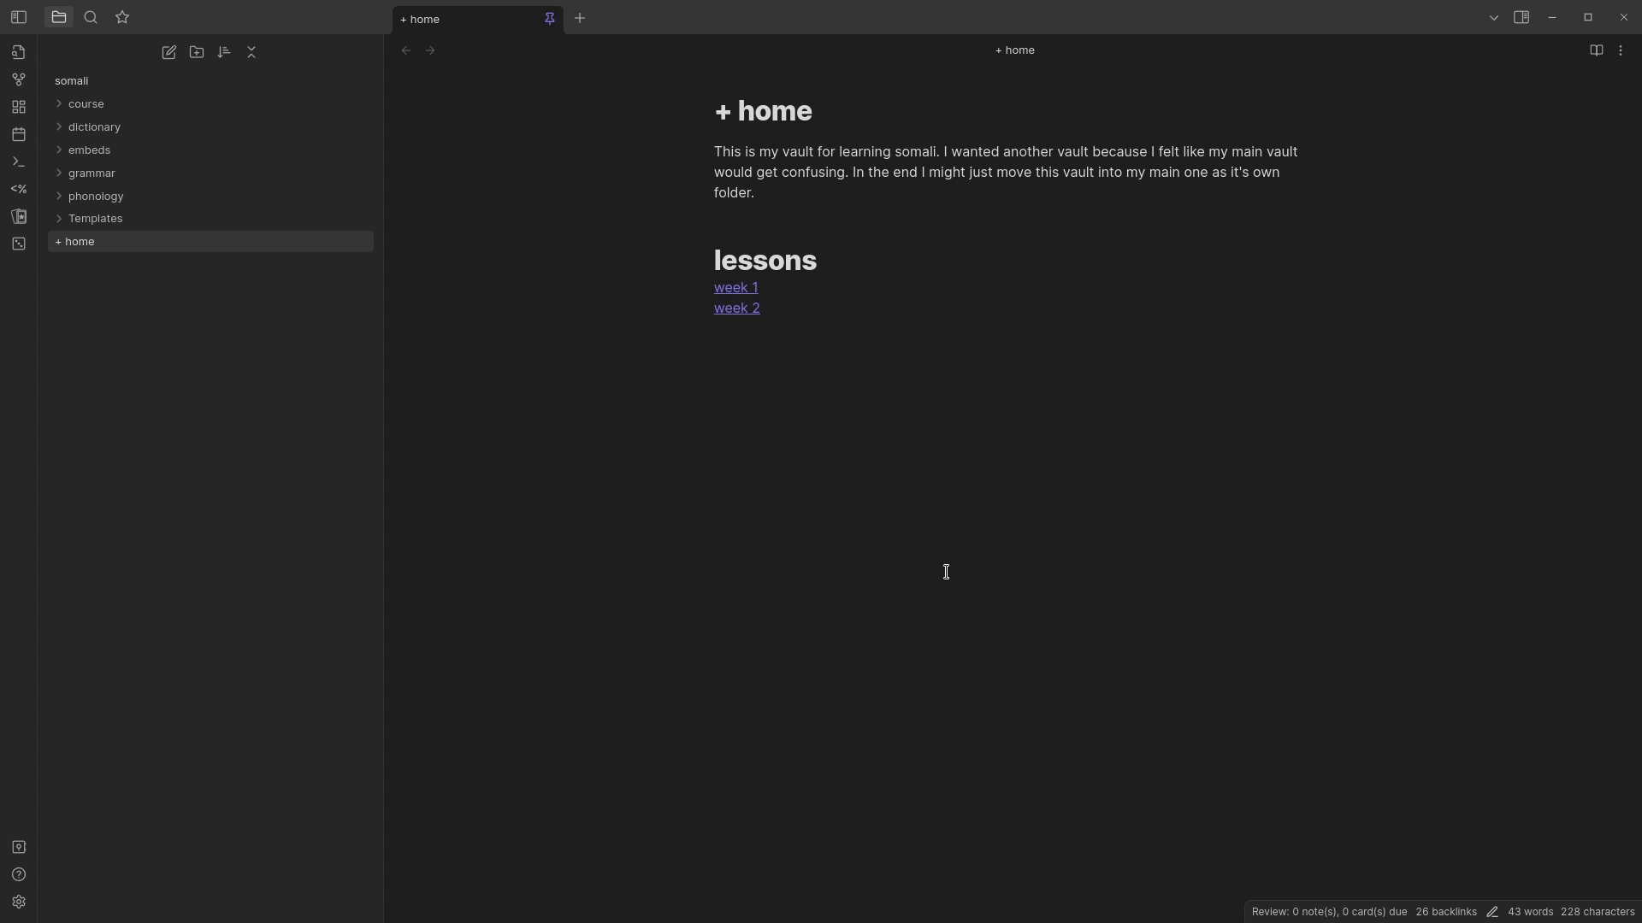
pyautogui.moveTo(835, 588)
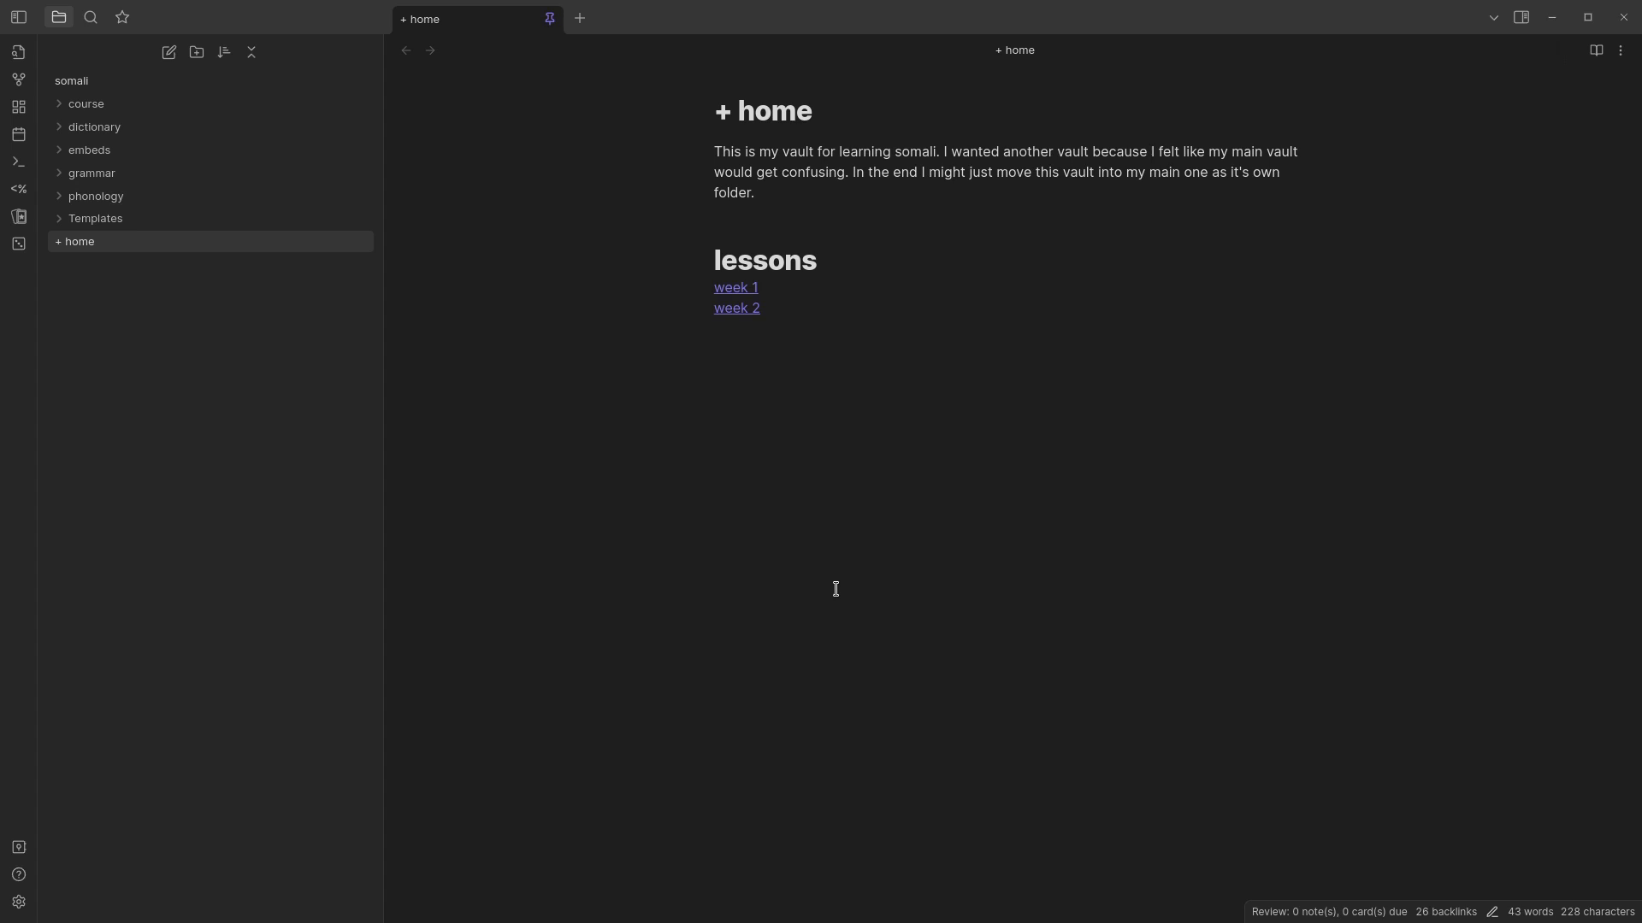
pyautogui.moveTo(785, 556)
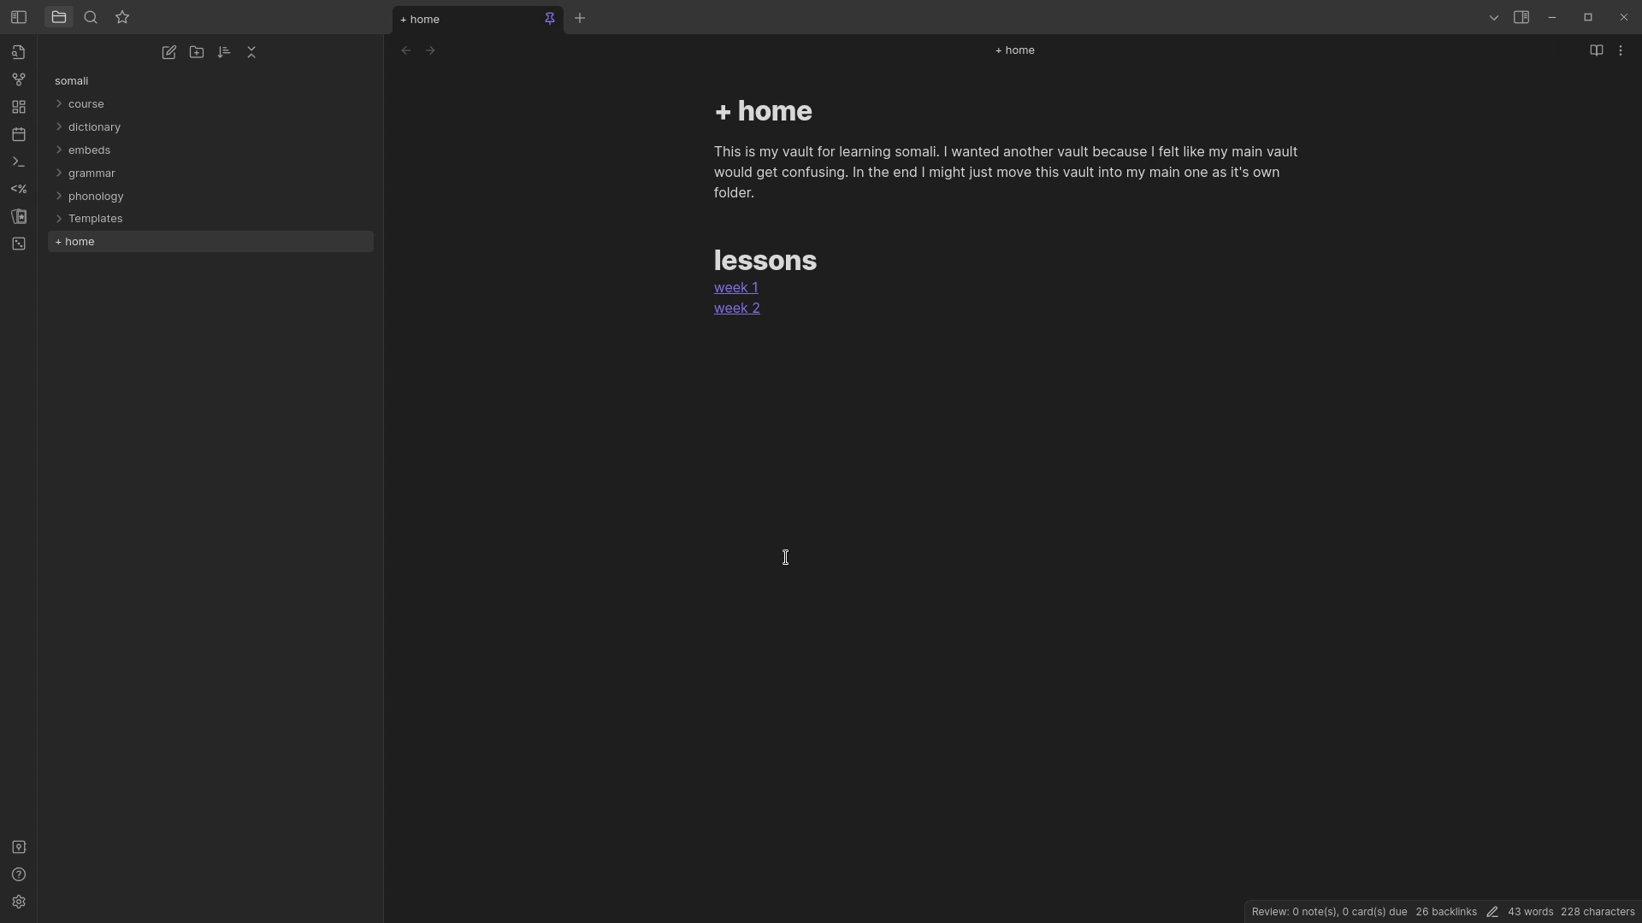
pyautogui.moveTo(803, 563)
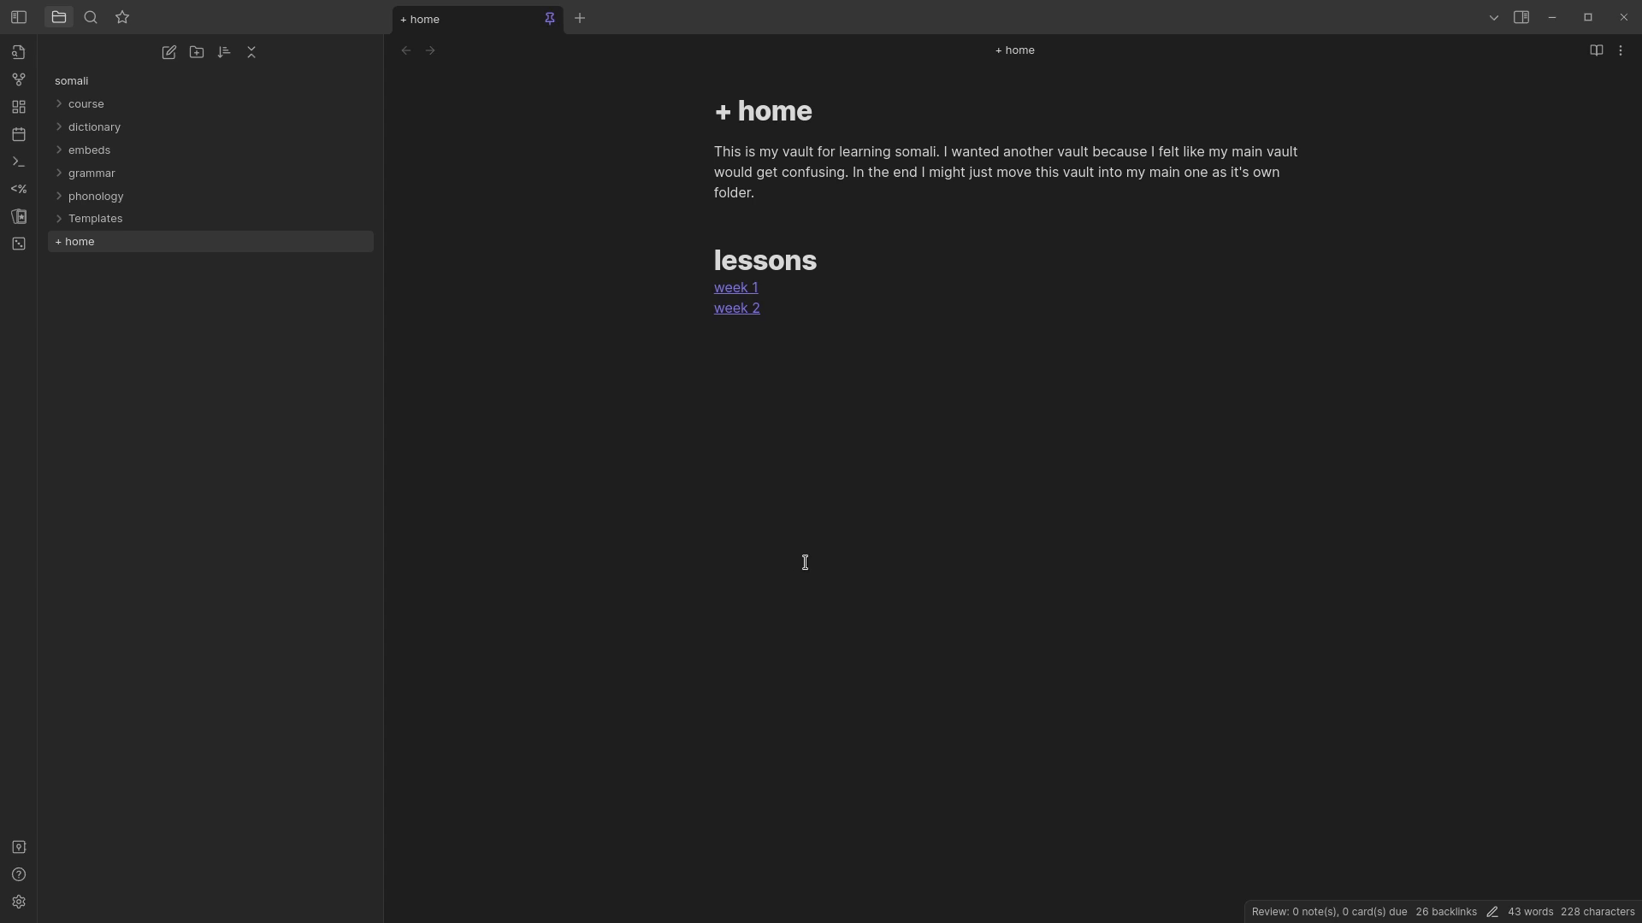
pyautogui.moveTo(577, 386)
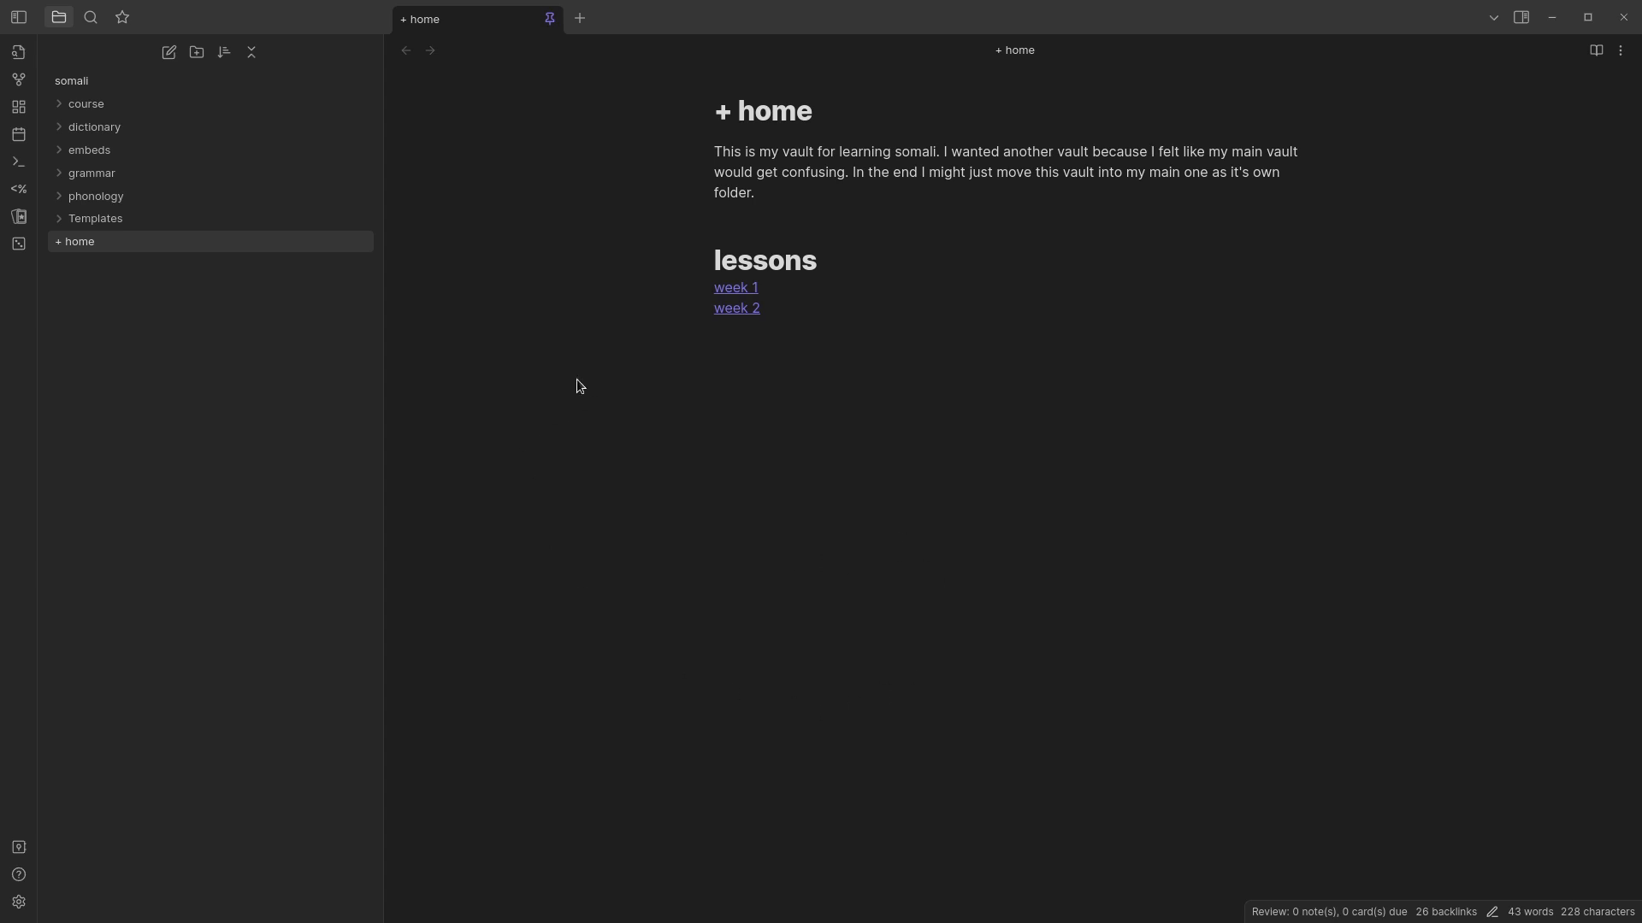
pyautogui.moveTo(1035, 498)
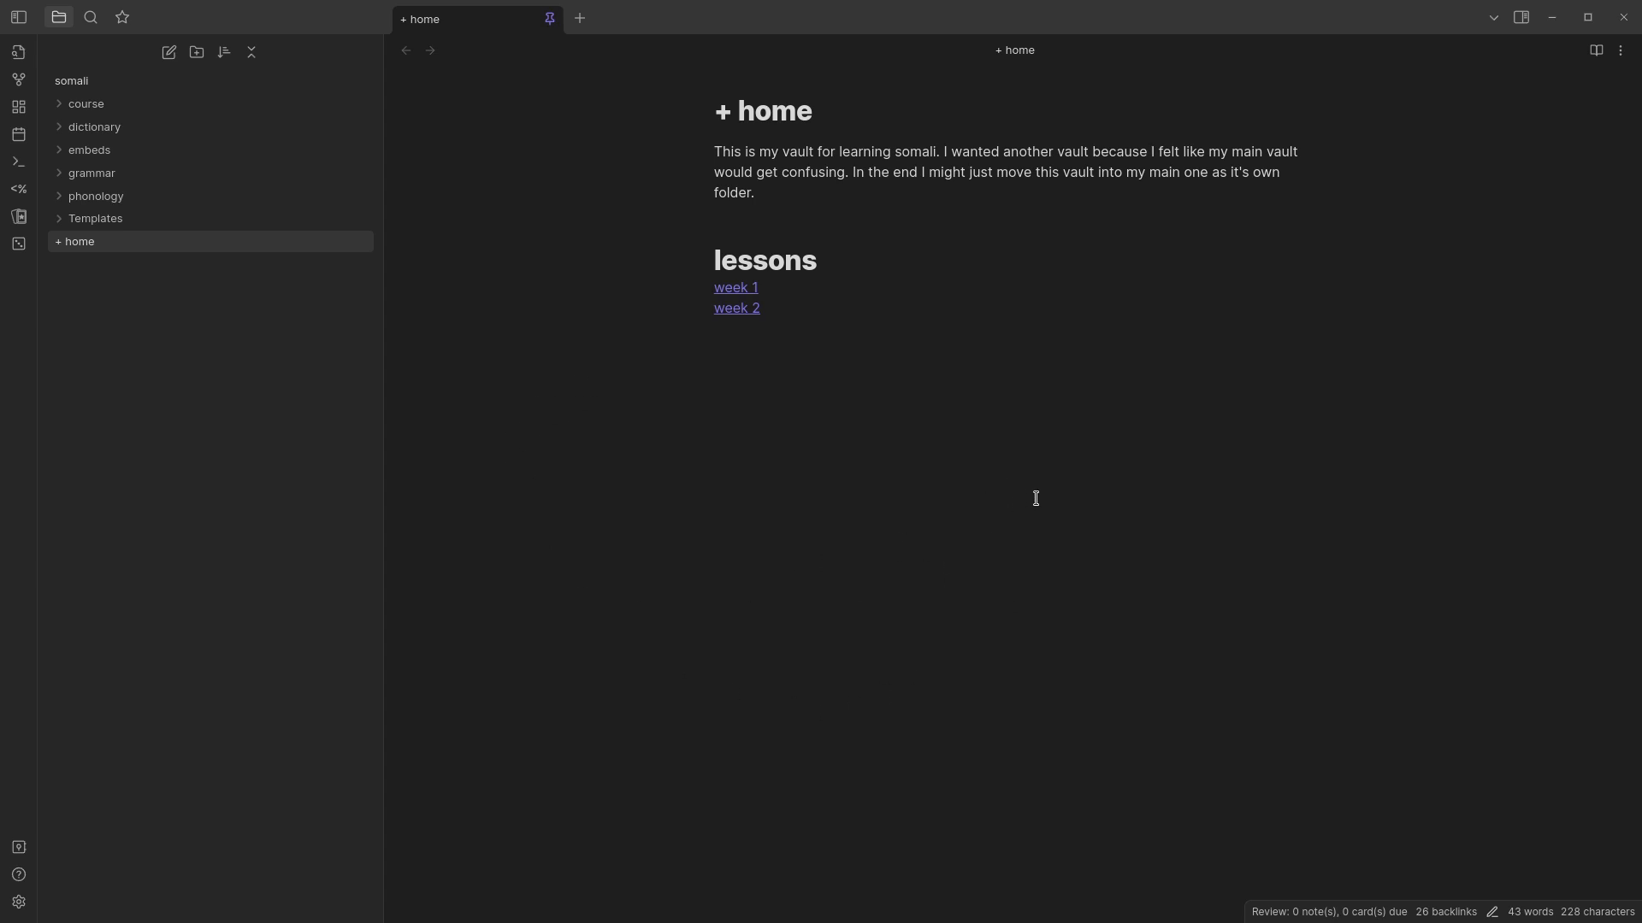
pyautogui.moveTo(971, 634)
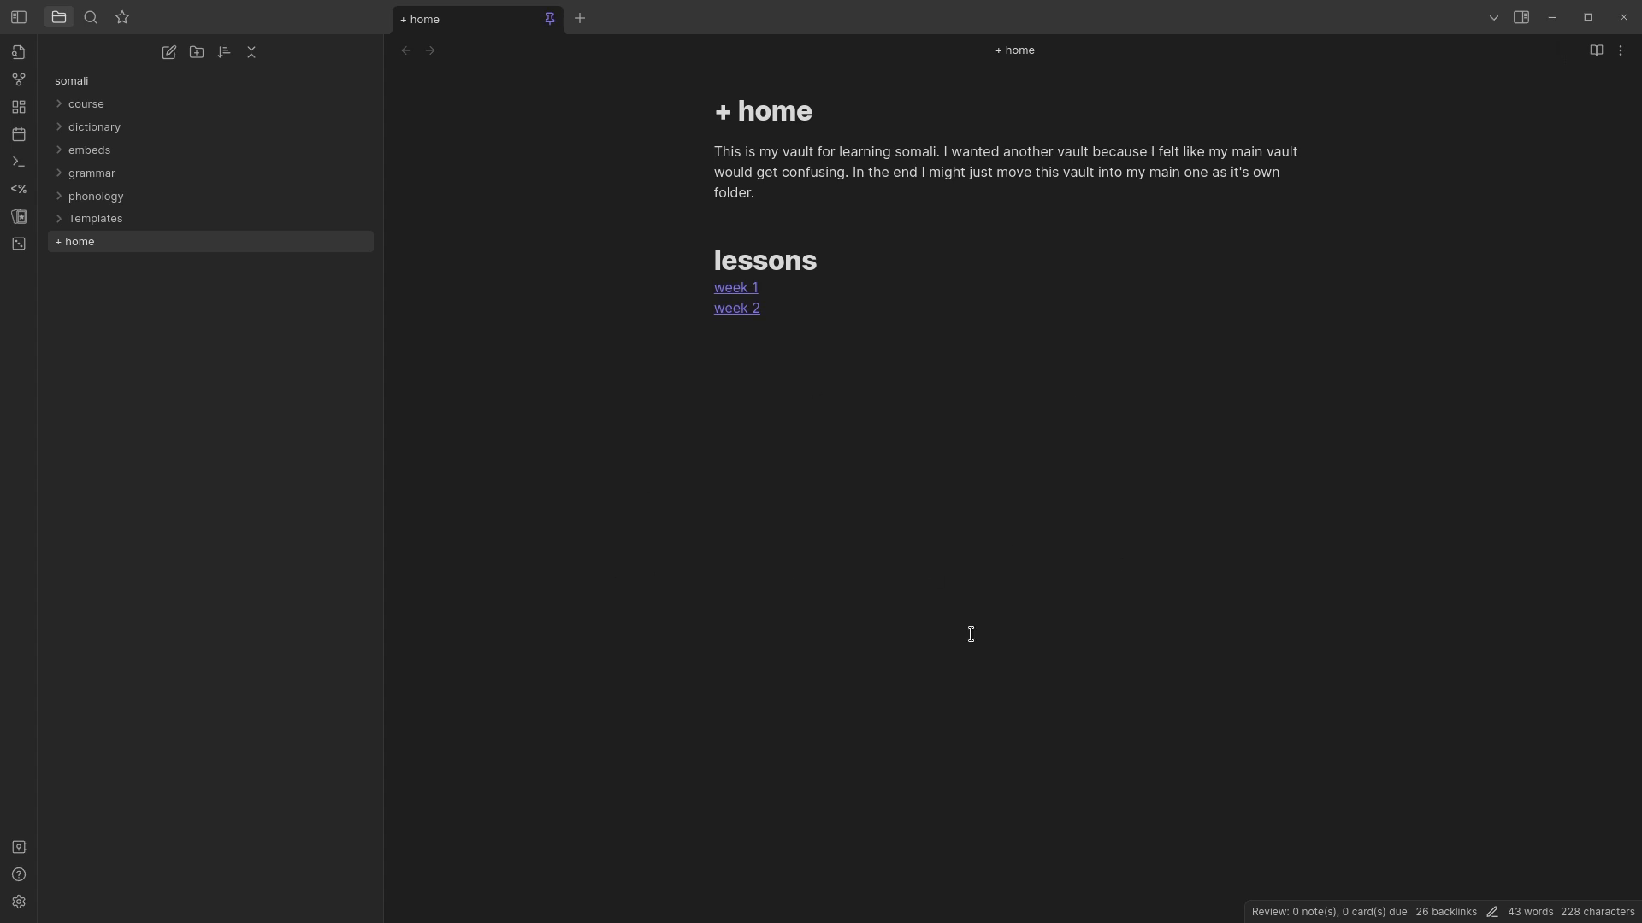